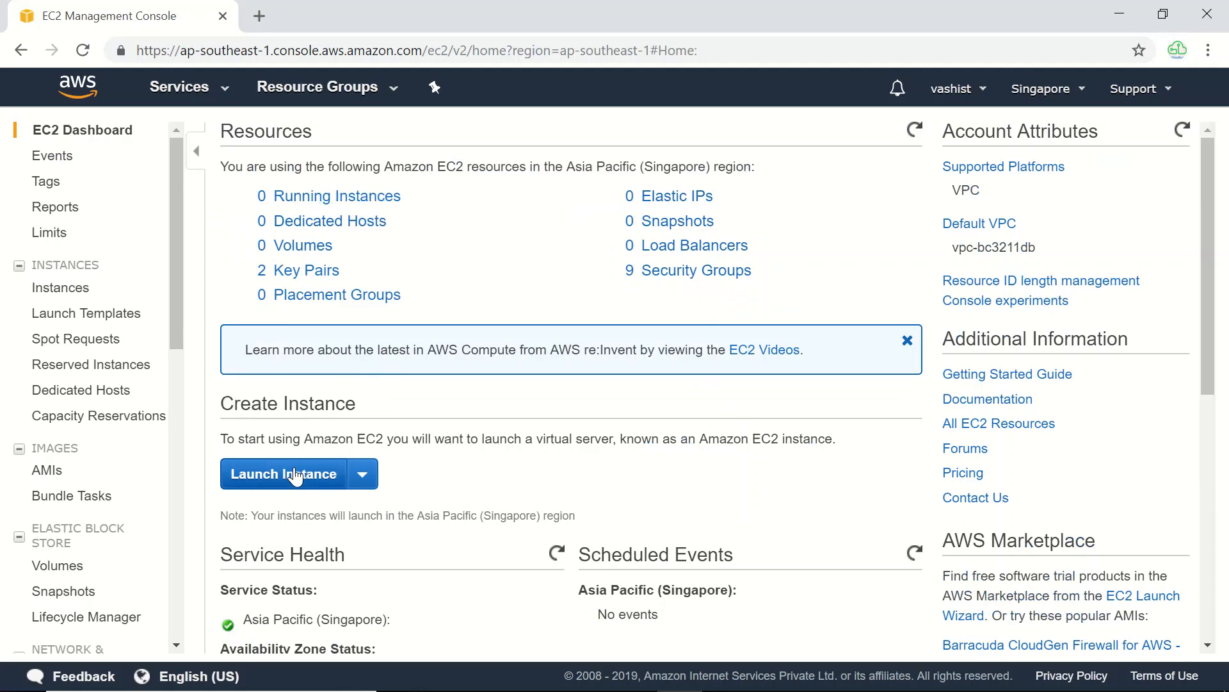
- Launch a new t2.micro instance with default details and 8 GiB storage, advancing to Add Tags
left_click(283, 473)
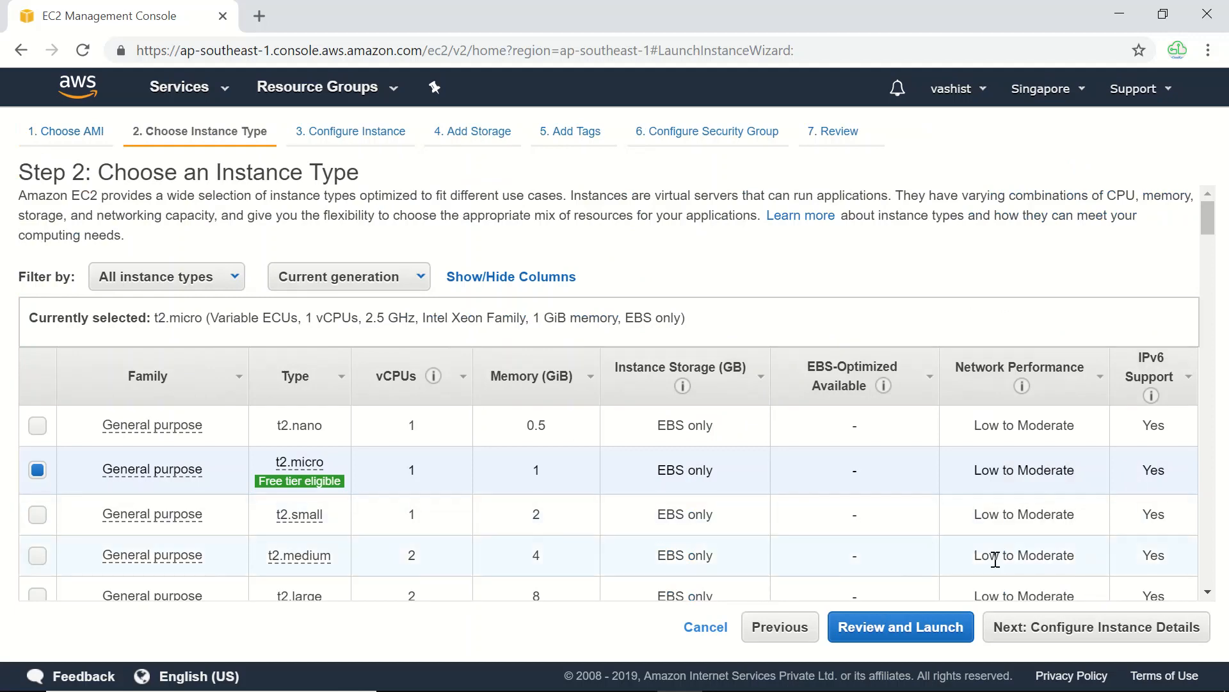
left_click(1095, 626)
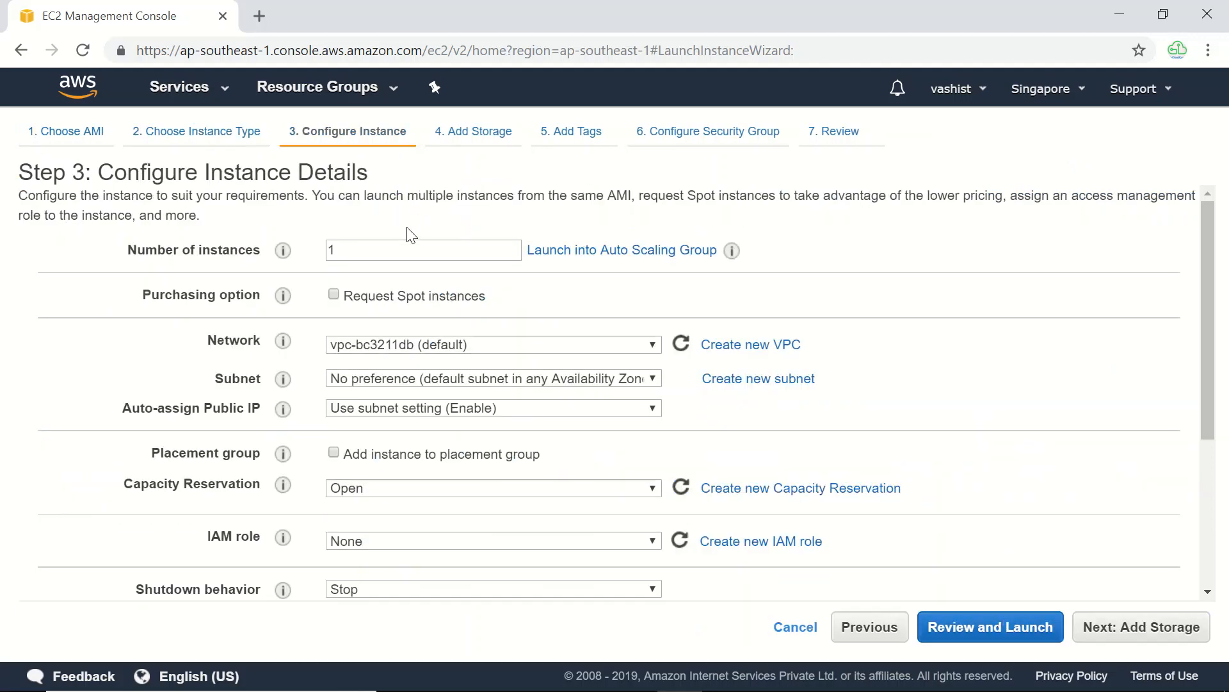
scroll("down", 3)
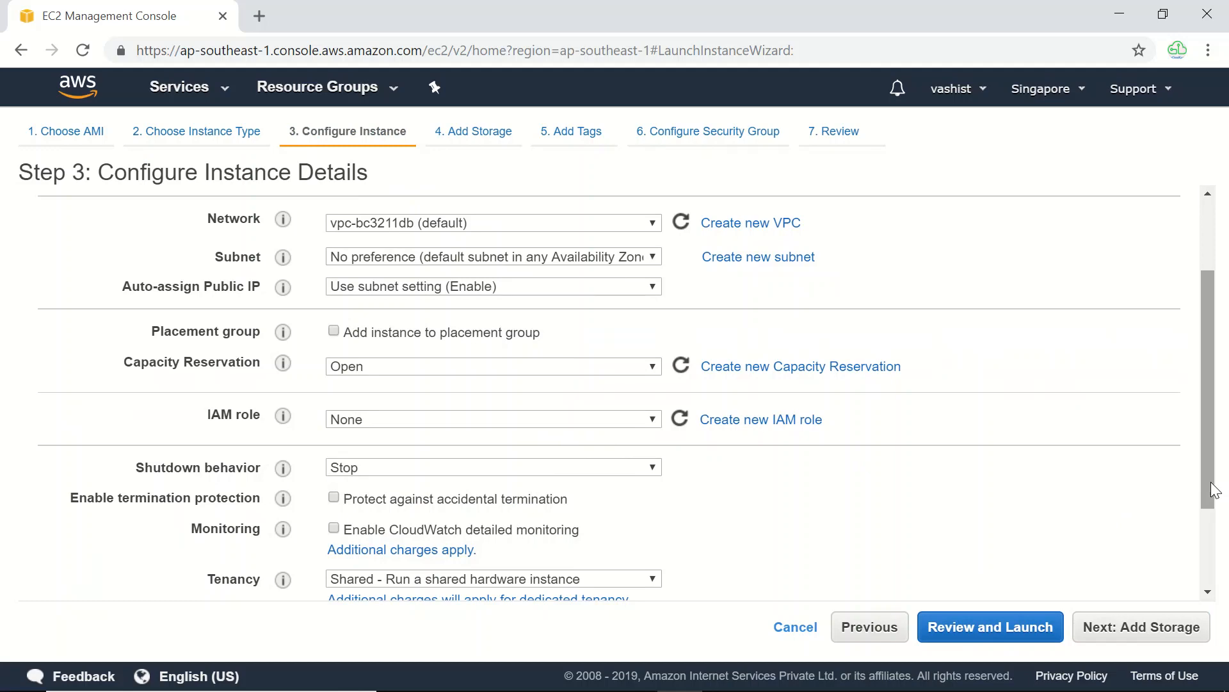
scroll("down", 3)
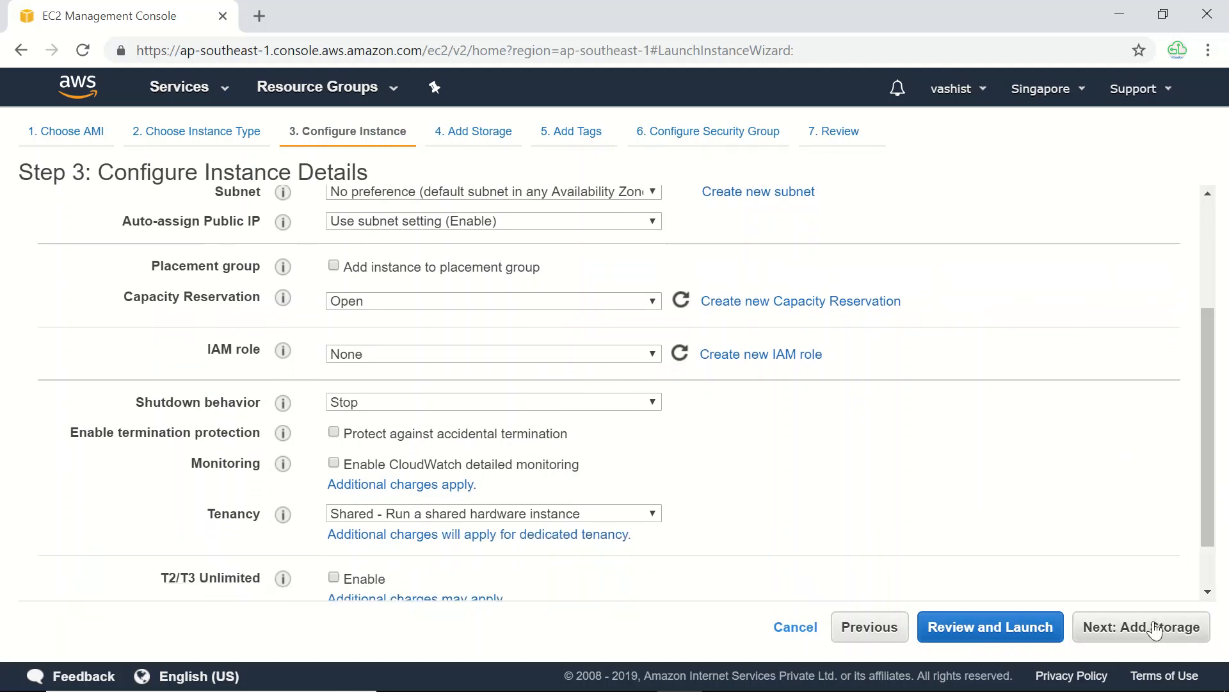
left_click(1141, 626)
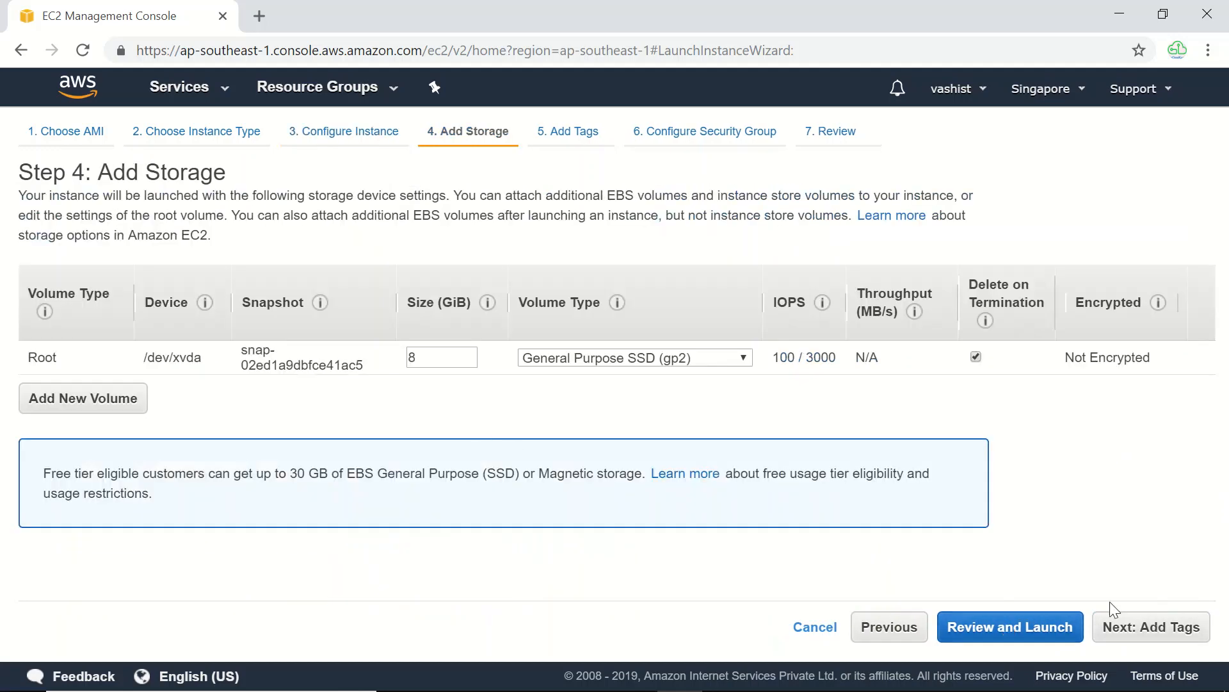
left_click(1150, 626)
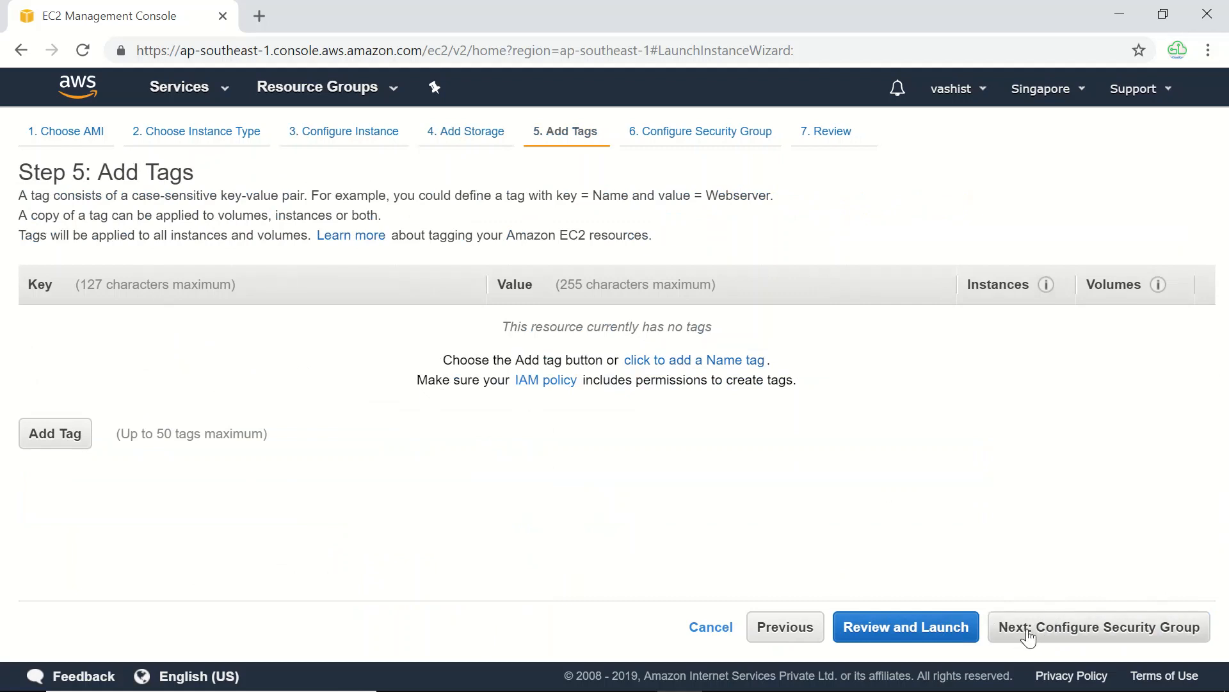
- Create a new security group and add an HTTP inbound rule alongside SSH
left_click(1098, 627)
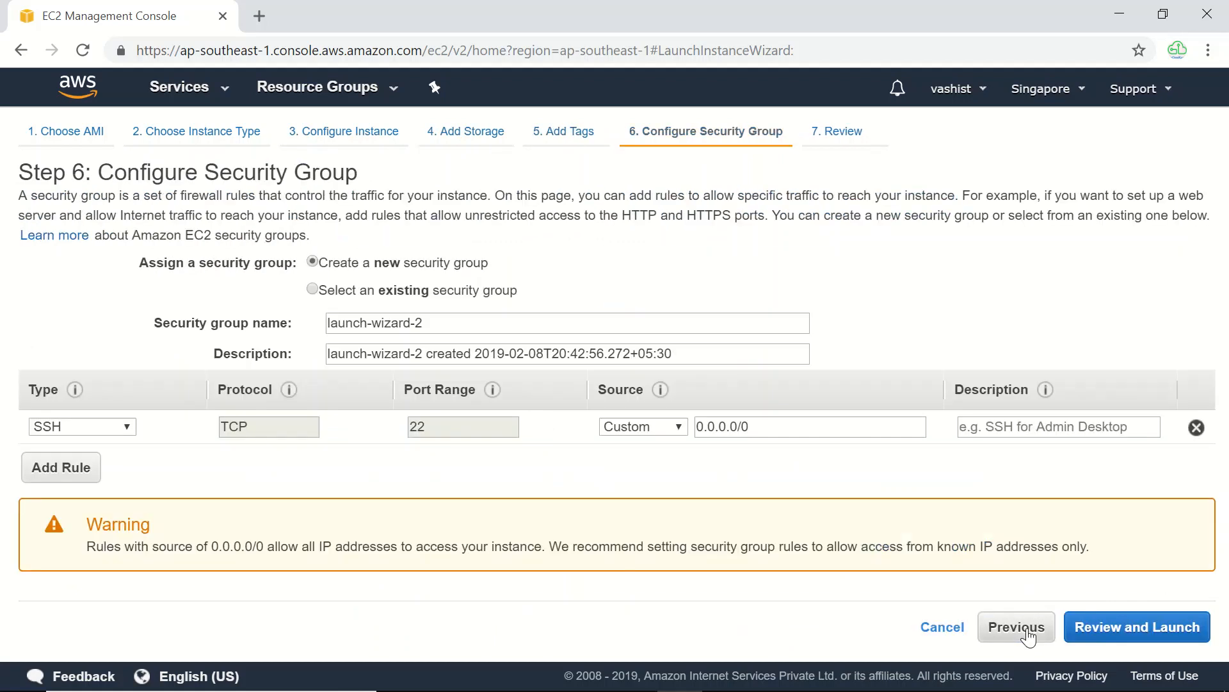
left_click(313, 290)
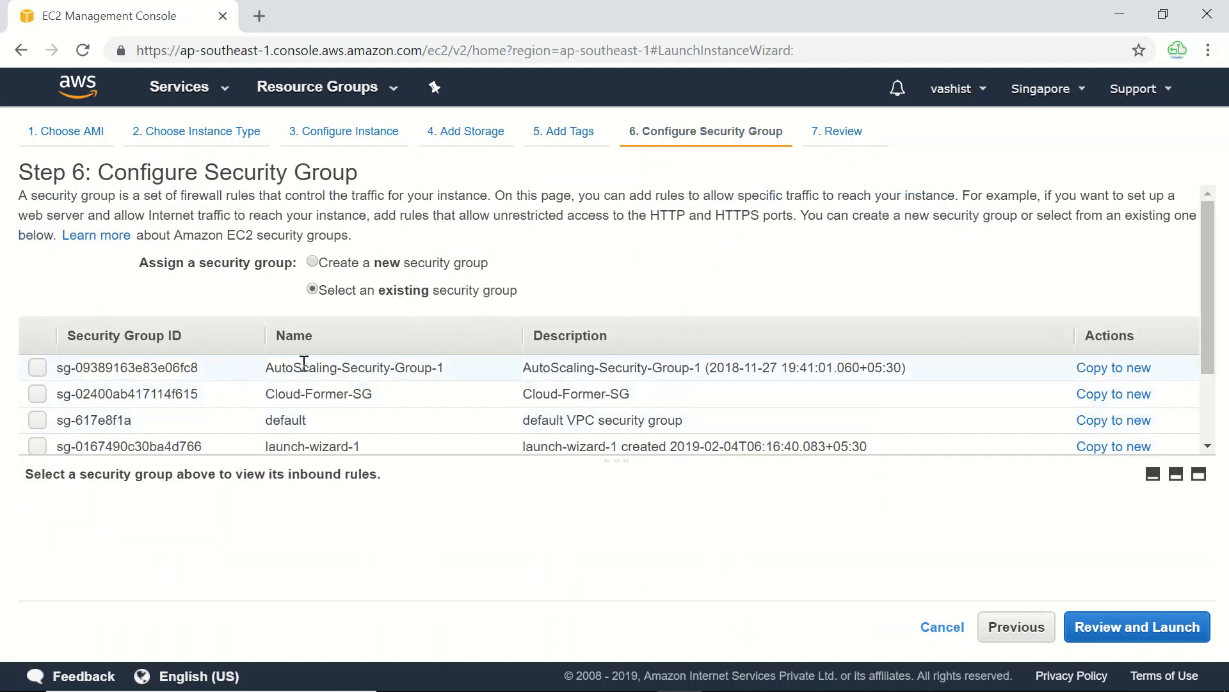
mouse_move(314, 271)
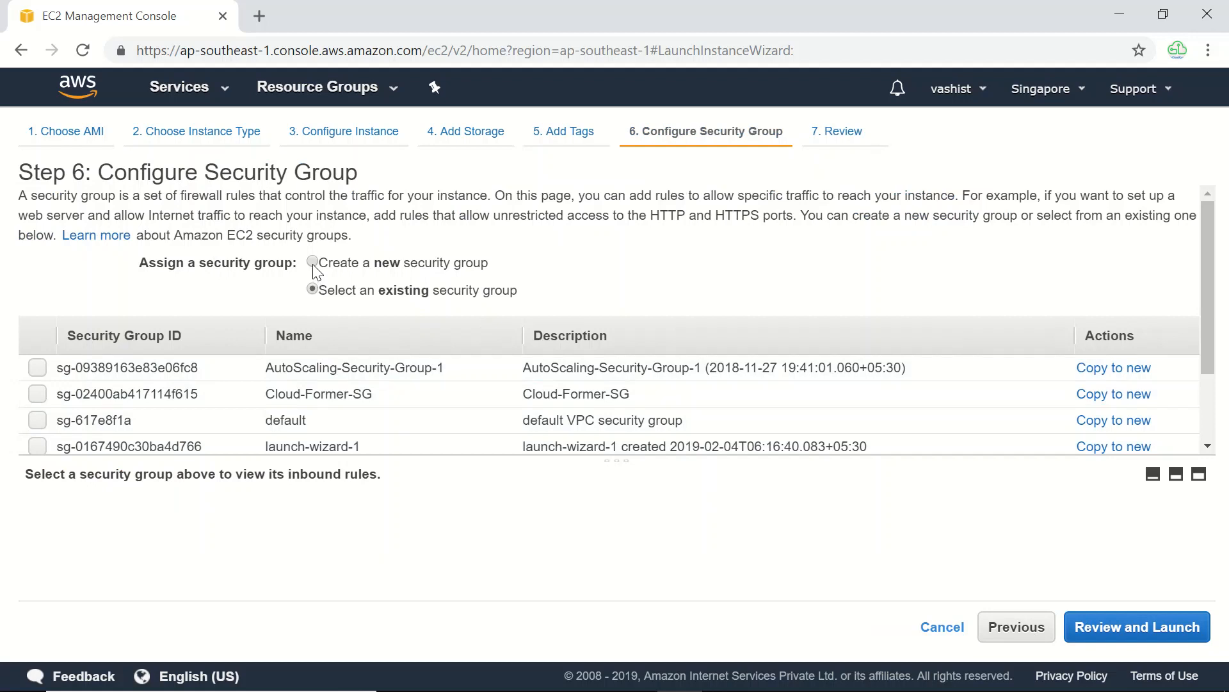
left_click(312, 261)
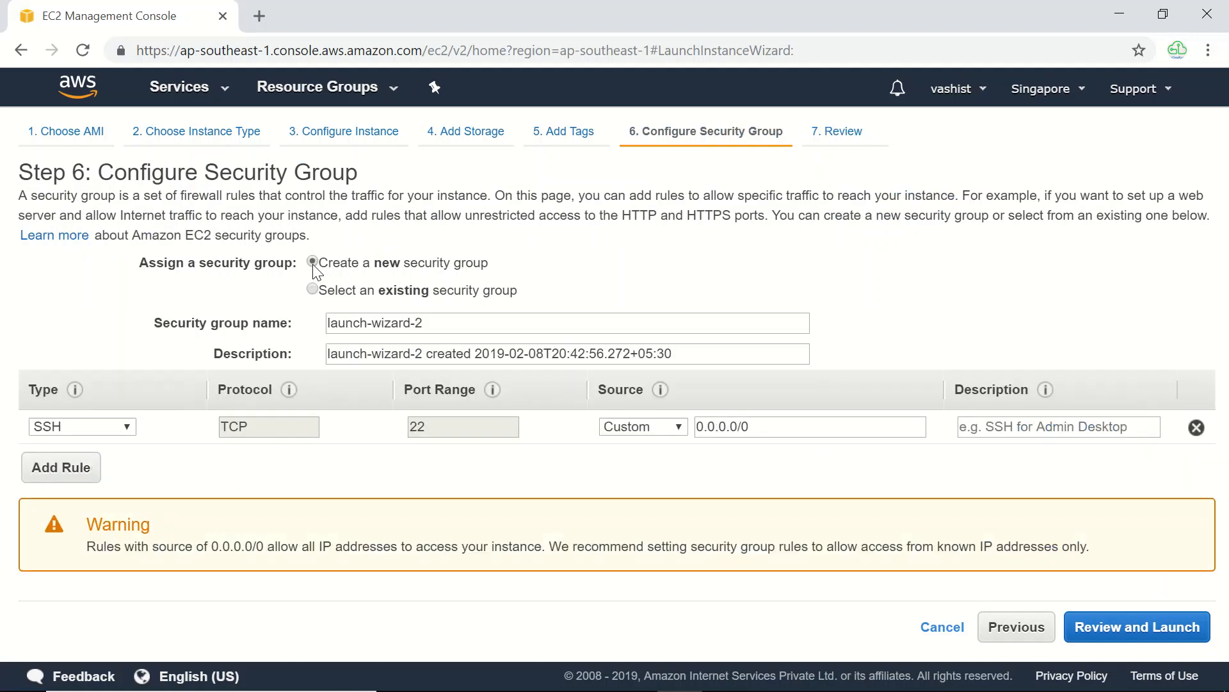
left_click(60, 467)
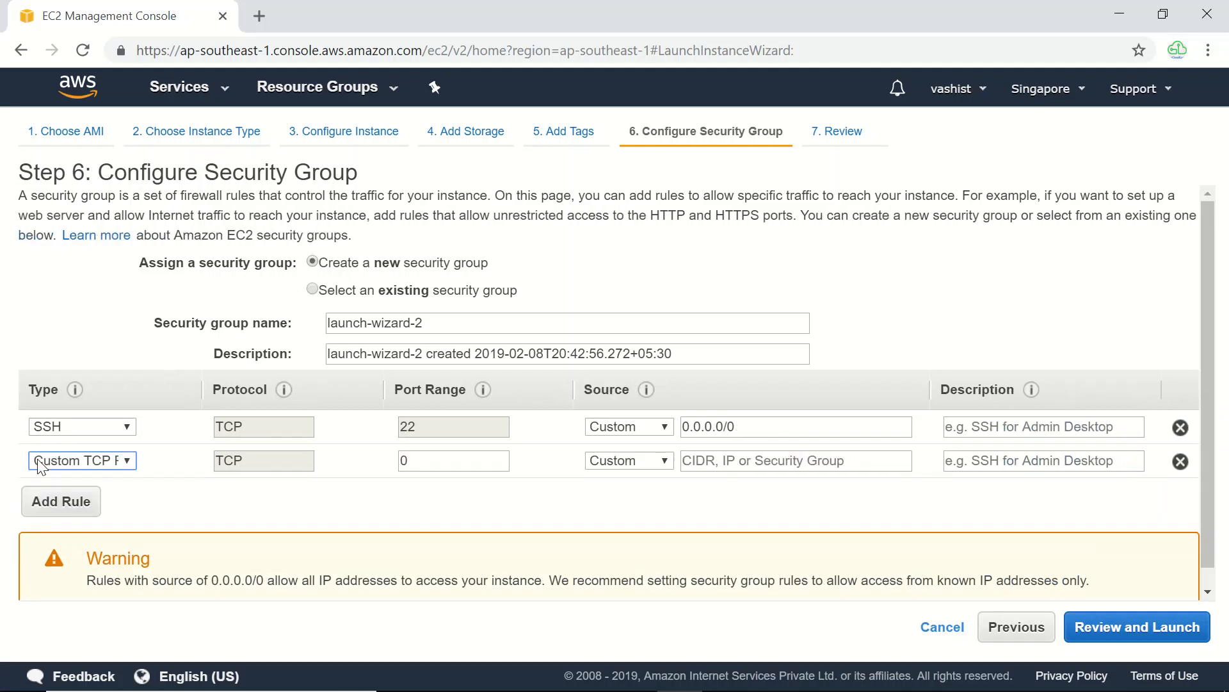
left_click(81, 460)
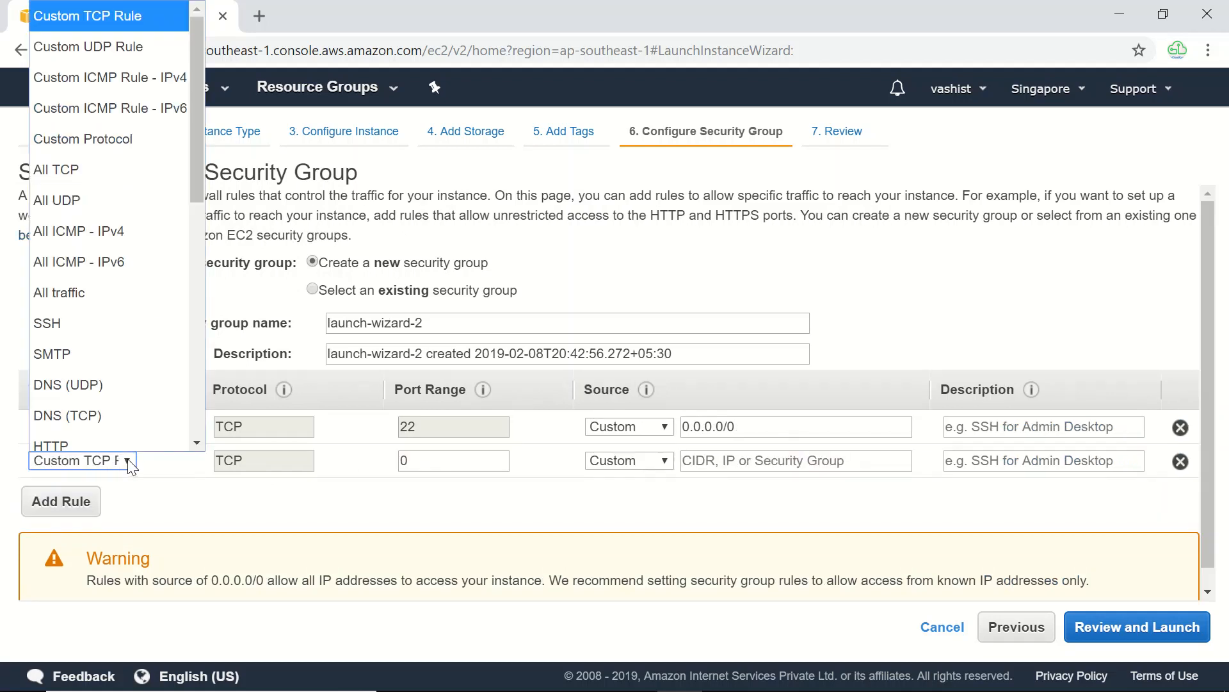
left_click(50, 446)
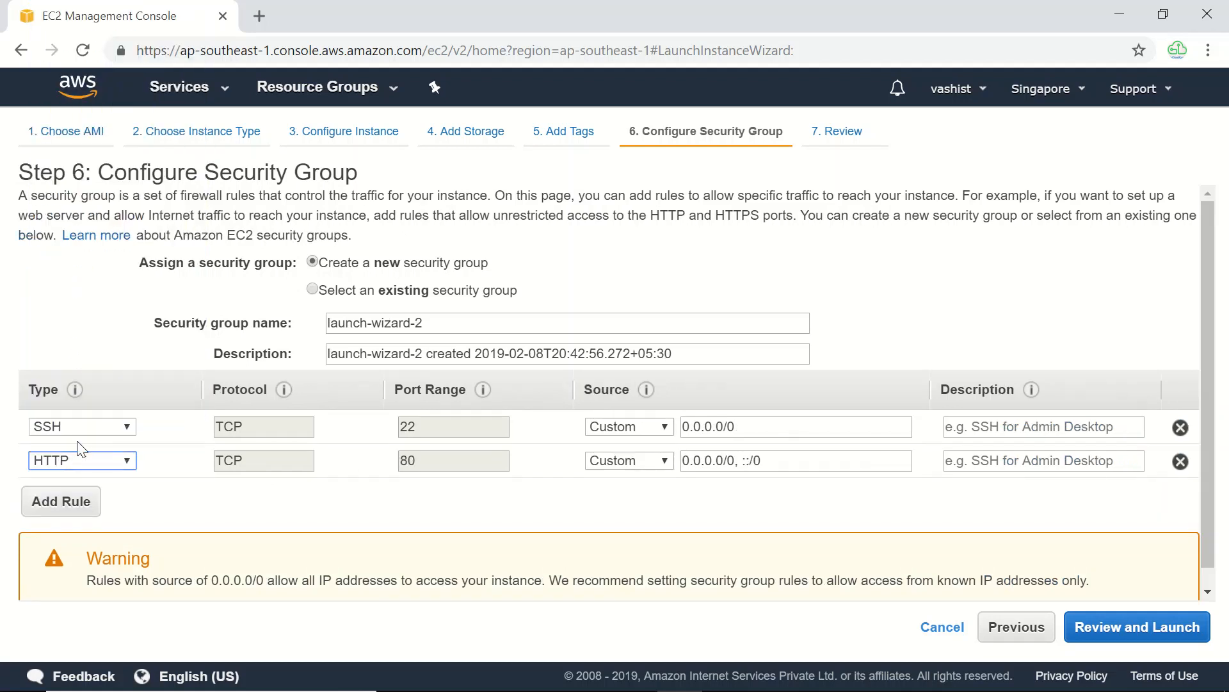
- Set both SSH and HTTP sources to Anywhere and proceed to Review and Launch
left_click(627, 425)
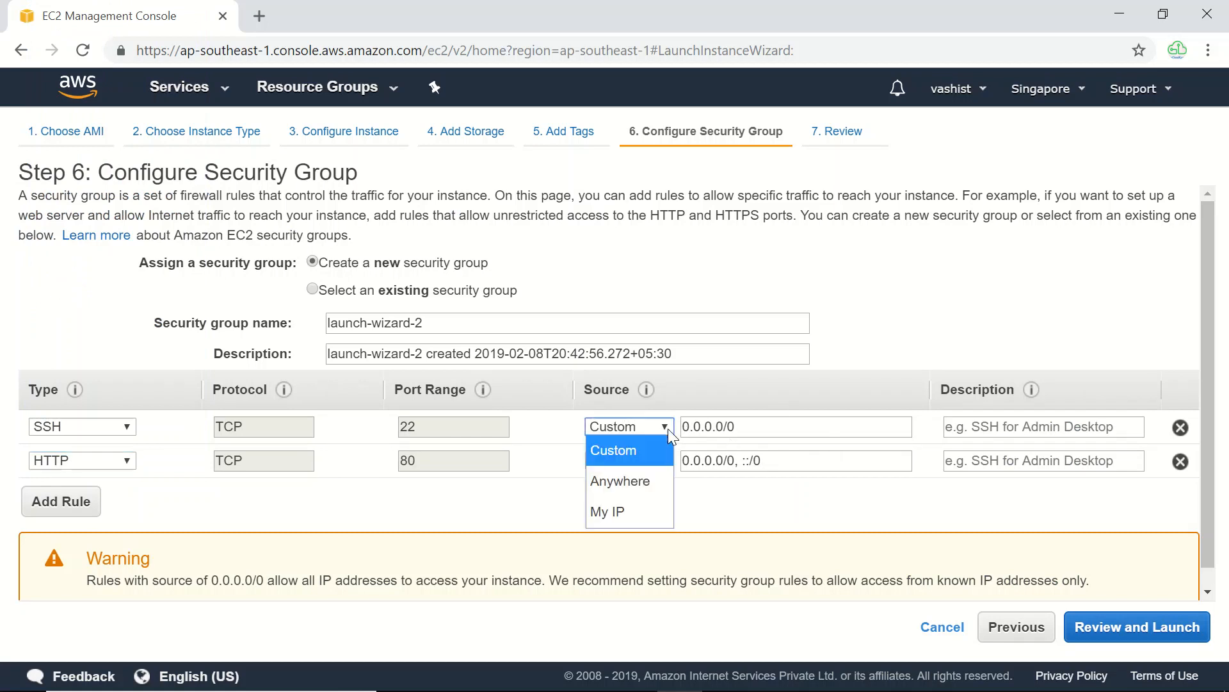
left_click(620, 480)
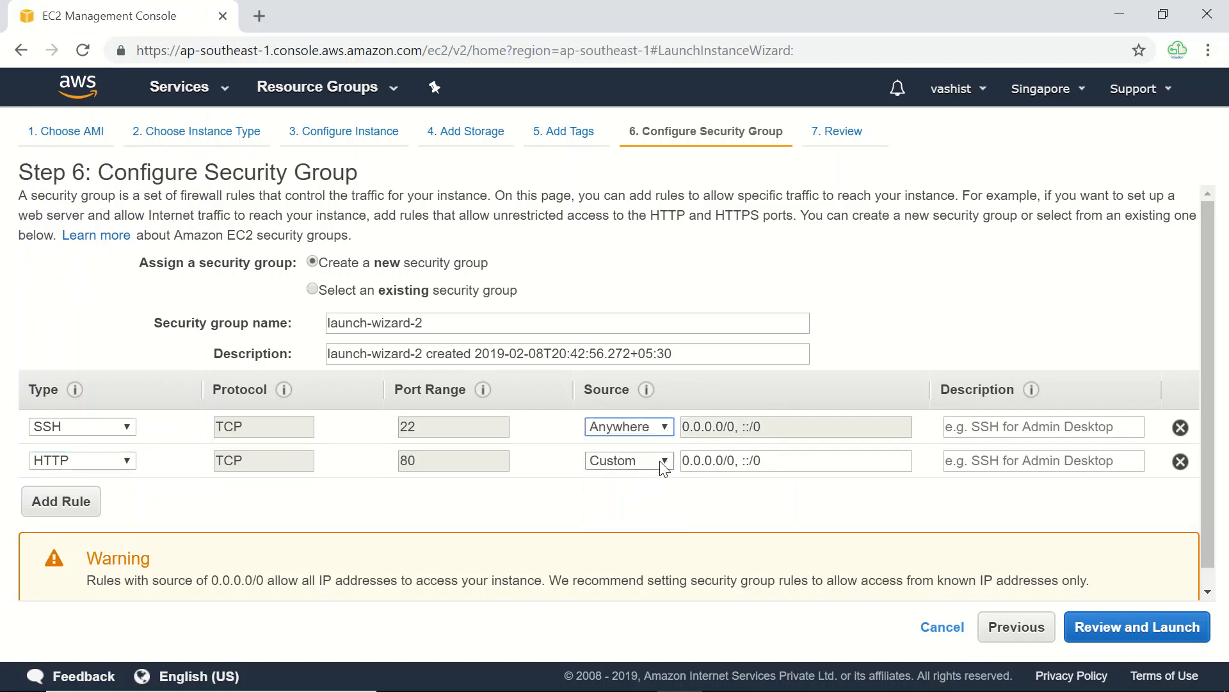
left_click(629, 460)
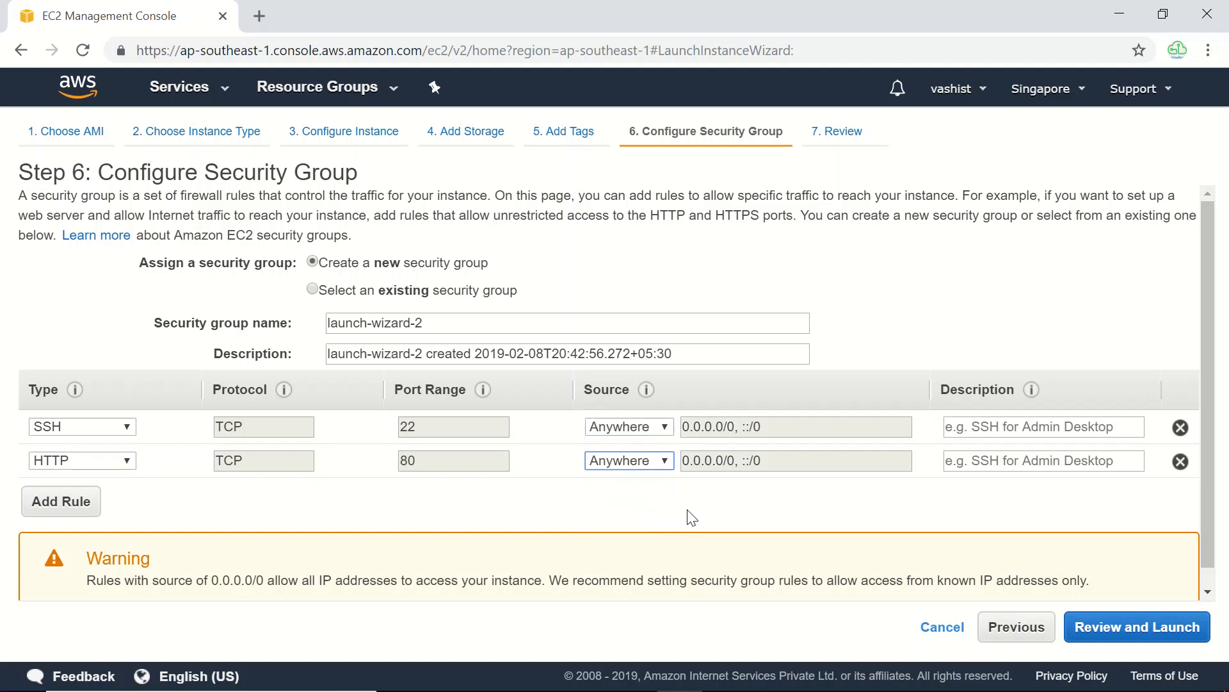
left_click(1136, 626)
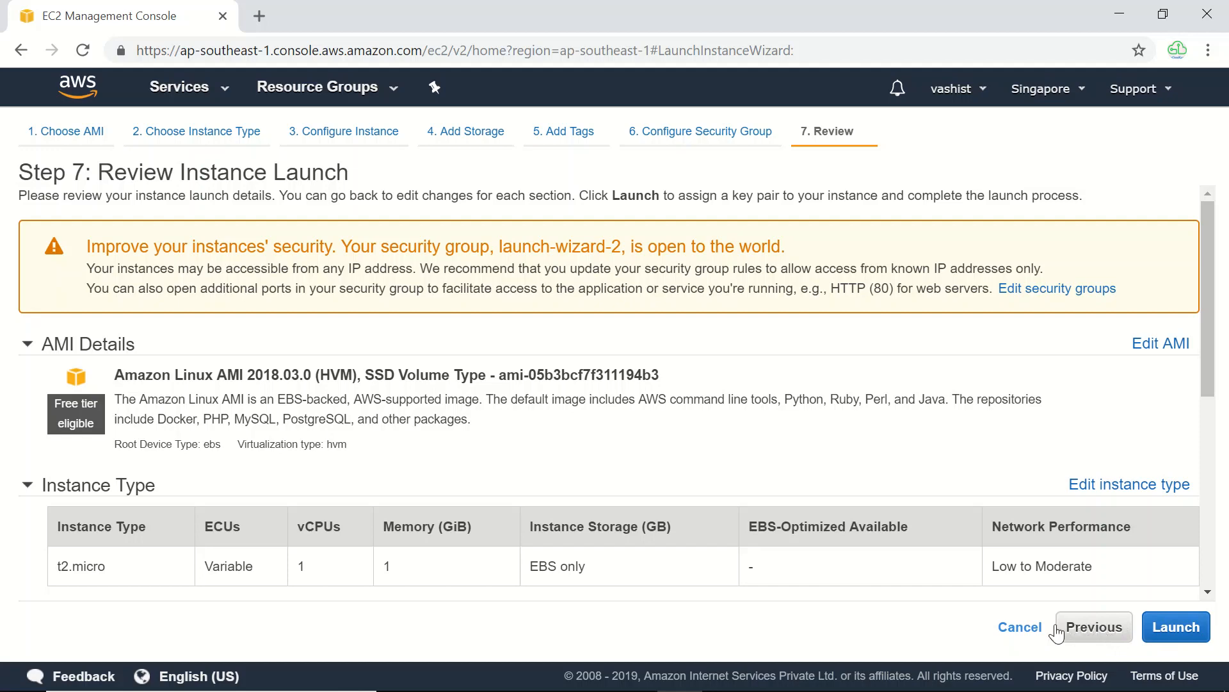
- Return to step 6 and rename the security group RolesSG with description RolesSG1
left_click(1091, 626)
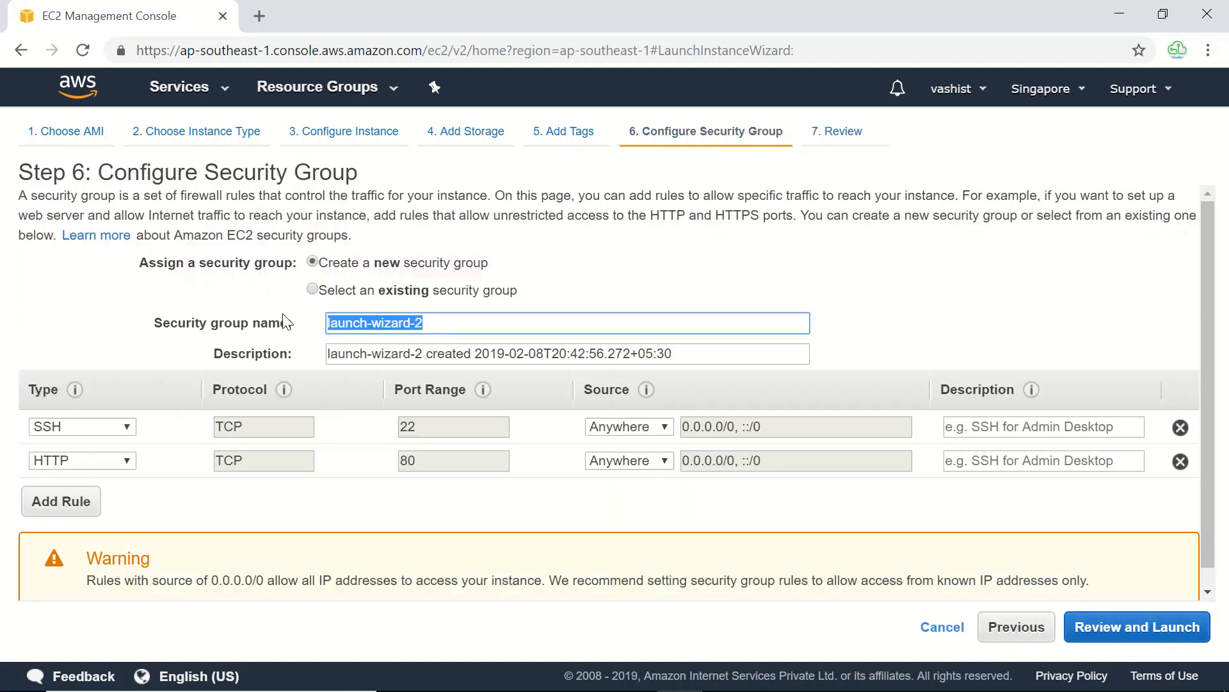
type("RolesSG")
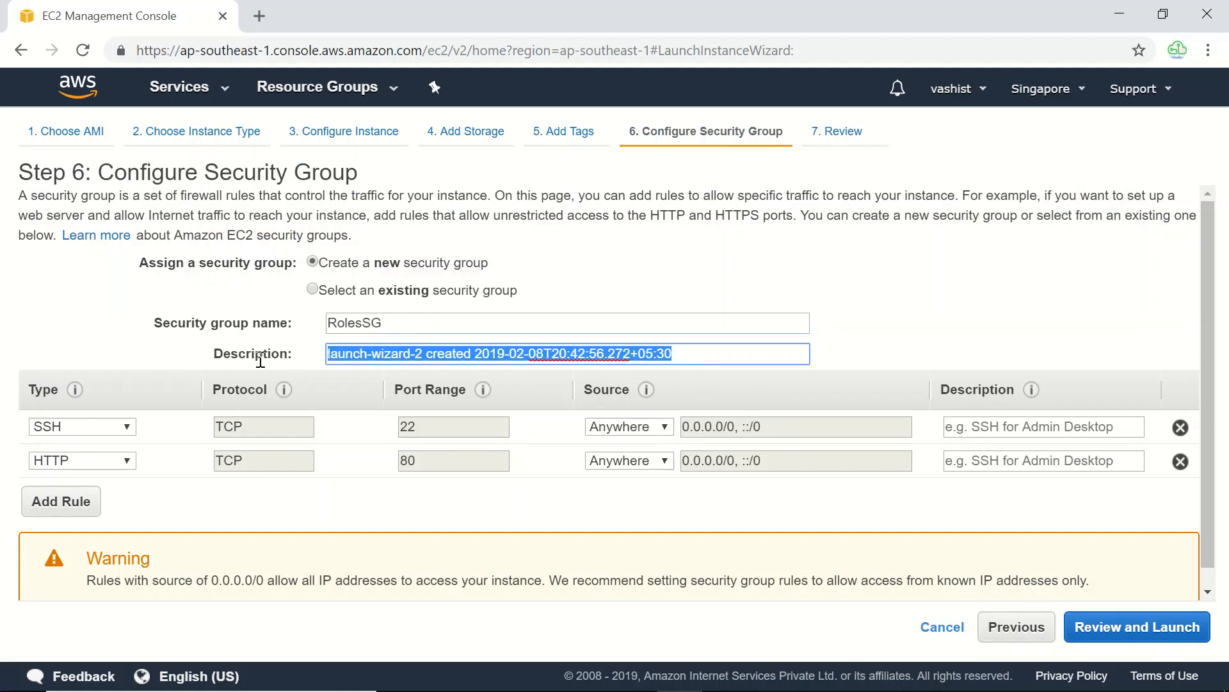
type("RolesSG1")
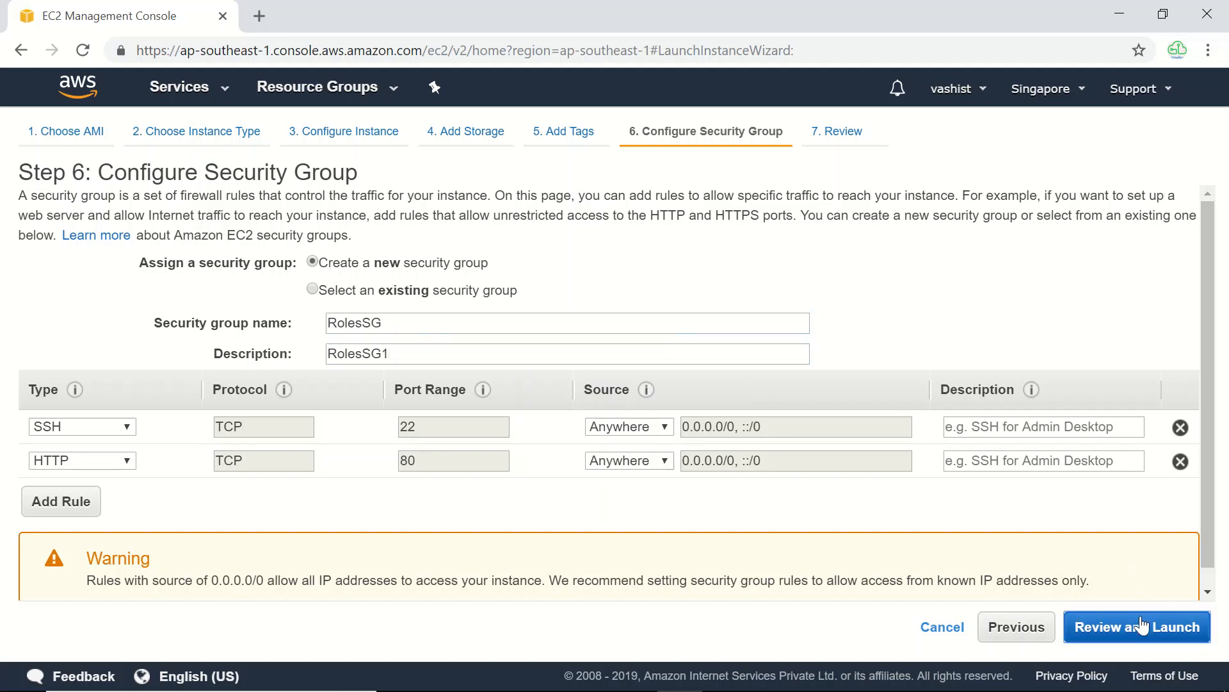
- Launch the instance with the EC2-VPC-Key key pair, acknowledging the key, and view instances
left_click(1136, 626)
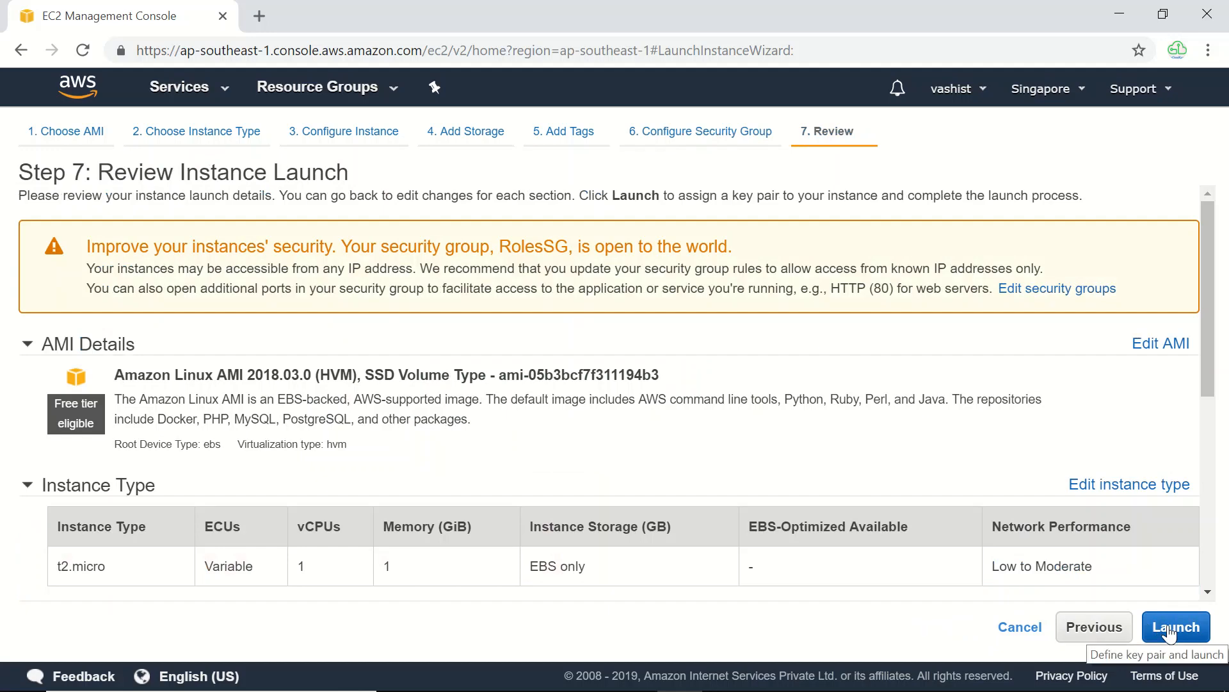
left_click(1176, 626)
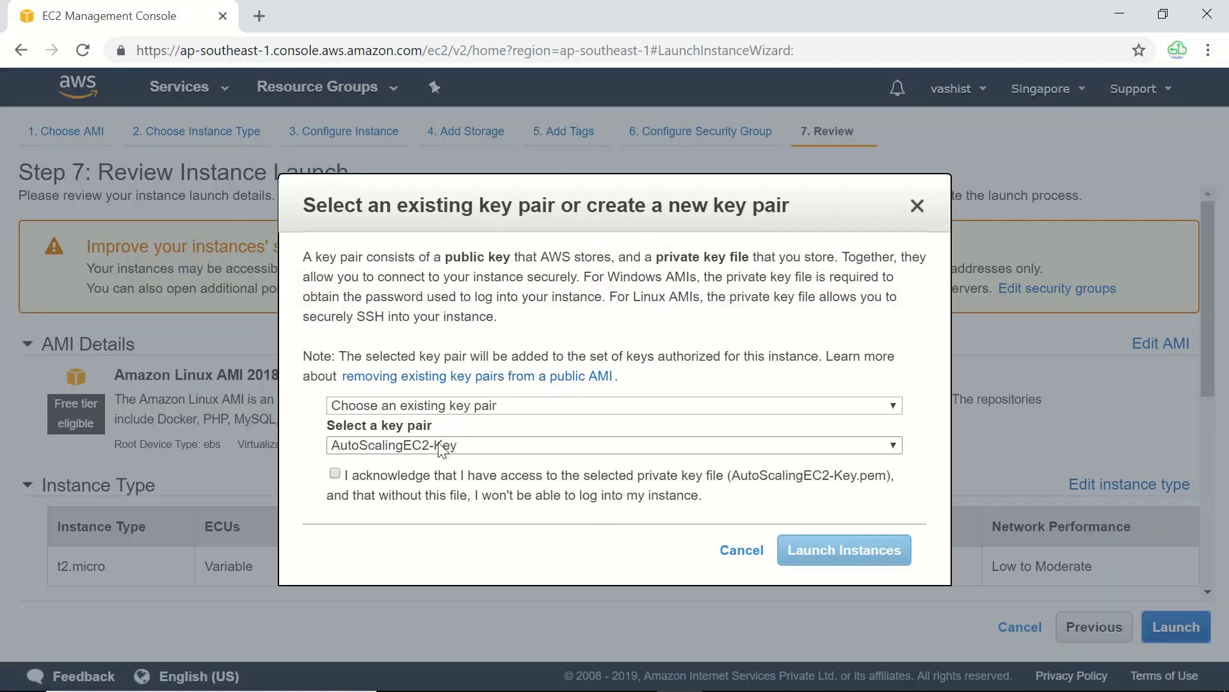
left_click(613, 445)
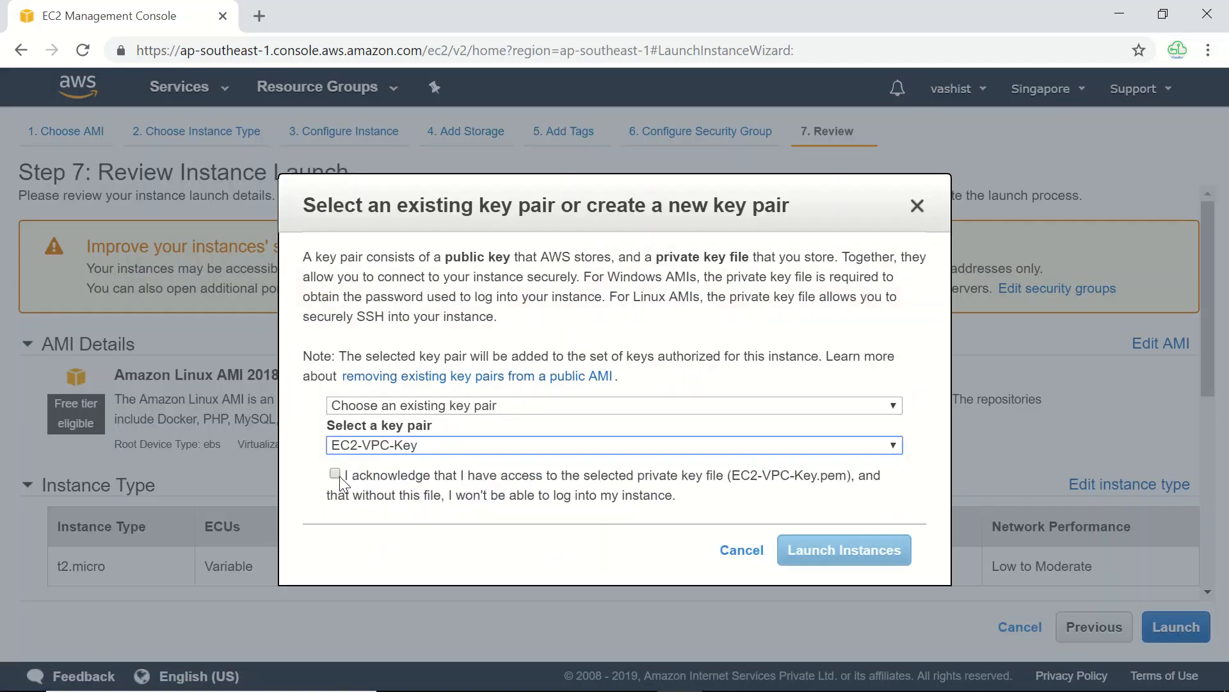
left_click(335, 474)
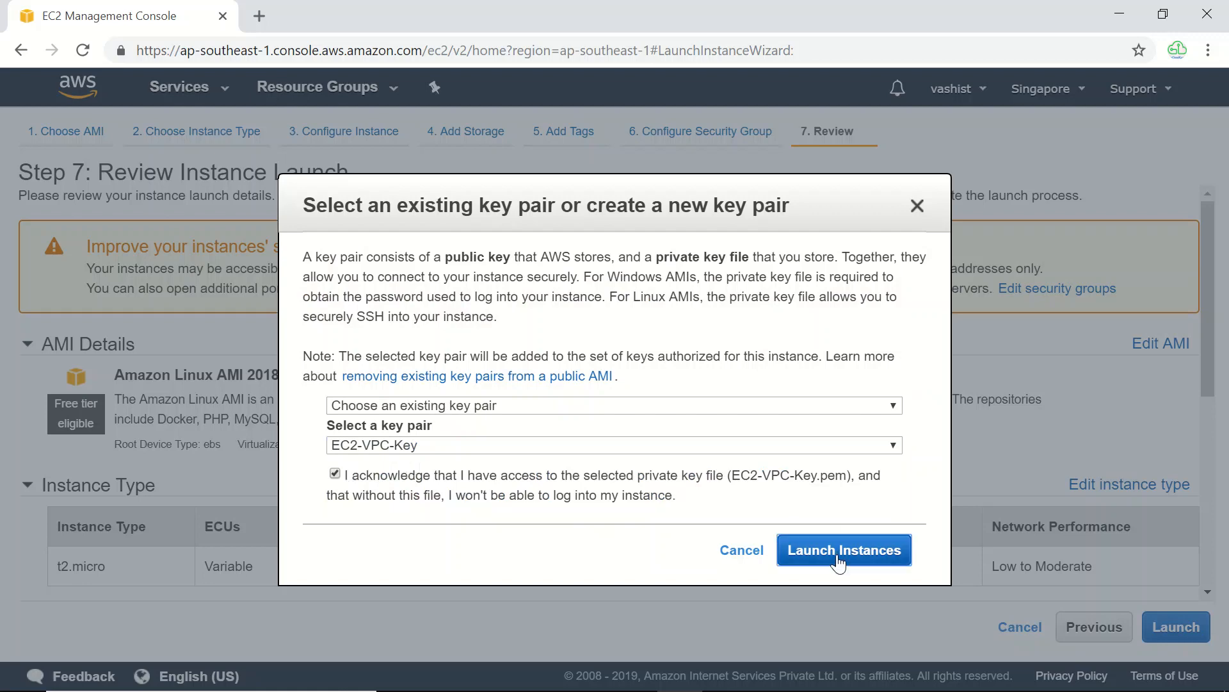
left_click(844, 550)
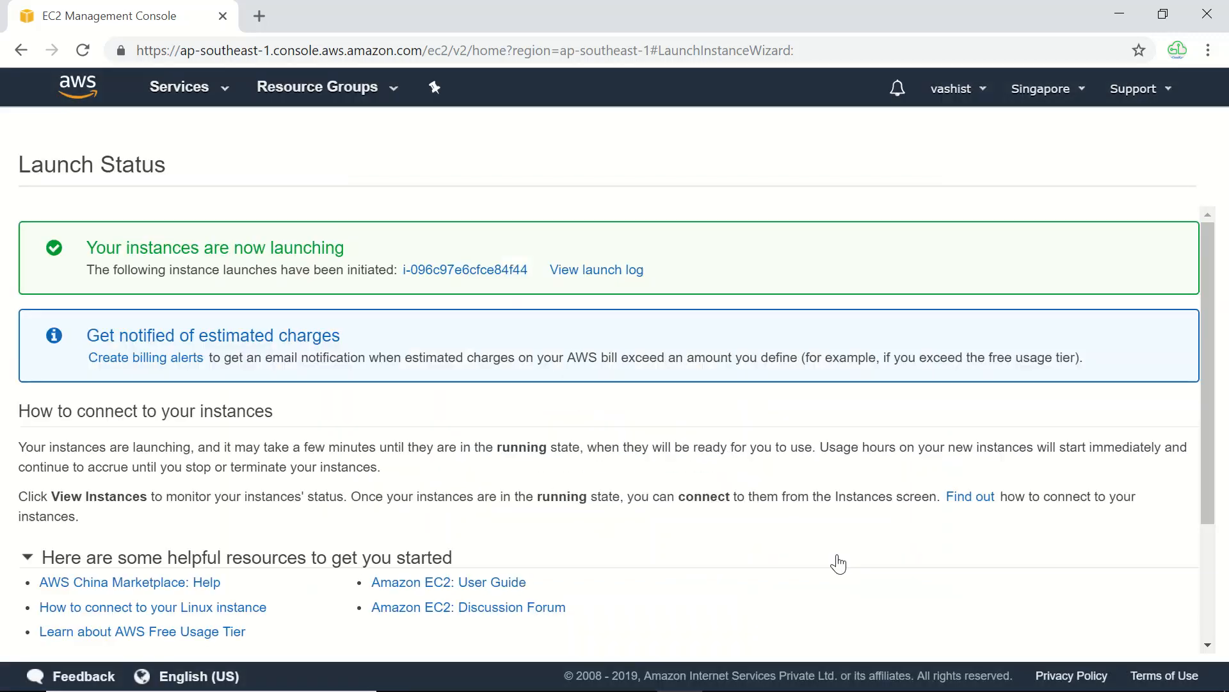
scroll("down", 3)
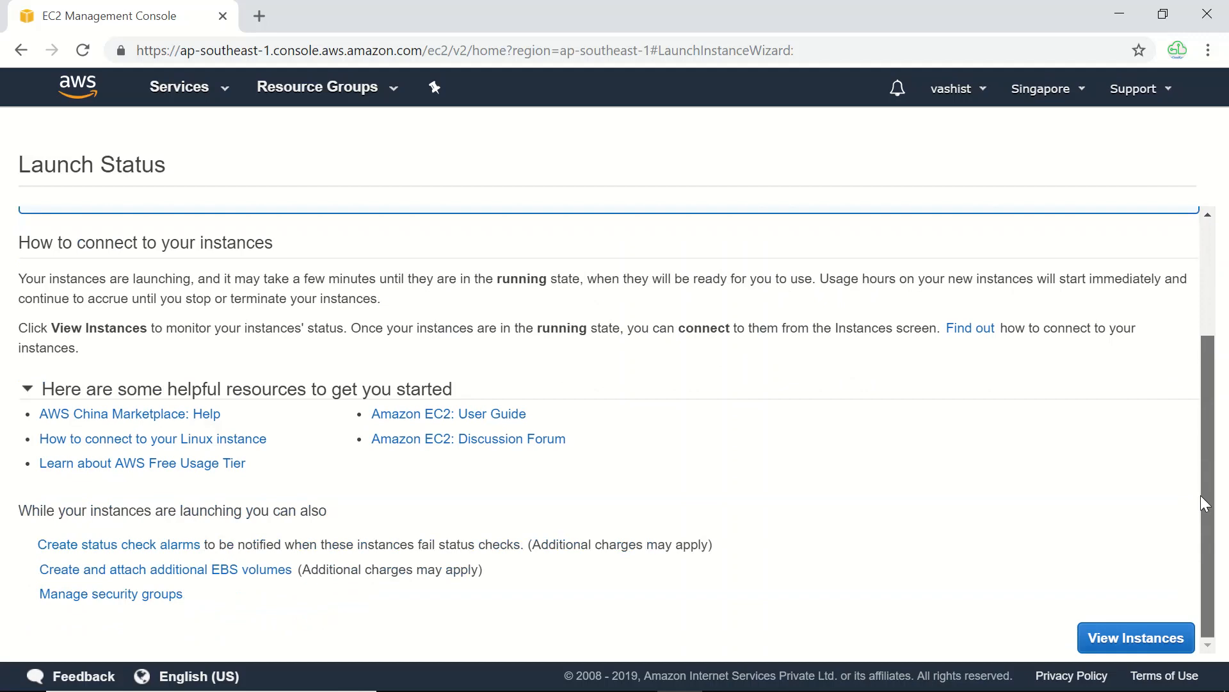
left_click(1136, 637)
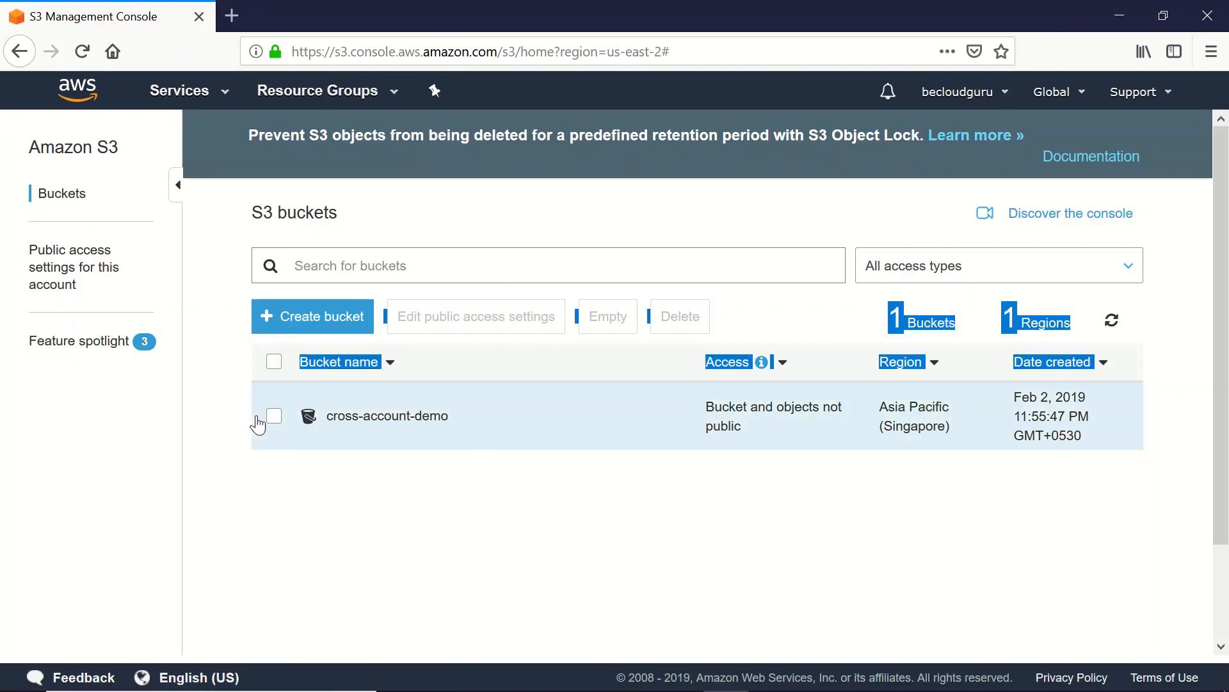
- Select the cross-account-demo bucket, then go to IAM from the Services menu
left_click(274, 415)
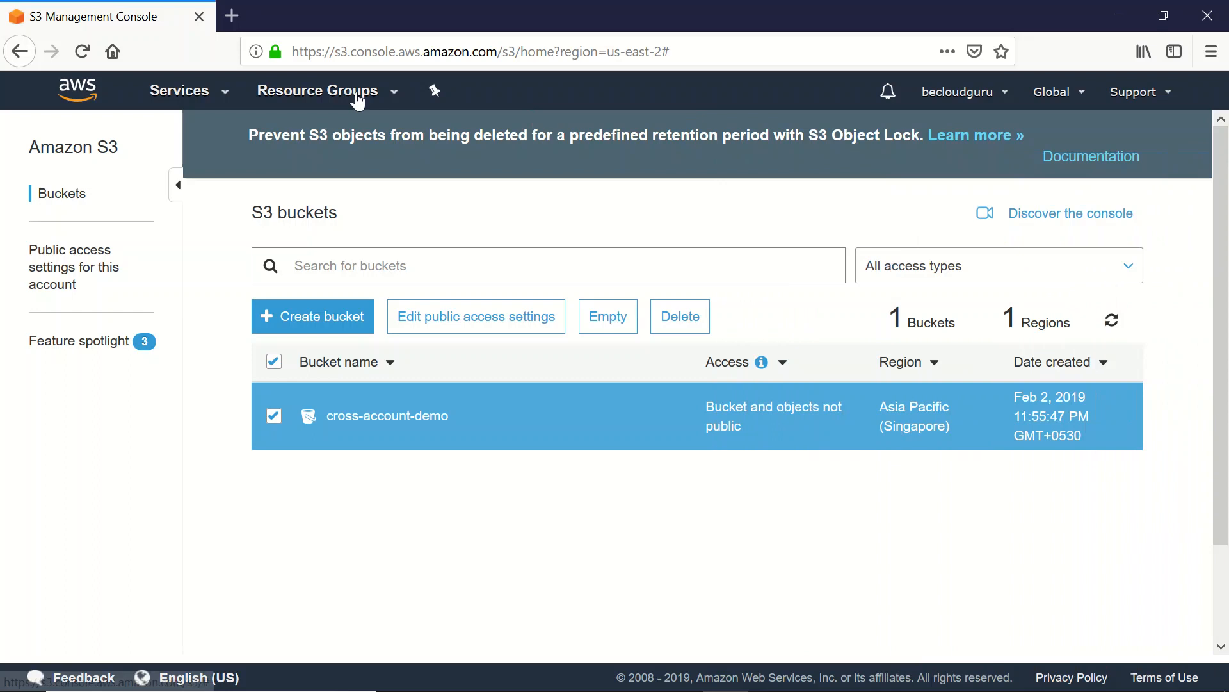
left_click(180, 90)
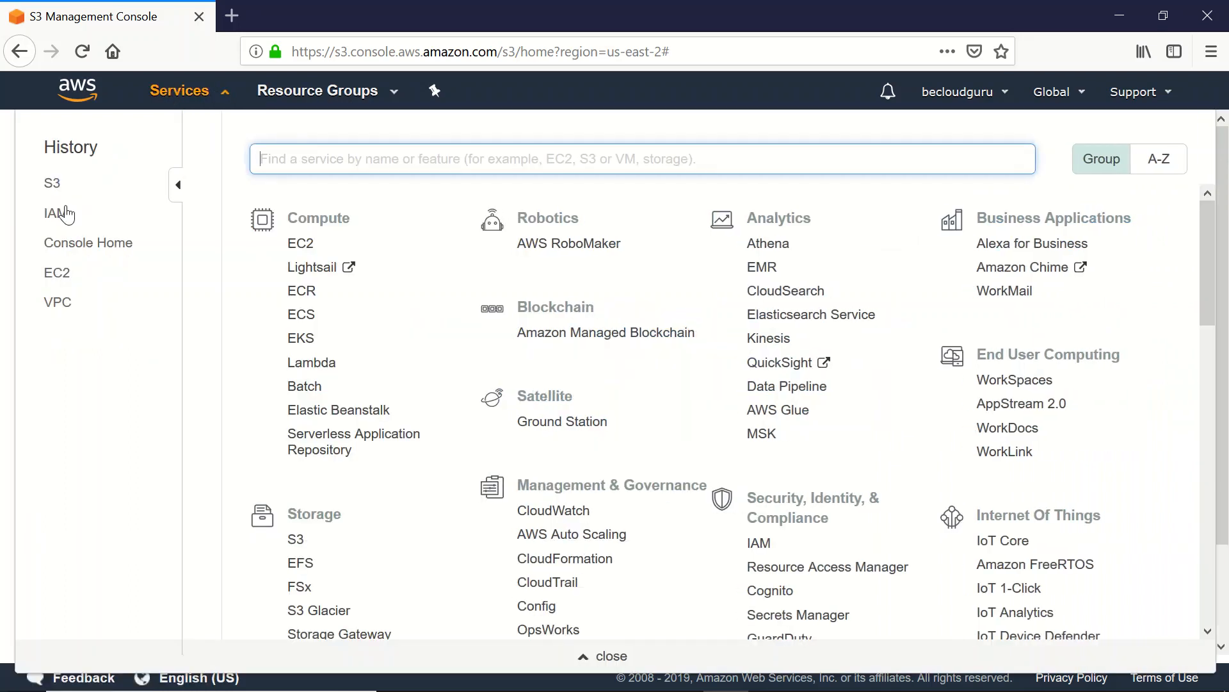
left_click(55, 212)
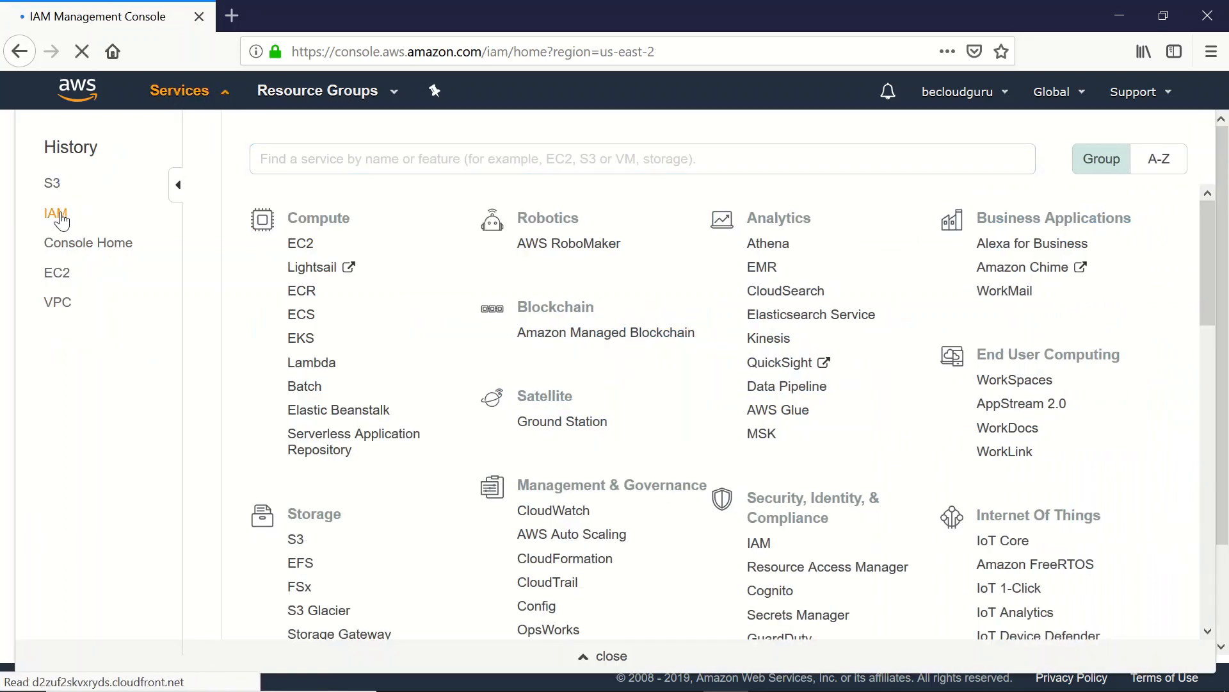
- Show CrossAccountRole's summary with its role ARN and AmazonS3ReadOnlyAccess permission policy
left_click(55, 212)
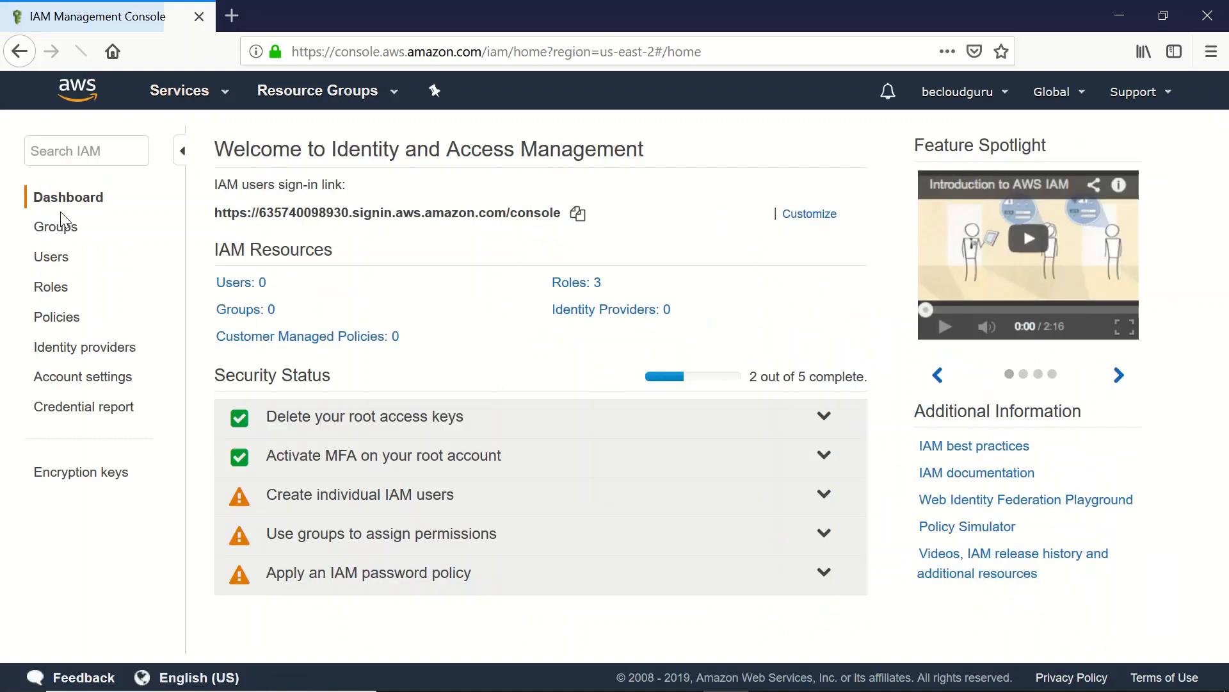
left_click(51, 286)
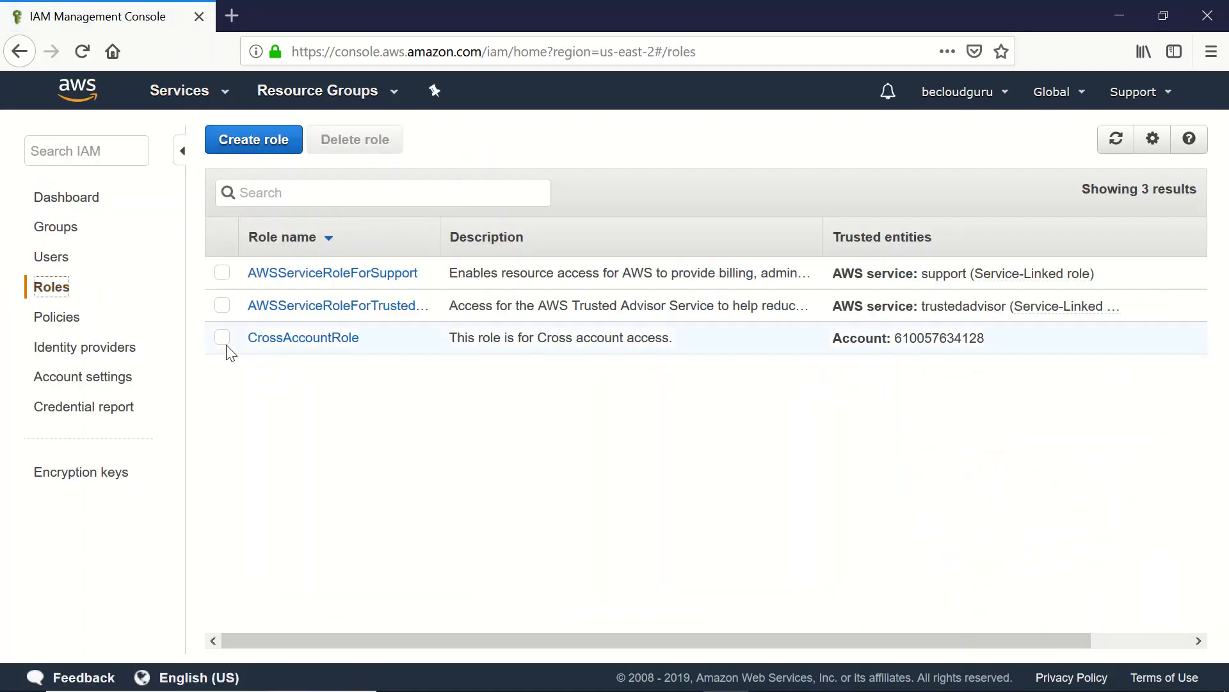
left_click(221, 337)
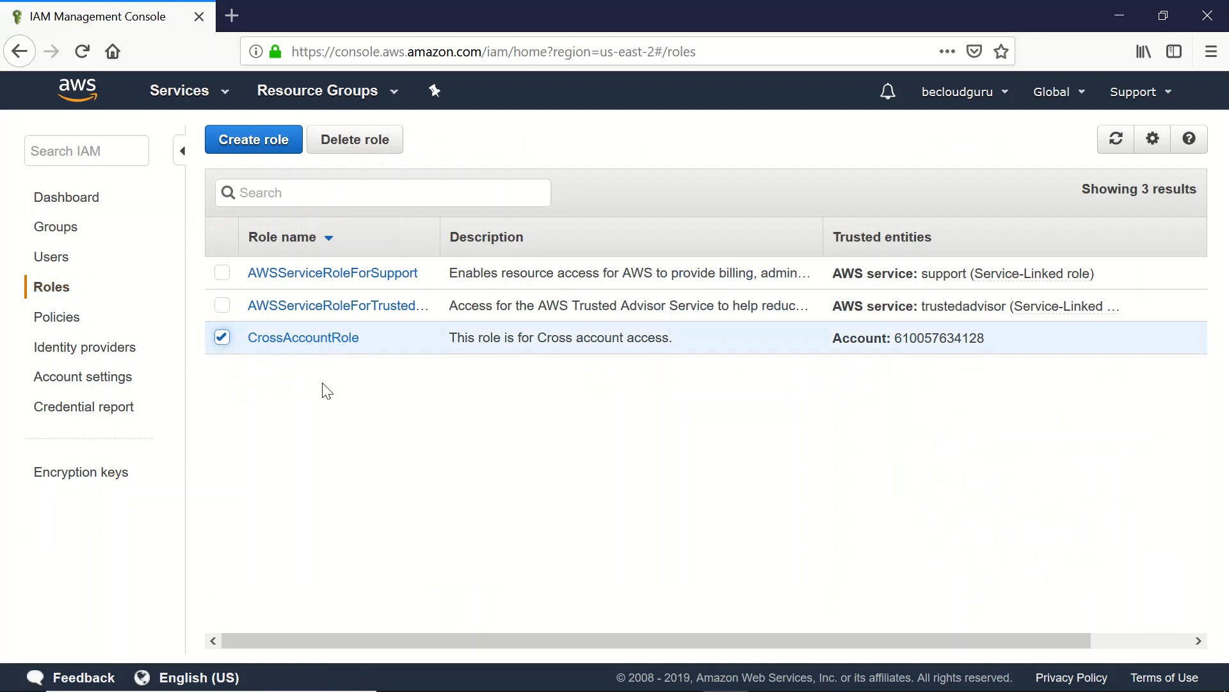
left_click(302, 336)
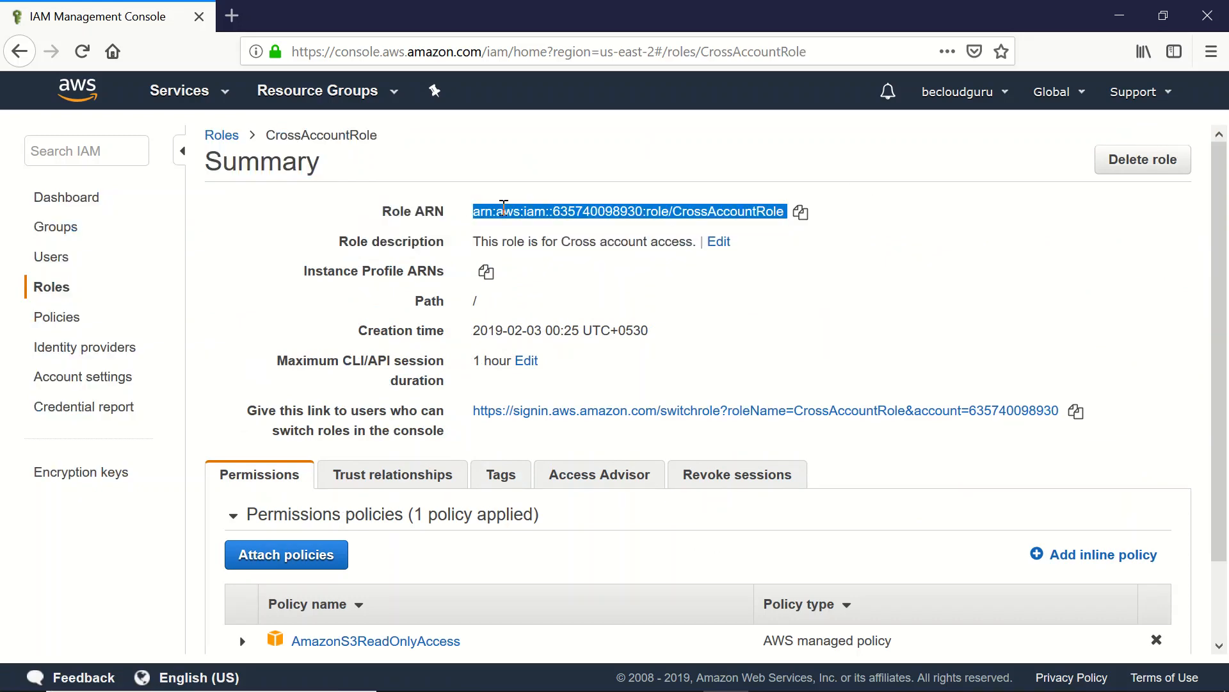
scroll("down", 3)
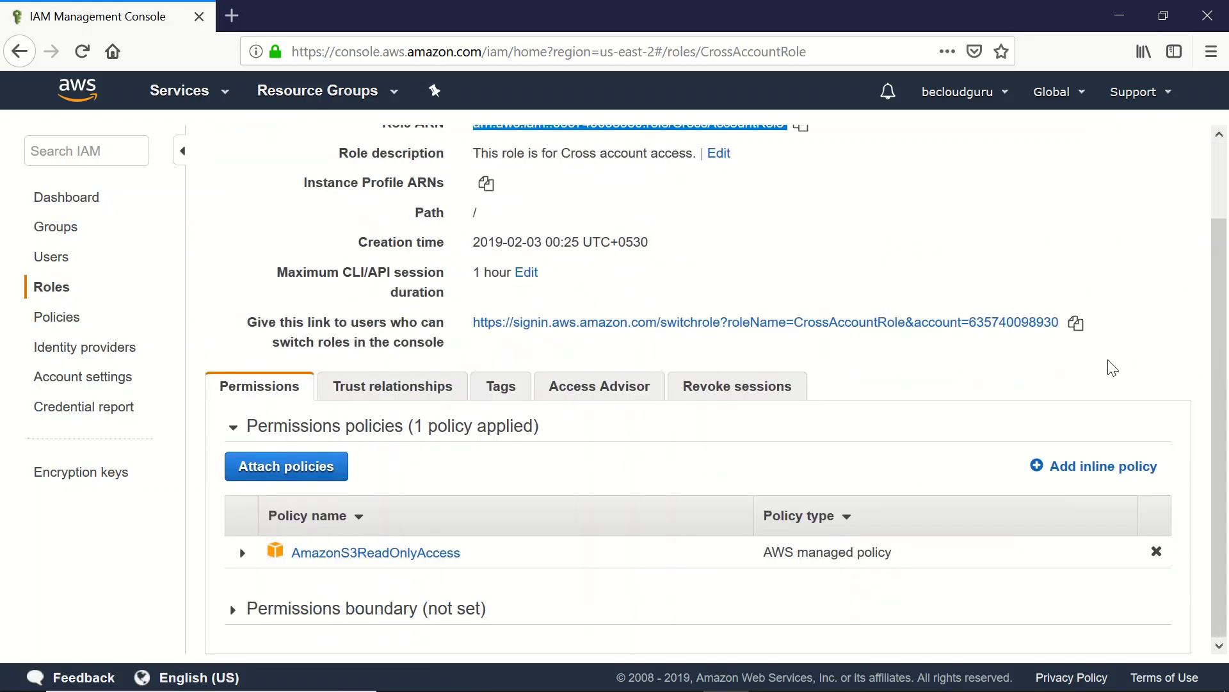
mouse_move(375, 552)
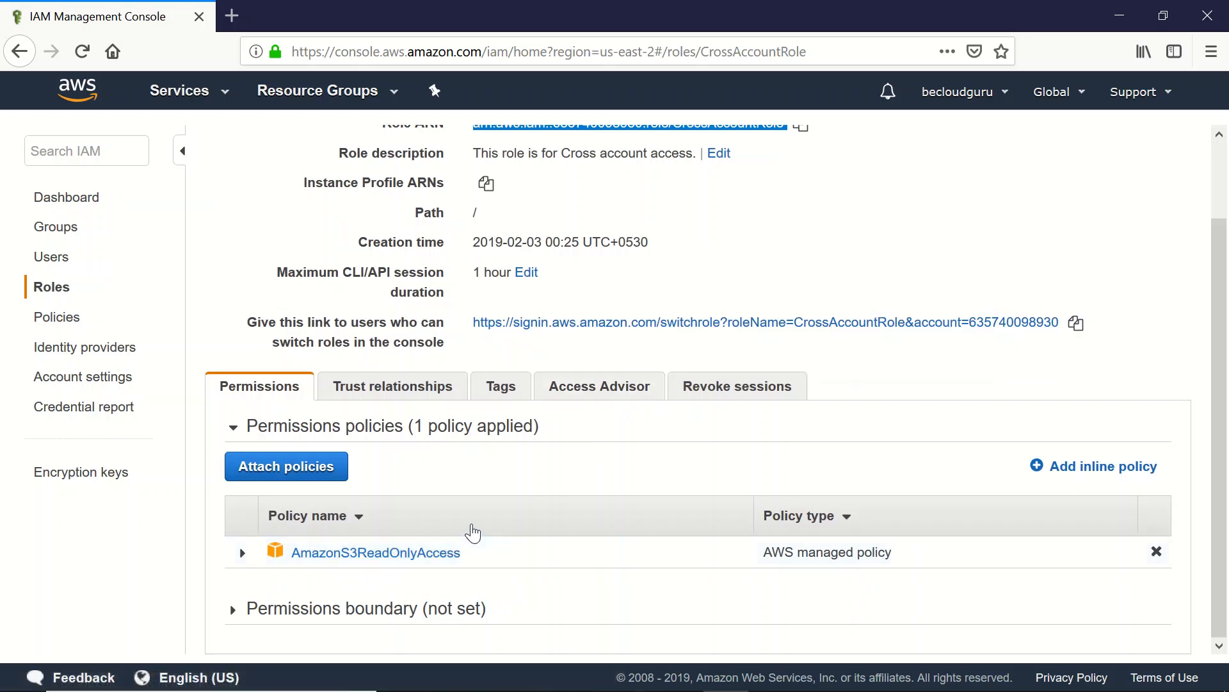
mouse_move(462, 534)
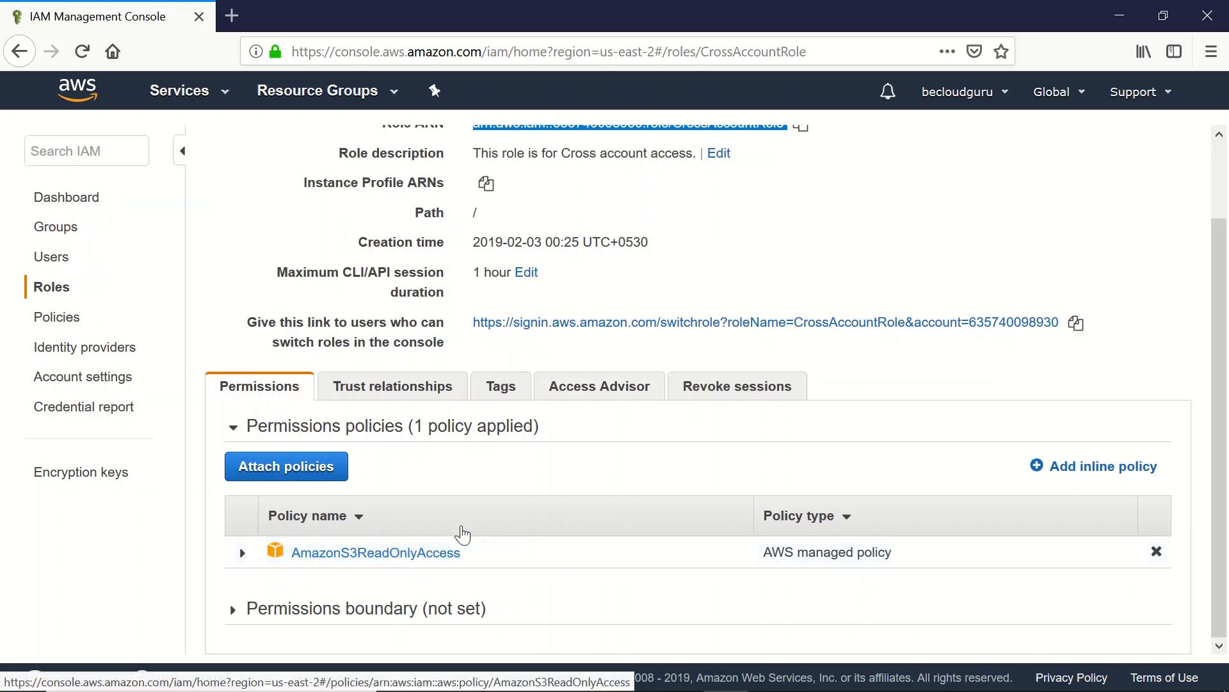
mouse_move(1214, 384)
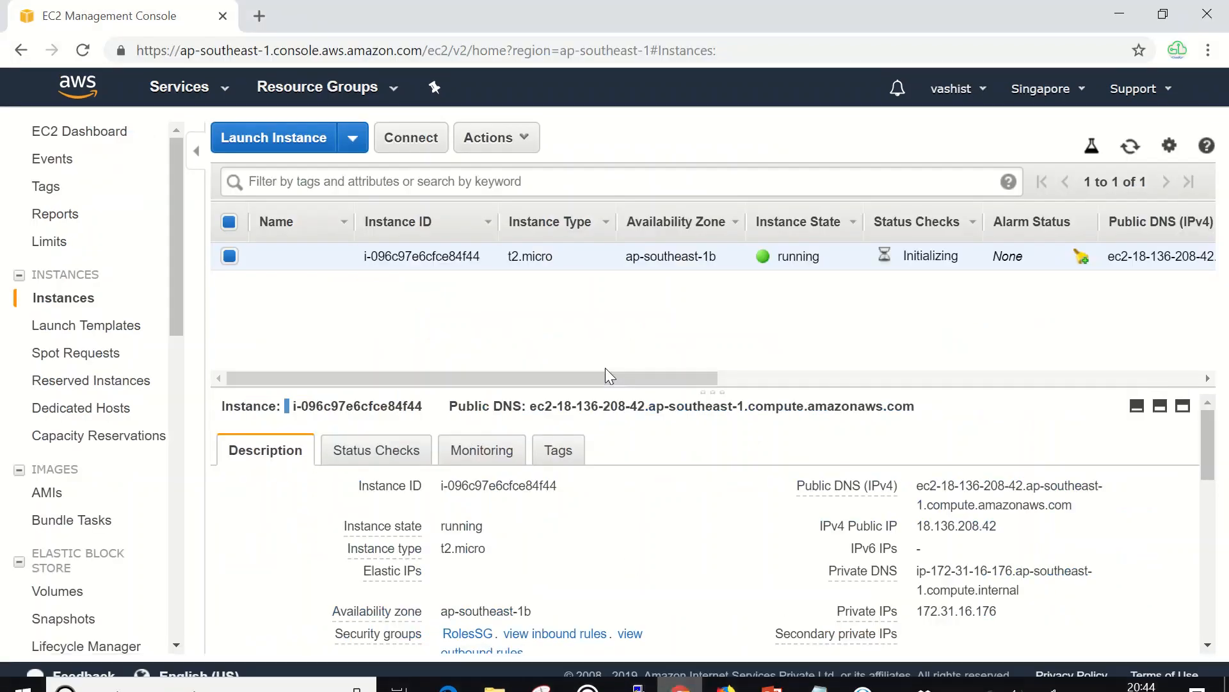
left_click(1129, 146)
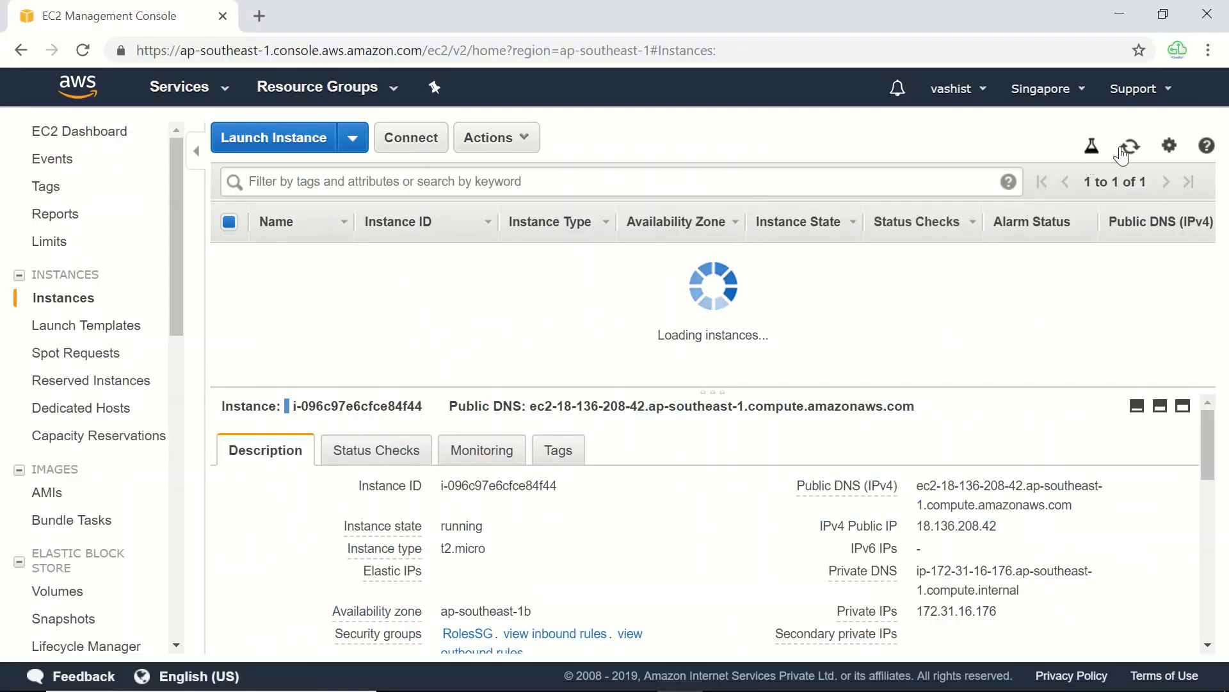
left_click(1129, 146)
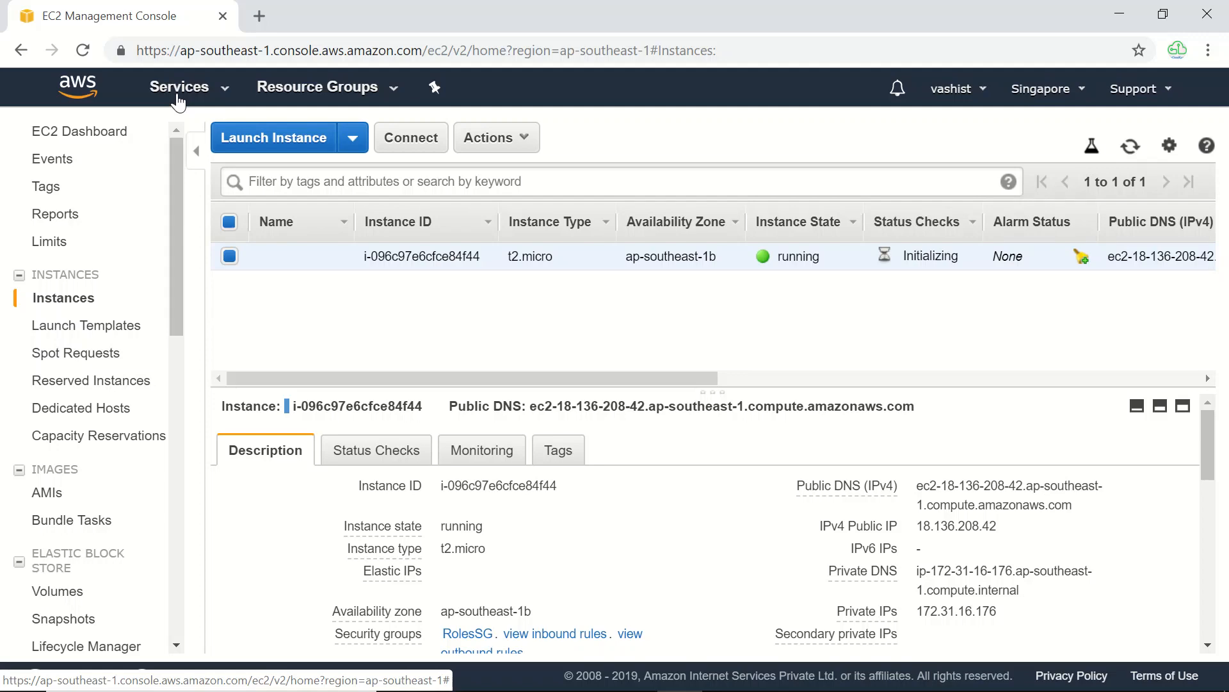
- Go to IAM in the second account via Services and list its roles
left_click(179, 86)
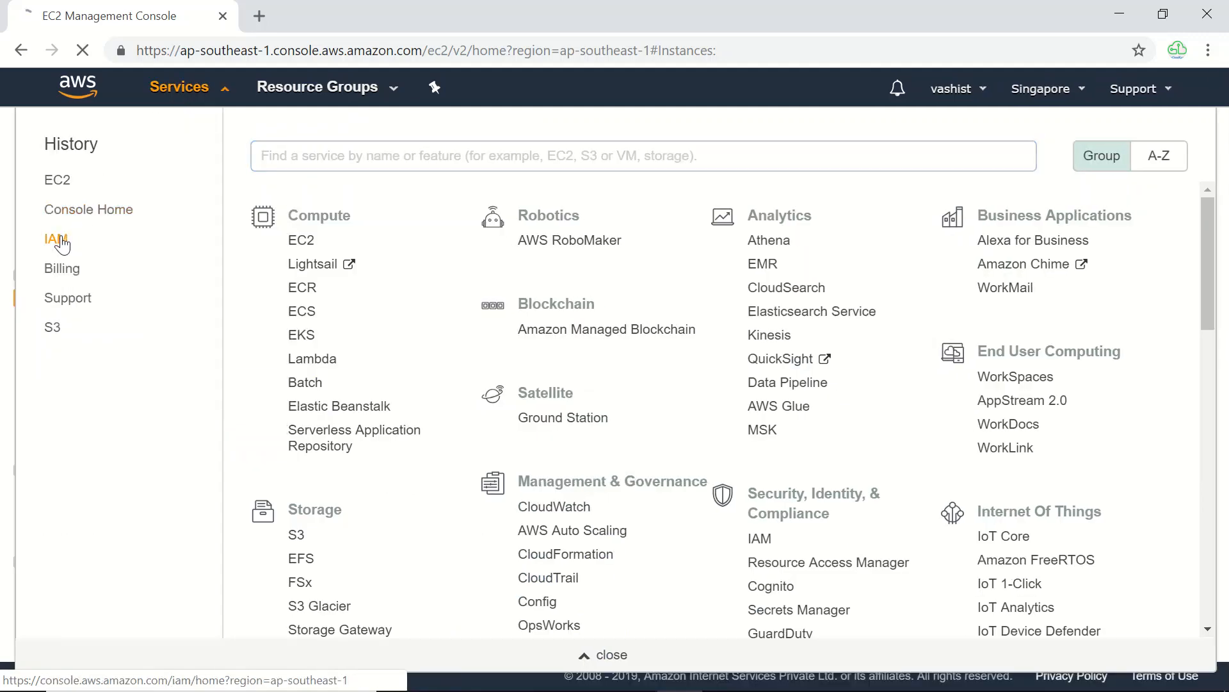
left_click(57, 239)
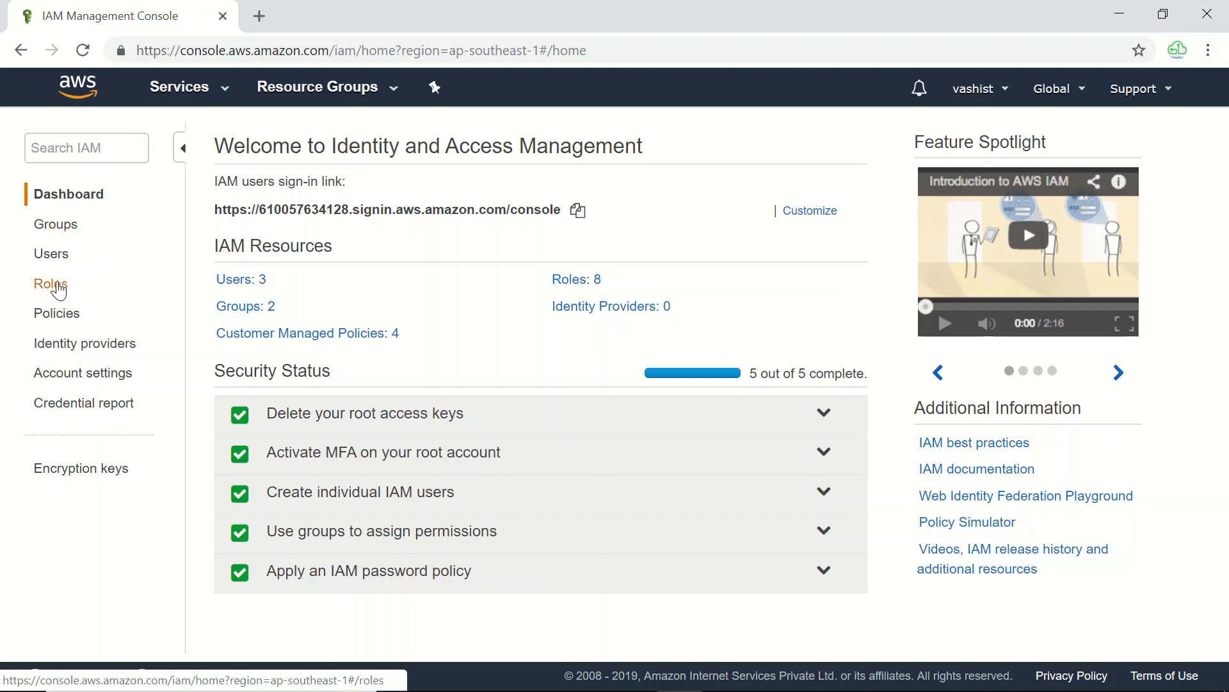
left_click(51, 283)
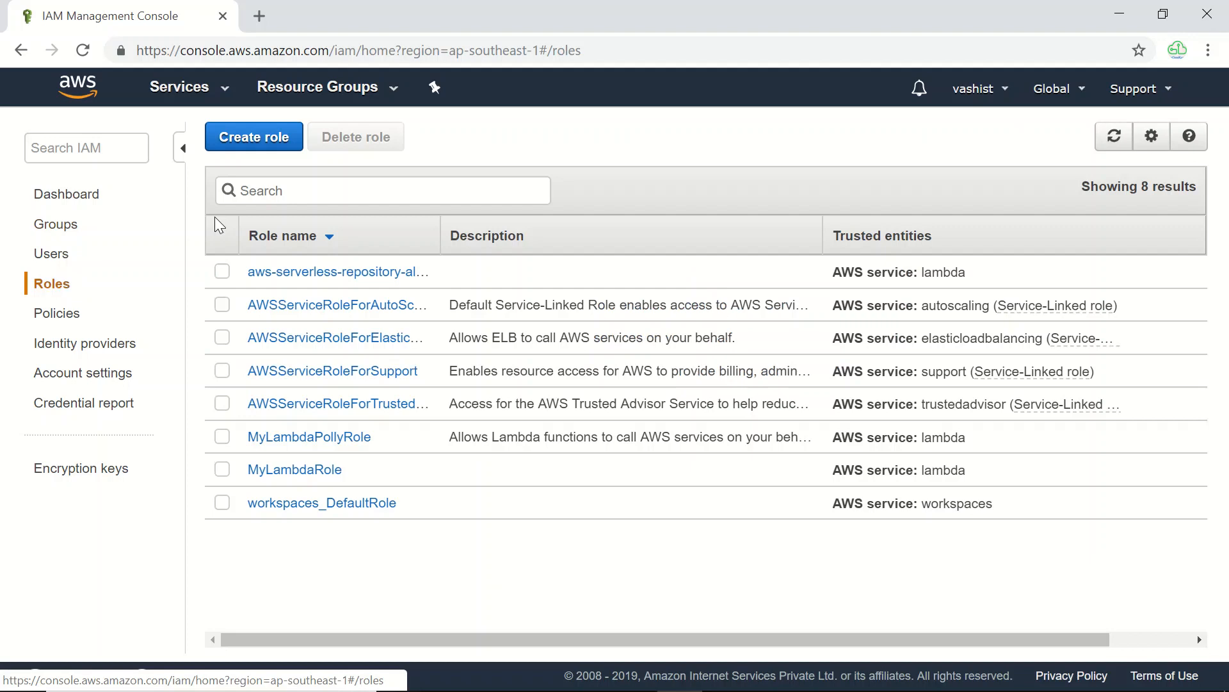
- Create a role trusted by the EC2 service and continue past permissions to the tags step
left_click(254, 137)
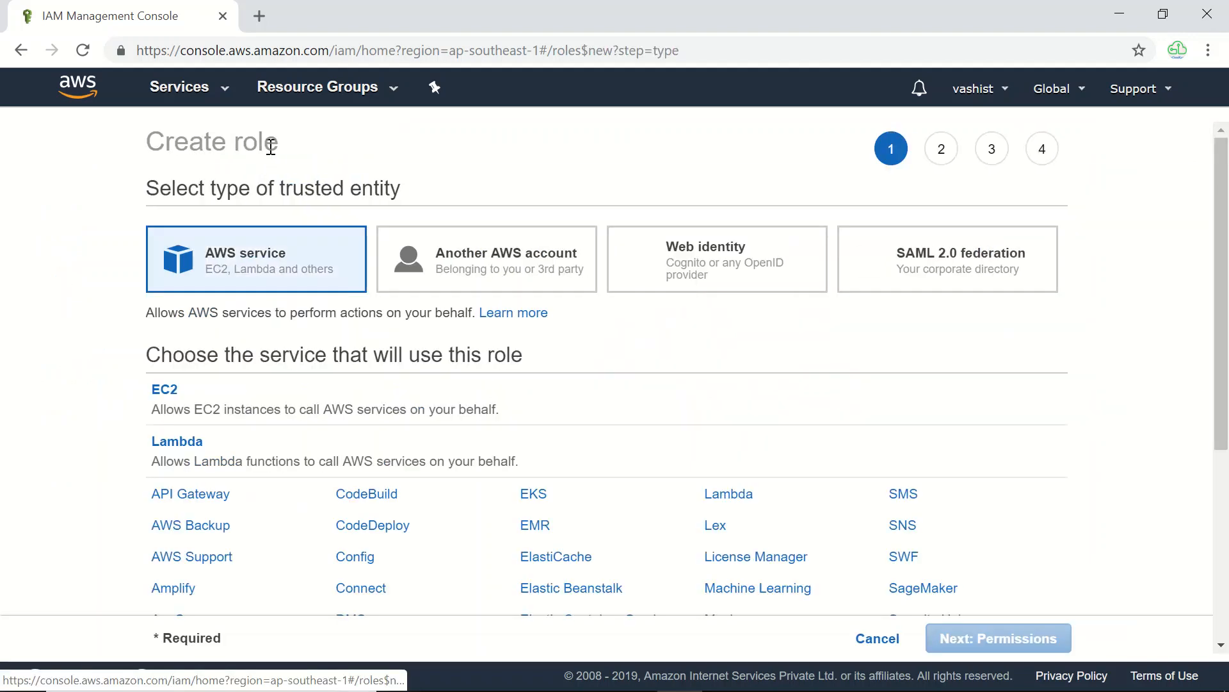
mouse_move(484, 291)
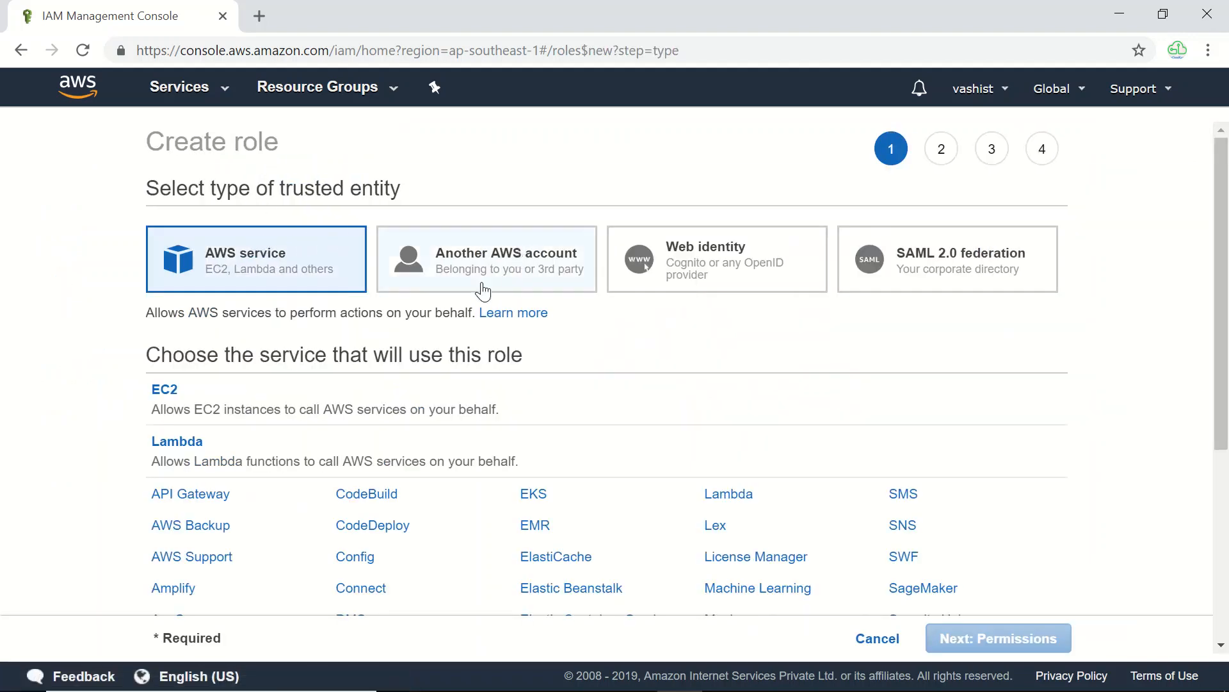
mouse_move(502, 255)
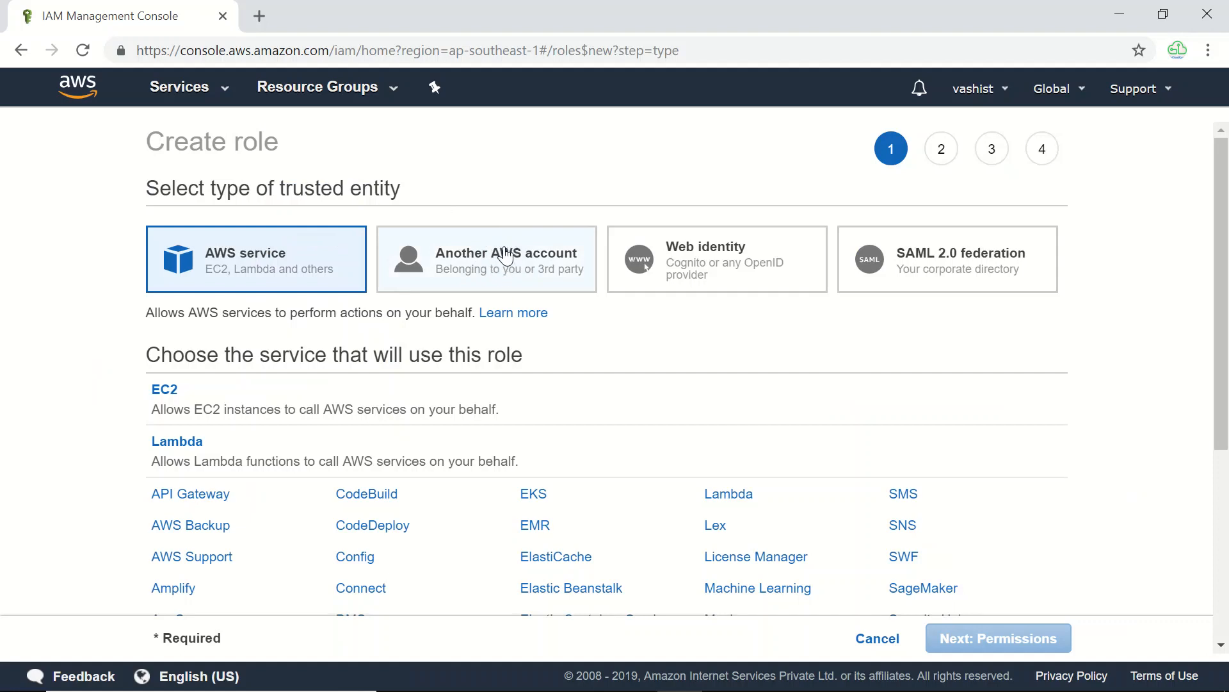
mouse_move(261, 254)
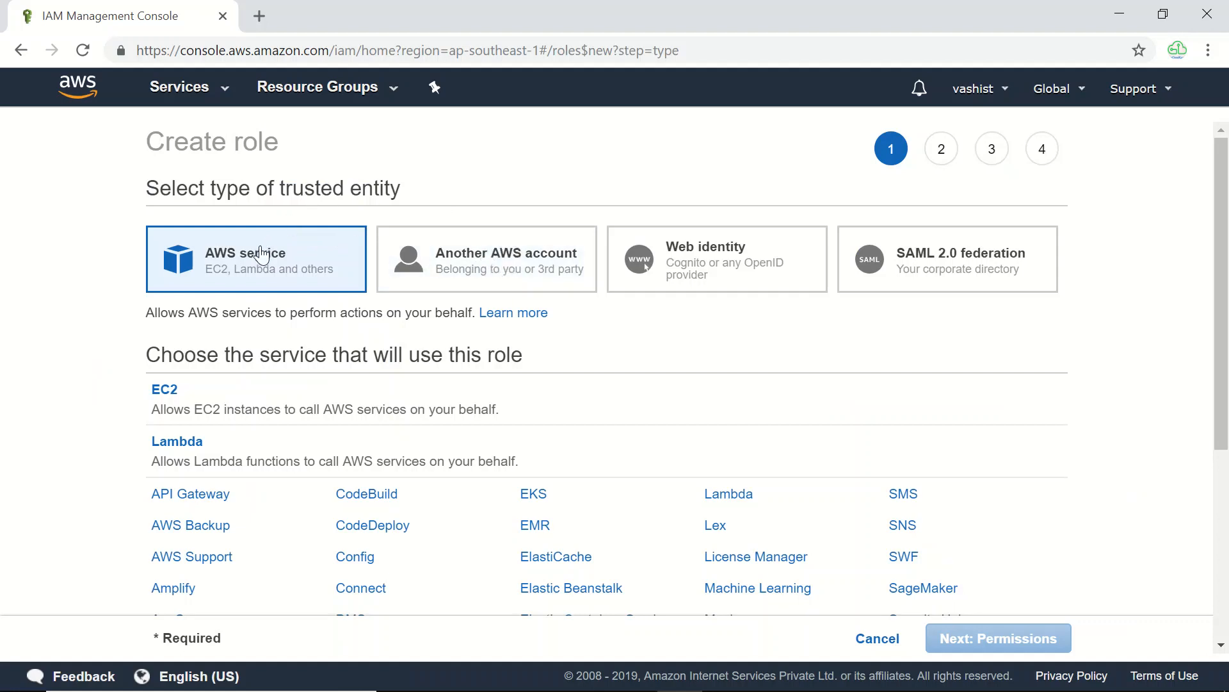
mouse_move(197, 316)
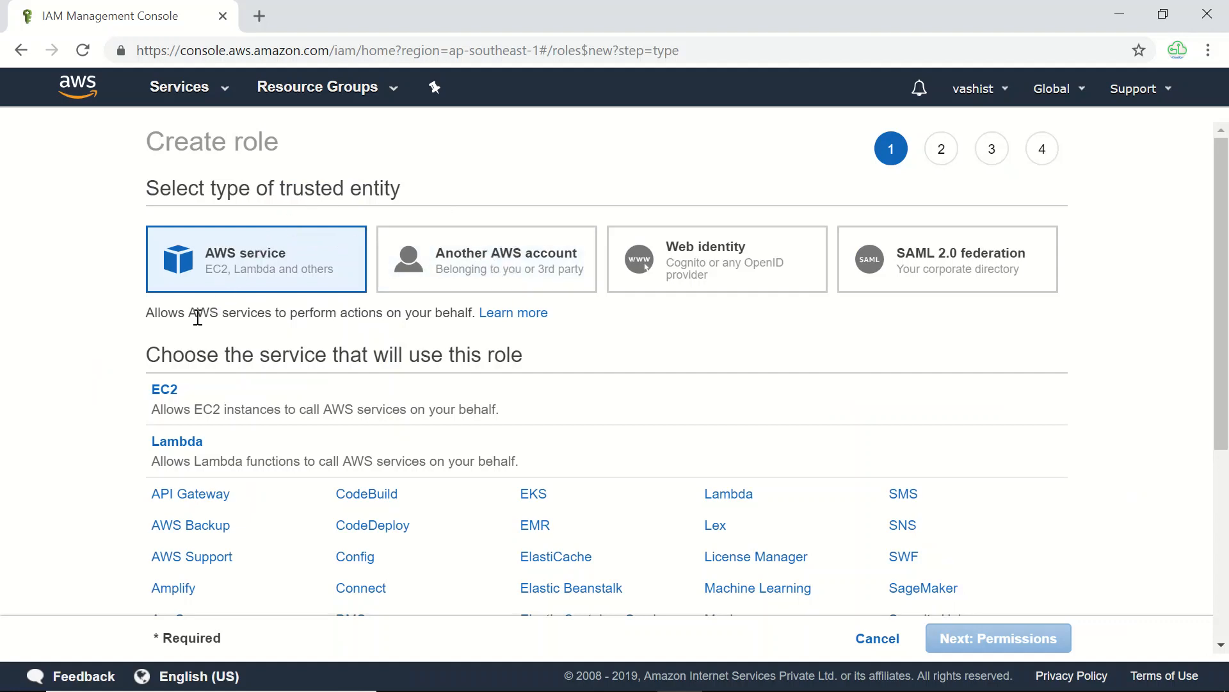
mouse_move(165, 389)
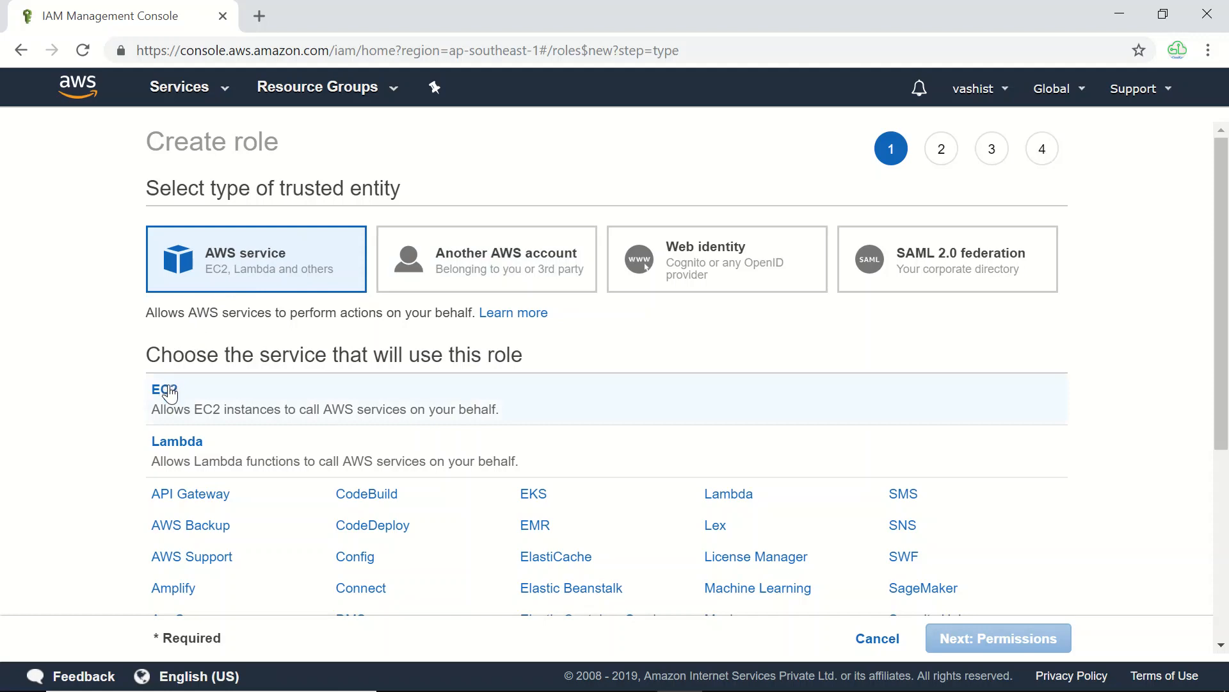
left_click(165, 389)
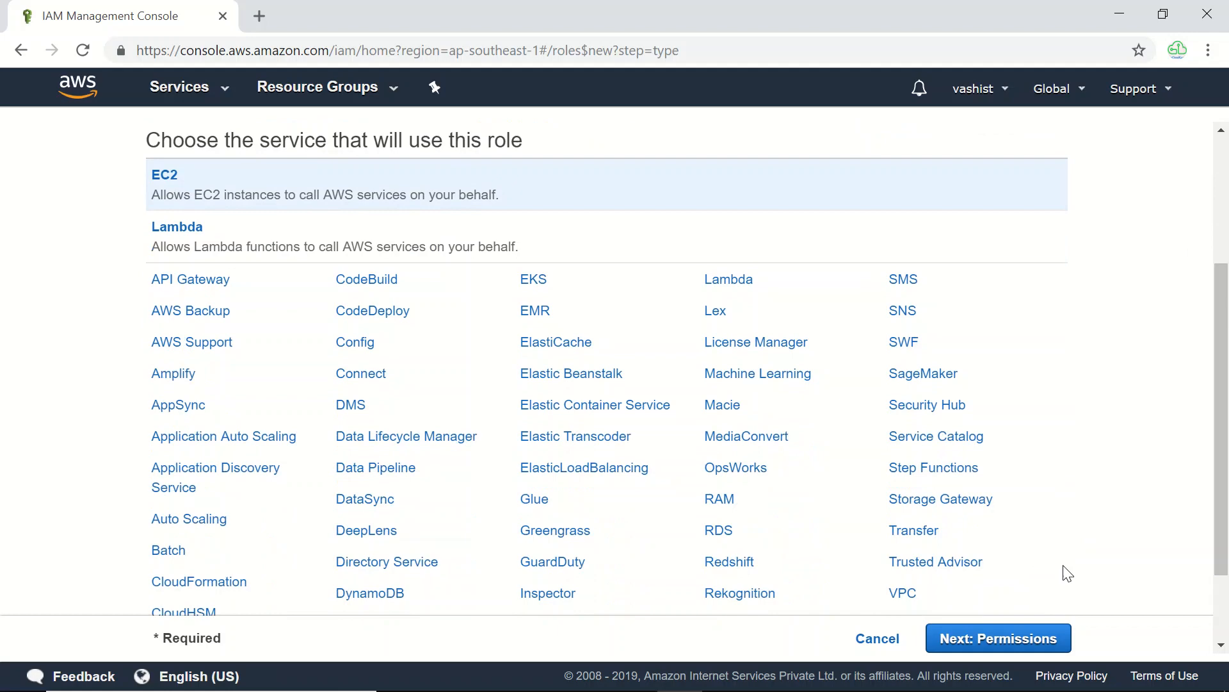
left_click(998, 638)
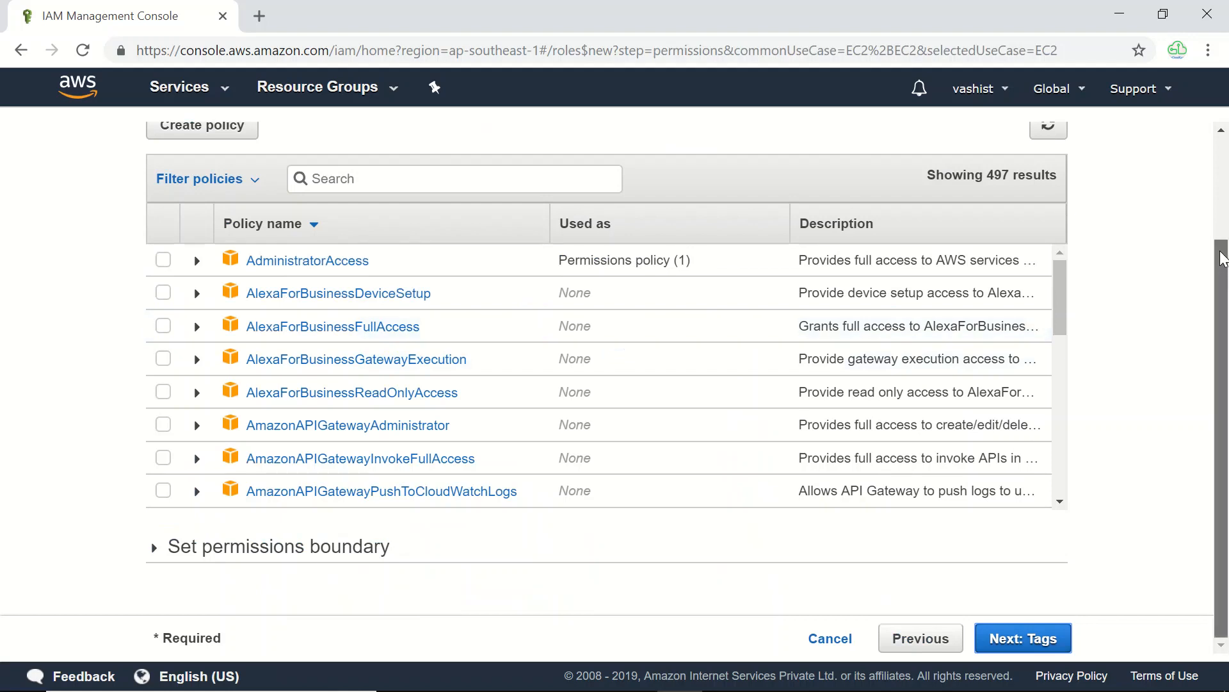
mouse_move(1008, 609)
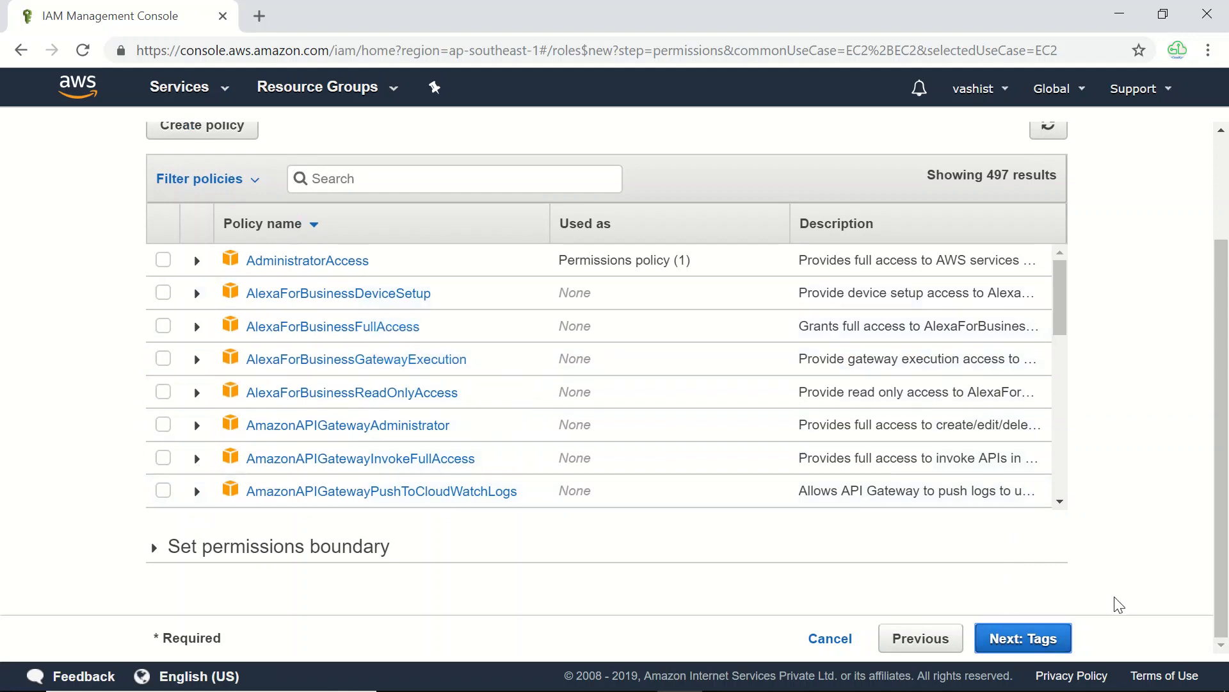
left_click(1022, 638)
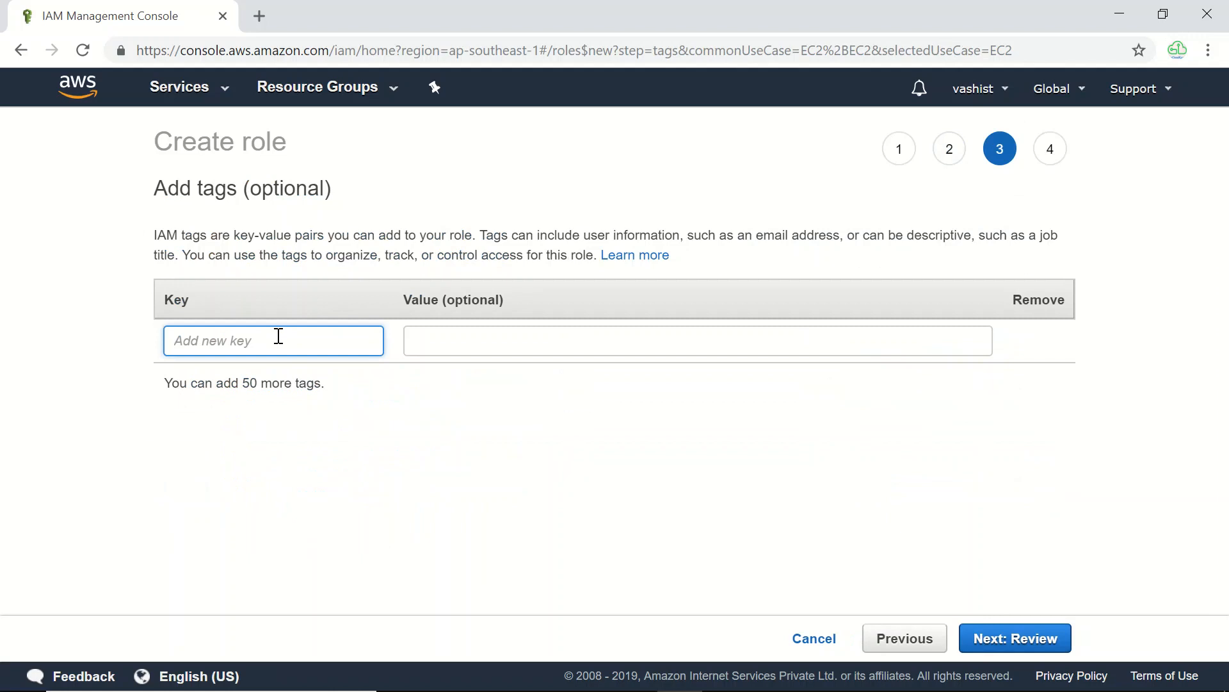
- Tag the role Name = EC2CrossAccount and proceed to Next: Review
type("Name")
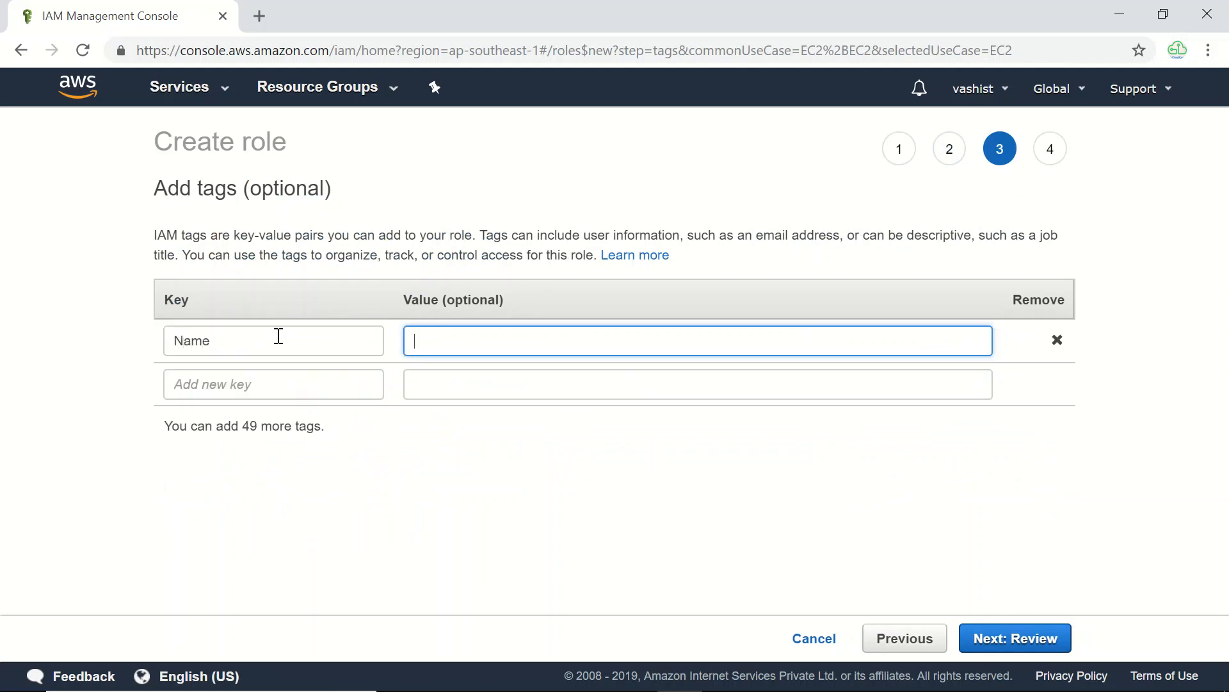
type("EC2")
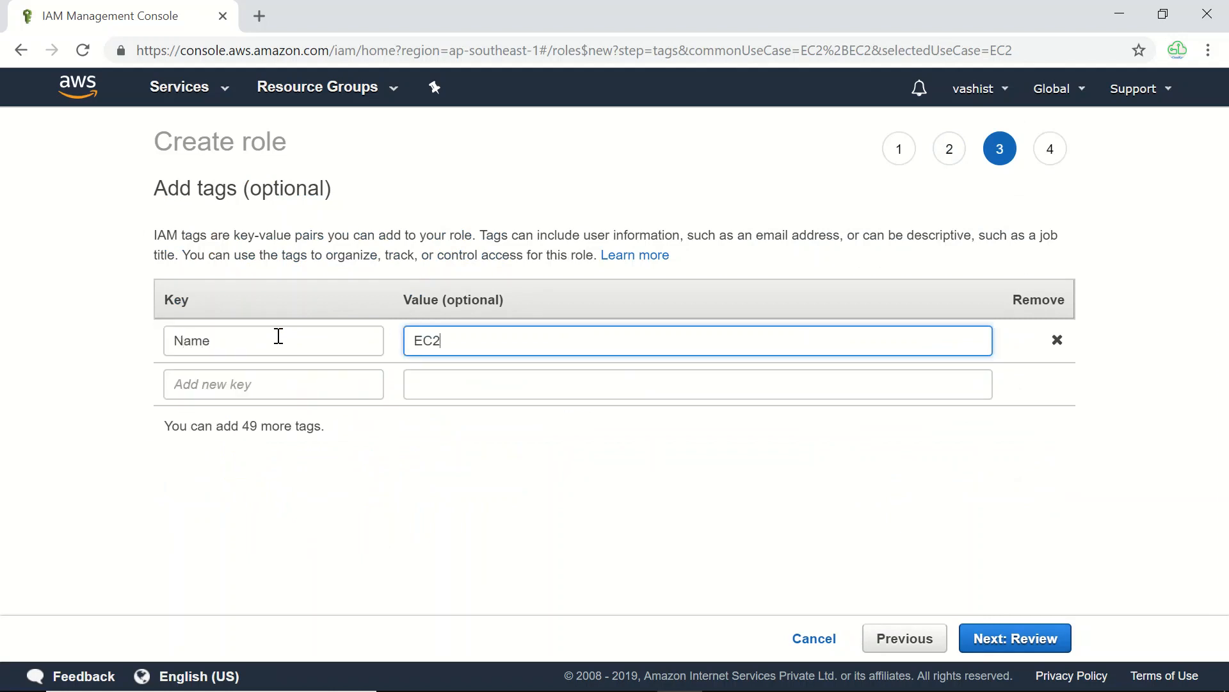
type("CrossAc")
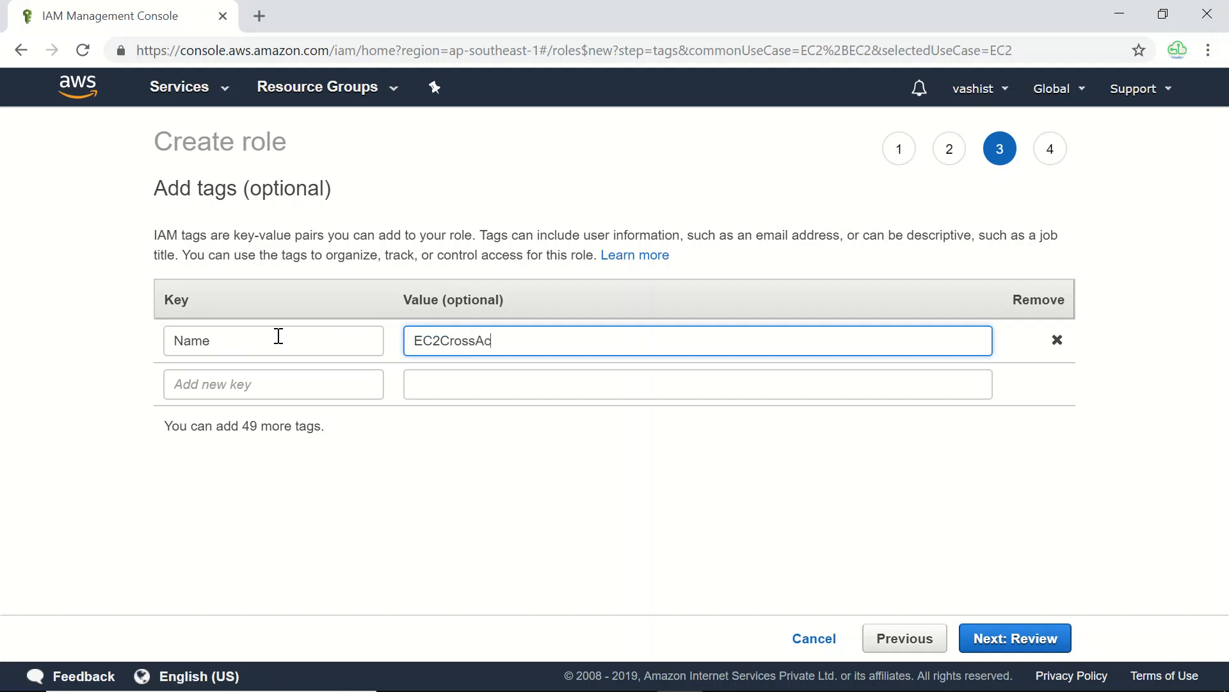
type("co")
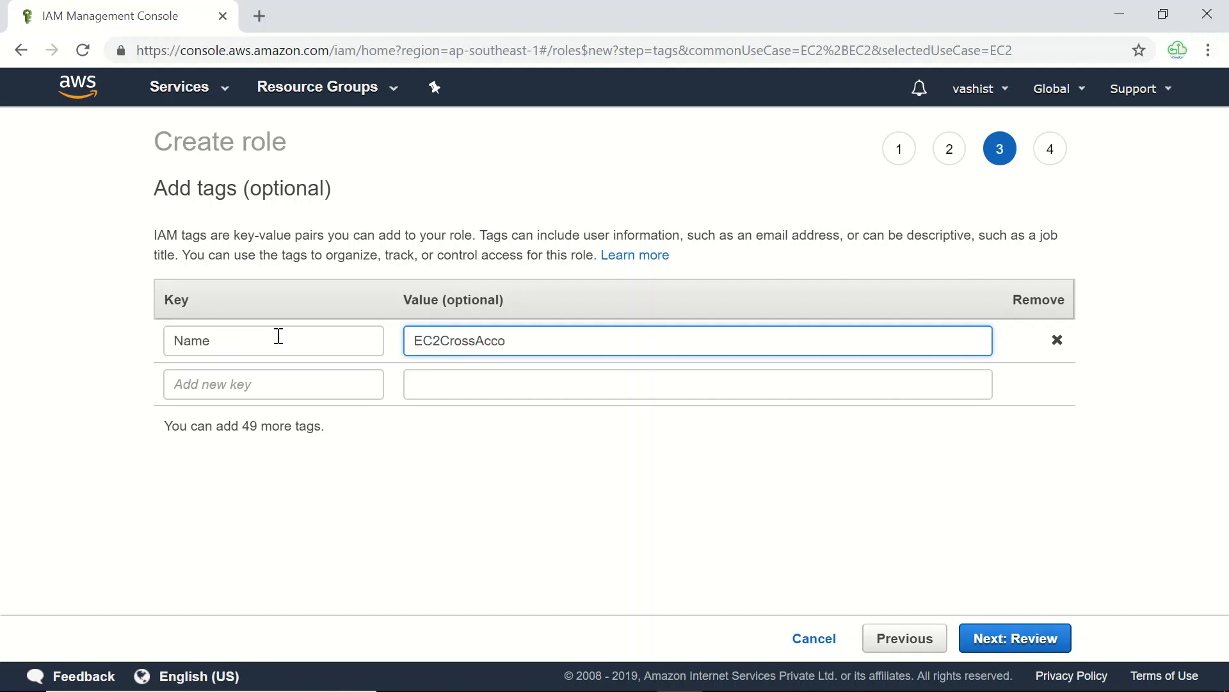
type("unt")
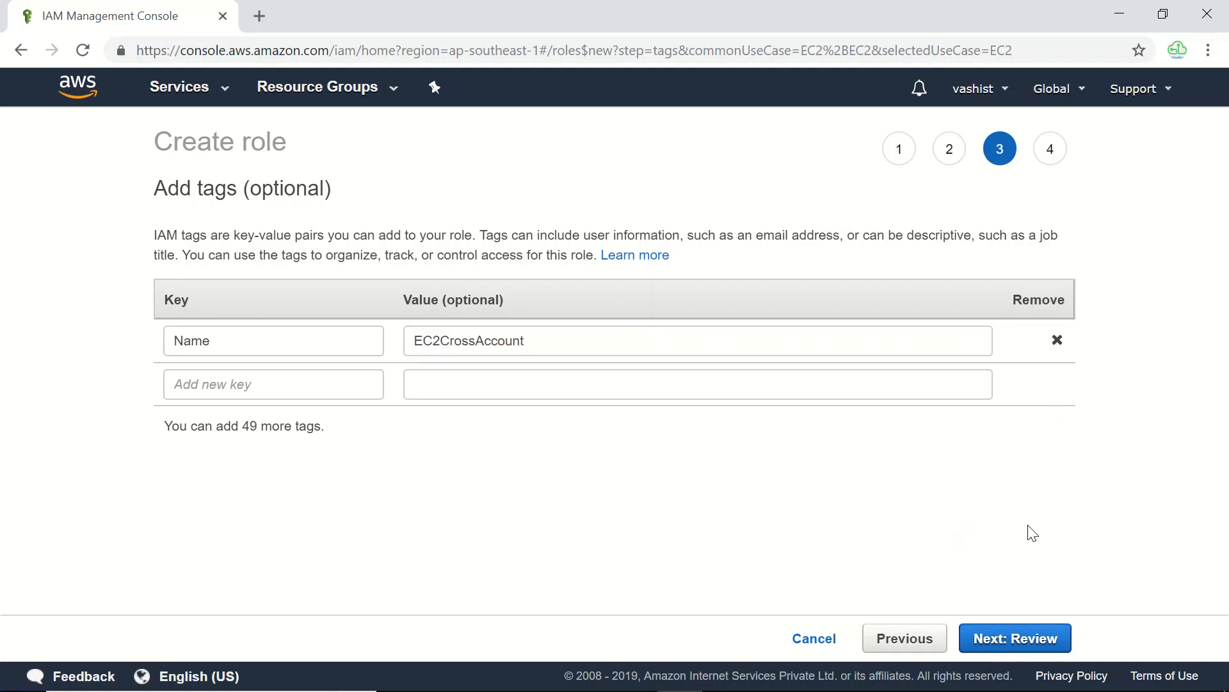
left_click(1014, 637)
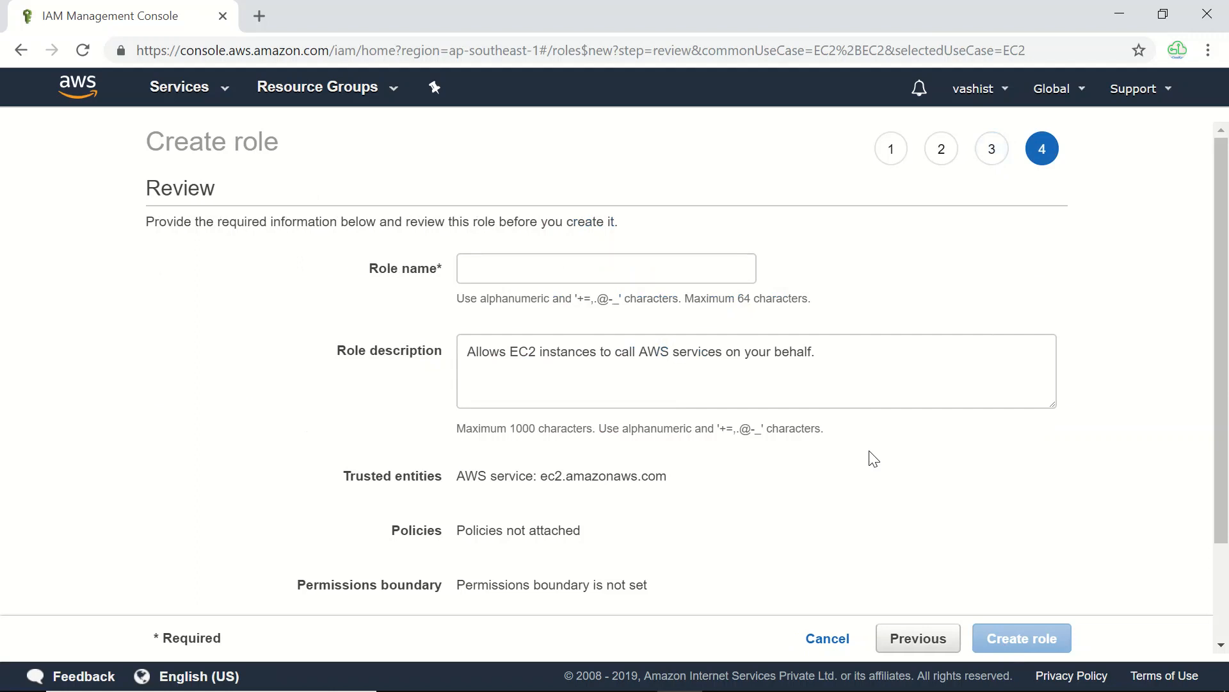
- Name the role EC2CrossAccountRole and reword its description to mention assuming the cross-account role
left_click(604, 268)
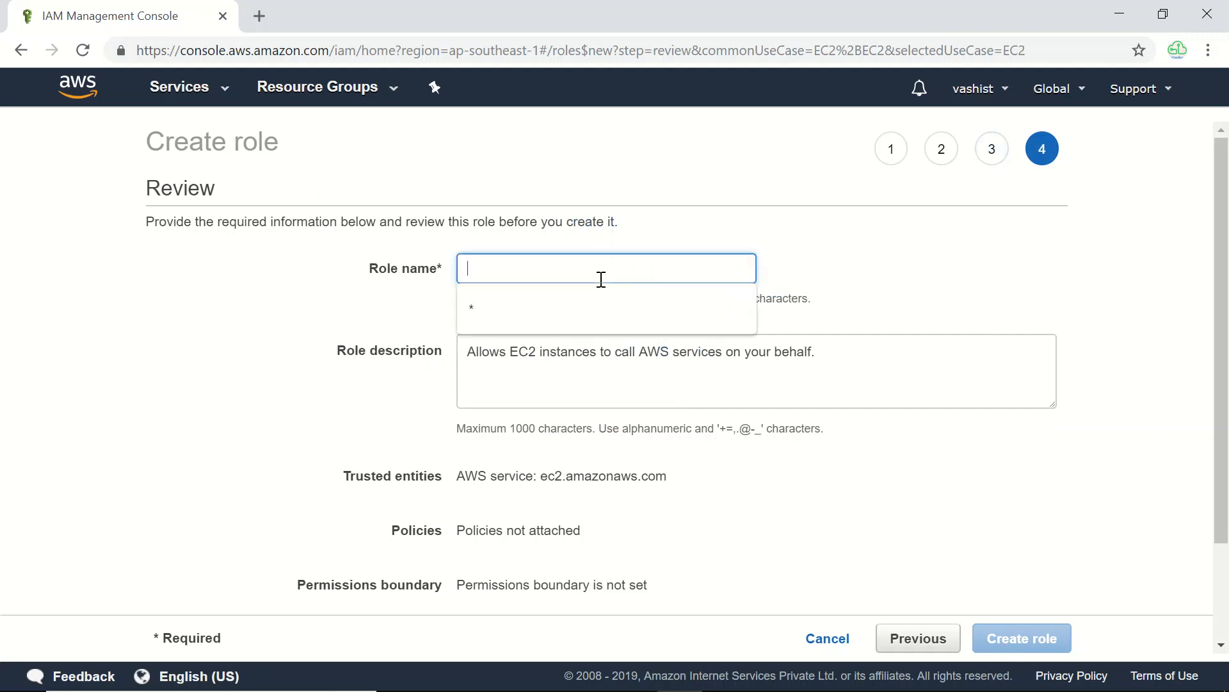
type("EC2")
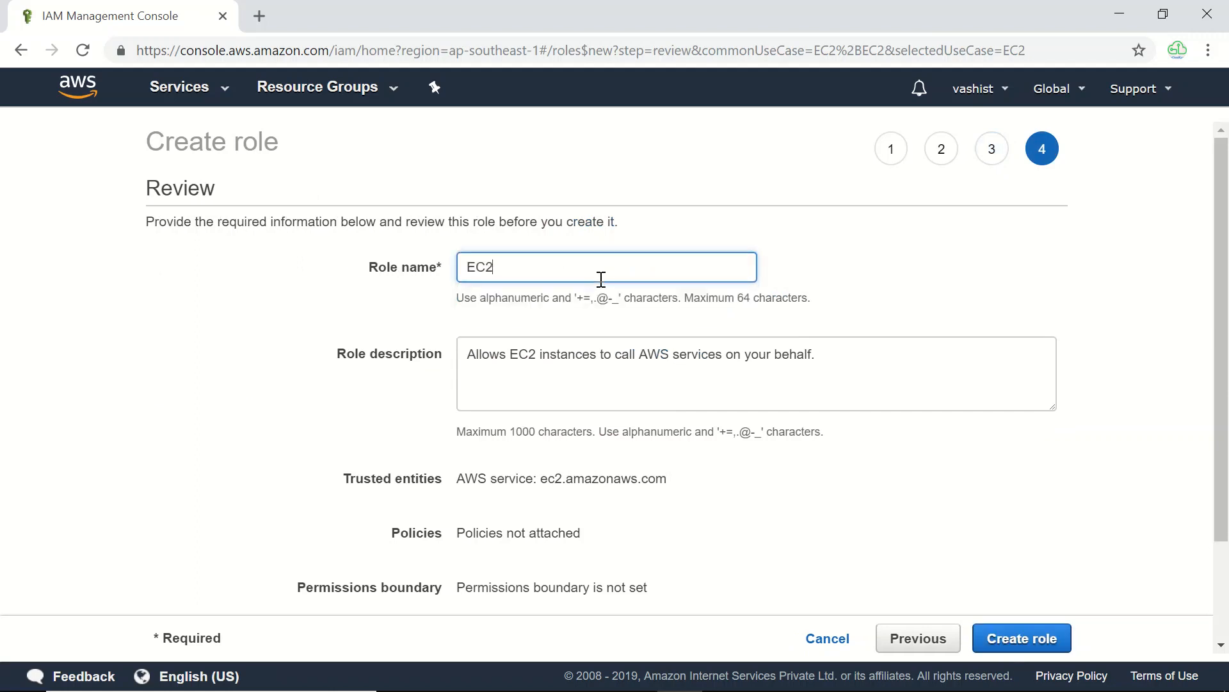
type("CrossAc")
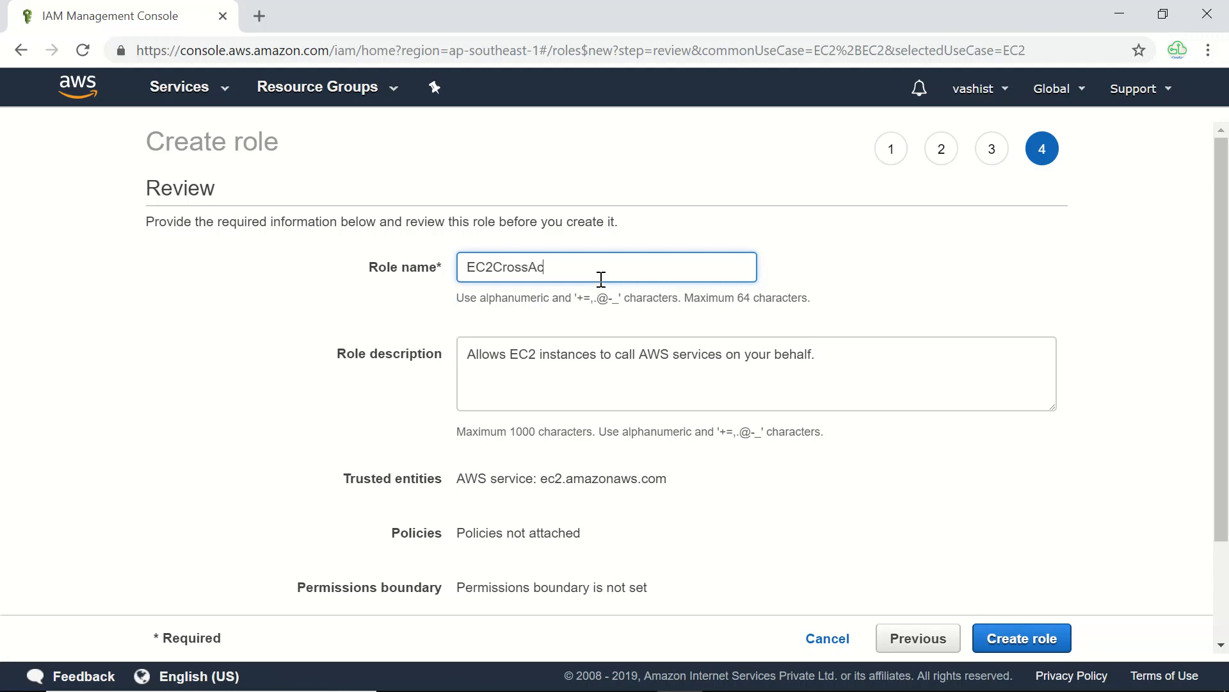
type("countRol")
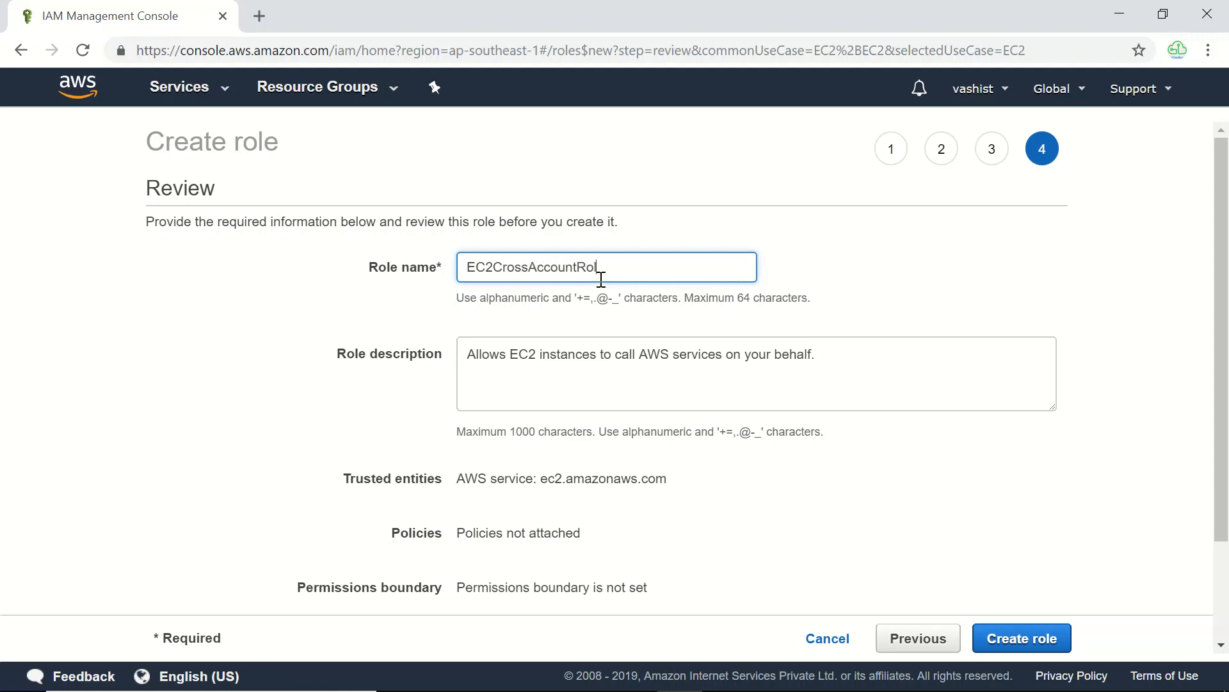
type("e")
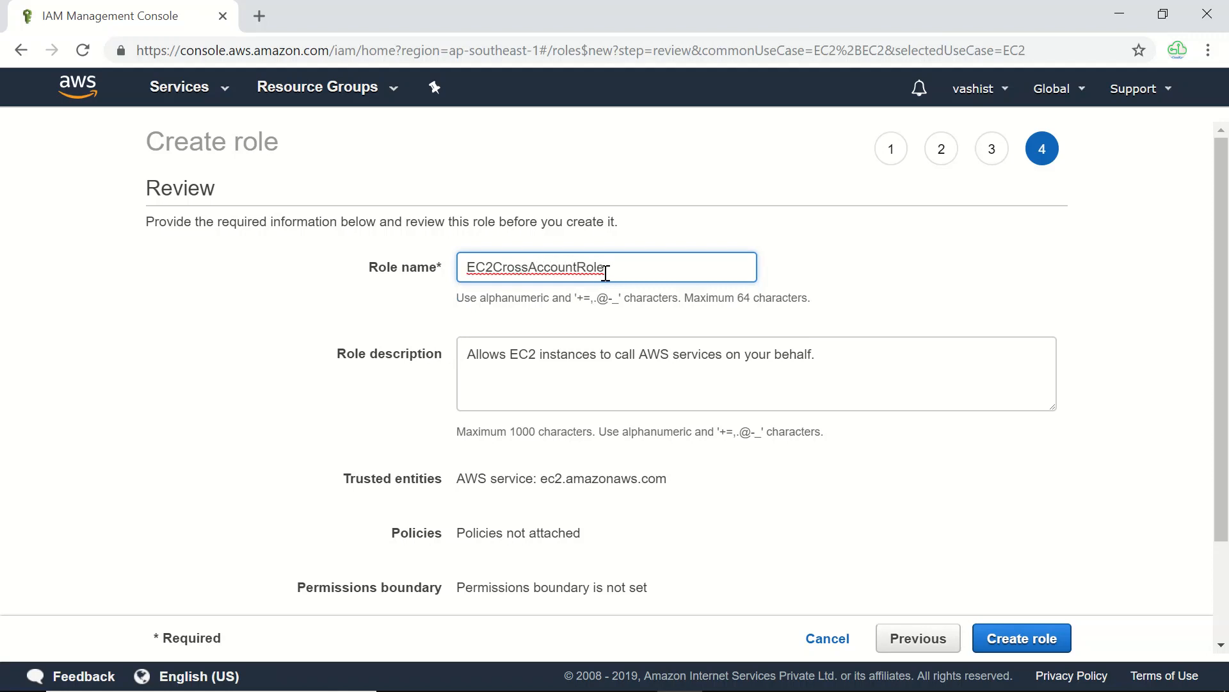
mouse_move(922, 376)
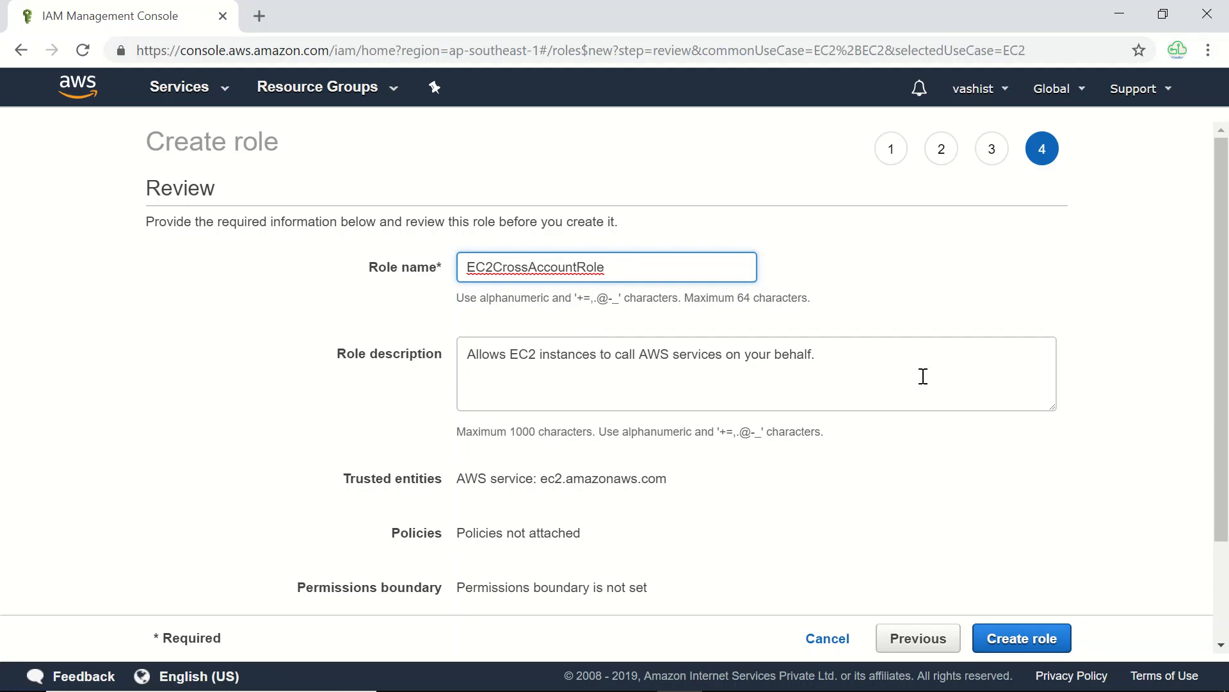
left_click_drag(616, 354, 735, 353)
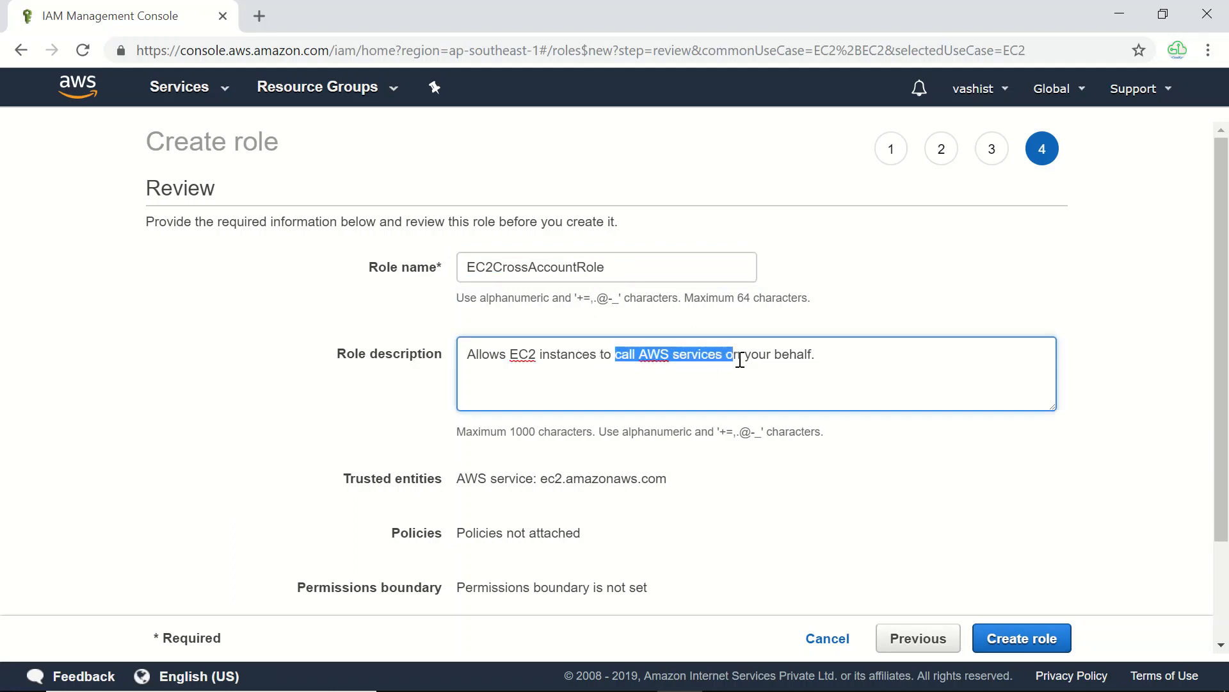
type("Assume the role")
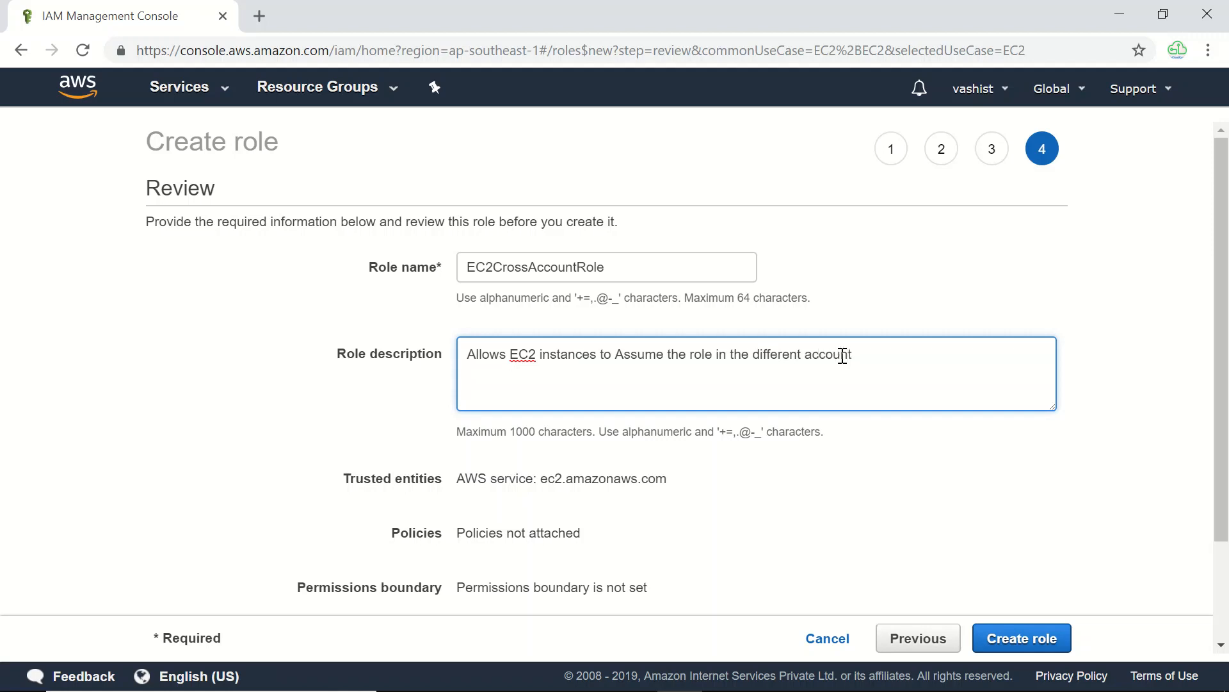
- Create the role, then start a new policy from the IAM Policies list
scroll("down", 3)
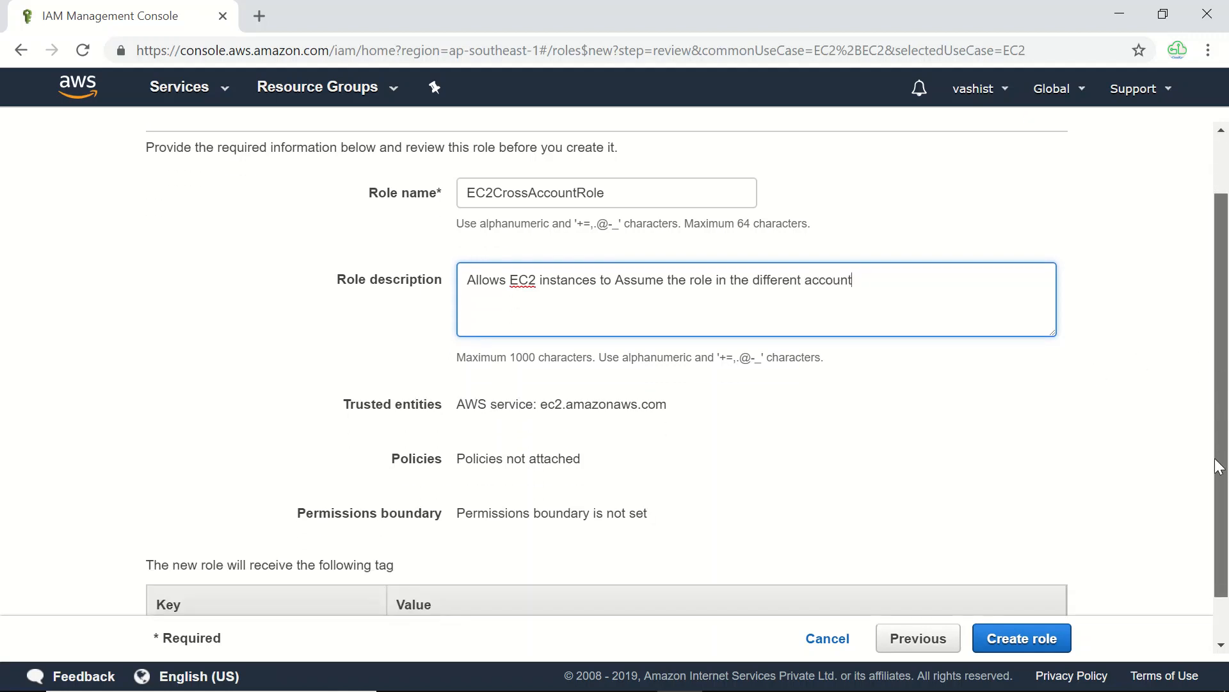
scroll("down", 3)
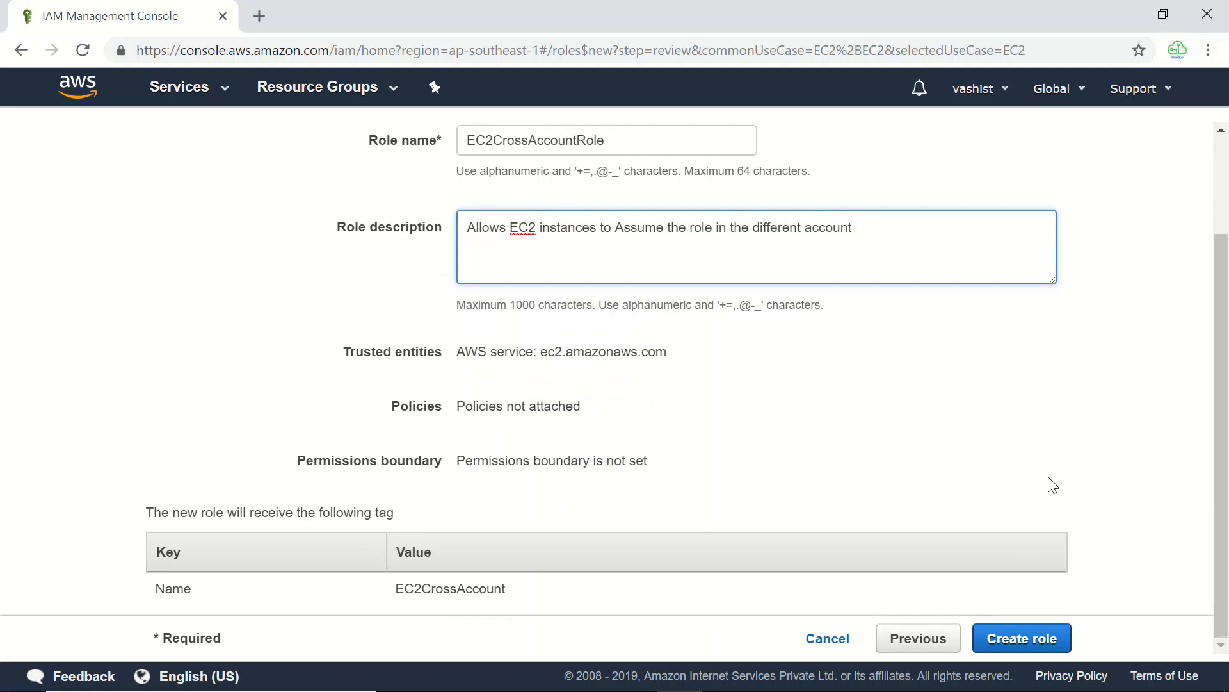
left_click(1021, 638)
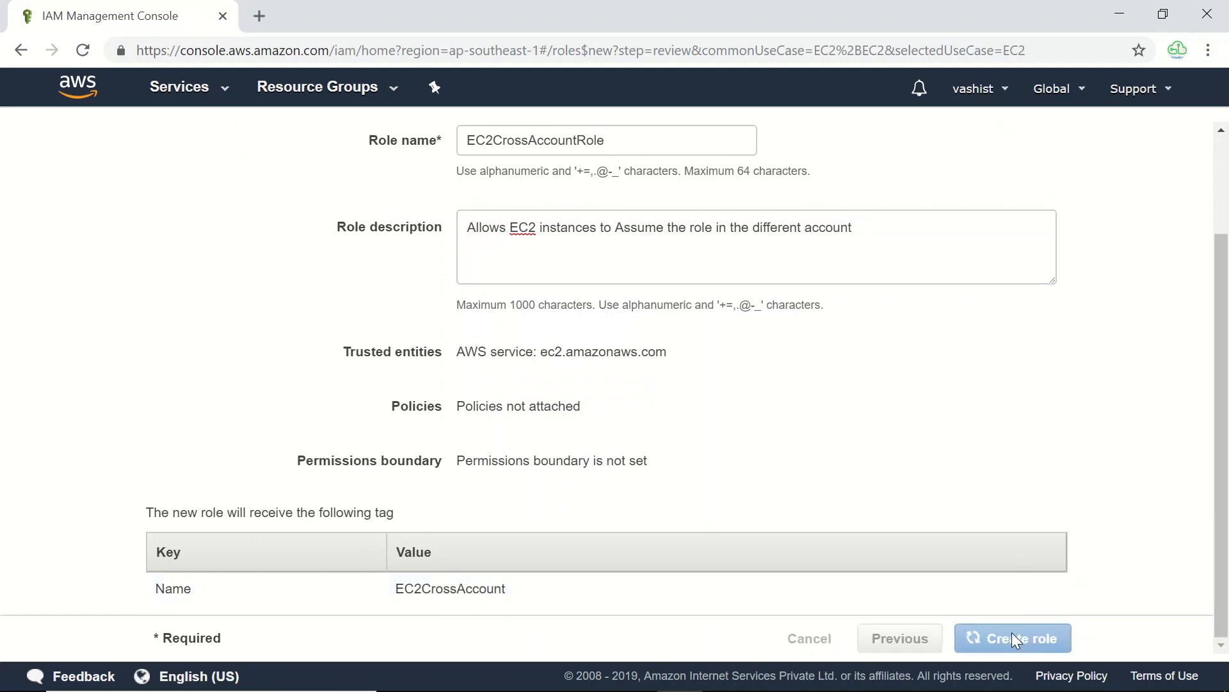
left_click(1012, 638)
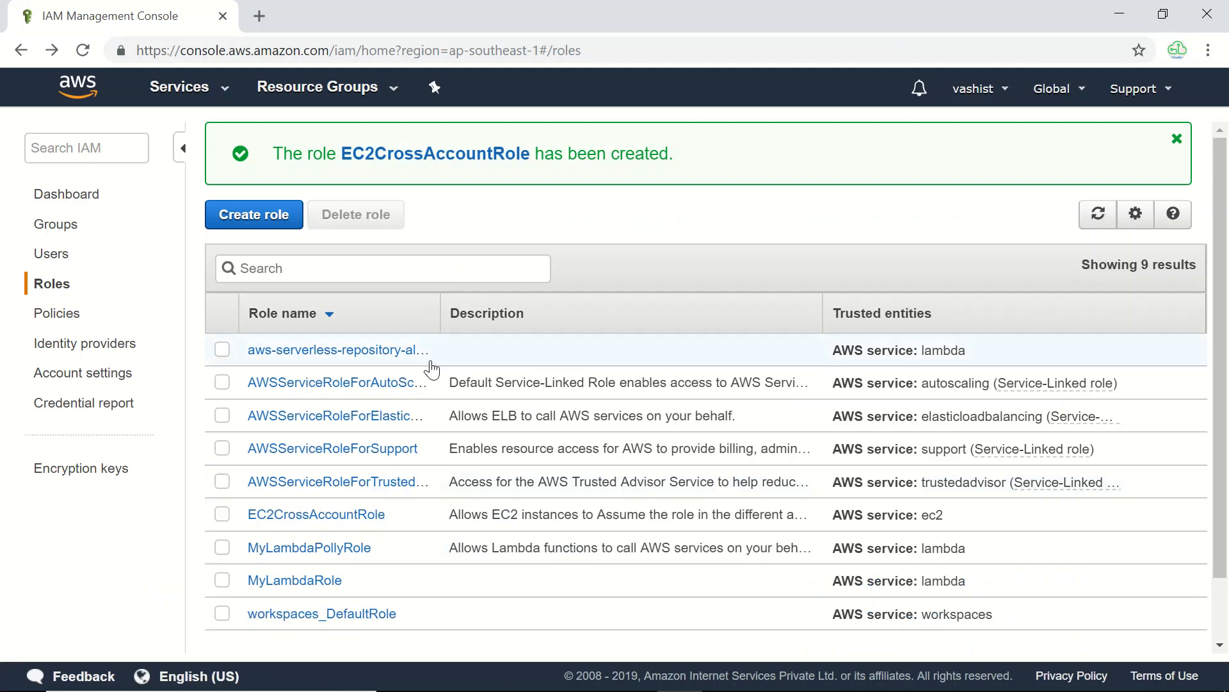
left_click(57, 312)
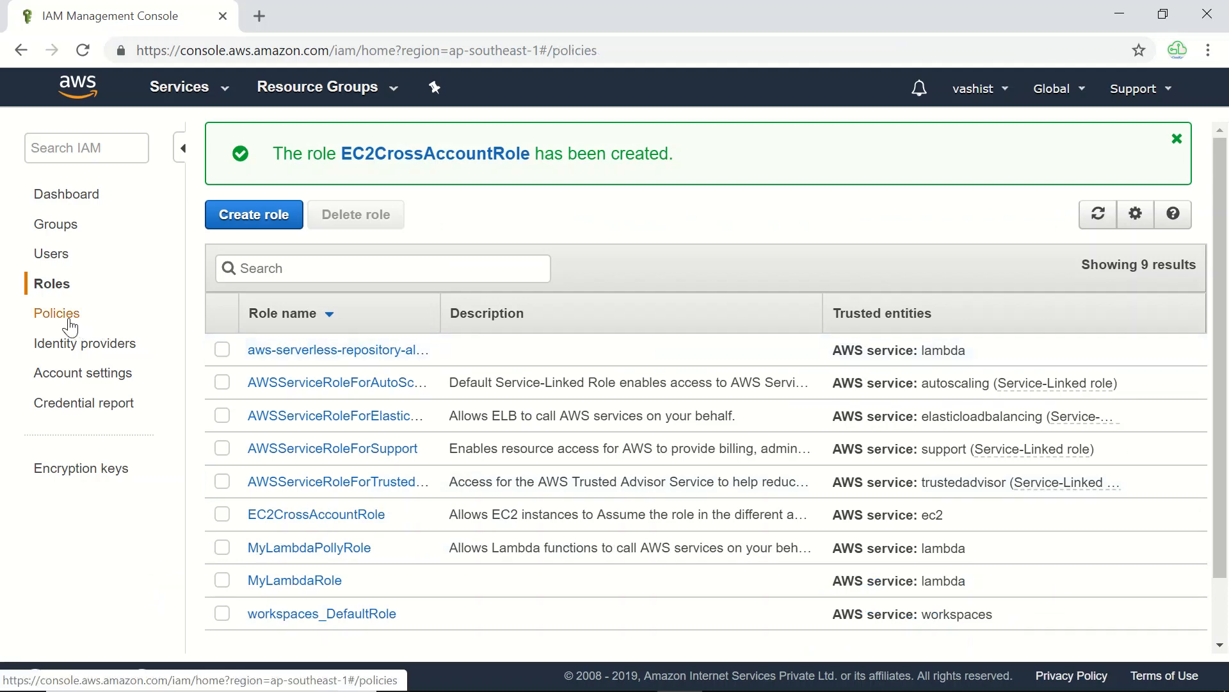
left_click(56, 312)
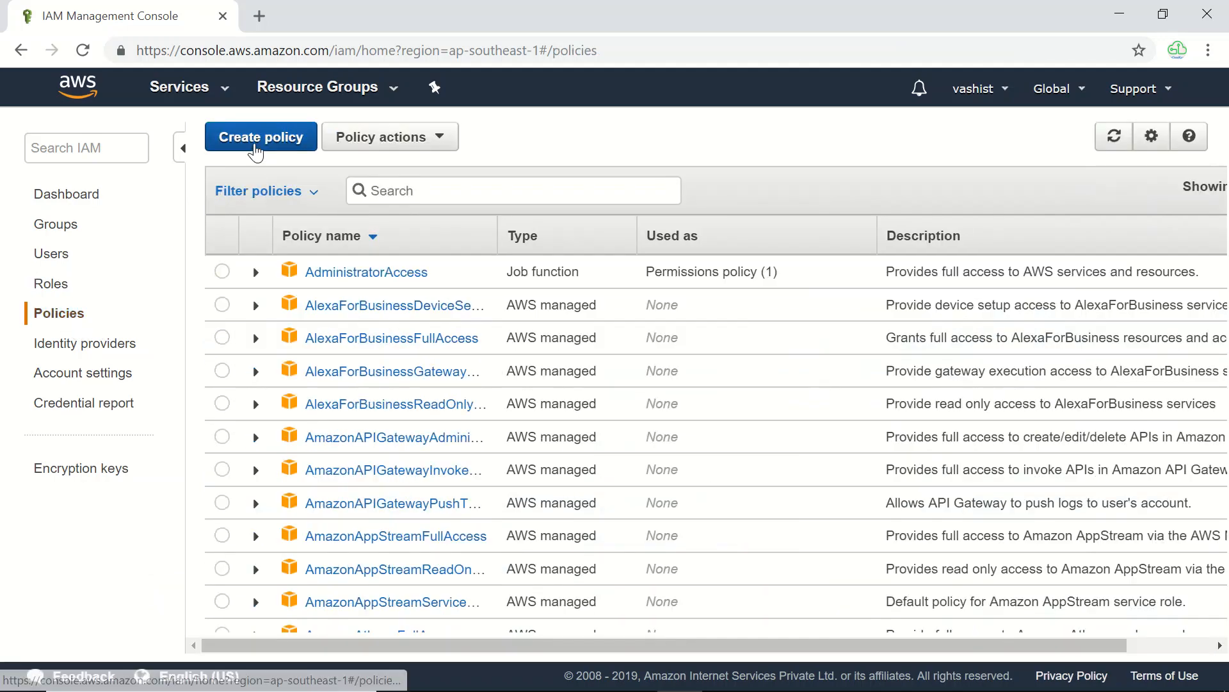
left_click(260, 137)
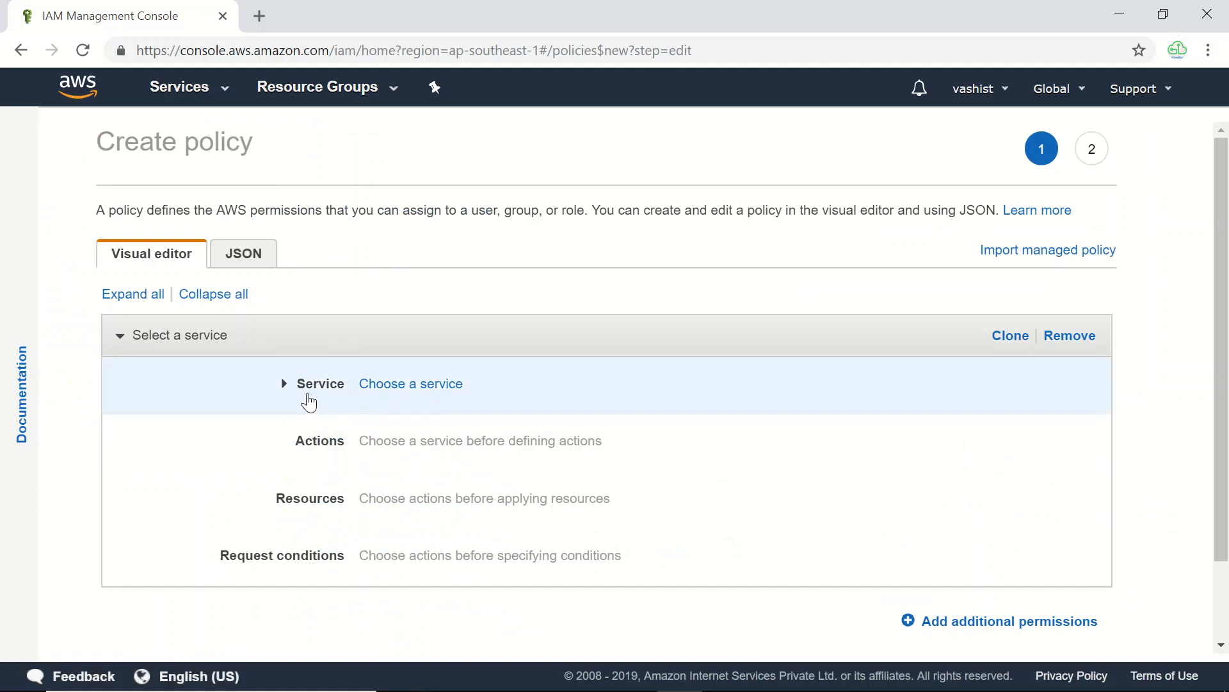
mouse_move(394, 397)
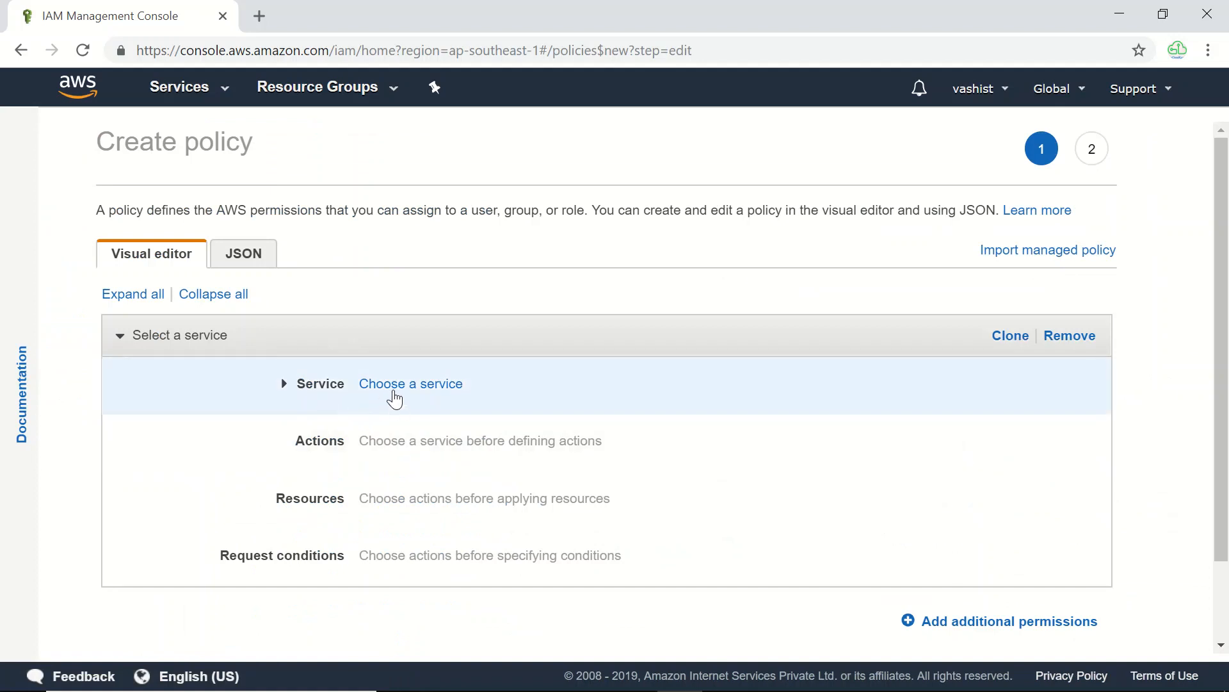
- Choose STS as the policy's service by searching 'sts' in the service chooser
left_click(410, 383)
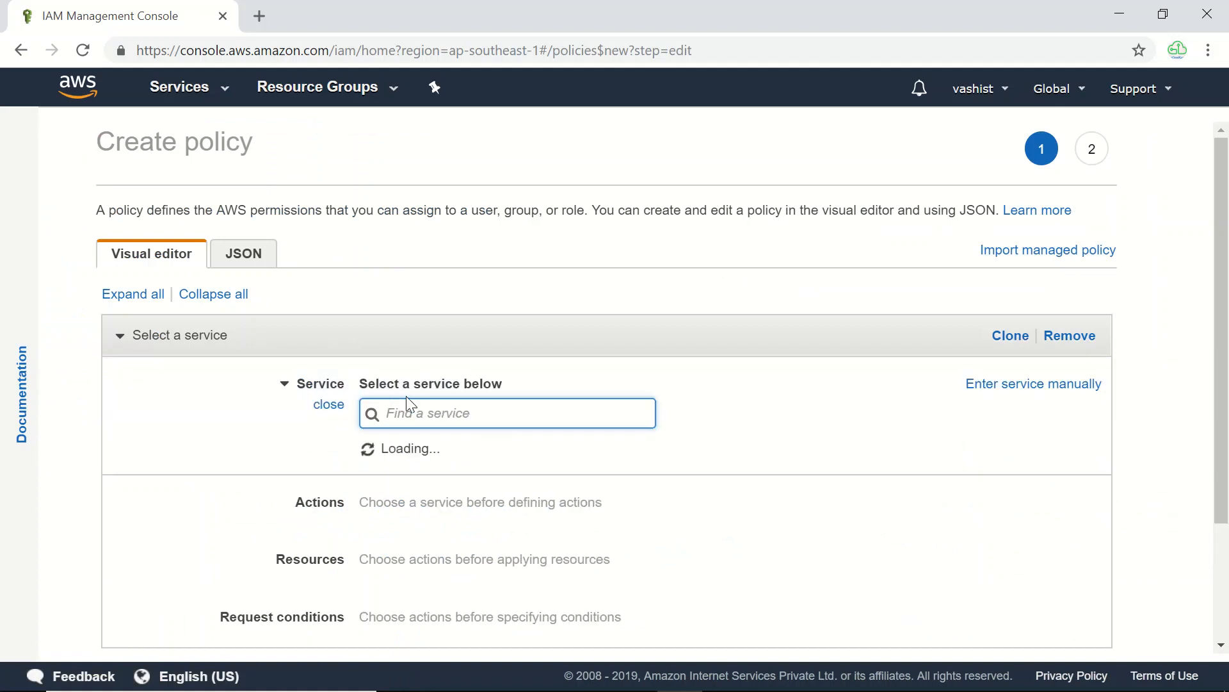
type("s")
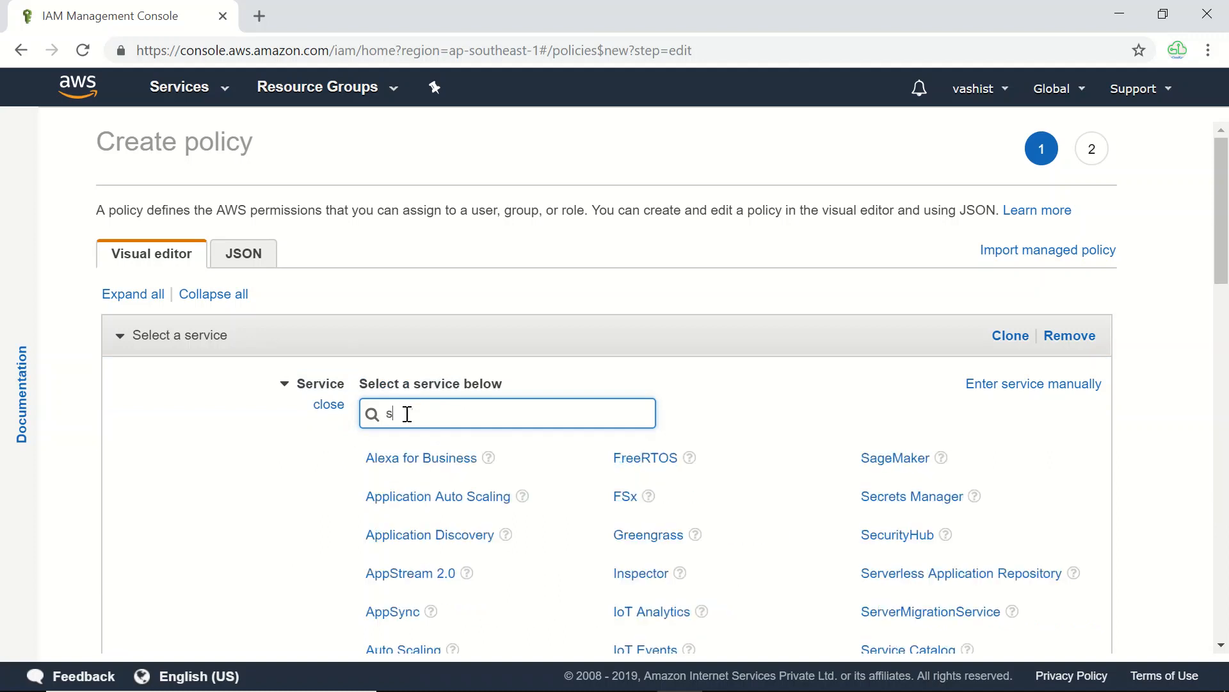
type("ts")
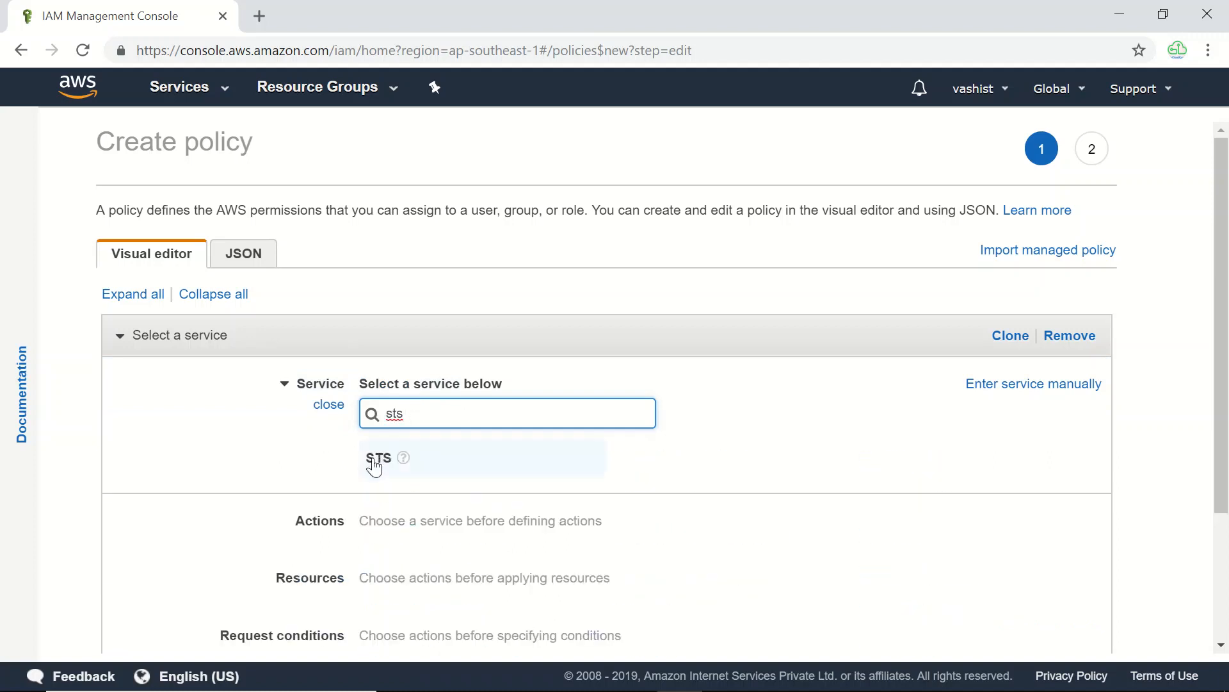
left_click(379, 459)
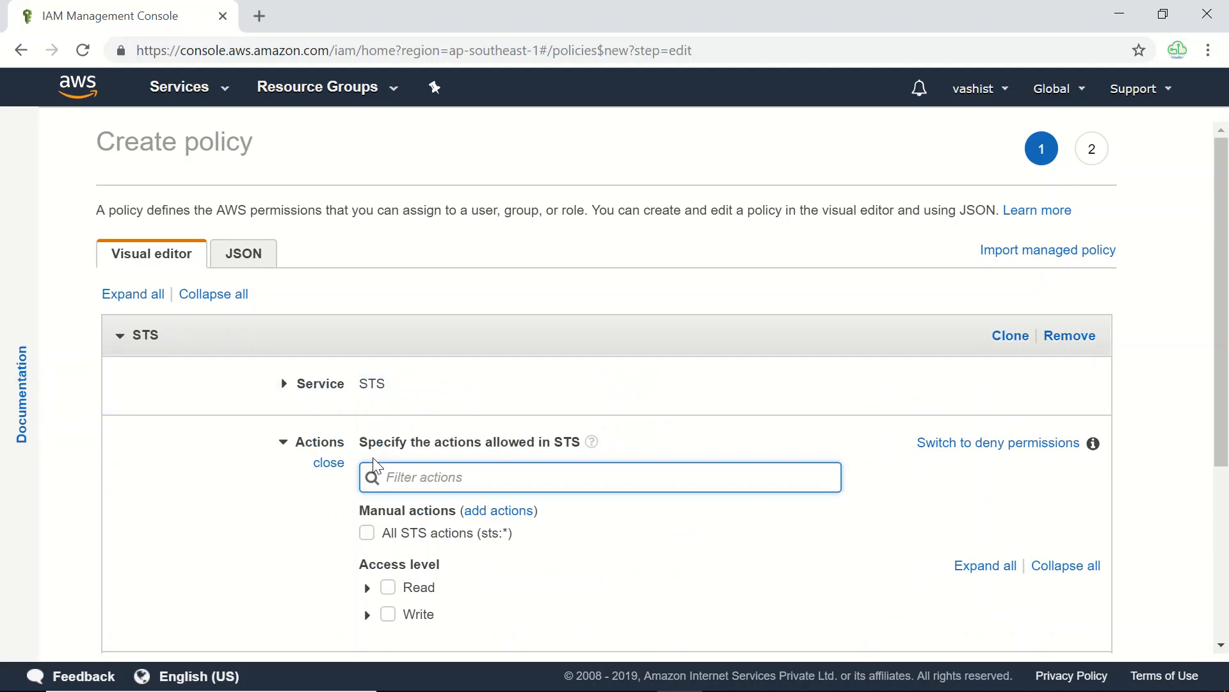
- Under Write actions, allow only AssumeRole instead of all STS write actions
scroll("down", 3)
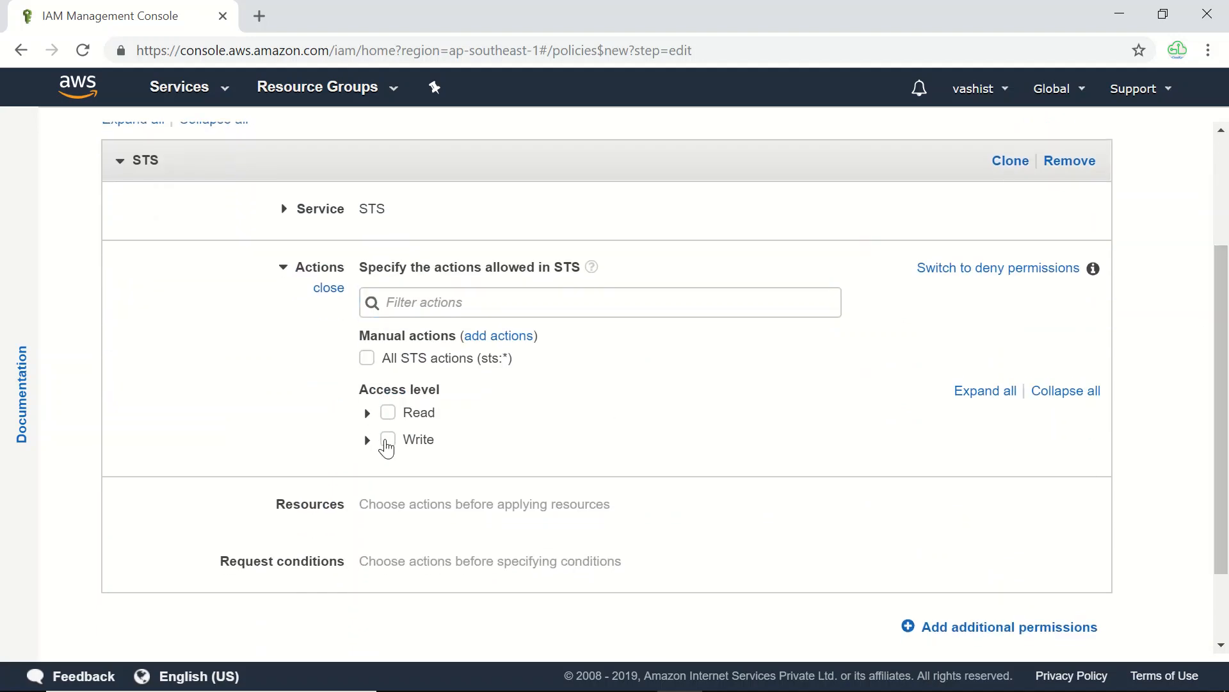
left_click(387, 439)
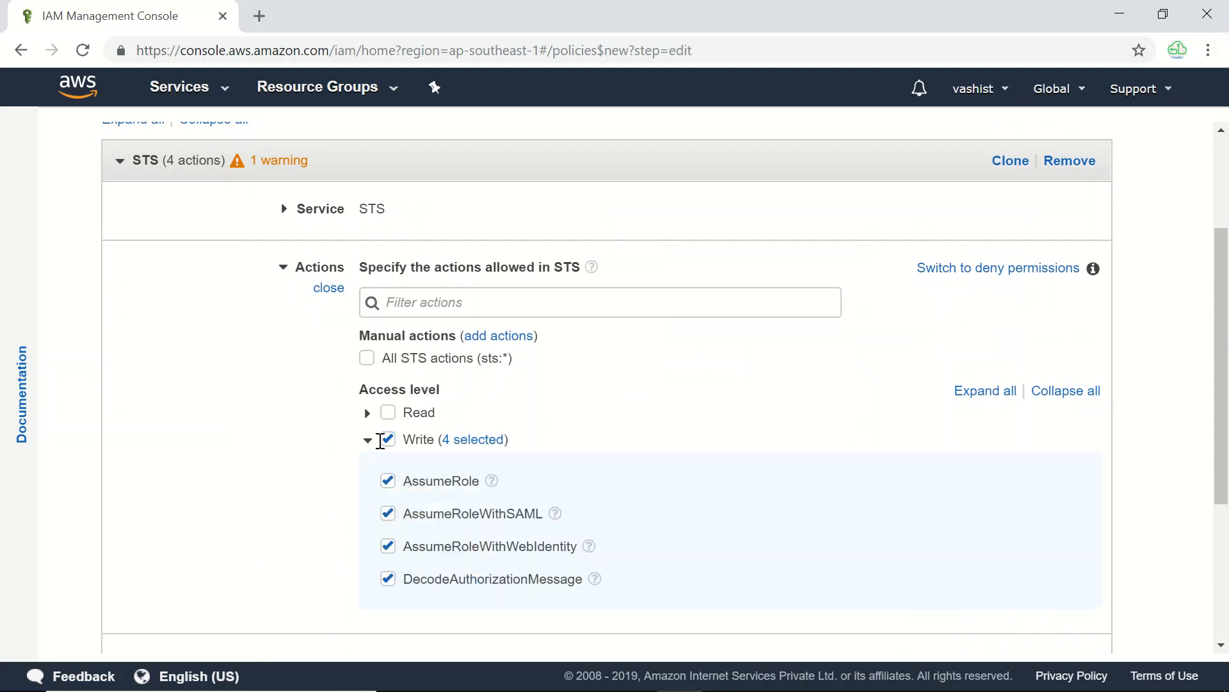
left_click(387, 439)
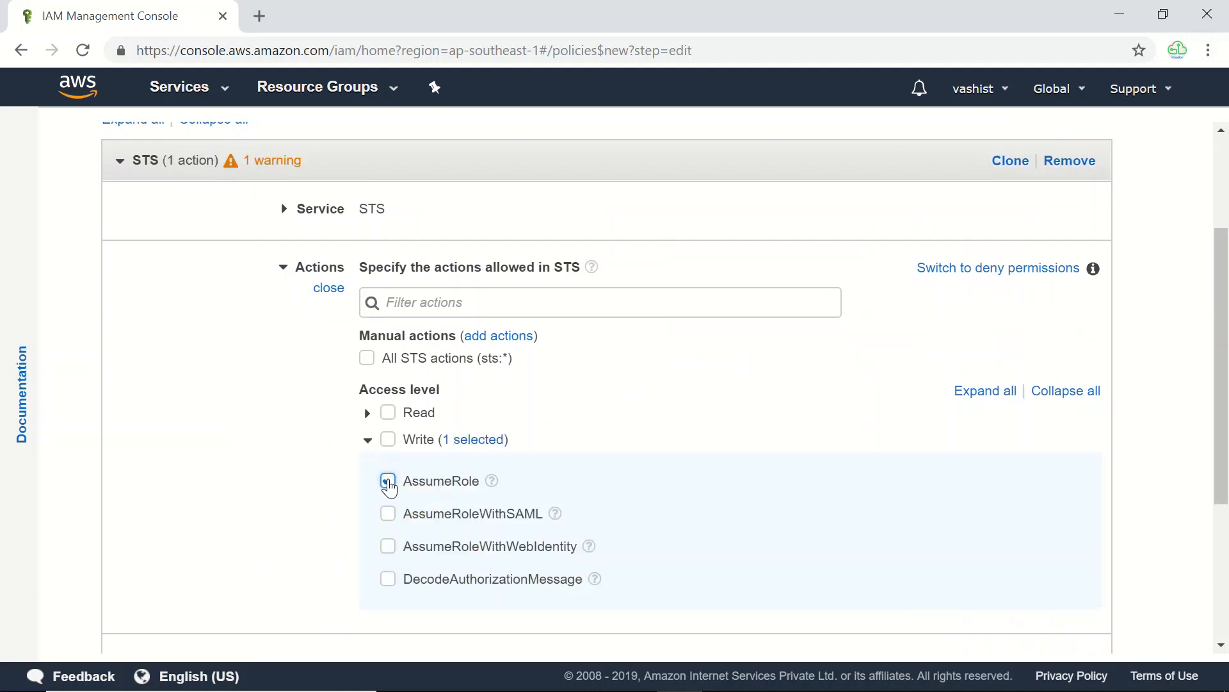
left_click(386, 480)
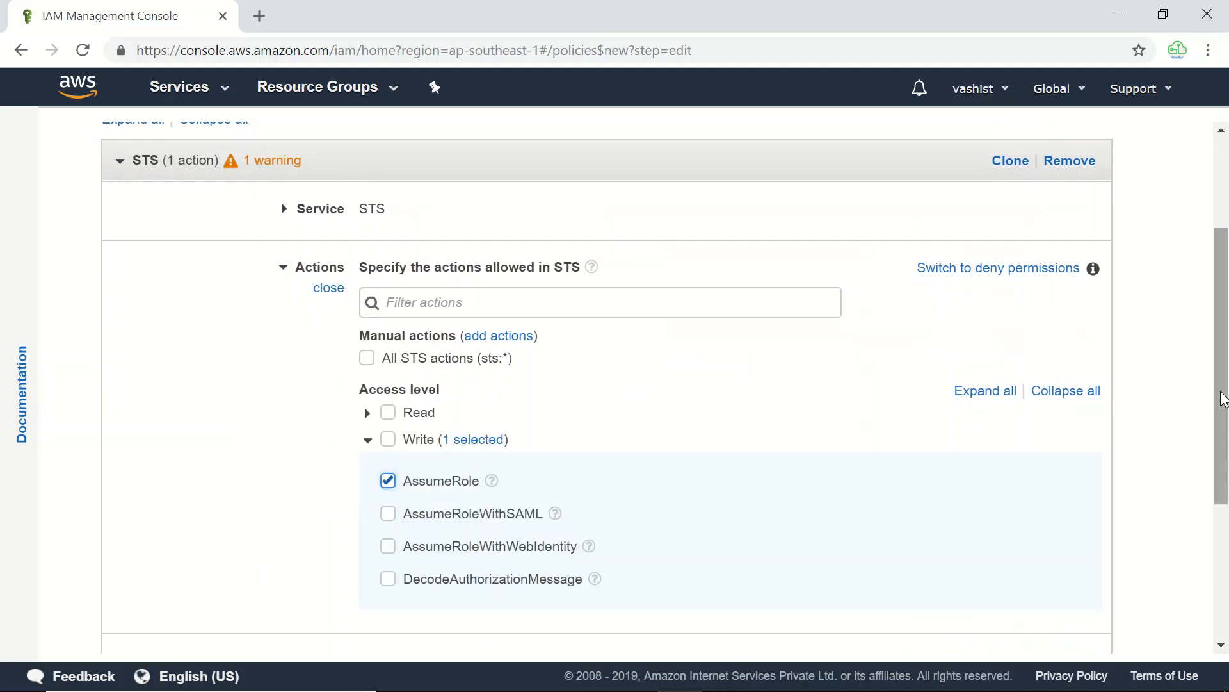
scroll("down", 3)
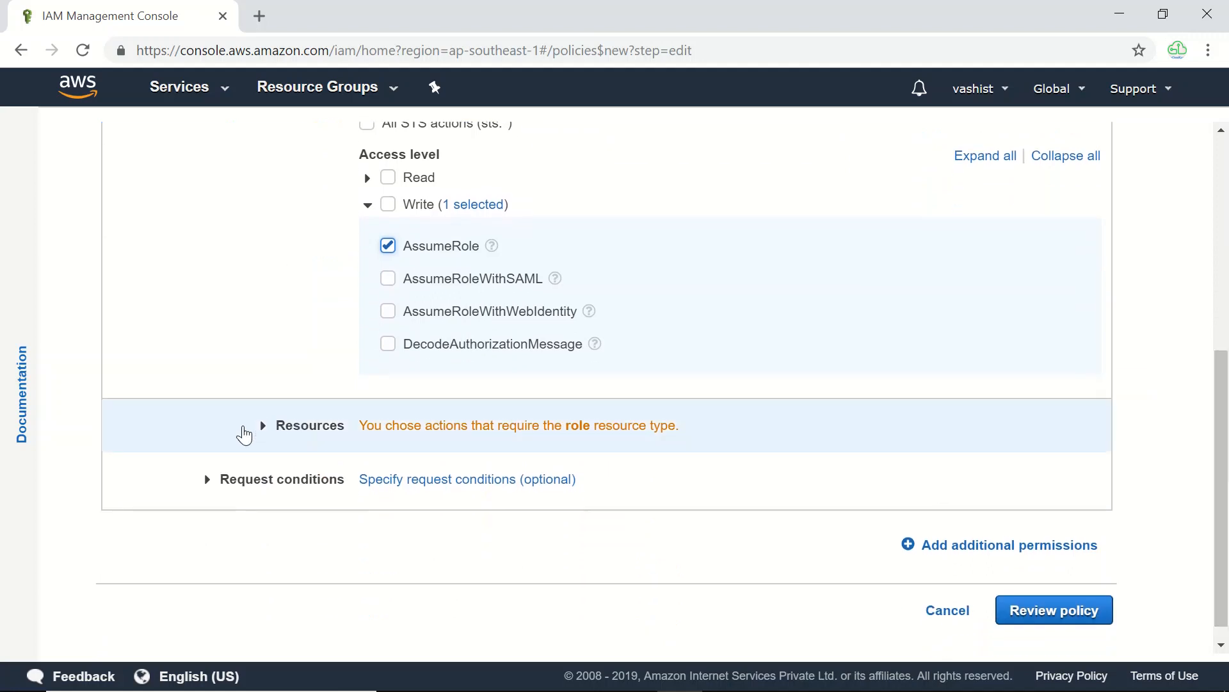
- Restrict the AssumeRole resource to the CrossAccountRole ARN and proceed to policy review
left_click(263, 425)
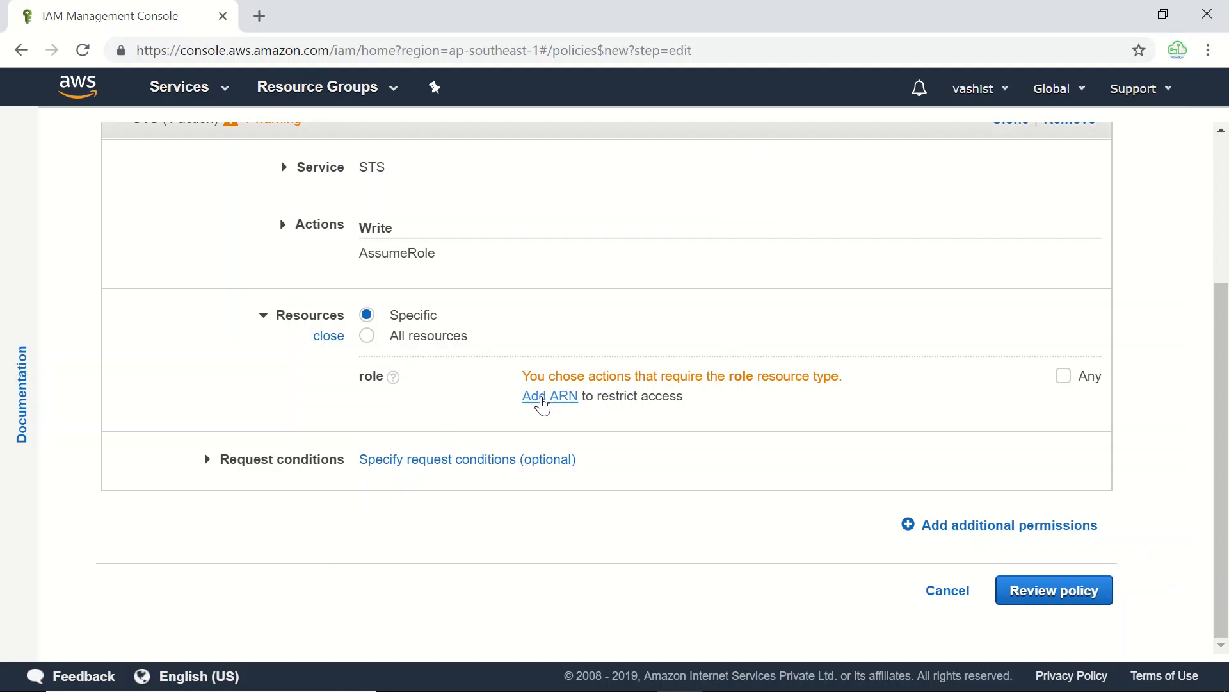
left_click(549, 396)
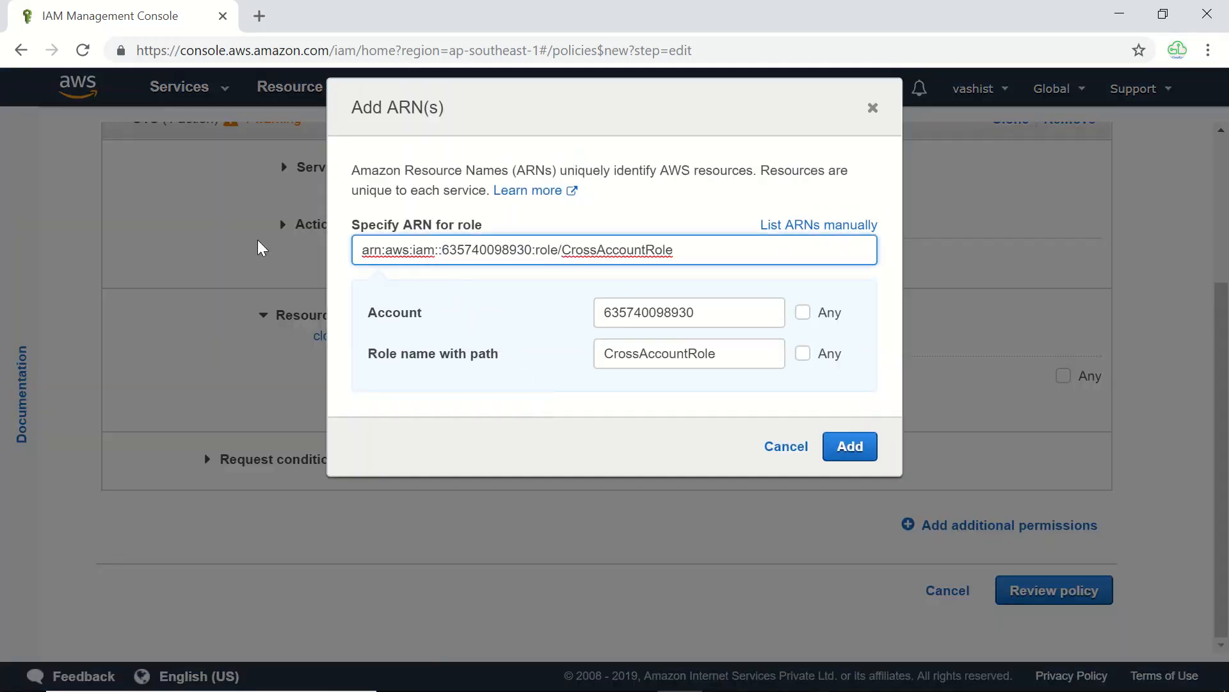
left_click(849, 446)
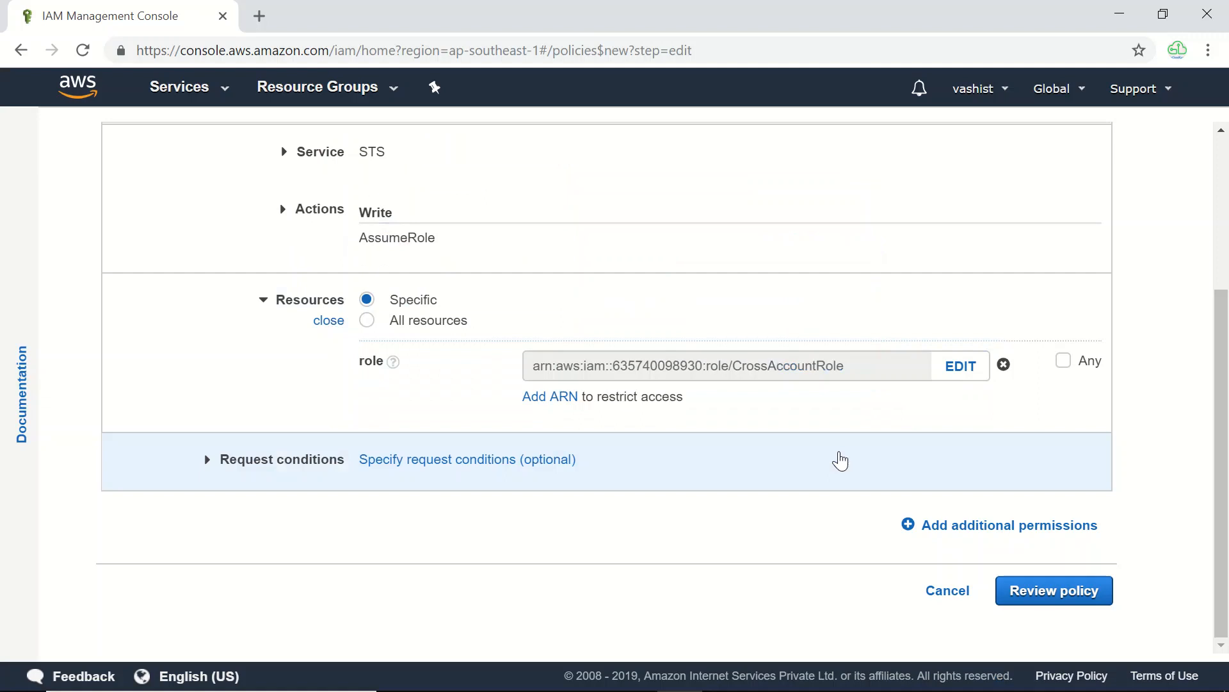
mouse_move(899, 425)
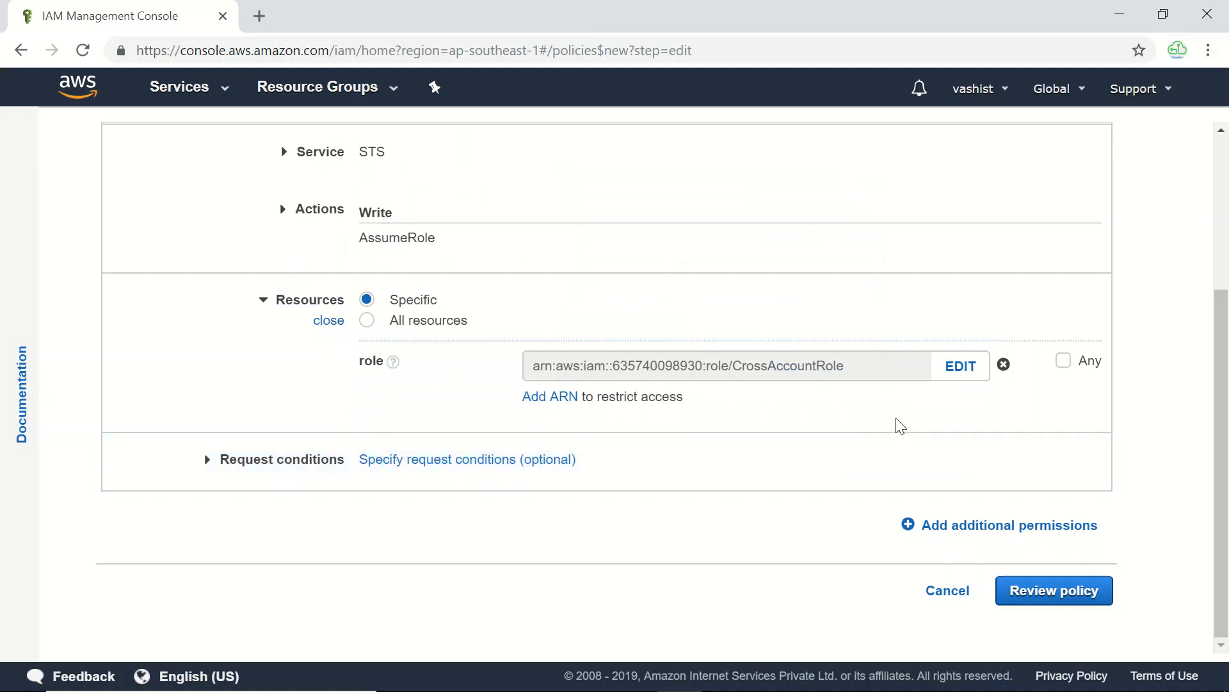
left_click(1054, 589)
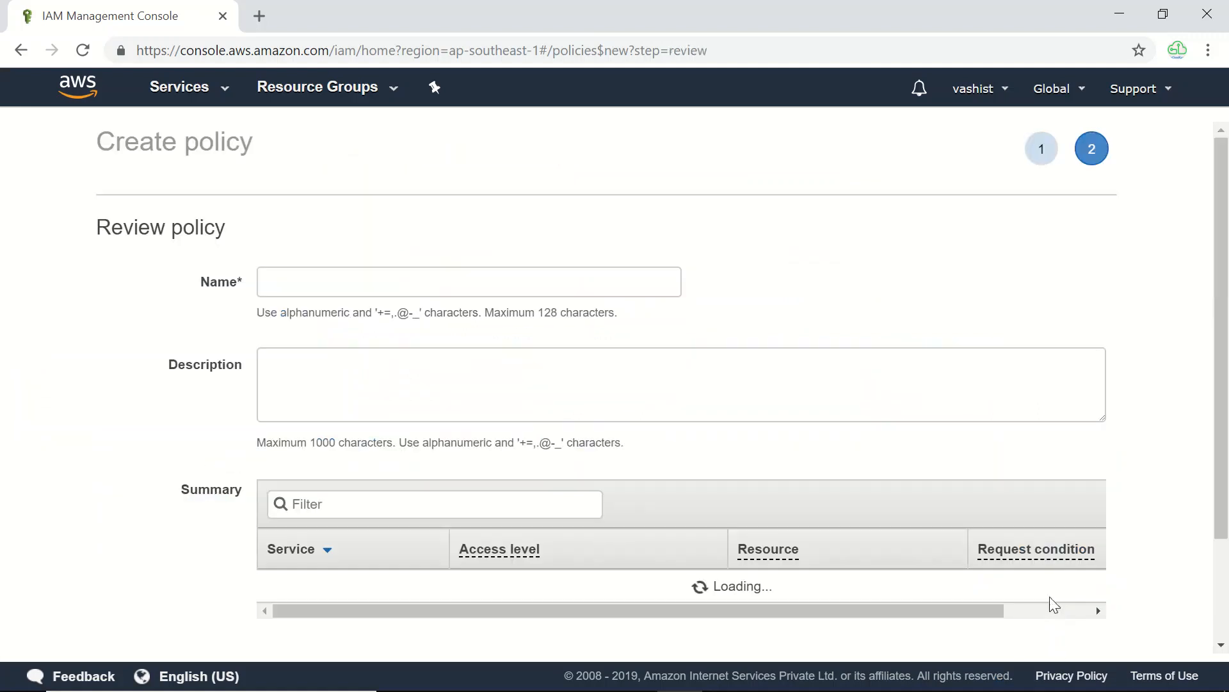
- Name and describe the policy AssumeRoleForEC2 and create it
left_click(469, 282)
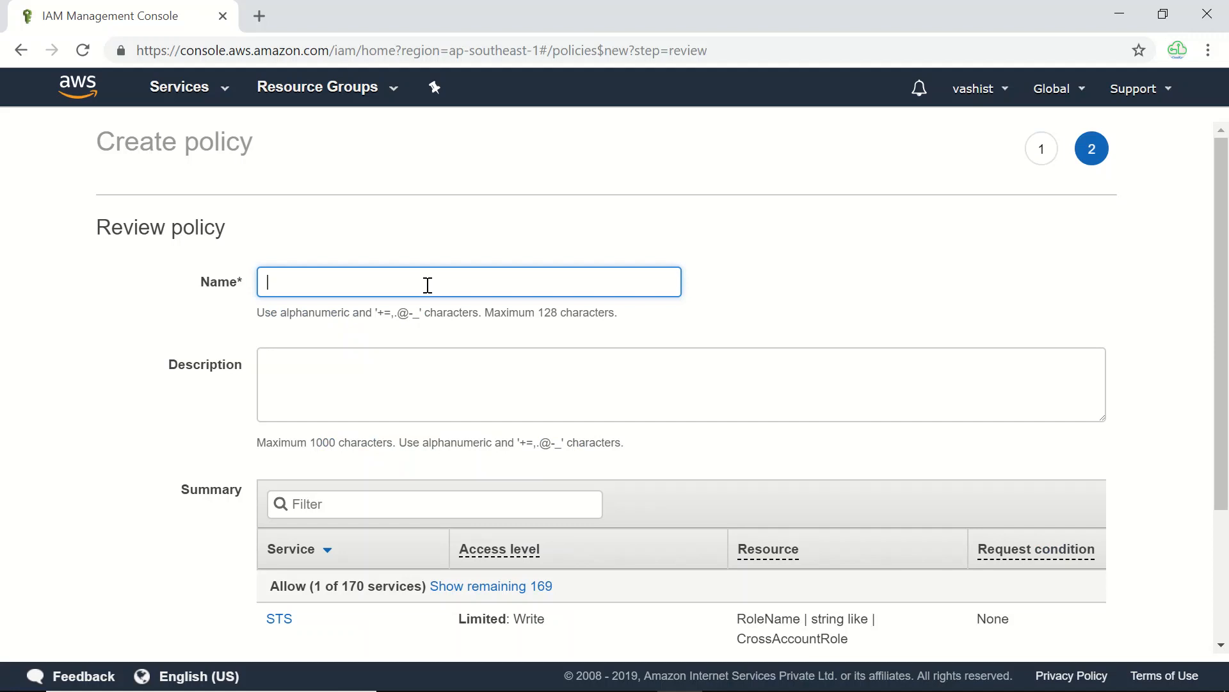
type("Assume")
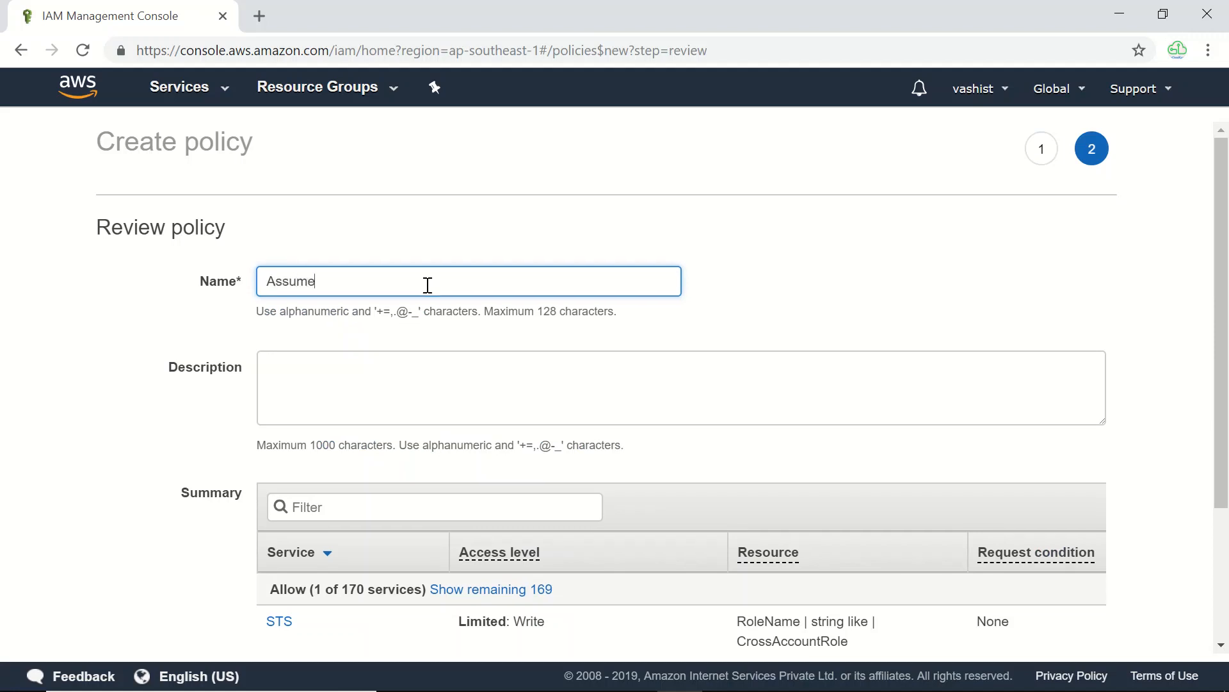
type("RoleFor")
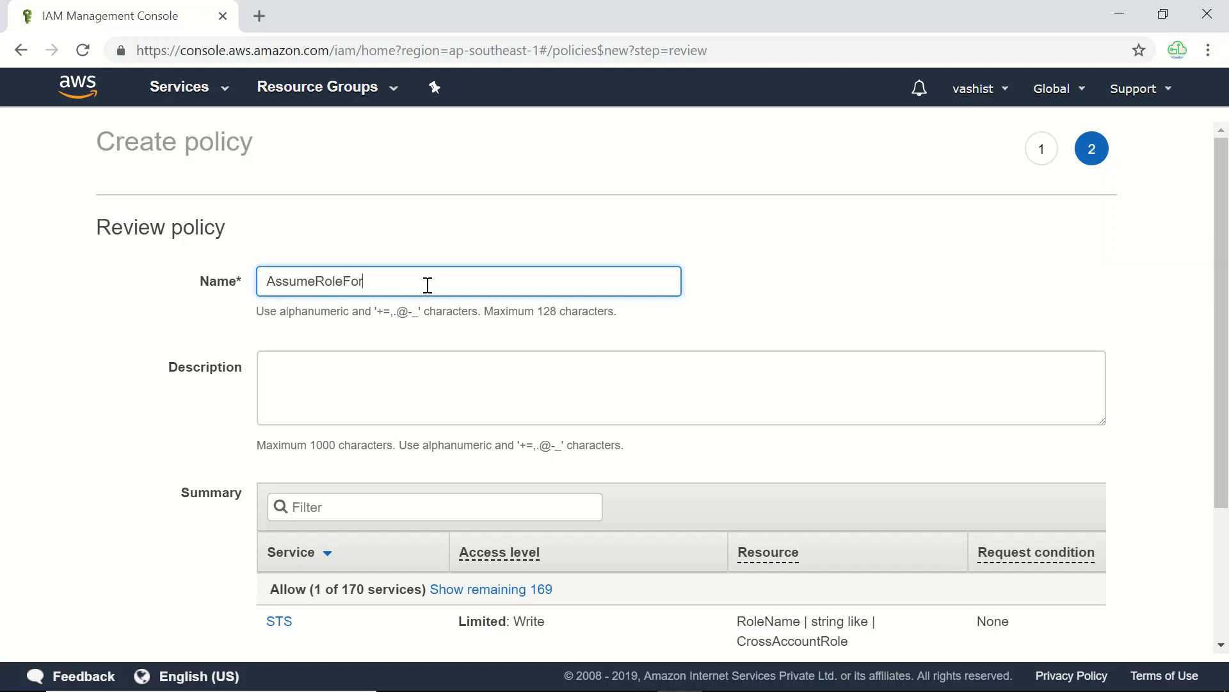
type("EC2")
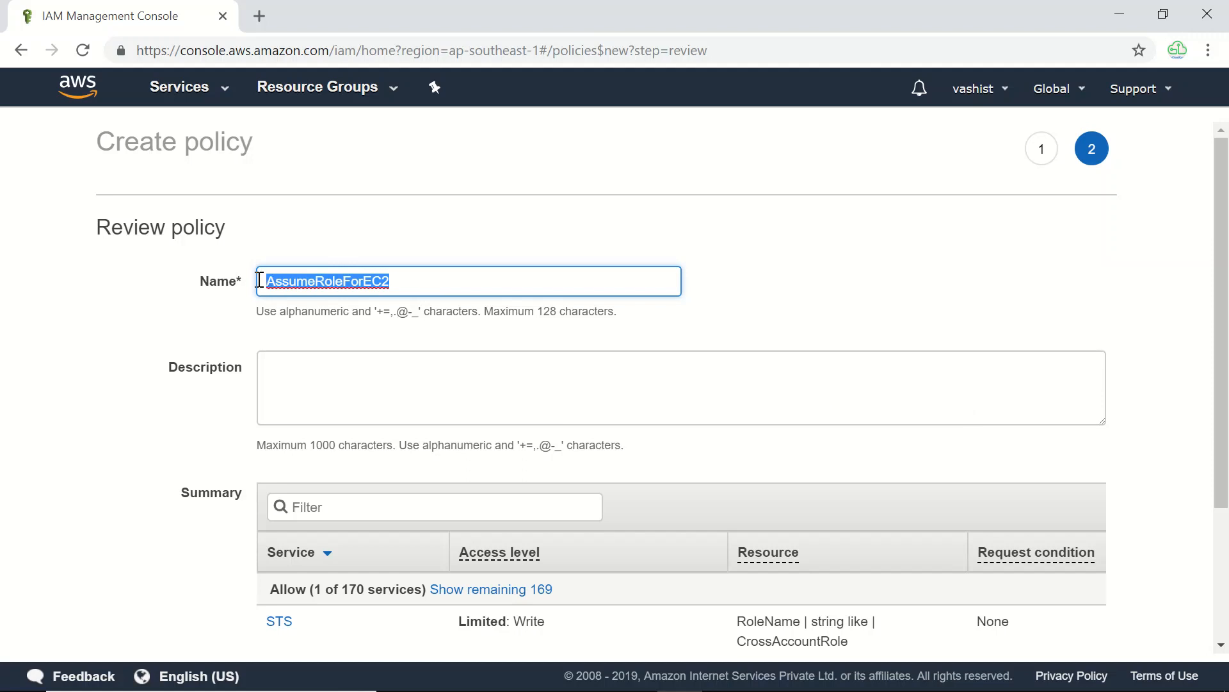
right_click(314, 387)
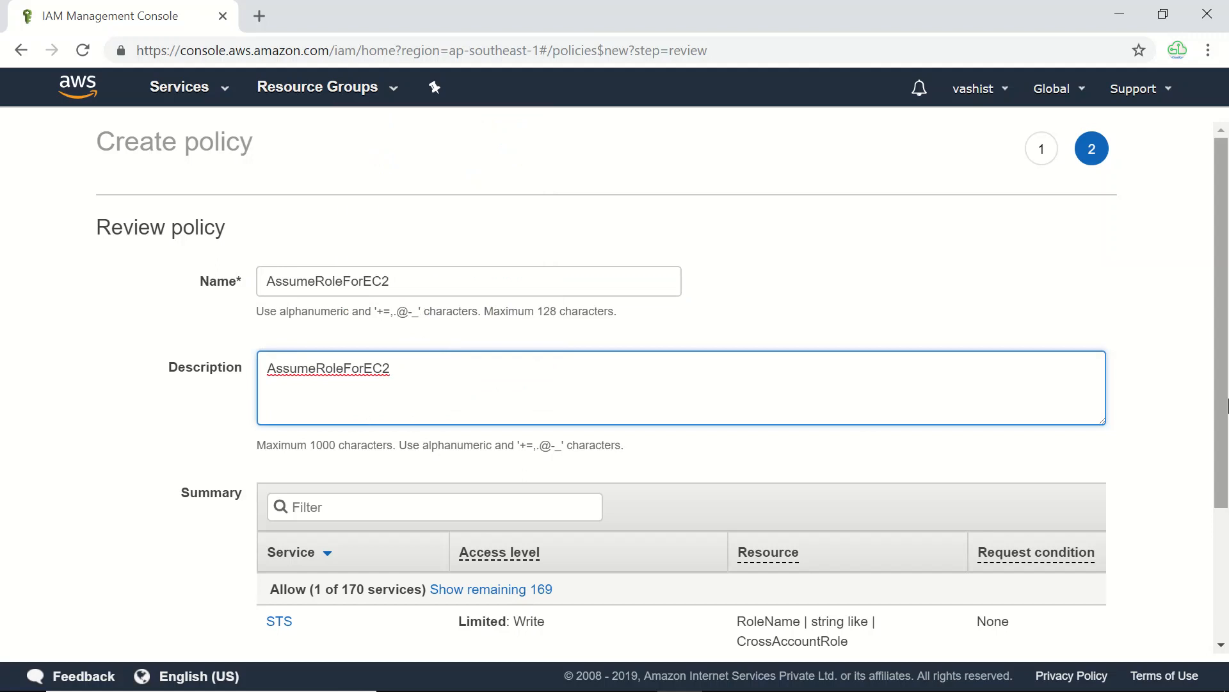
scroll("down", 3)
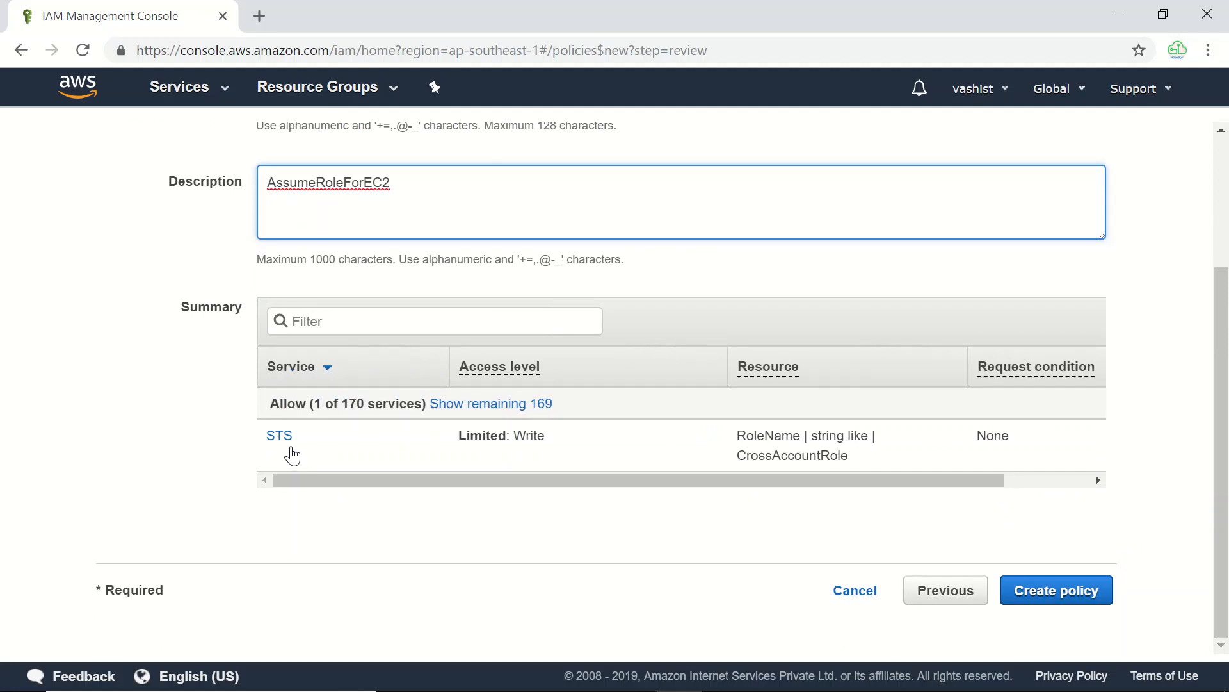
mouse_move(827, 451)
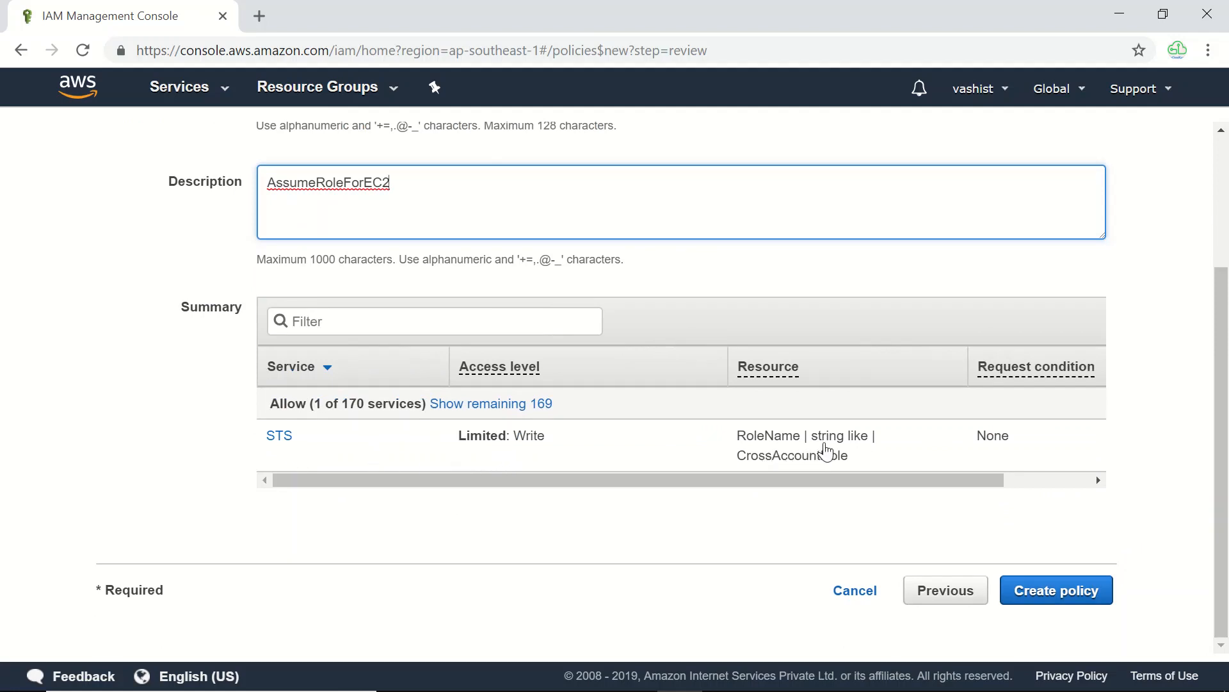
mouse_move(1057, 589)
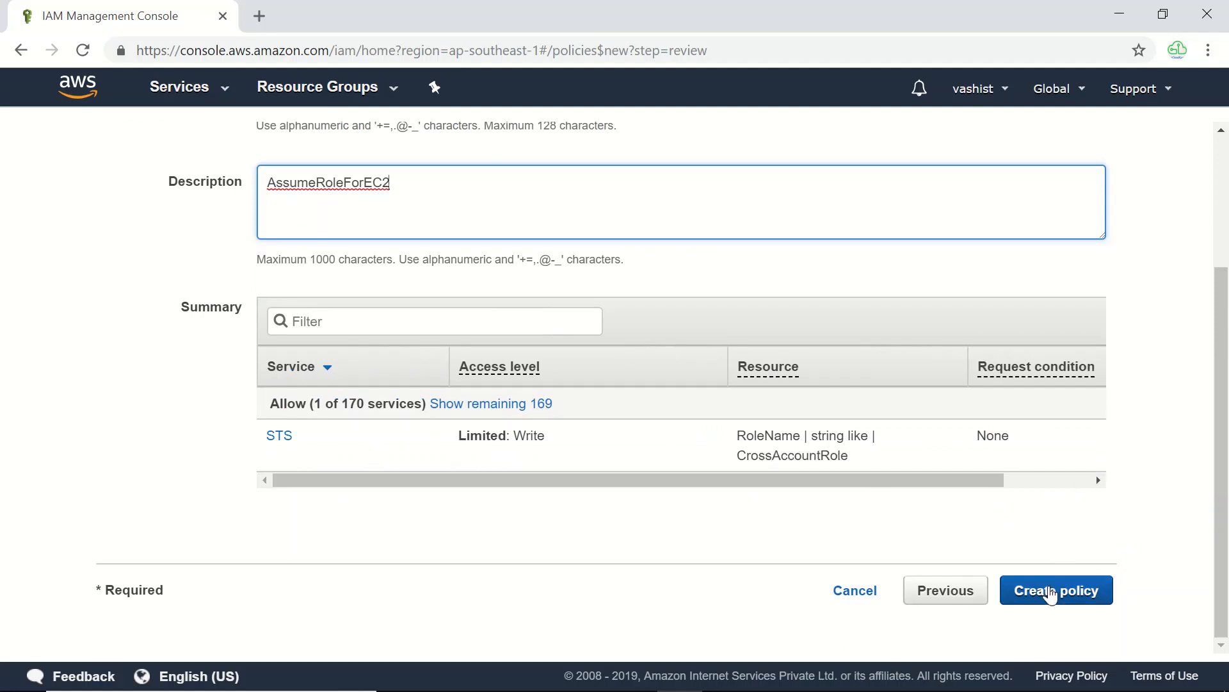
left_click(1056, 589)
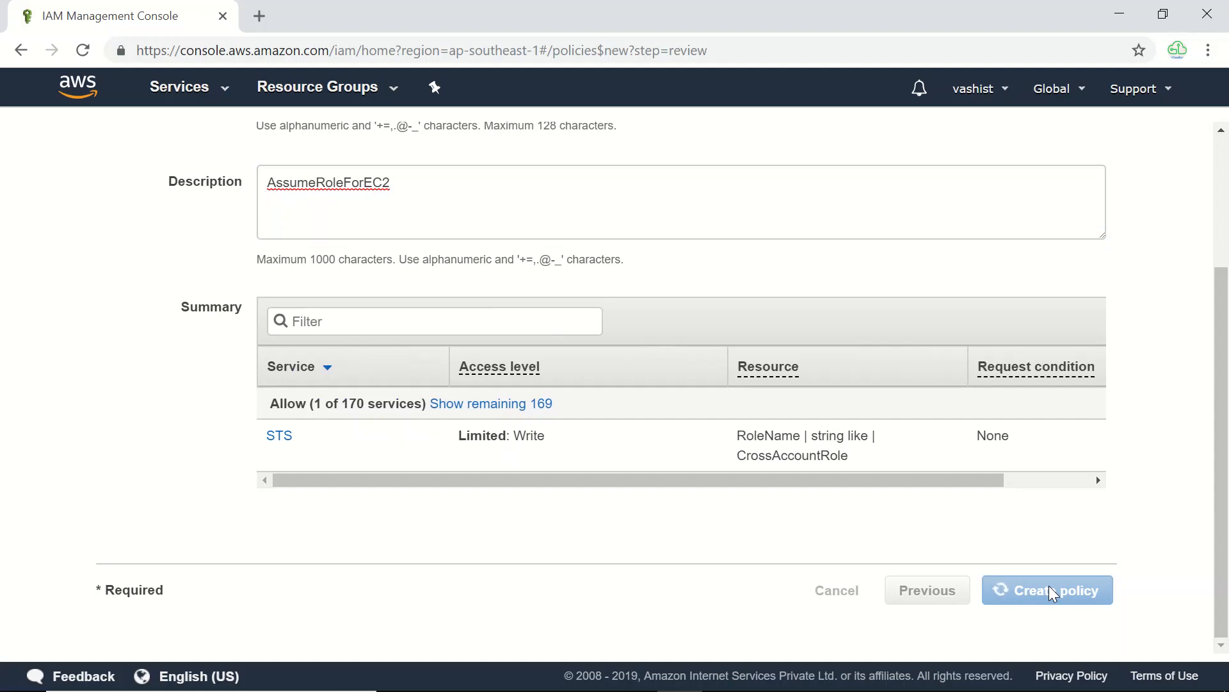
left_click(1046, 589)
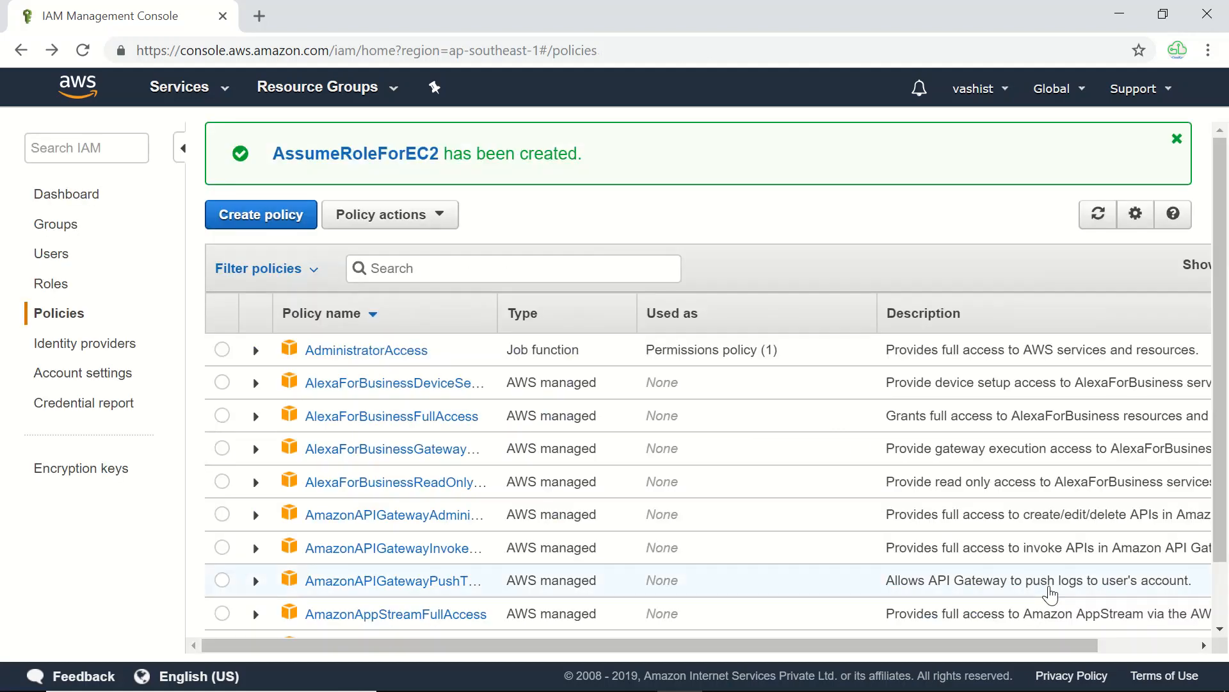
- From Roles, open EC2CrossAccountRole and start attaching a policy to it
left_click(52, 283)
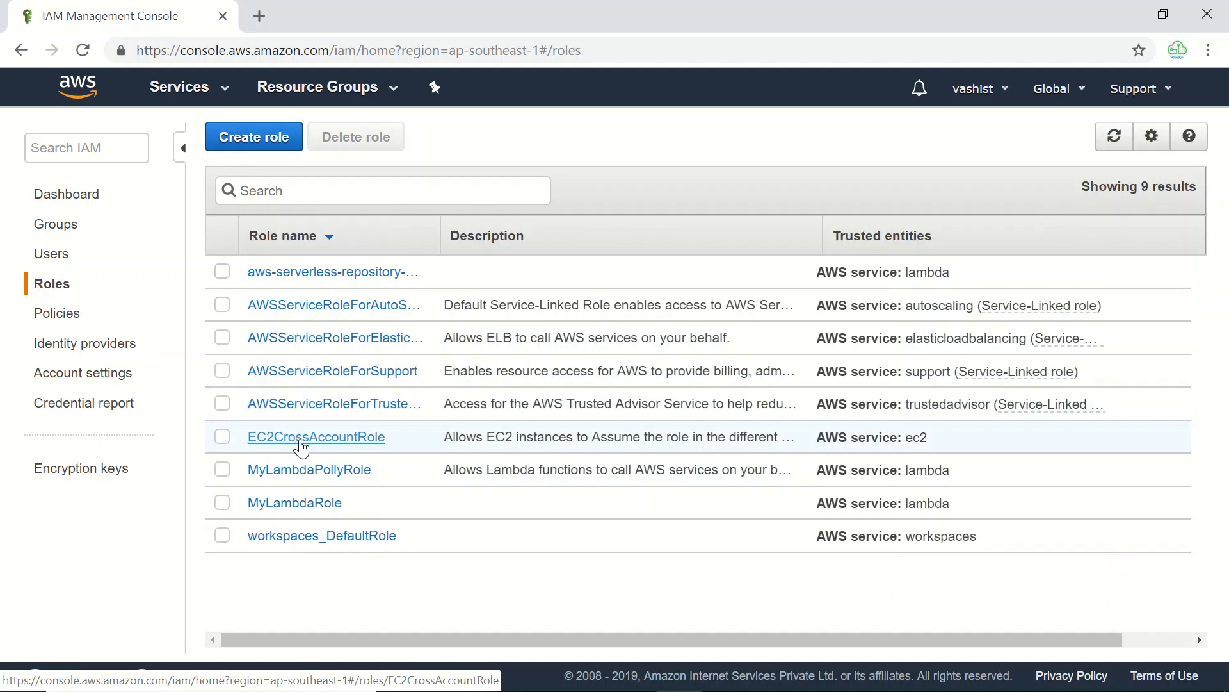
left_click(316, 437)
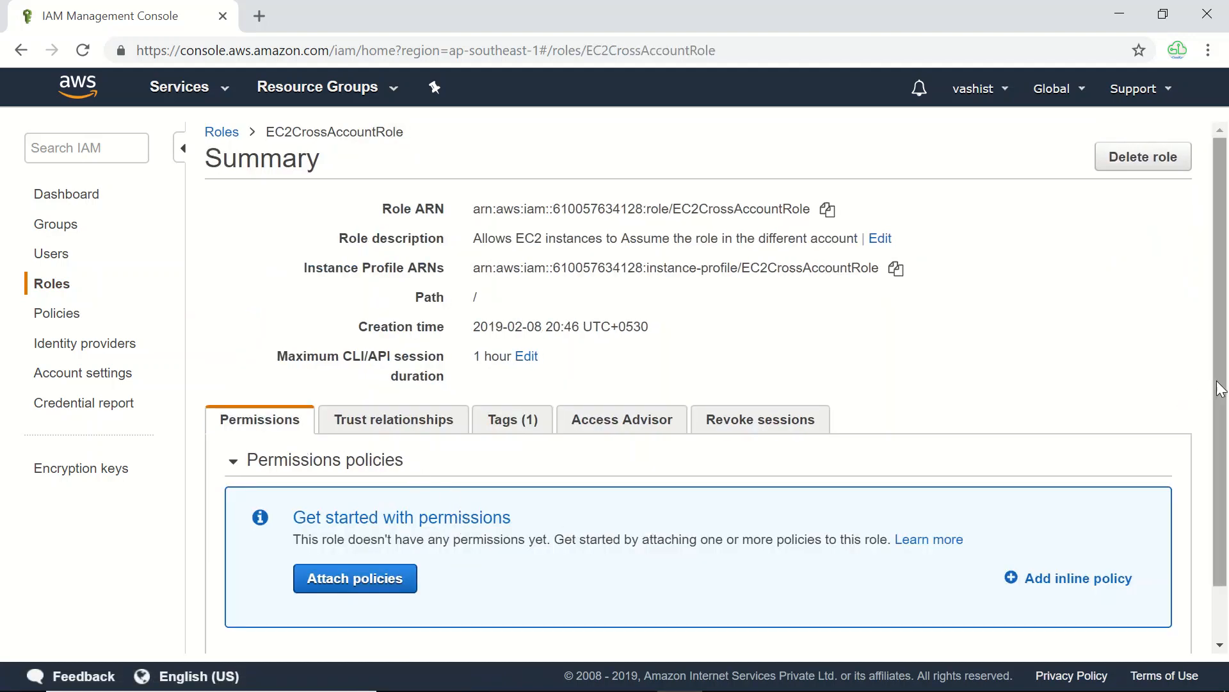
scroll("down", 3)
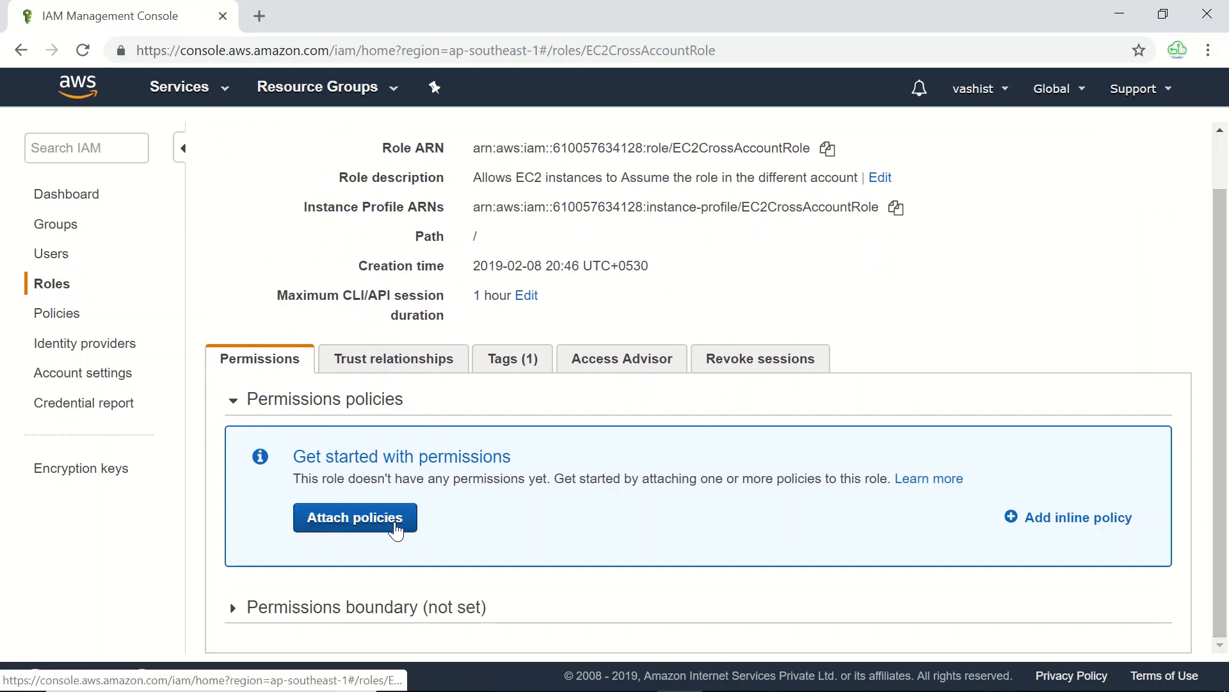
left_click(355, 516)
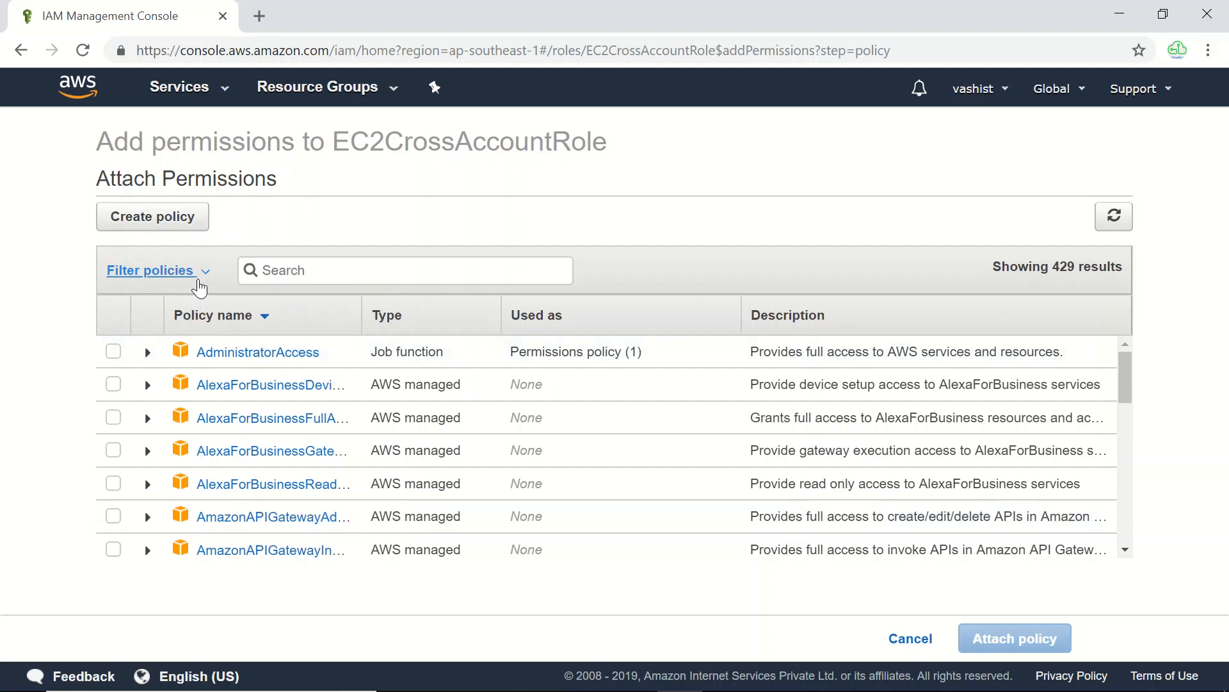
- Filter to customer managed policies and attach EC2CrossAccountPolicy to the role
left_click(130, 379)
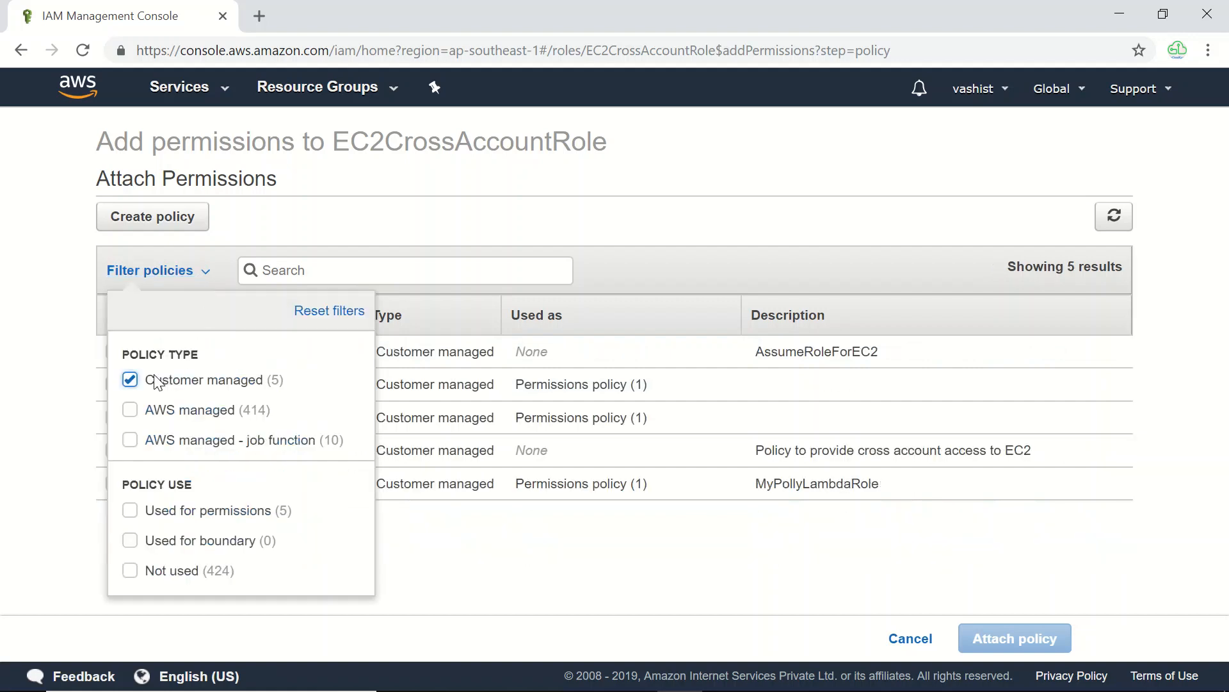
left_click(480, 549)
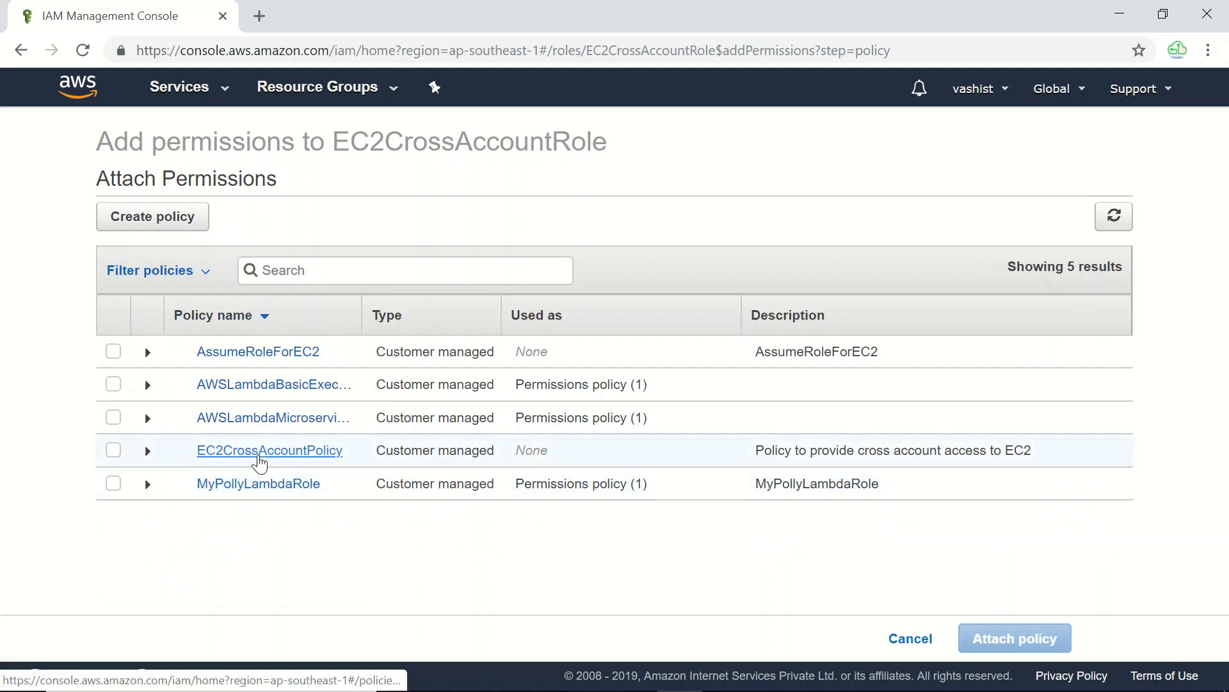
left_click(113, 450)
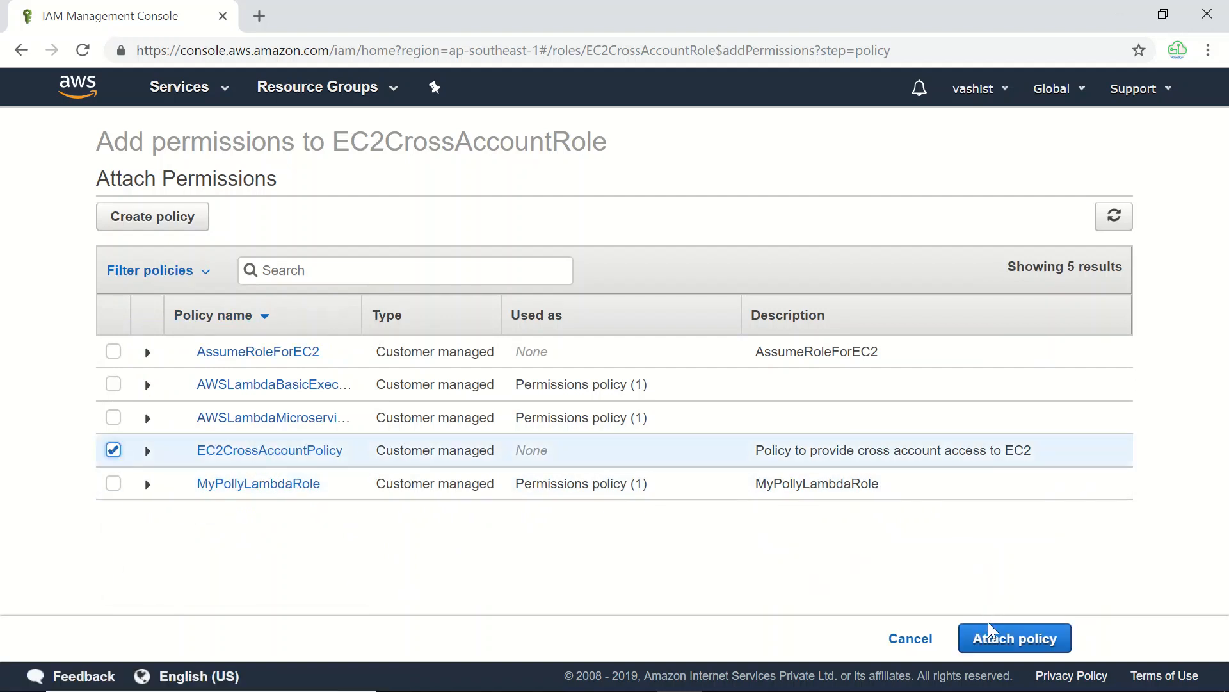
left_click(1014, 638)
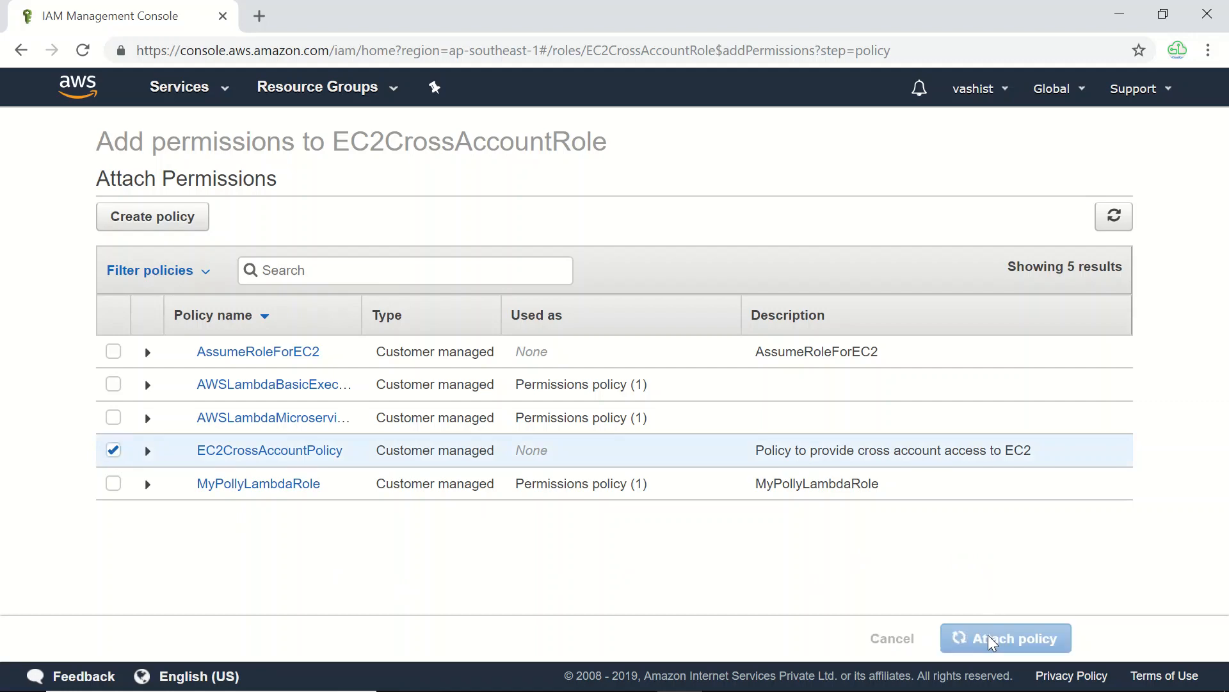
left_click(1005, 638)
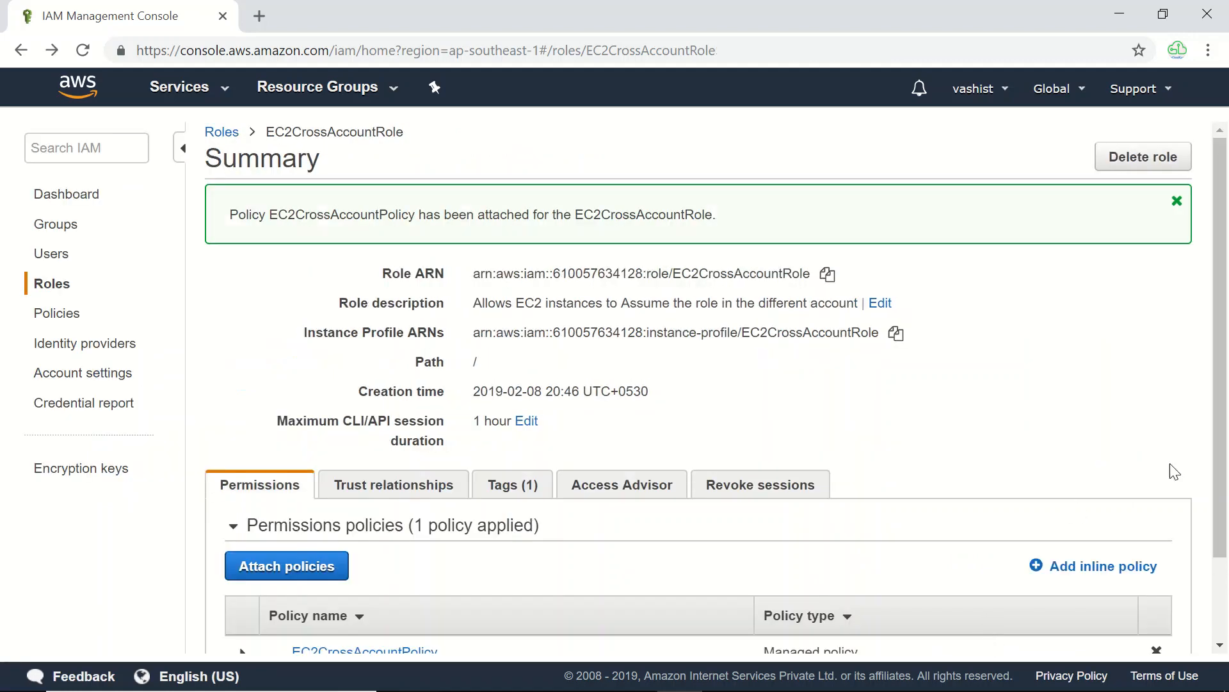
scroll("down", 3)
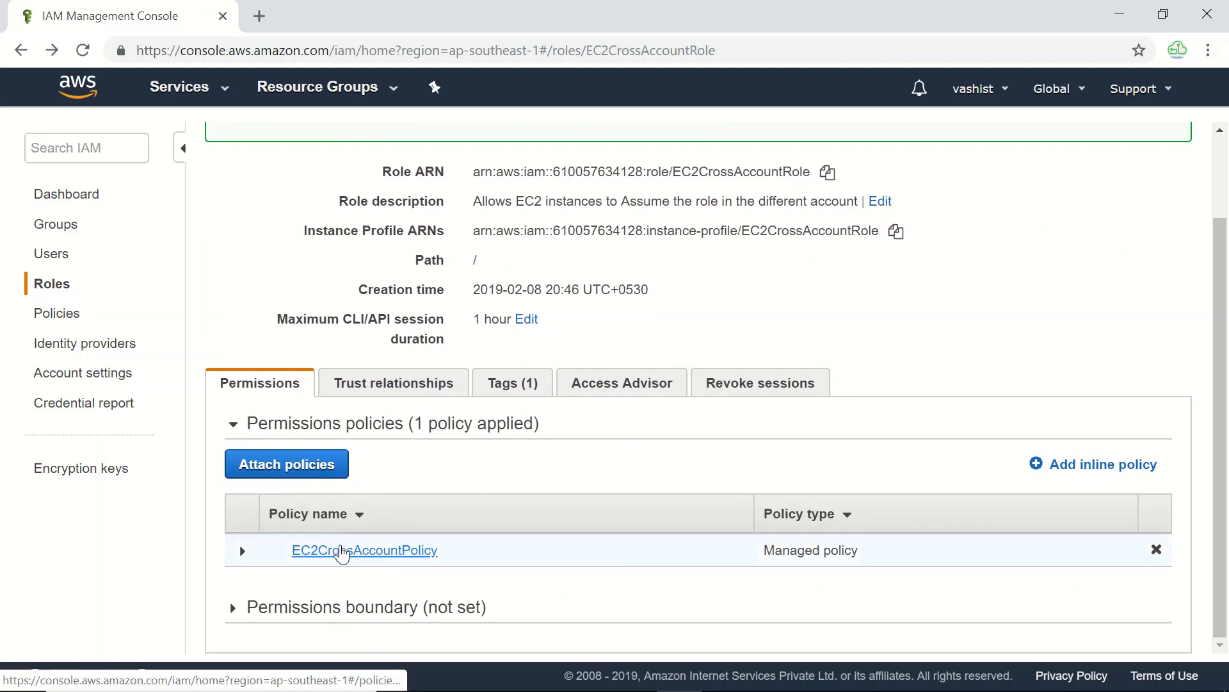
left_click(363, 549)
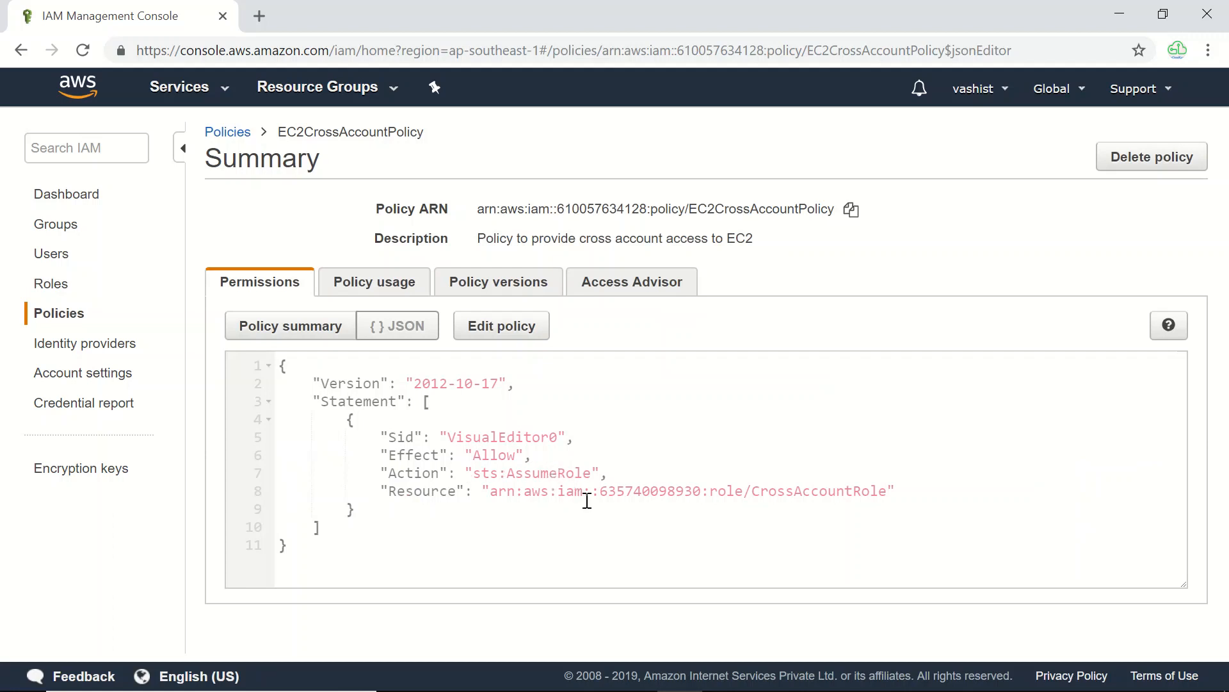
mouse_move(895, 443)
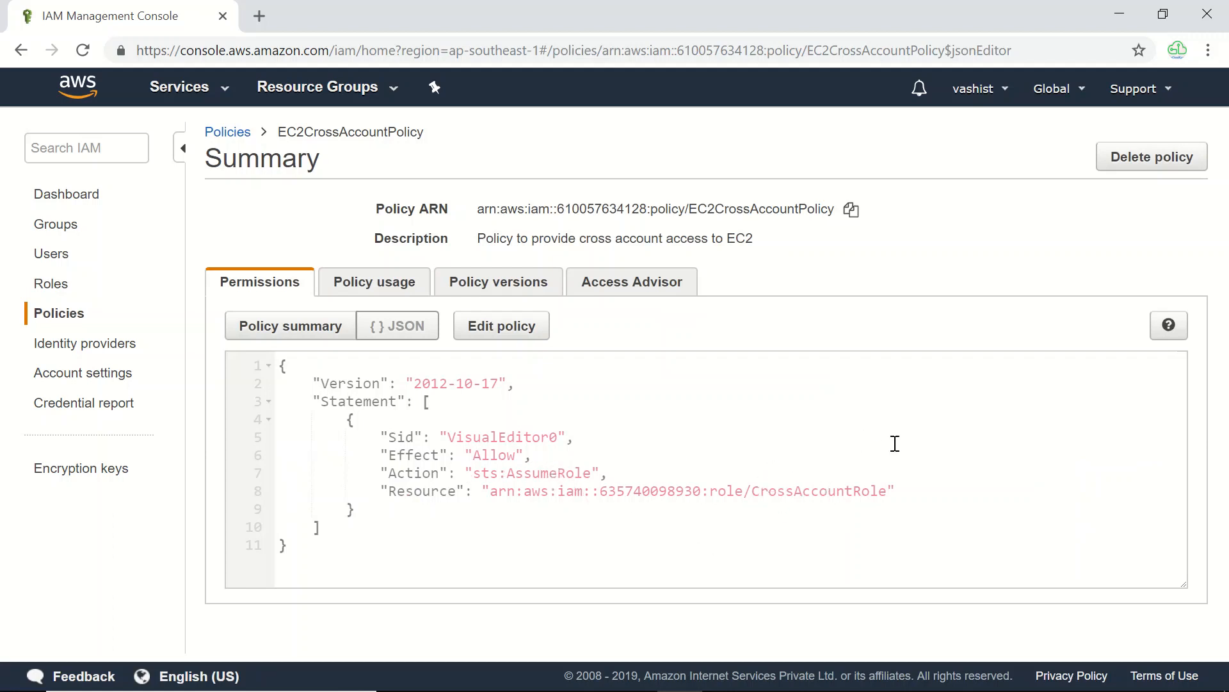
mouse_move(1139, 263)
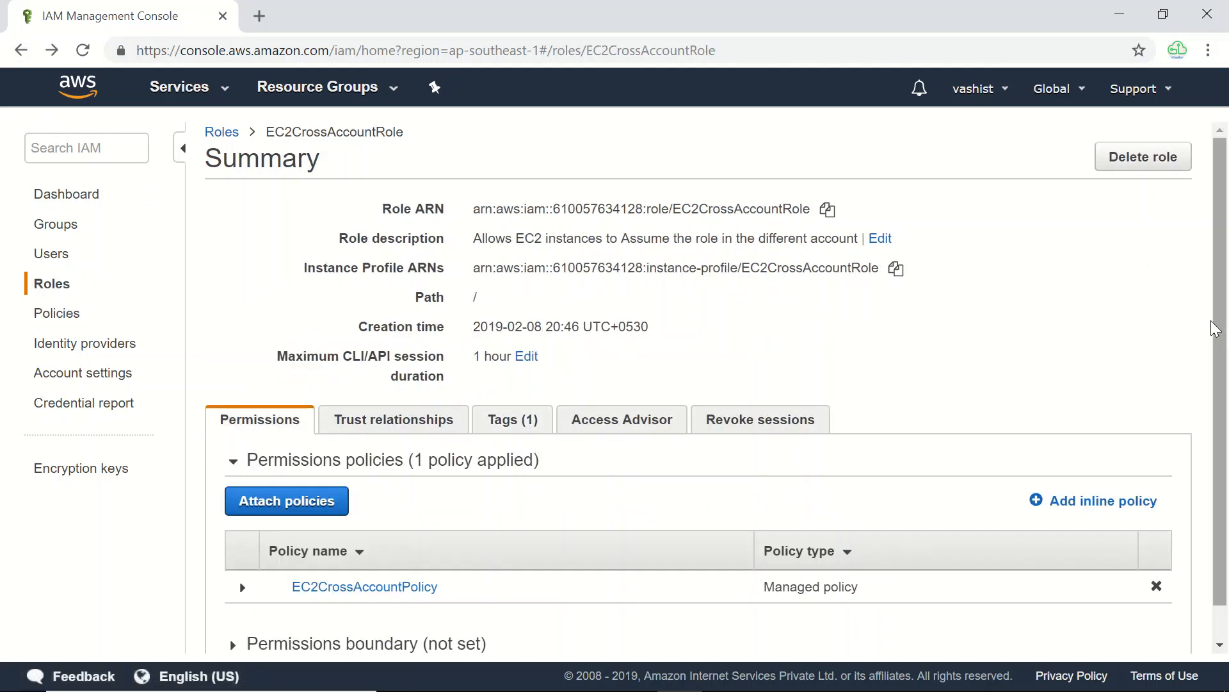
scroll("down", 3)
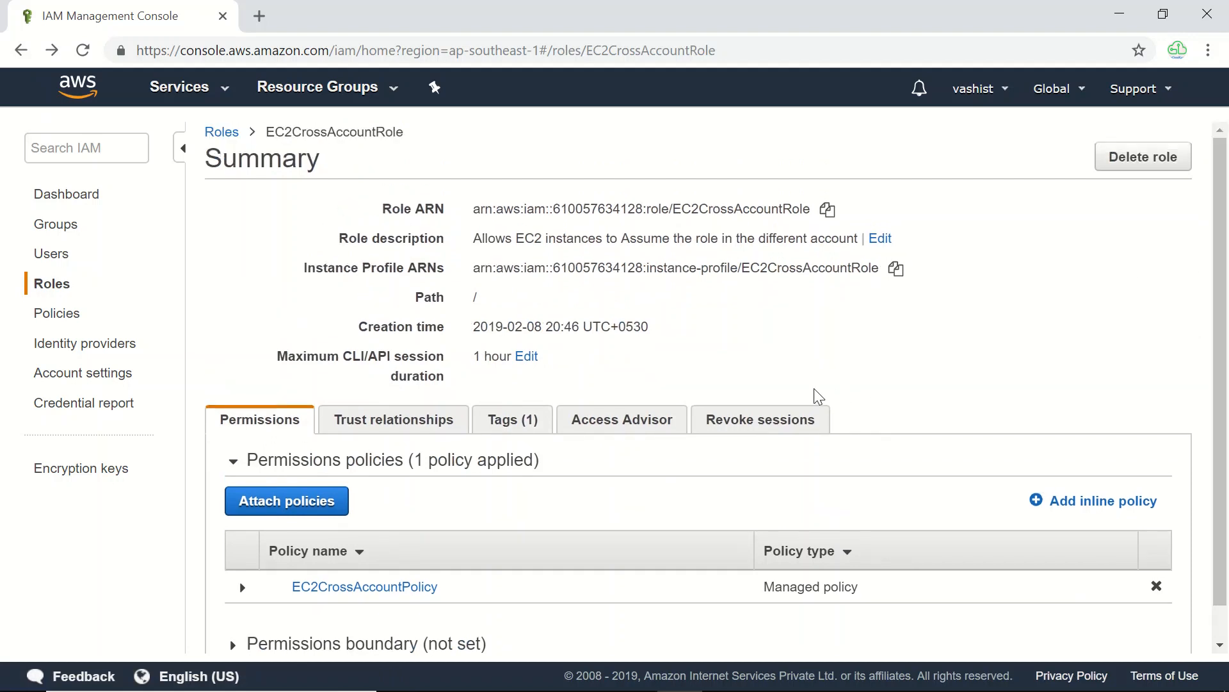
mouse_move(52, 285)
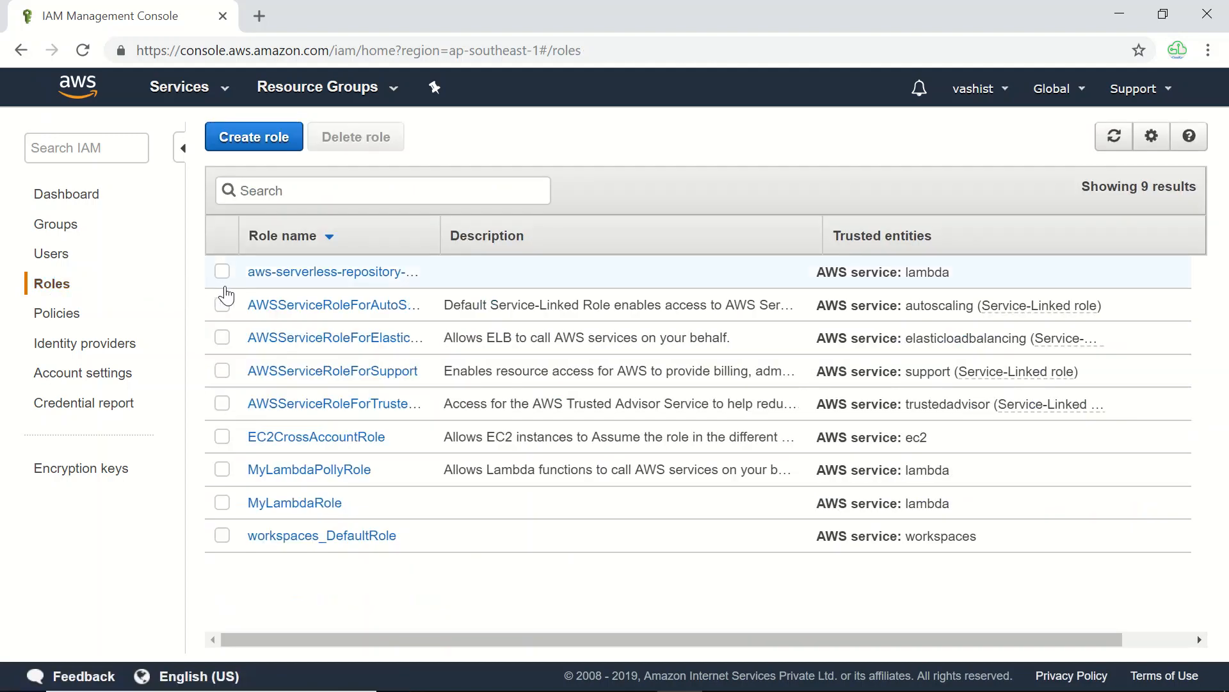
left_click(316, 437)
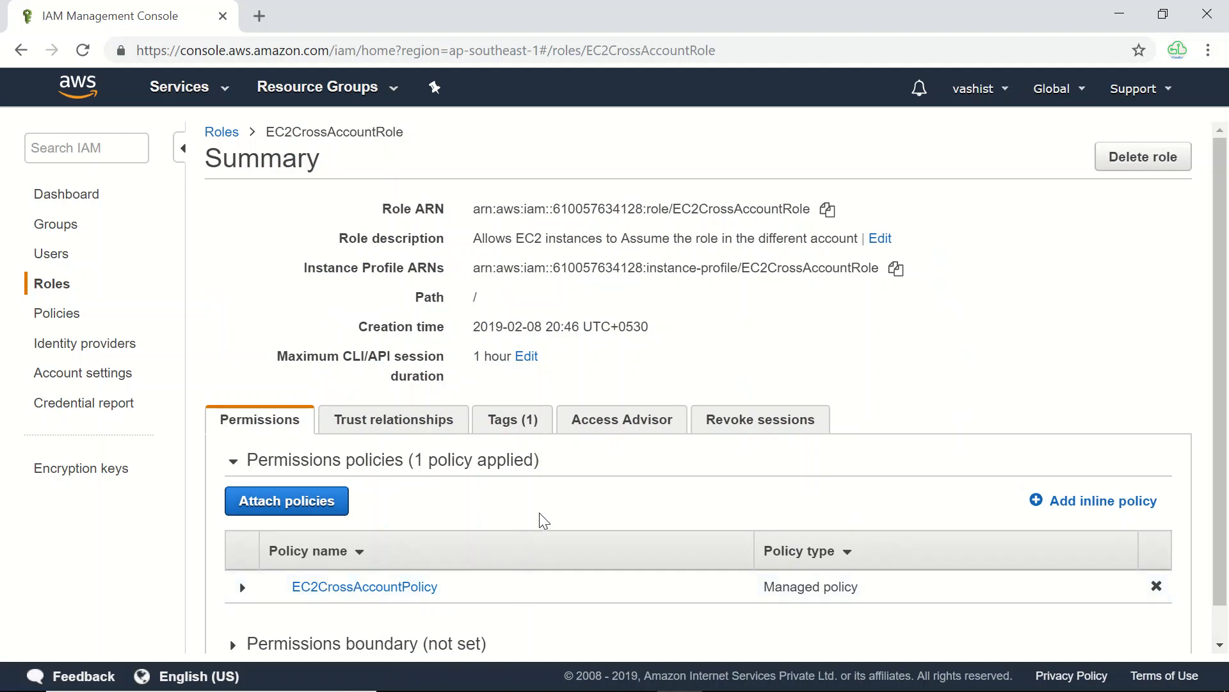
left_click(179, 87)
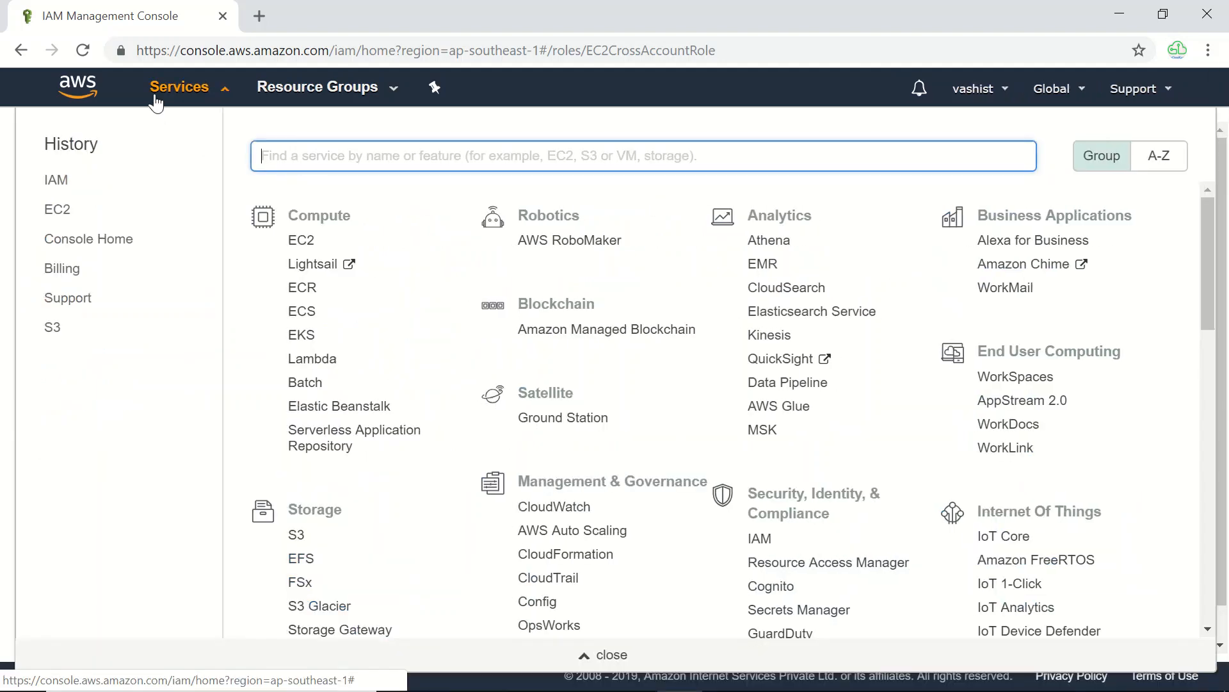
- Go to the EC2 console and copy the running instance's public IPv4 address 18.136.208.42
left_click(301, 240)
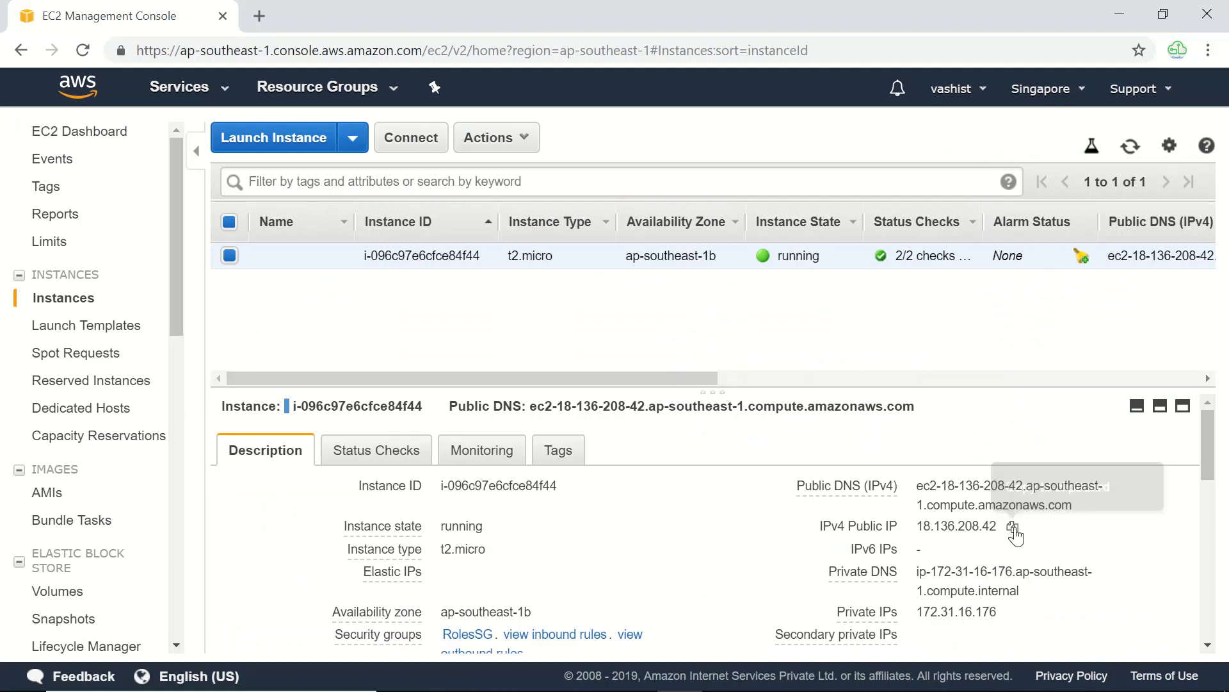
left_click(1013, 526)
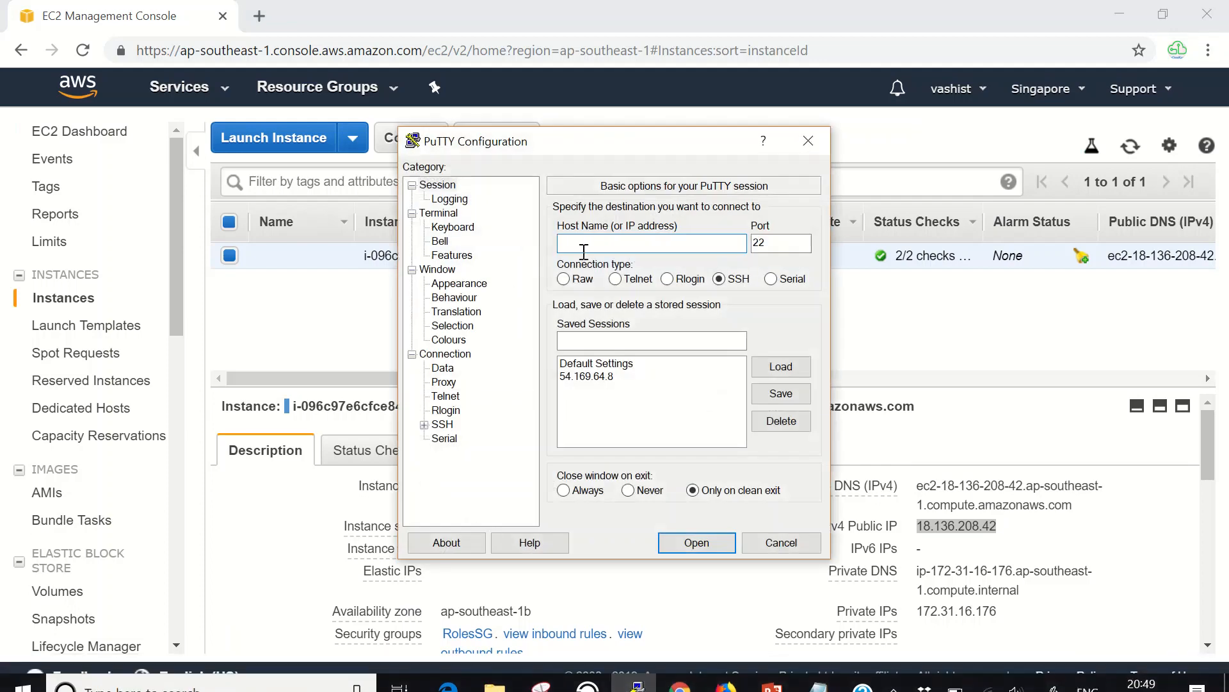
- Enter host 18.136.208.42 and choose the .ppk private key under SSH Auth for the connection
type("18.136.208.42")
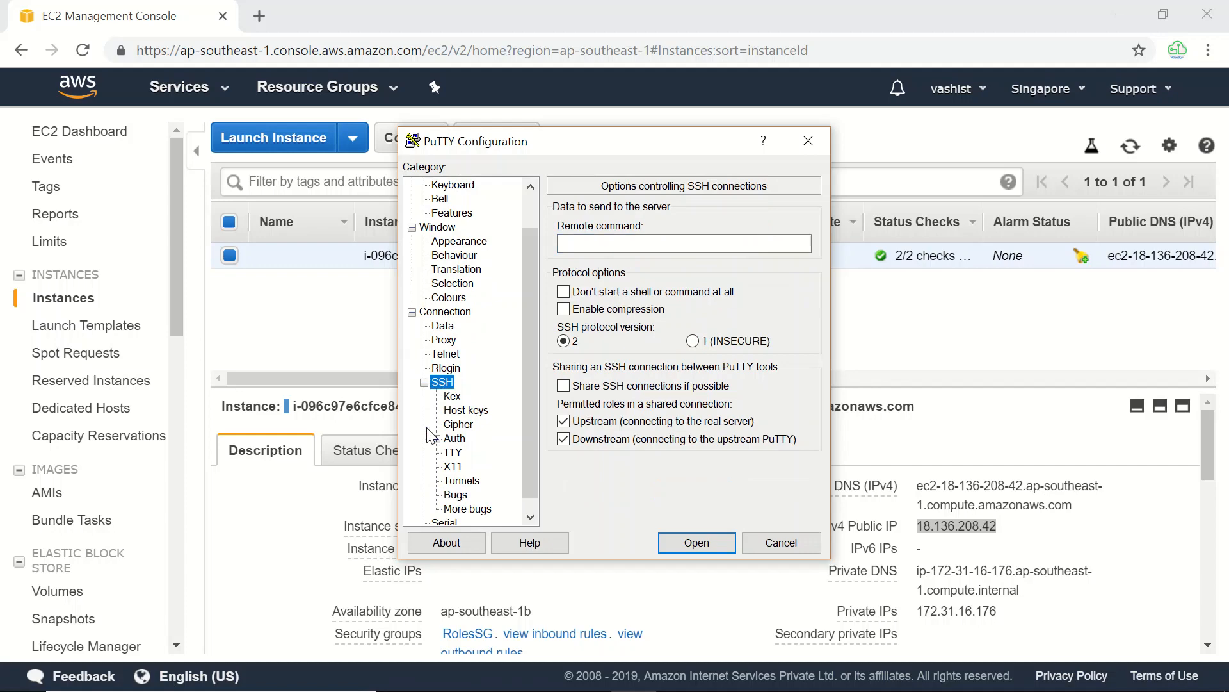
left_click(453, 438)
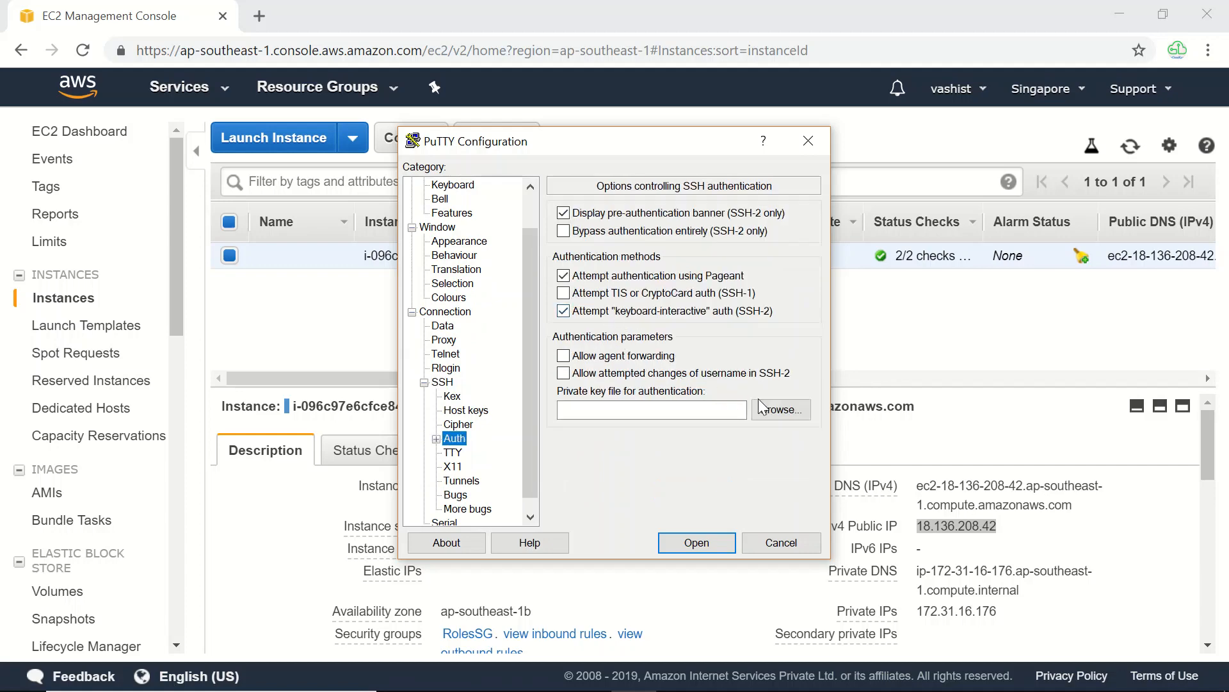
left_click(780, 408)
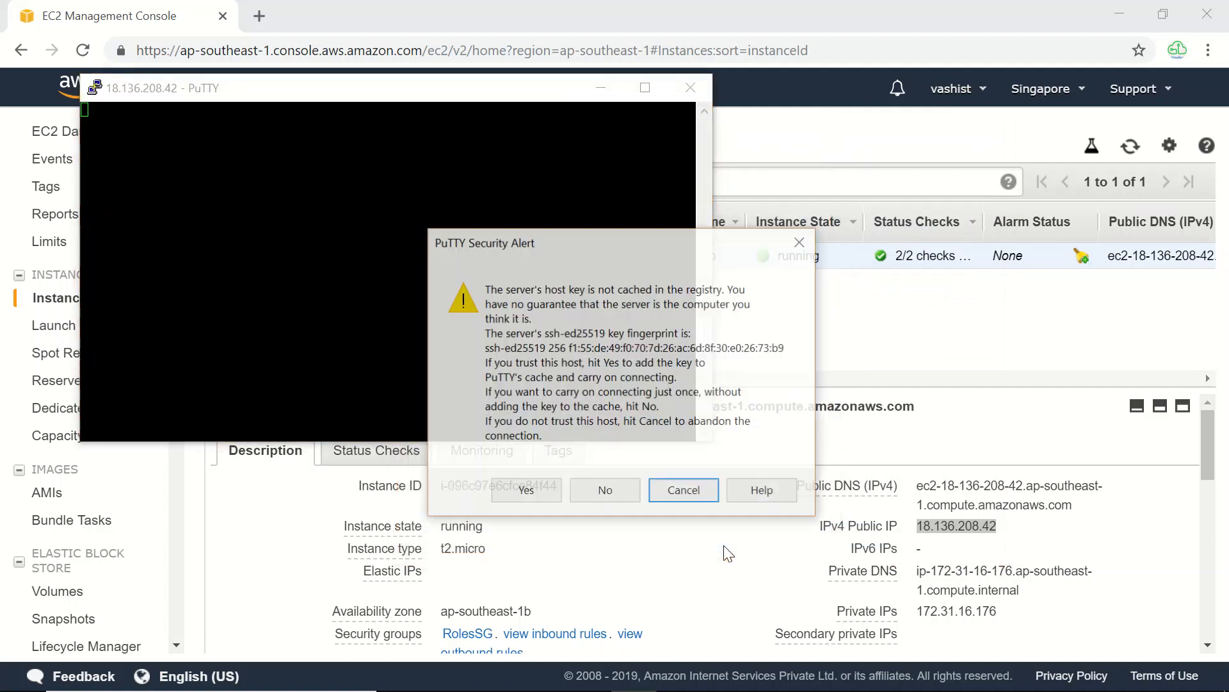
- Accept the host key, log in as ec2-user and switch to root
left_click(525, 489)
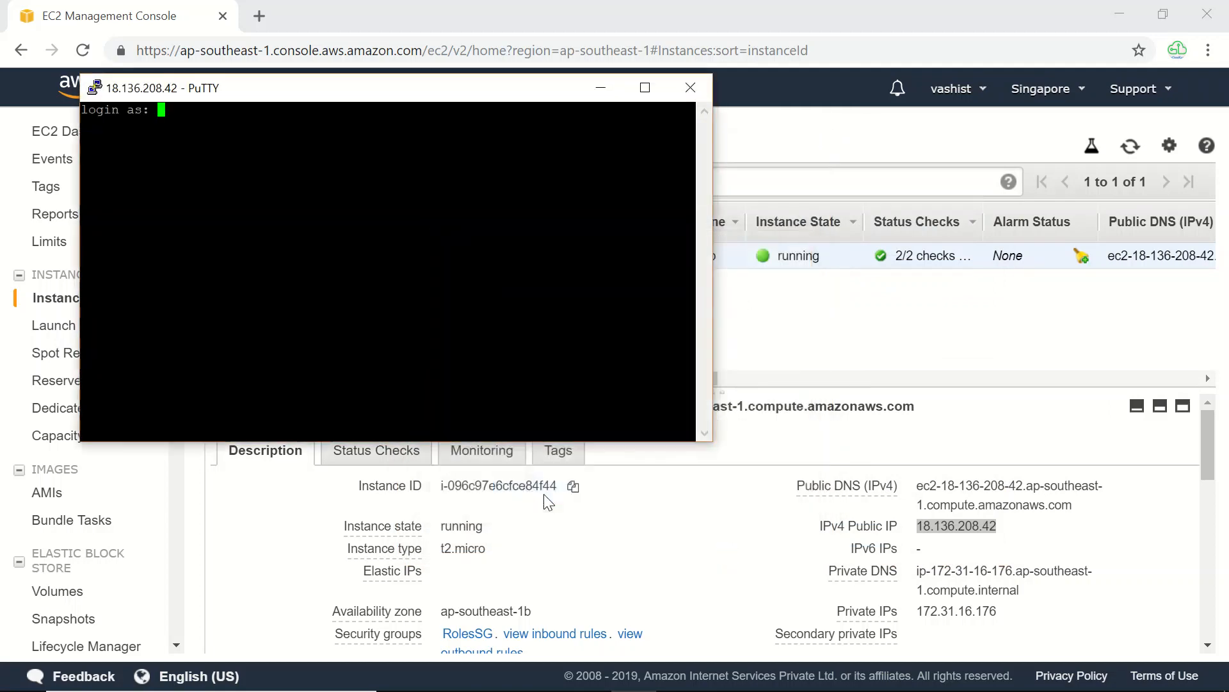
type("ec2-")
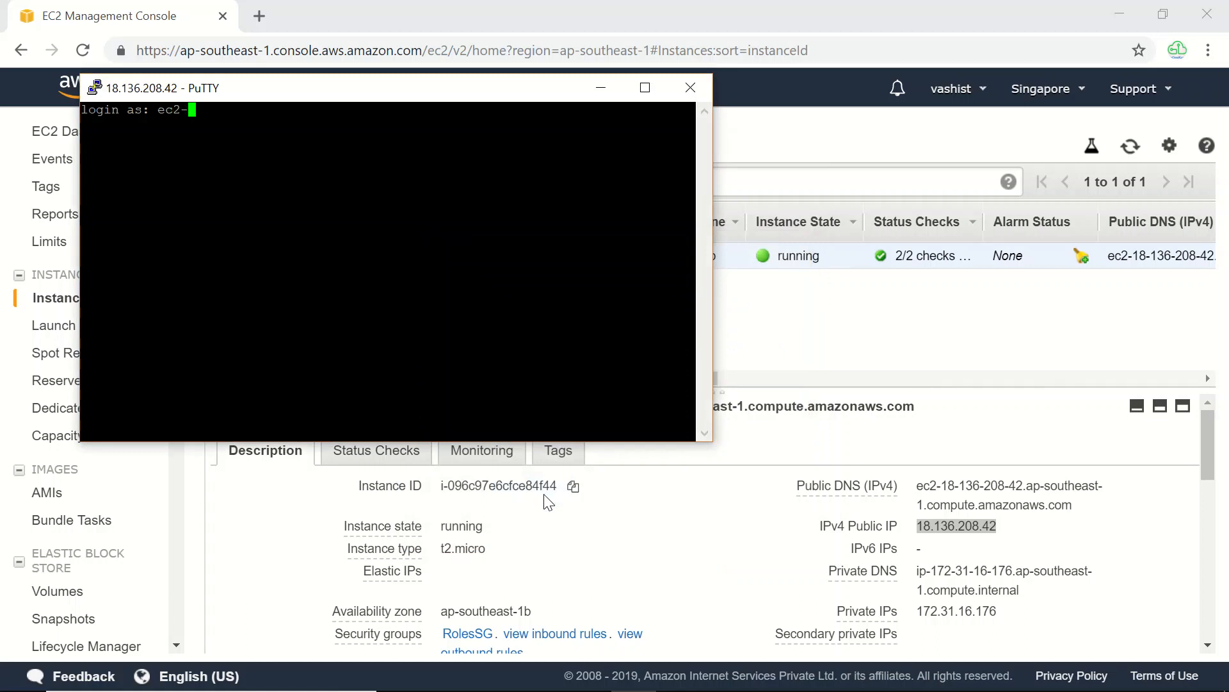
type("user")
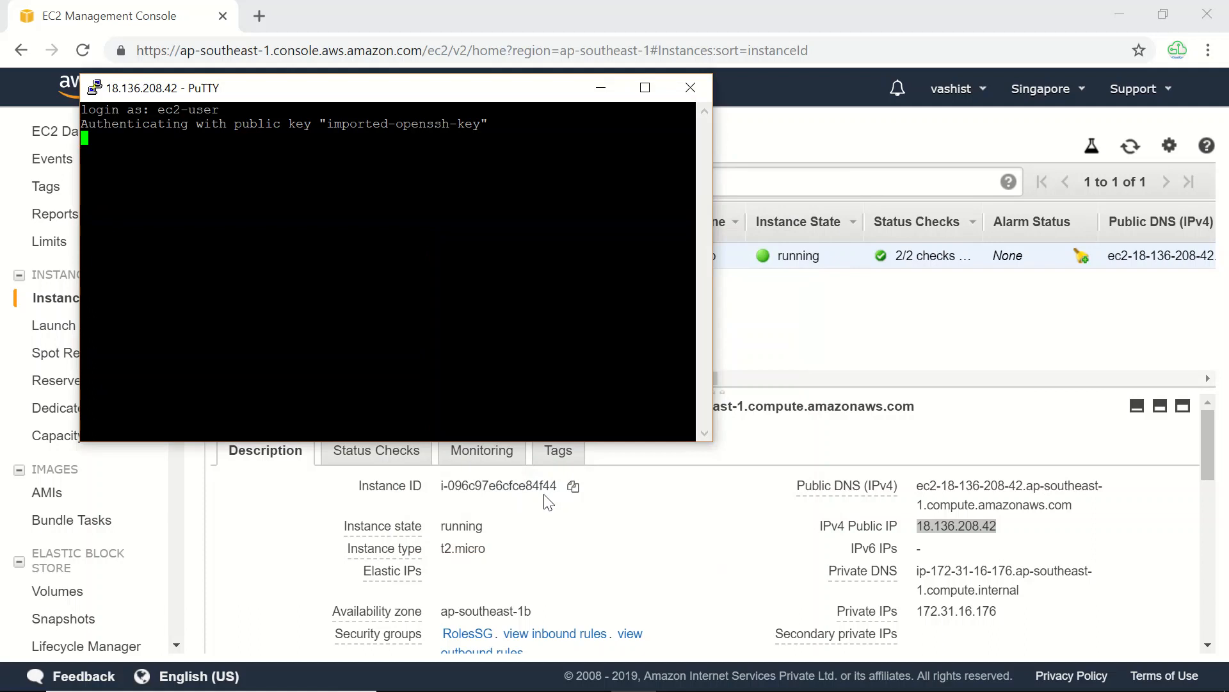
type("cl")
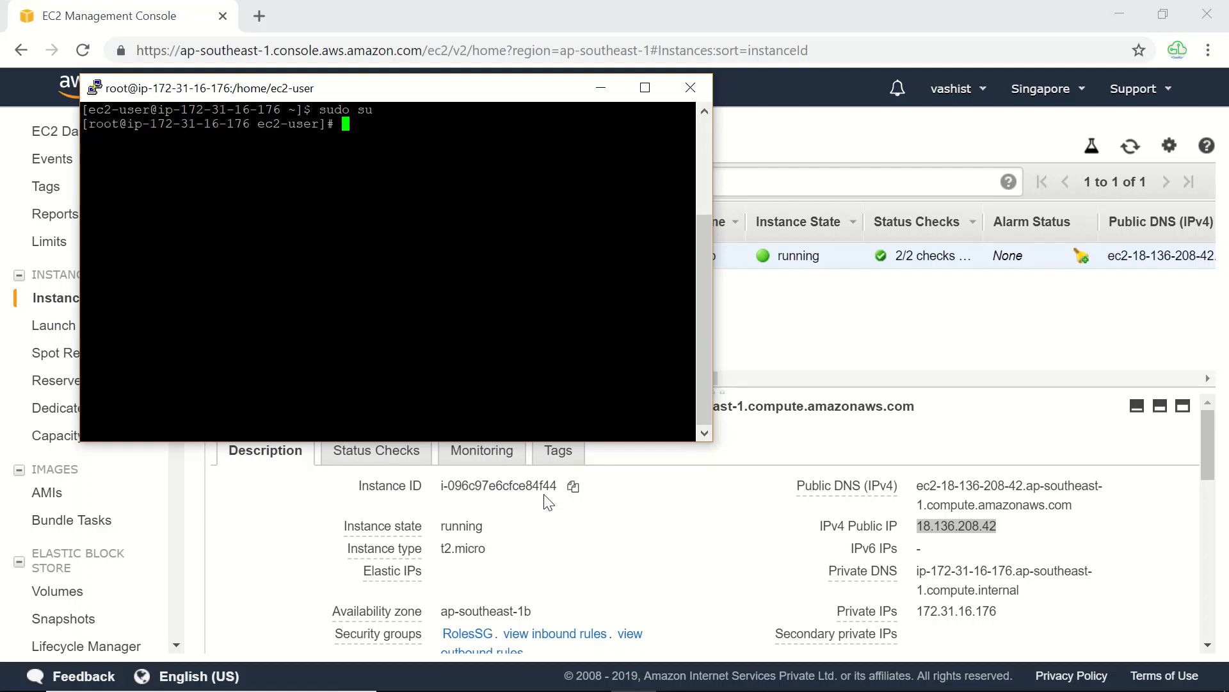
- Run aws s3 ls, which fails with no credentials, and maximize the terminal
type("aws")
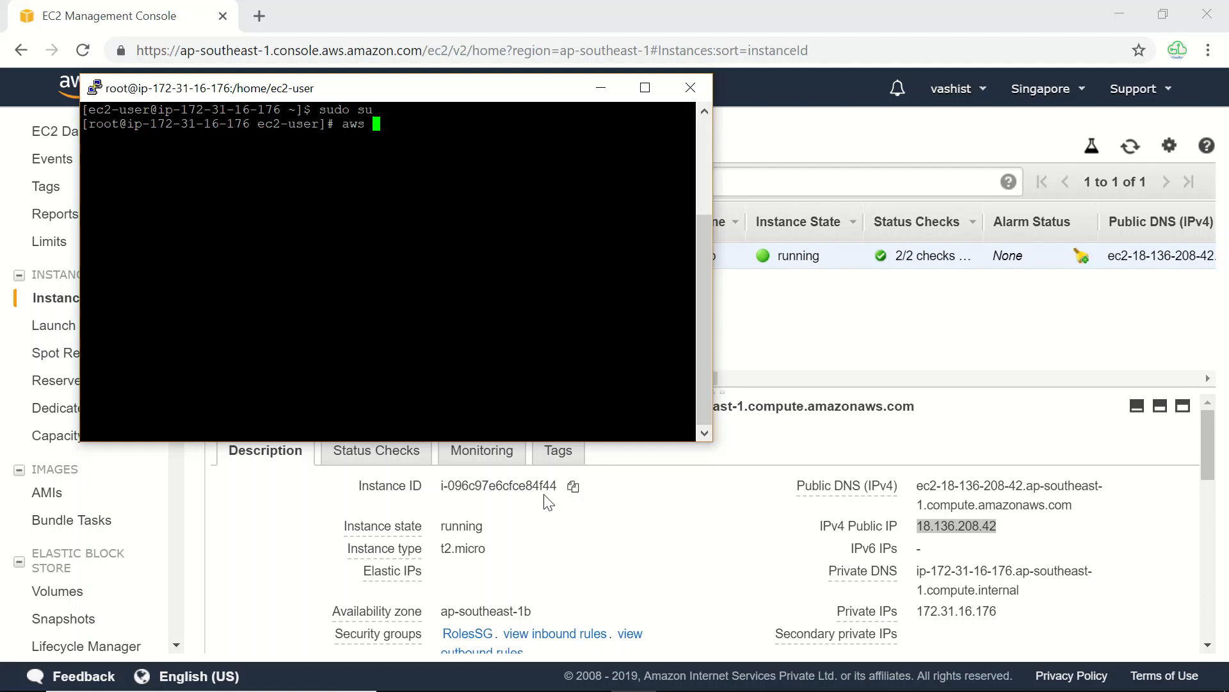
type("s3 ls")
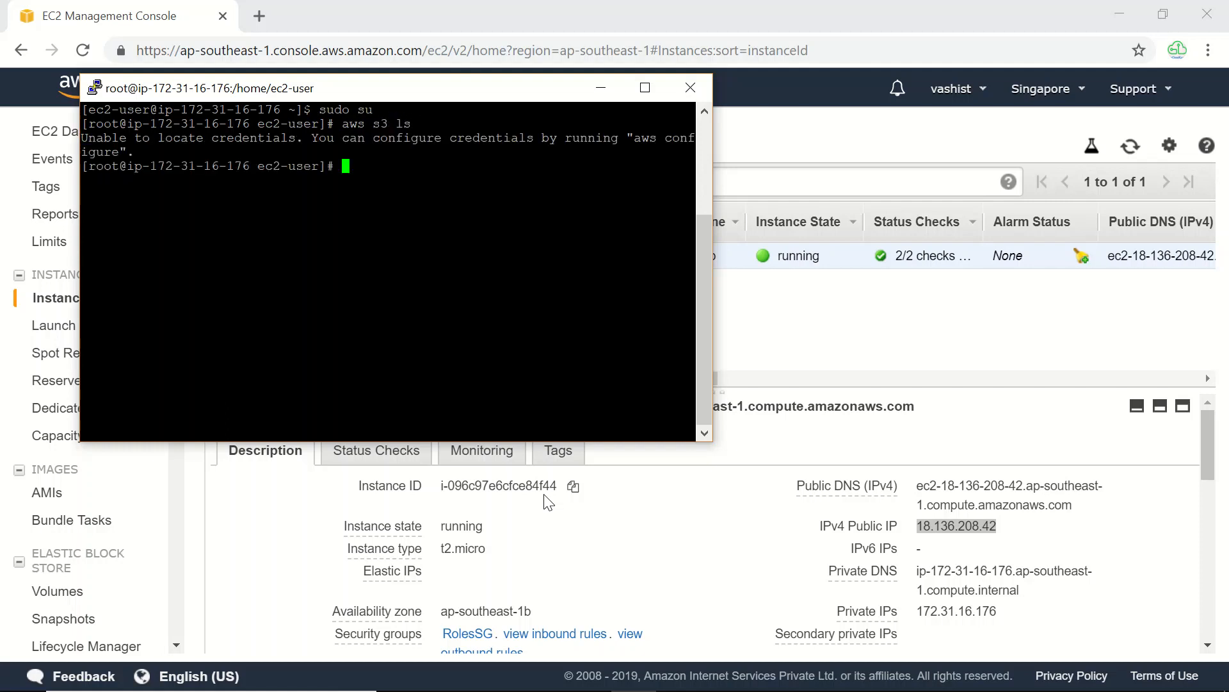
mouse_move(644, 87)
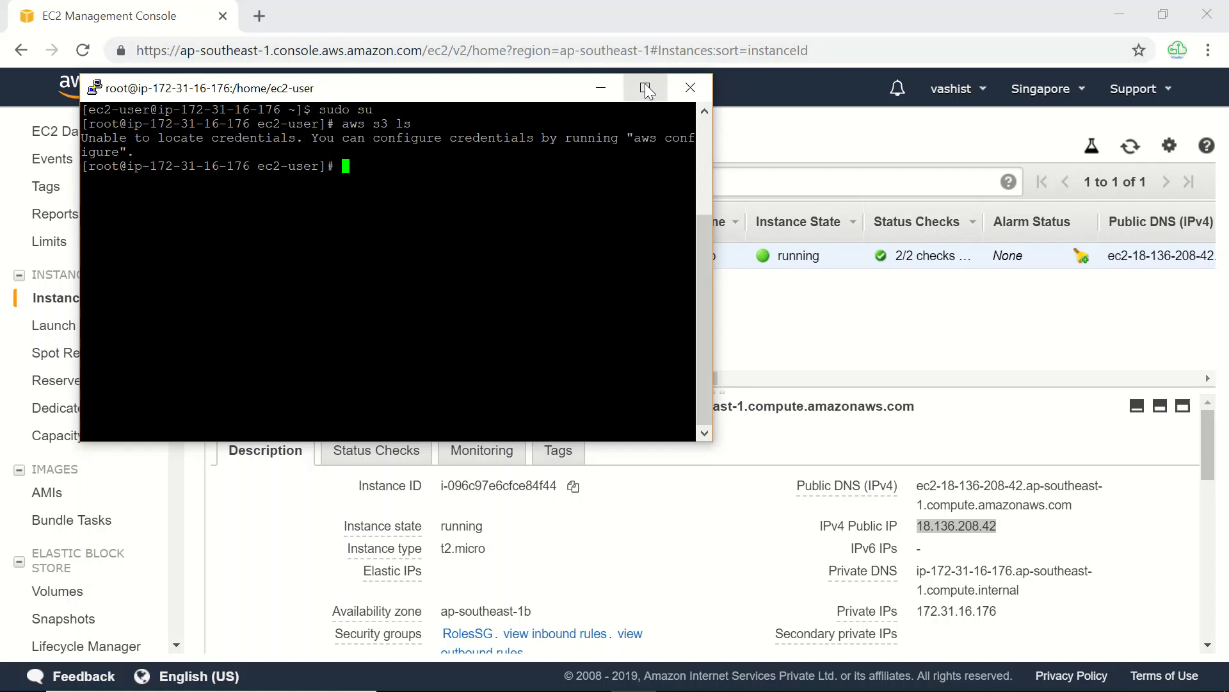
left_click(644, 87)
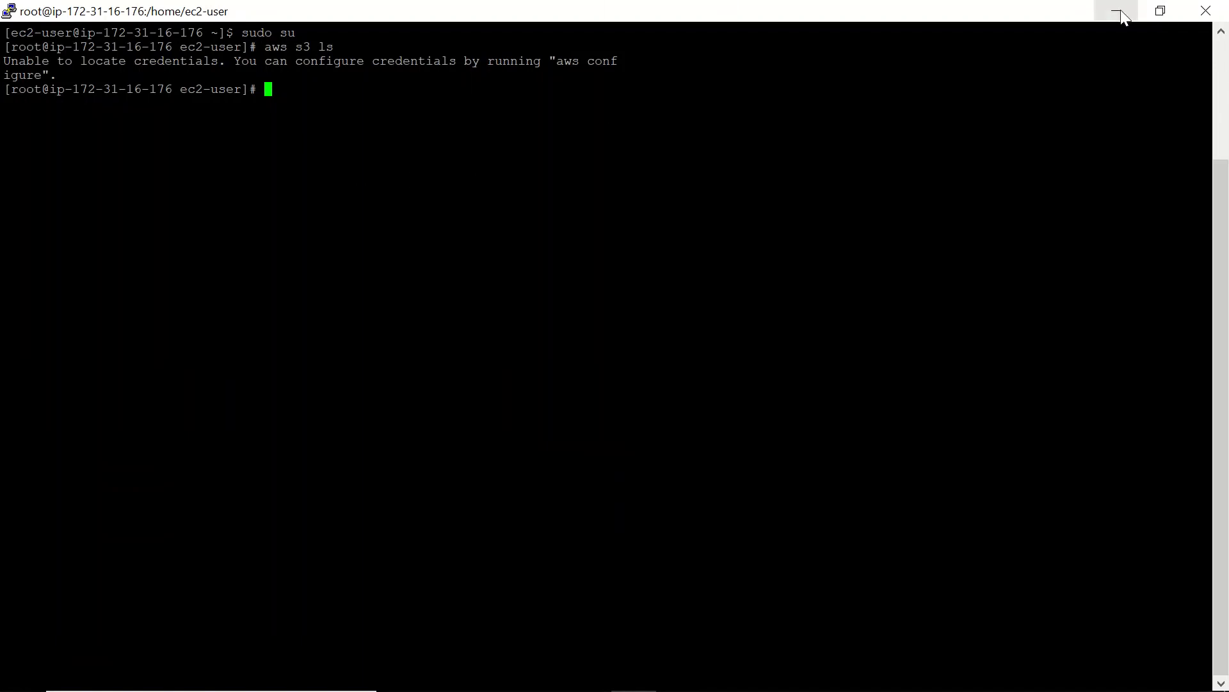
mouse_move(1118, 14)
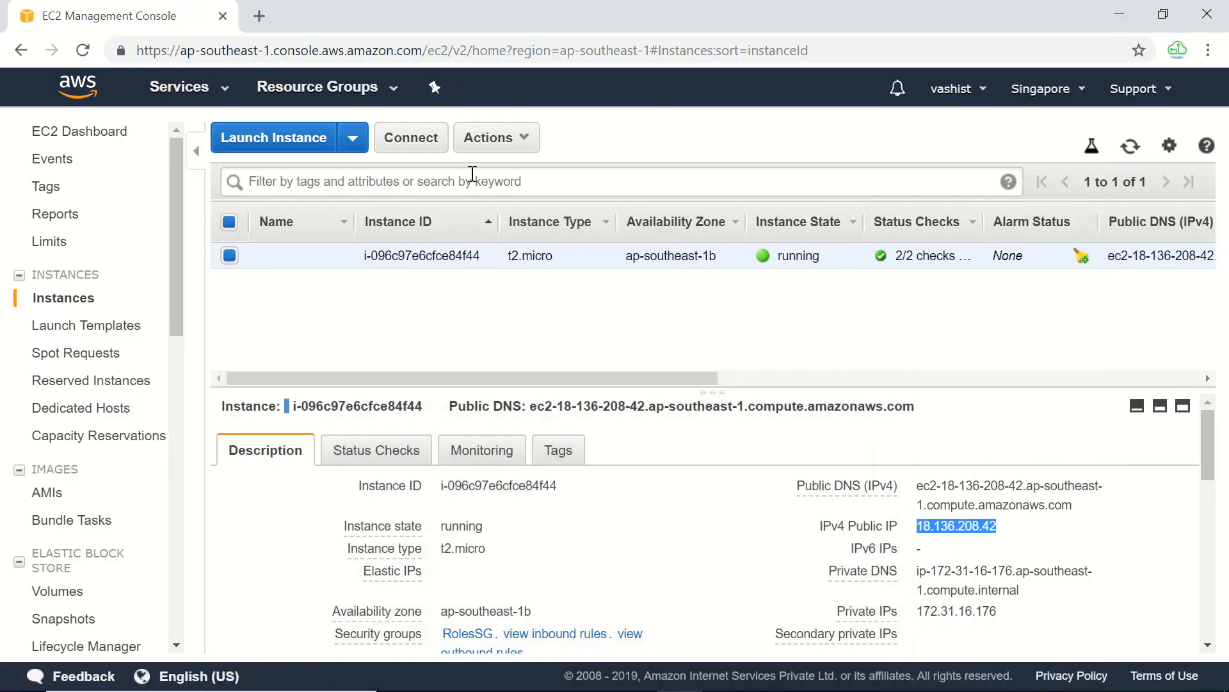
- Via Actions > Instance Settings, attach IAM role EC2CrossAccountRole to the instance and apply
left_click(497, 137)
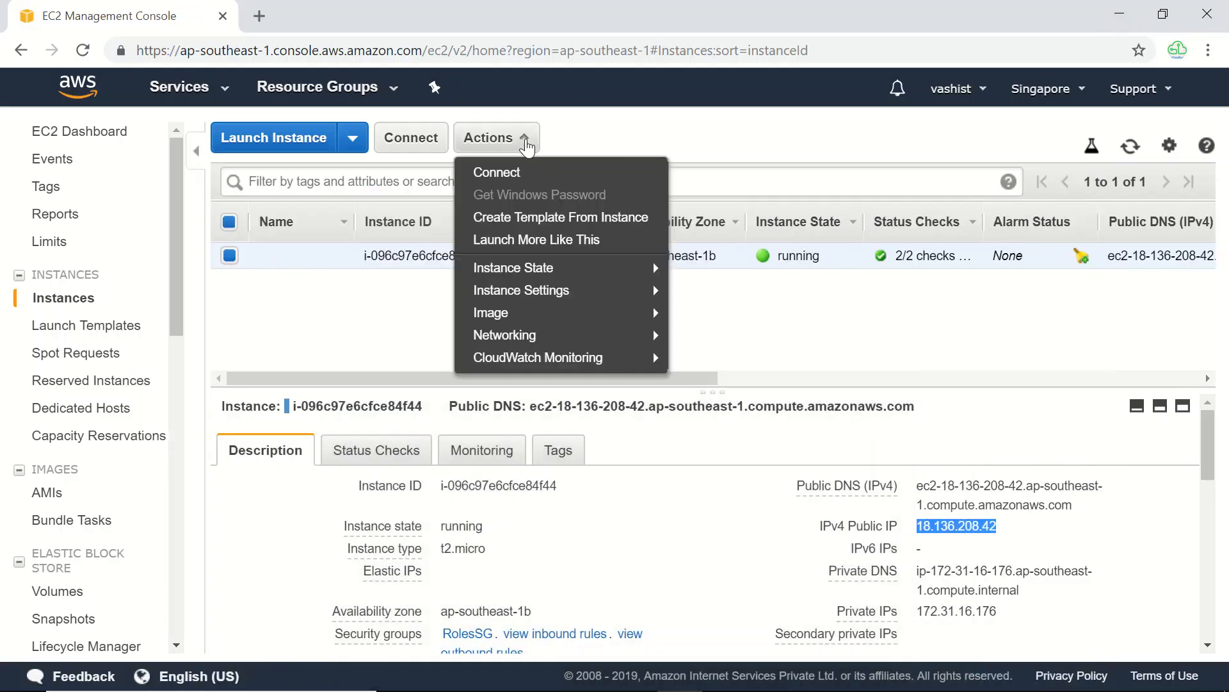
mouse_move(521, 291)
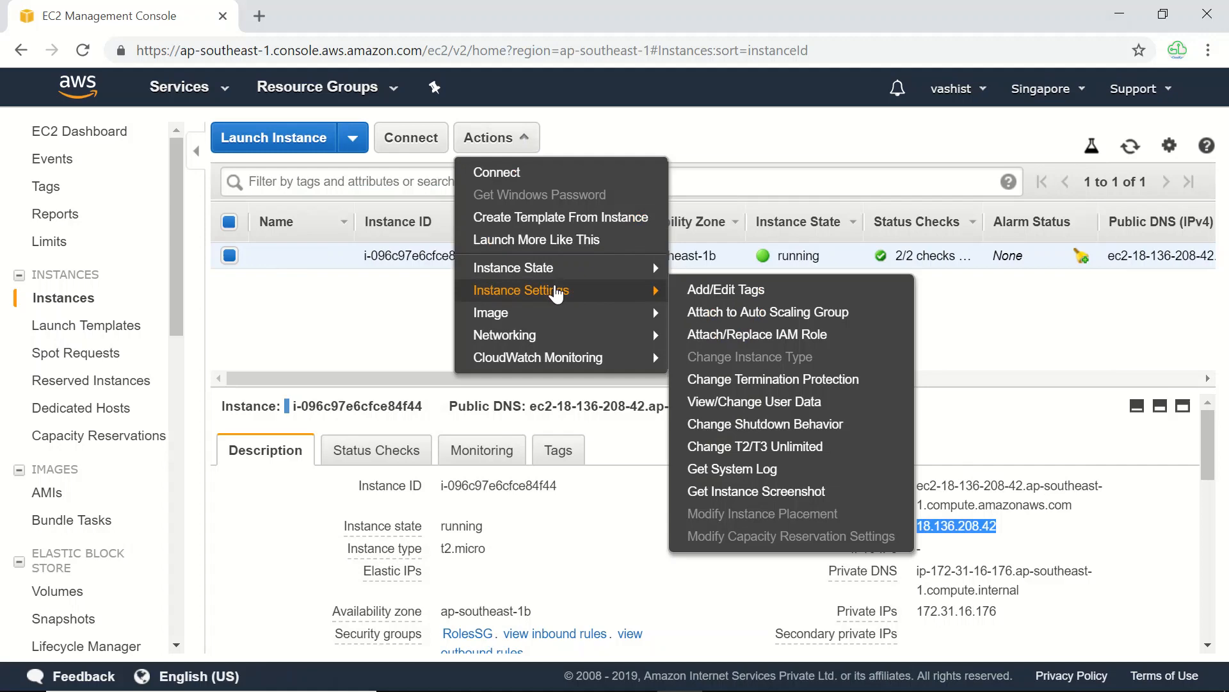
mouse_move(767, 312)
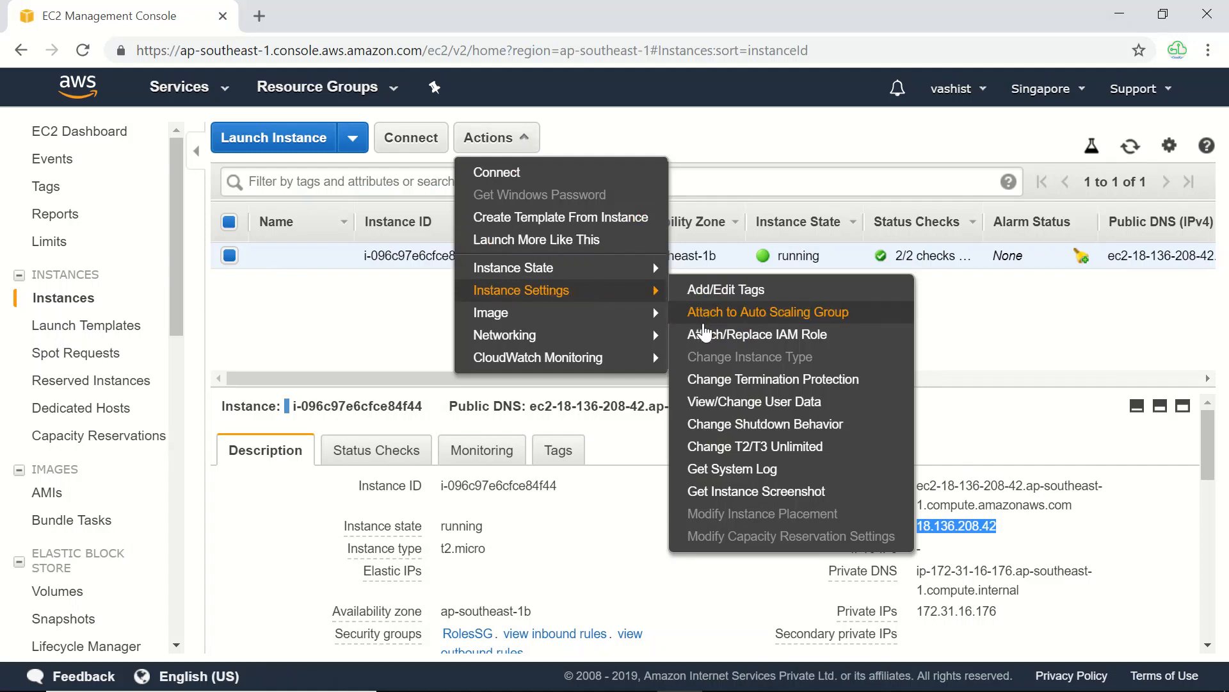
left_click(756, 333)
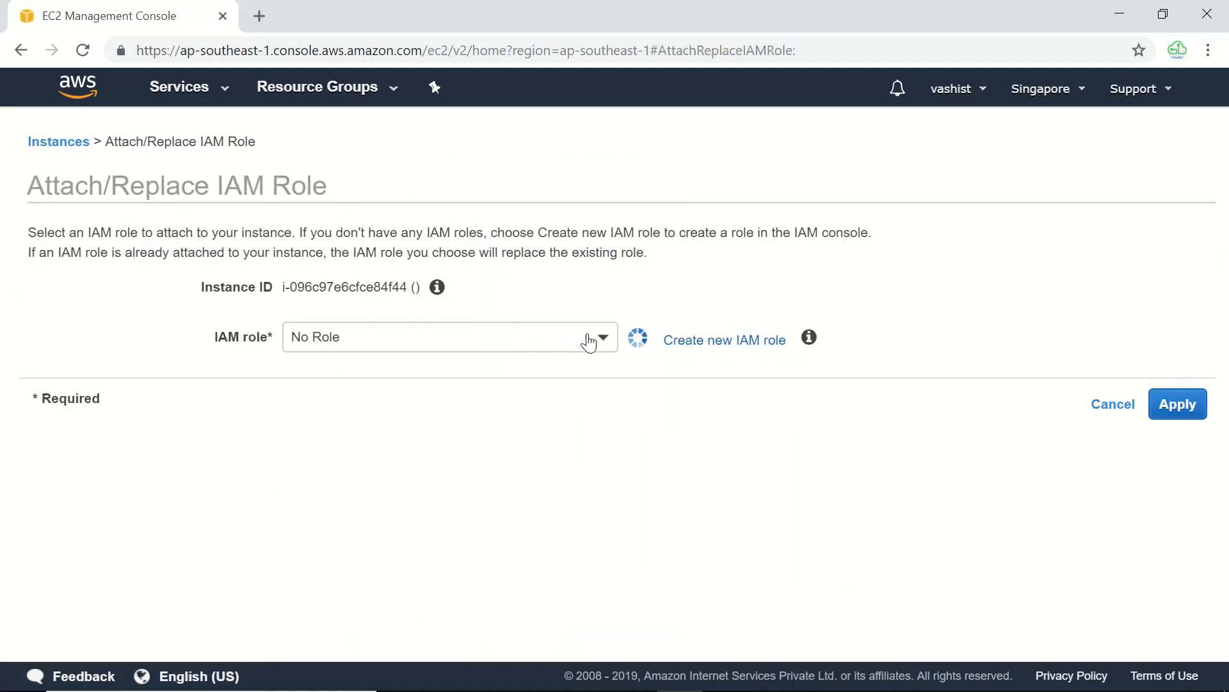
left_click(449, 337)
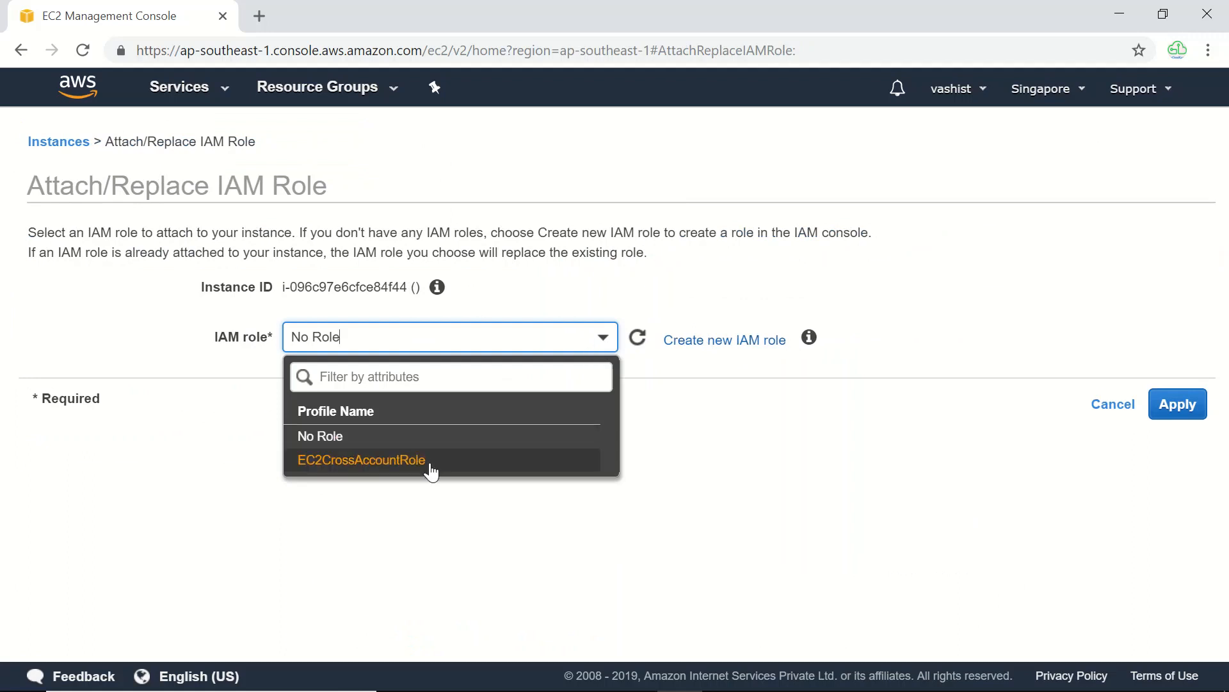
left_click(361, 460)
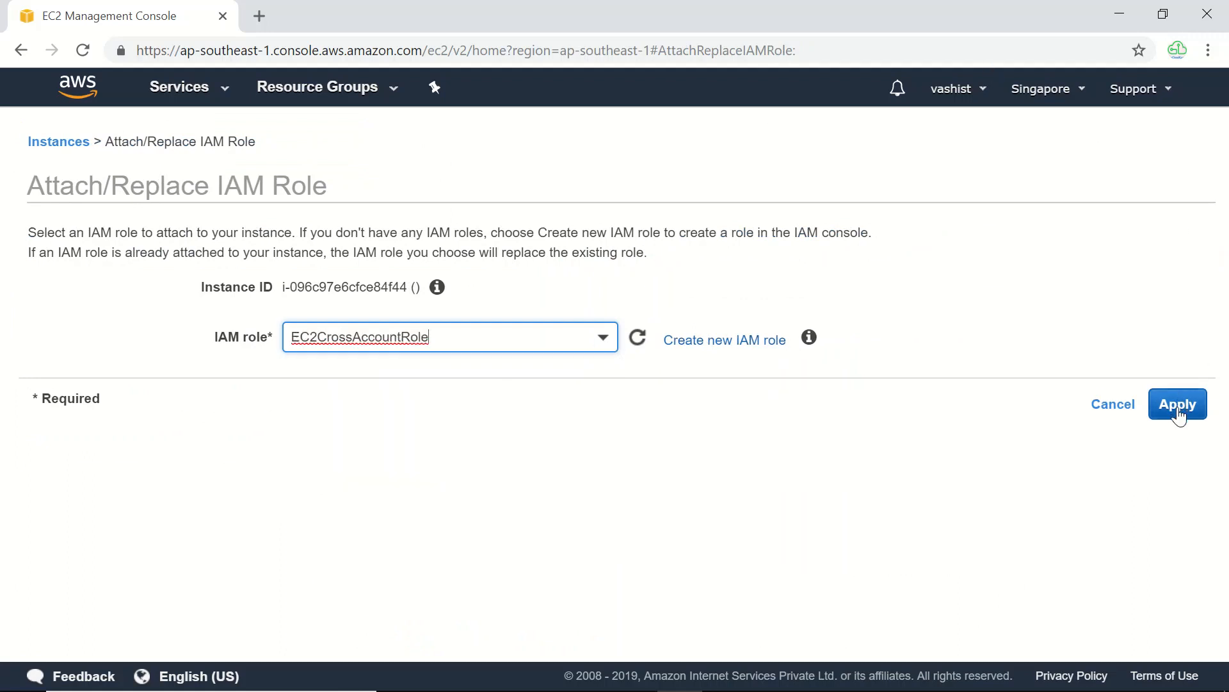
left_click(1177, 403)
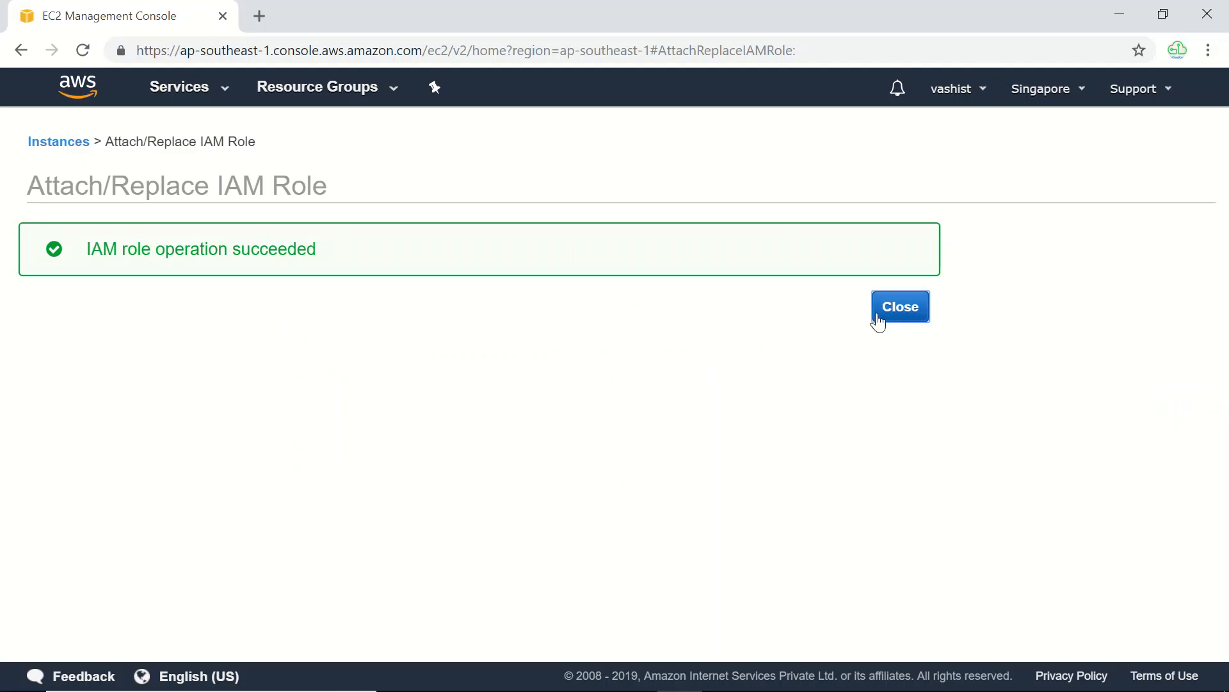
left_click(899, 306)
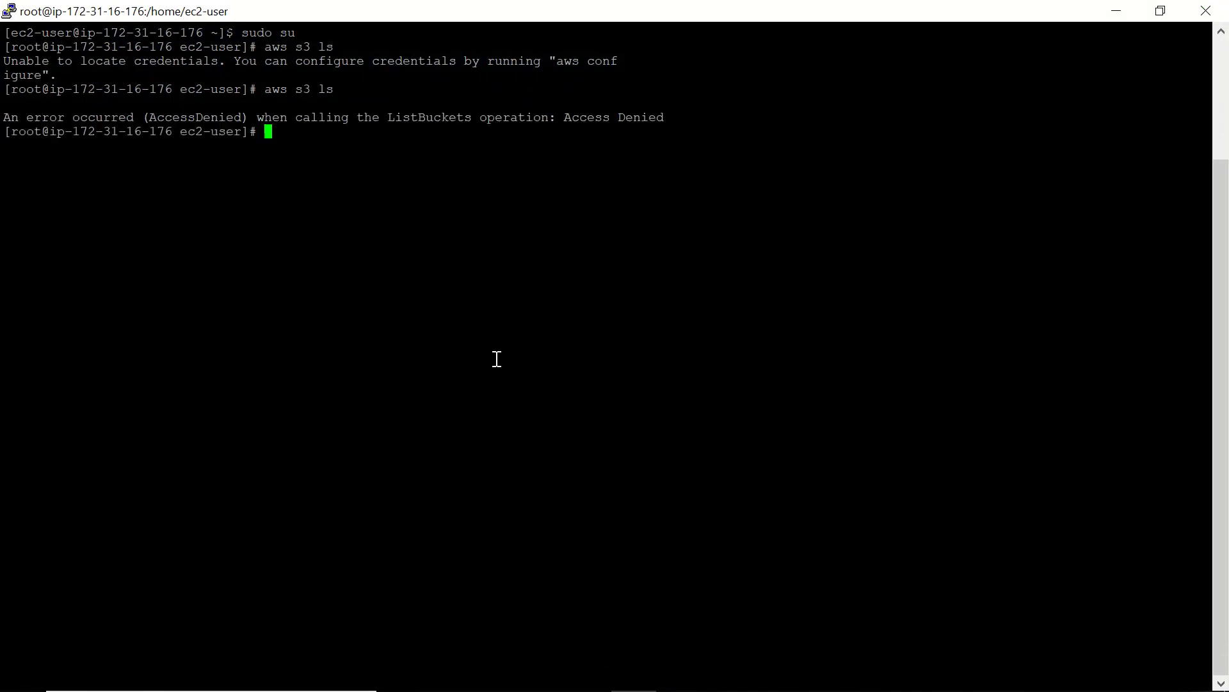
mouse_move(352, 167)
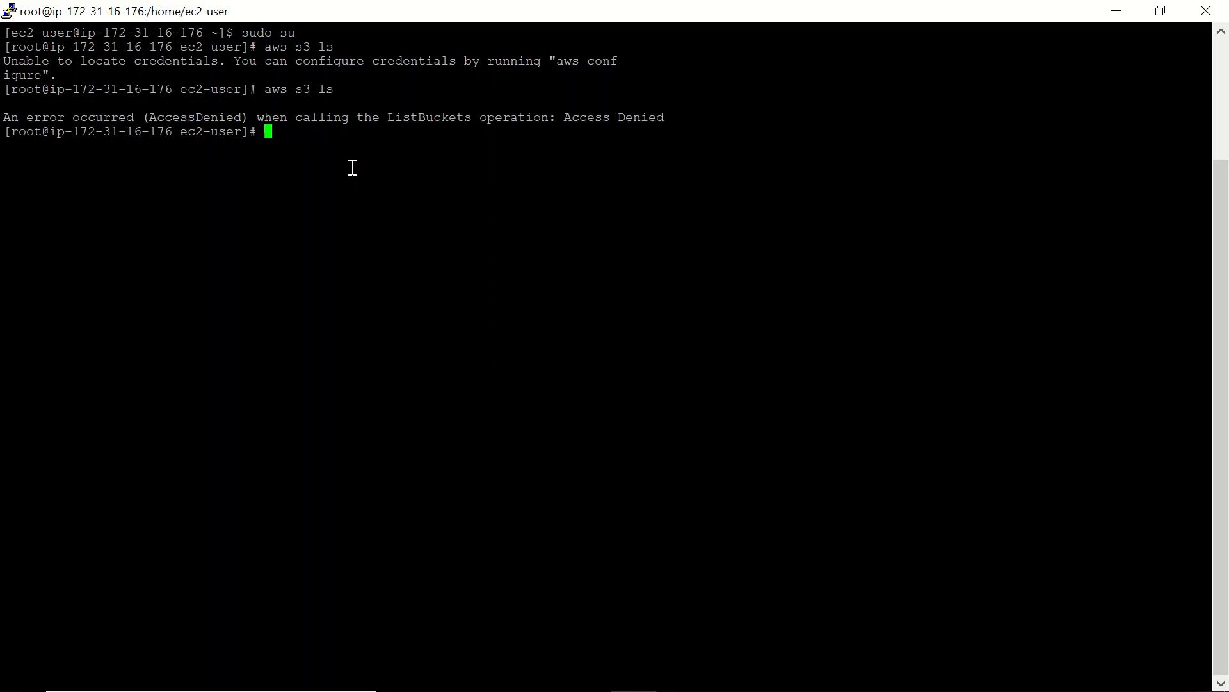
mouse_move(308, 98)
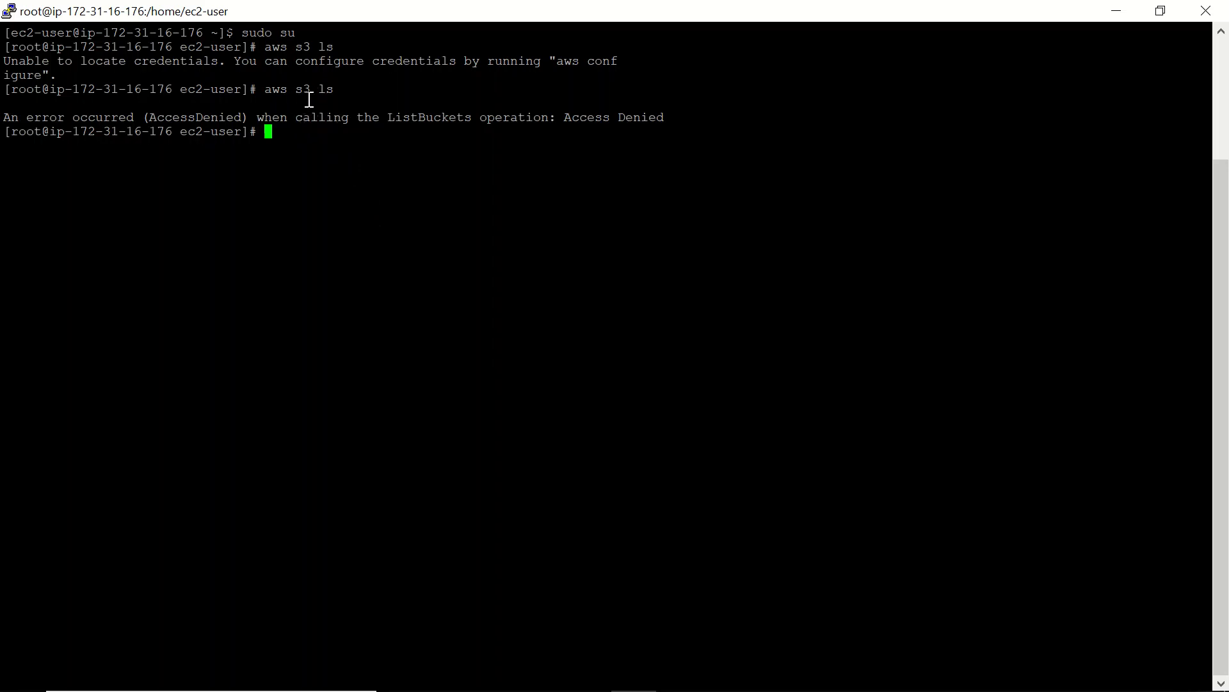
mouse_move(358, 79)
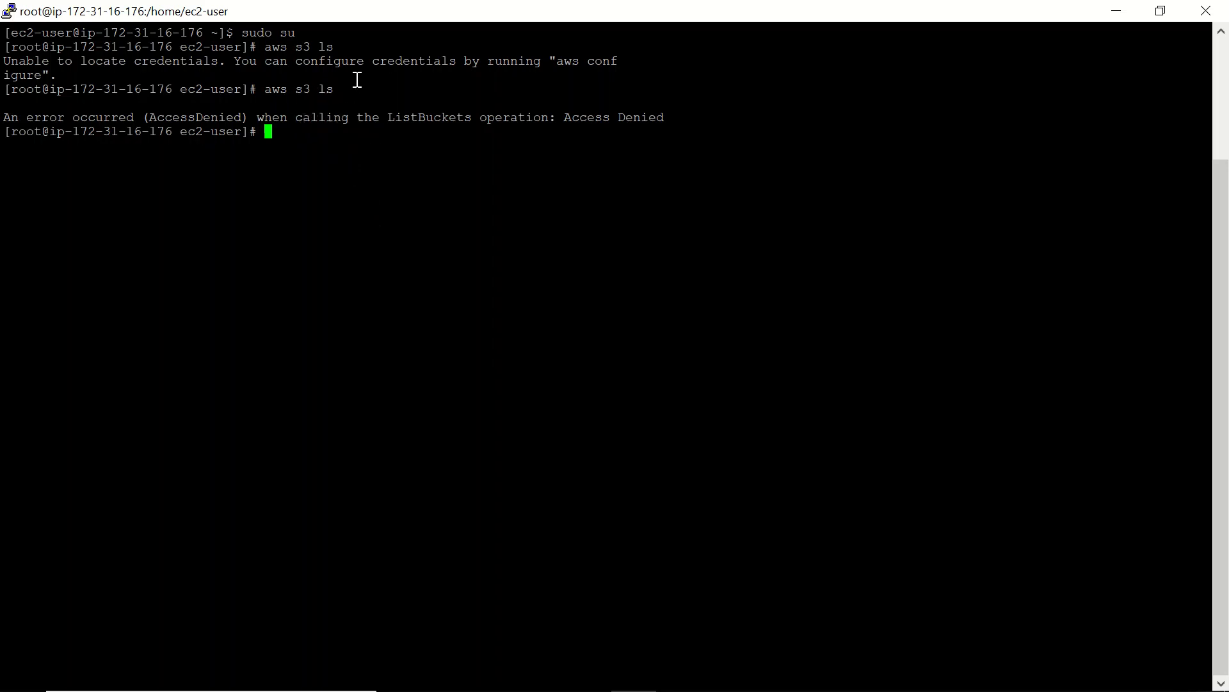
mouse_move(324, 90)
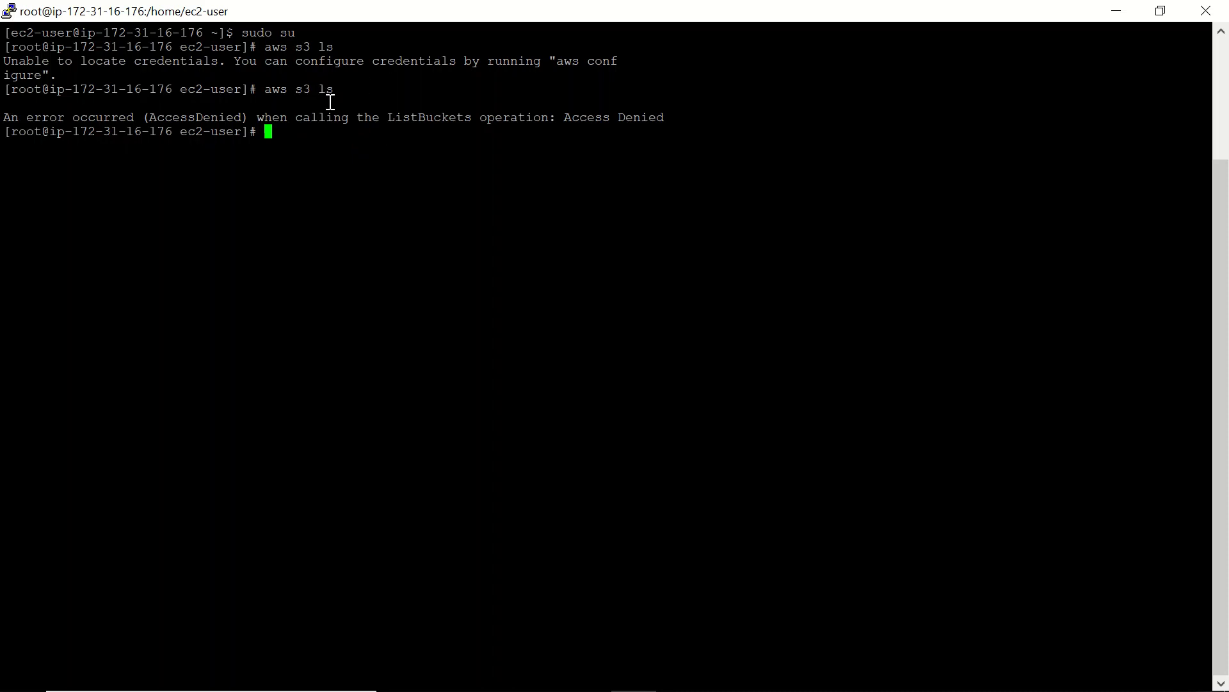
mouse_move(310, 162)
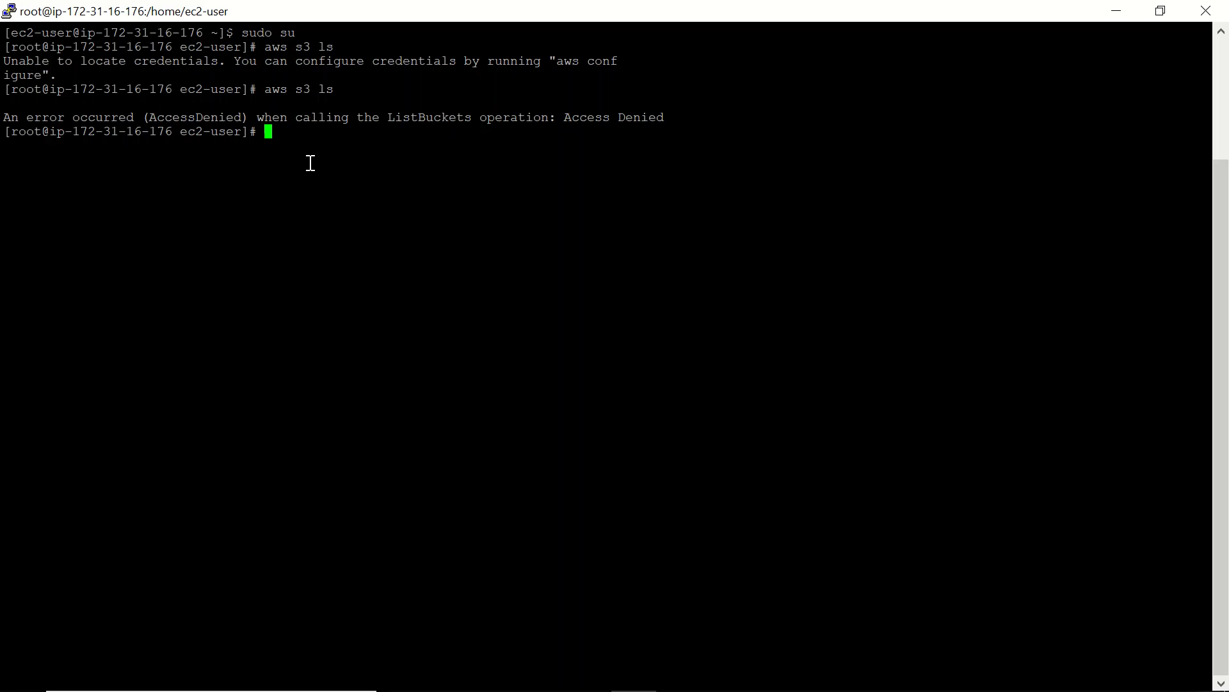
type("aws")
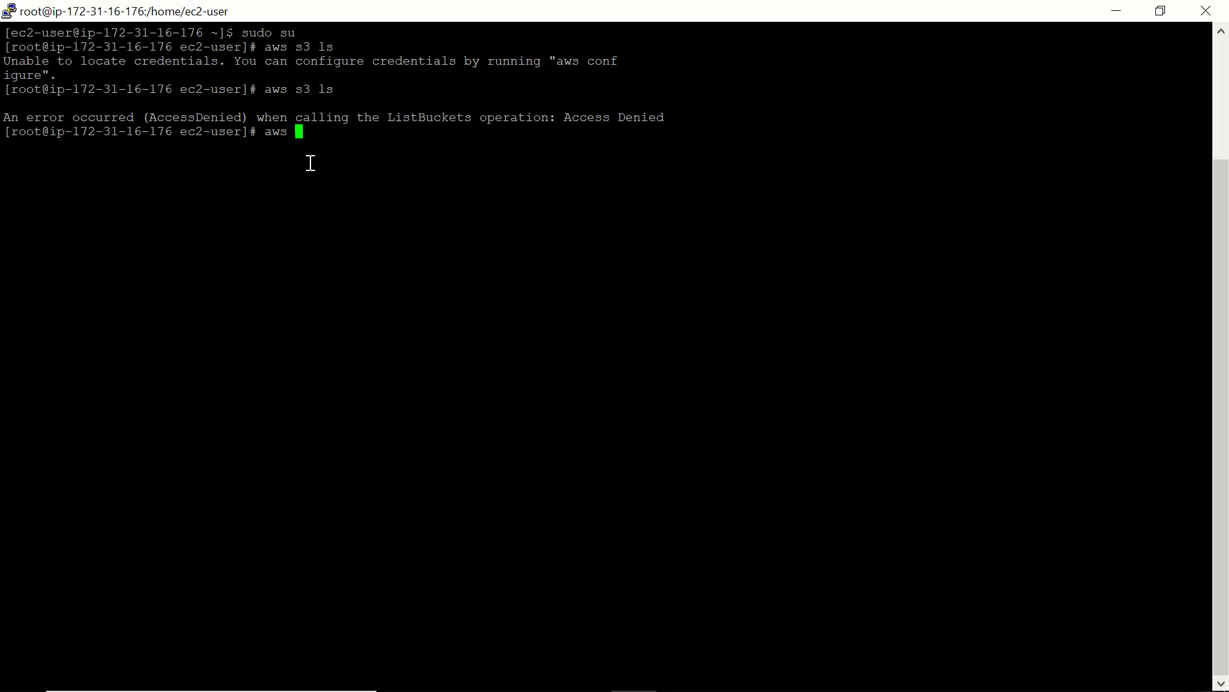
type("sts as")
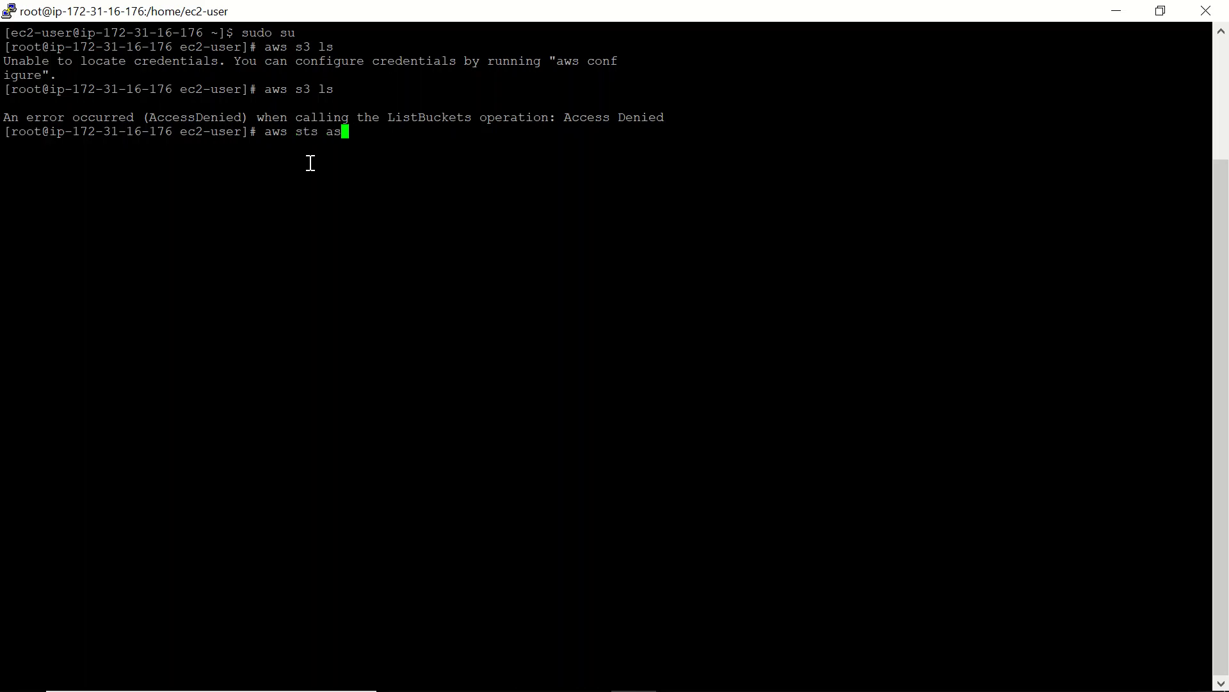
type("sume-role")
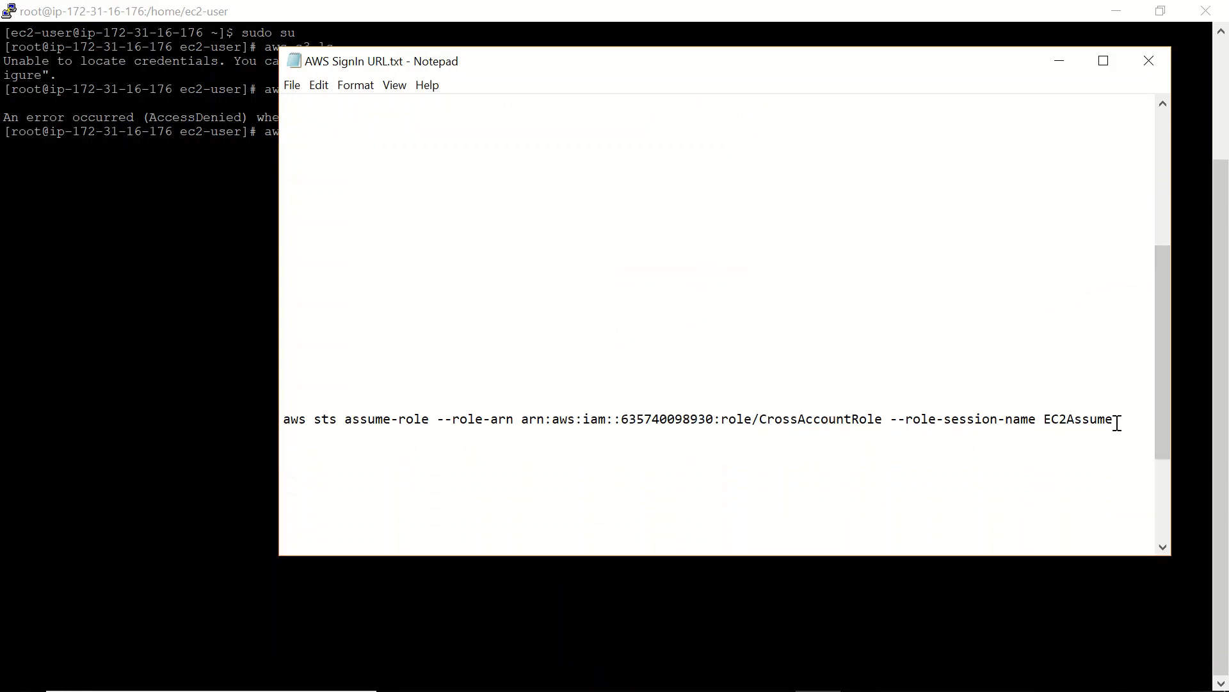
triple_click(698, 419)
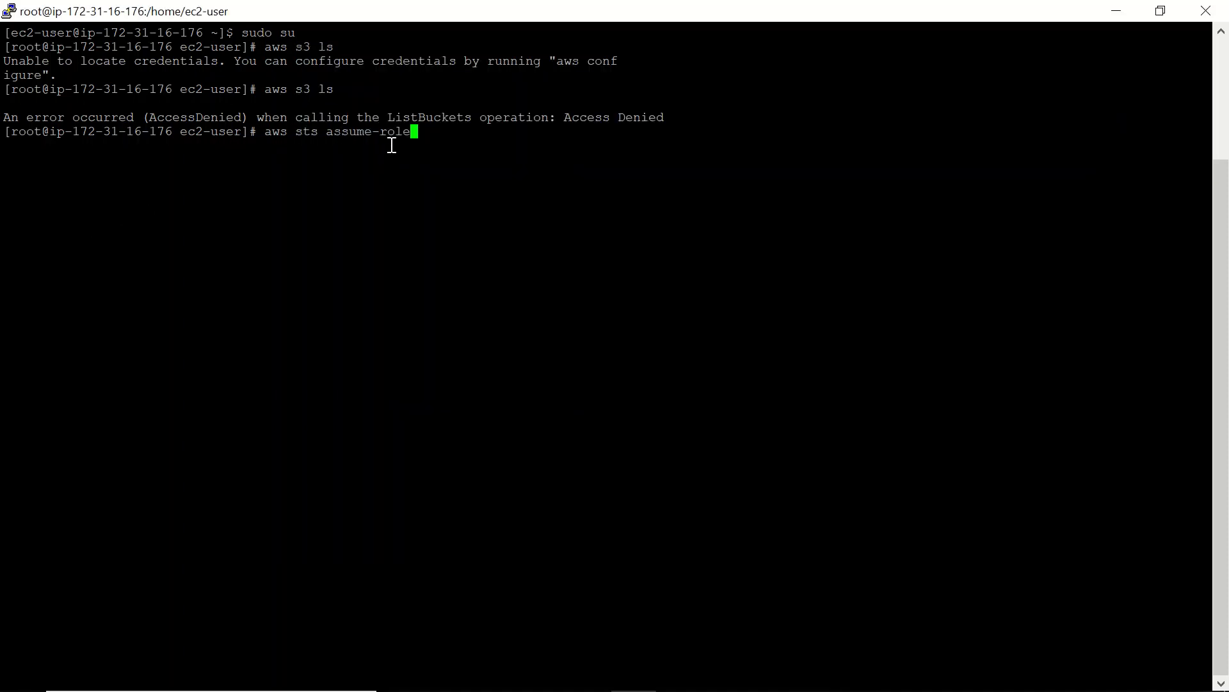
key("Backspace")
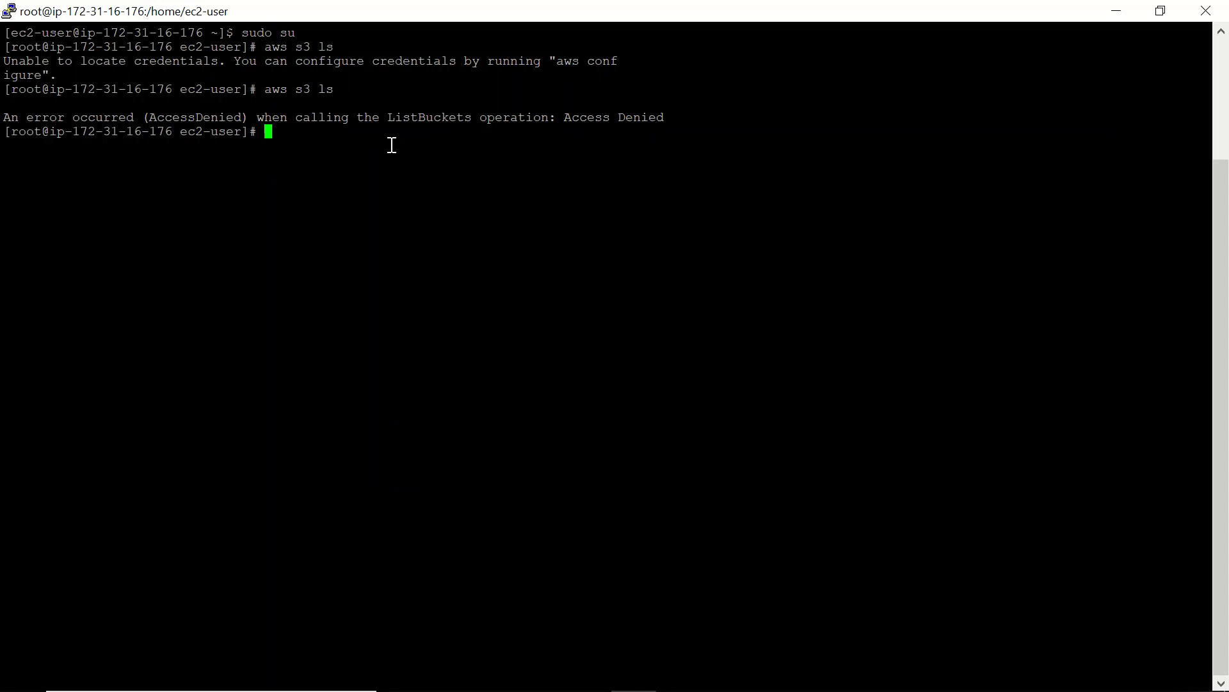
type("aws sts assume-role --role-arn arn:aws:iam::635740098930:role/CrossAccountRole --role-session-name EC2Assume")
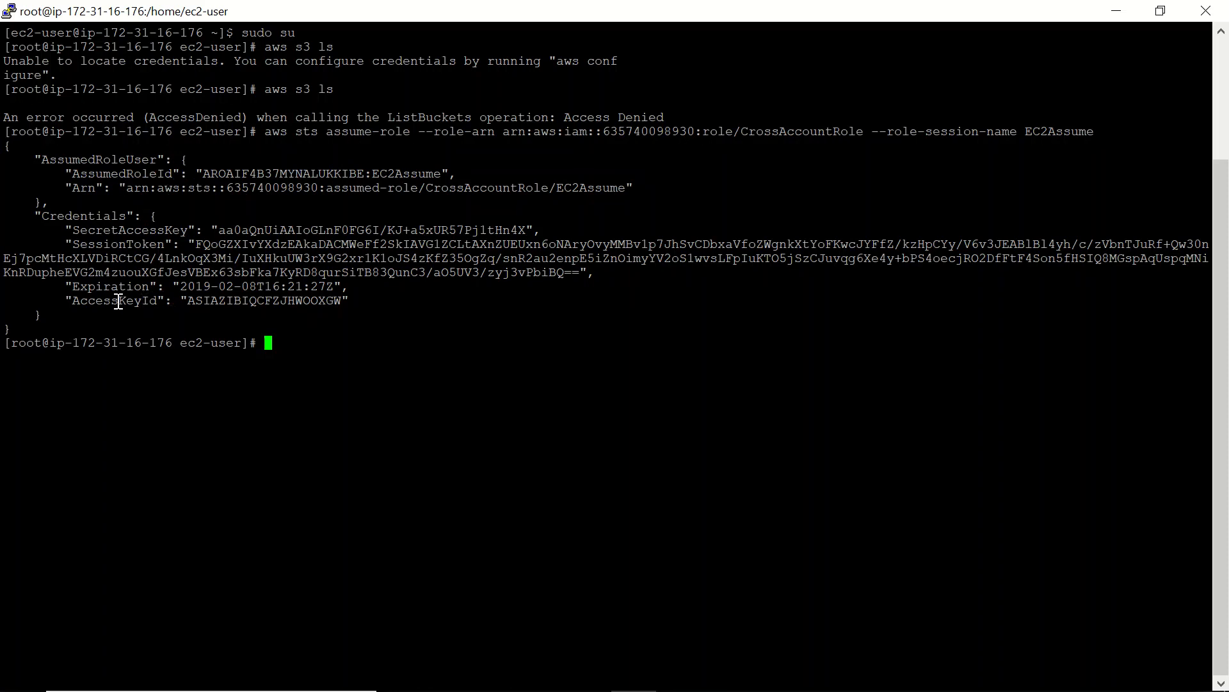
- Copy the SecretAccessKey and SessionToken values from the output and return to a fresh prompt
double_click(114, 300)
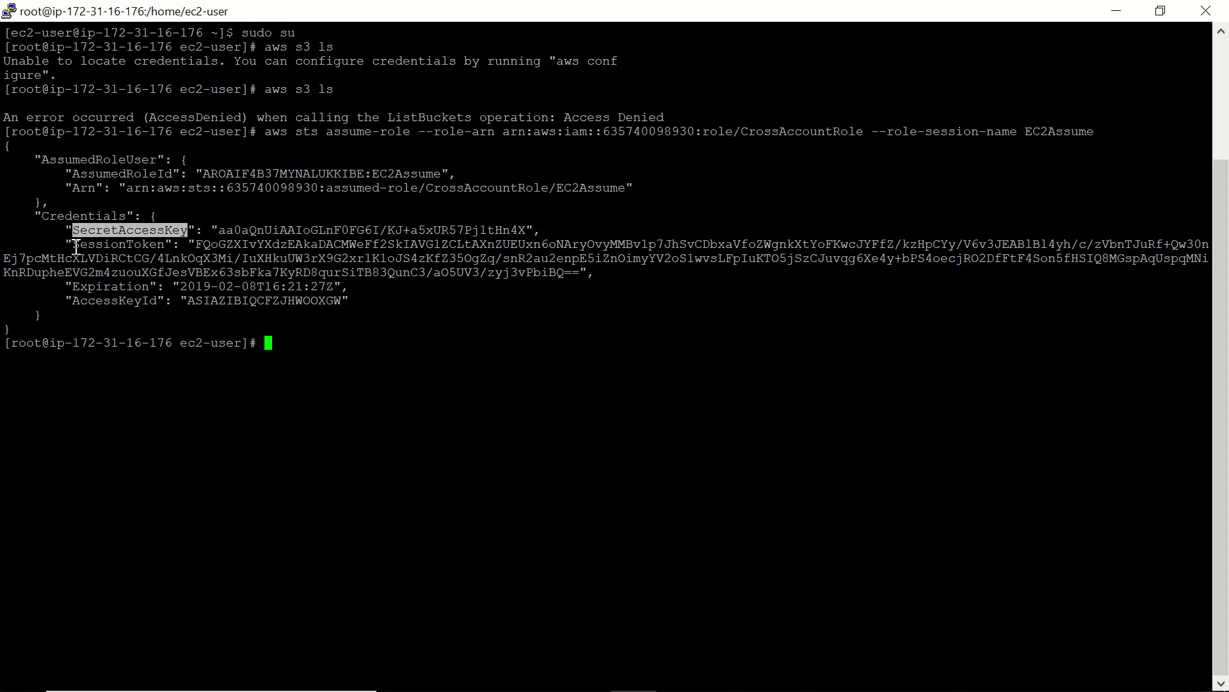
double_click(114, 243)
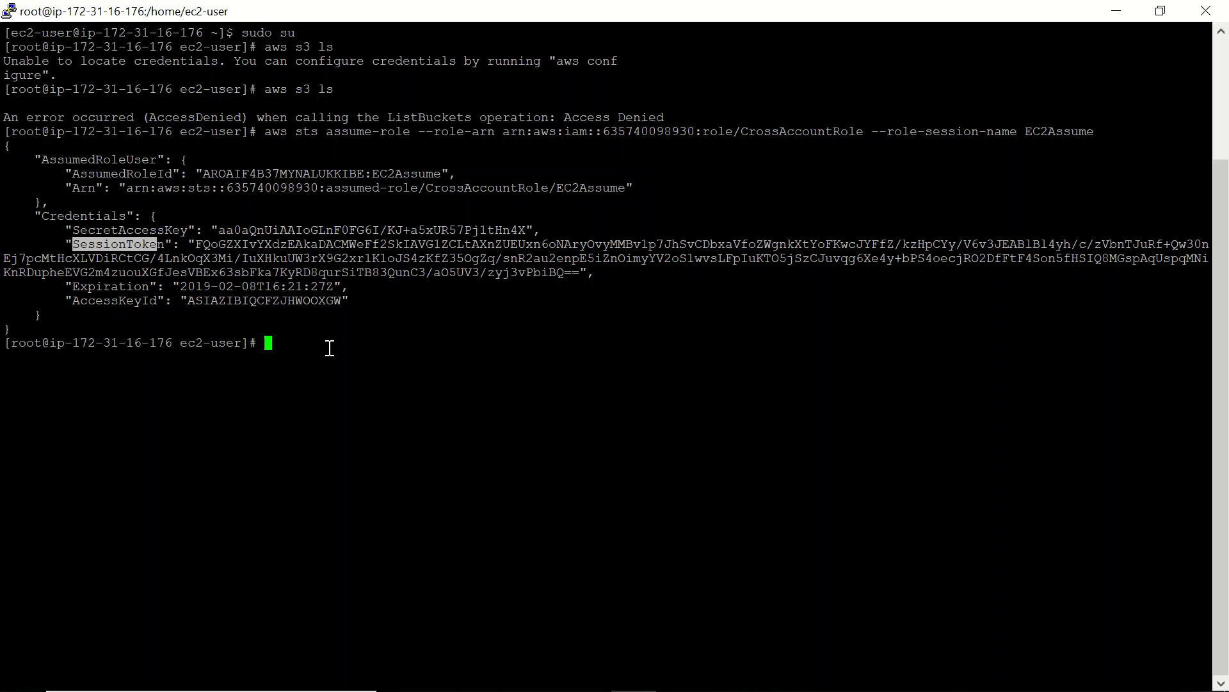
mouse_move(319, 333)
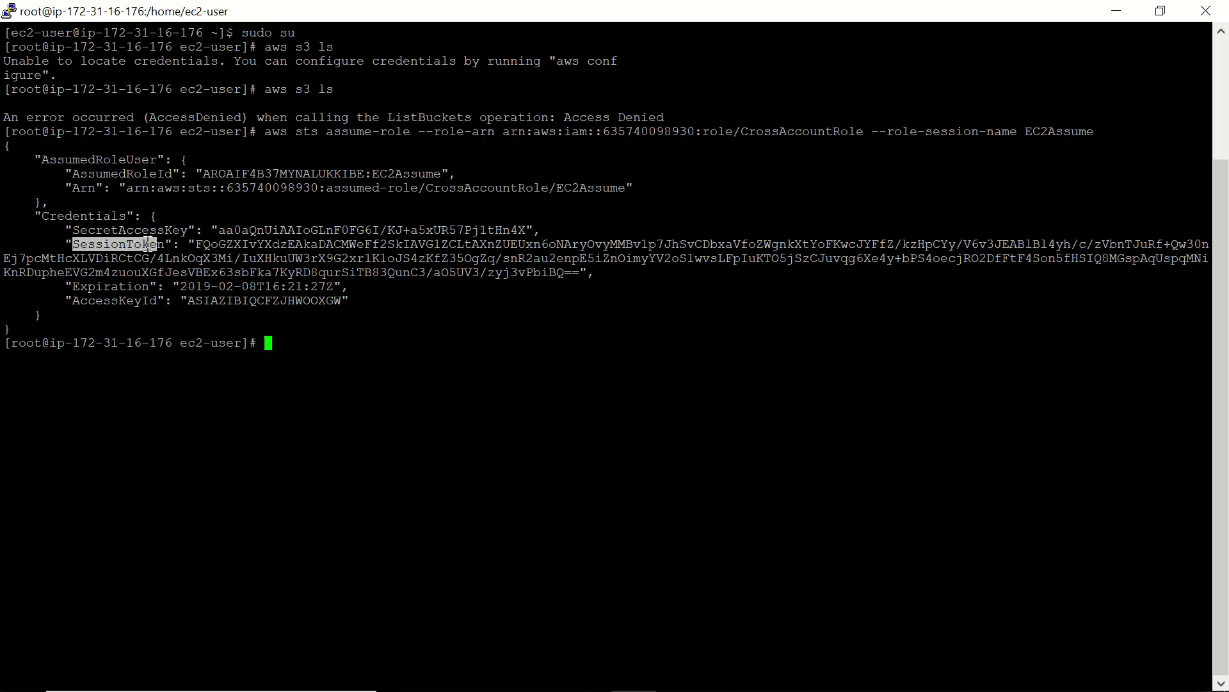
mouse_move(377, 379)
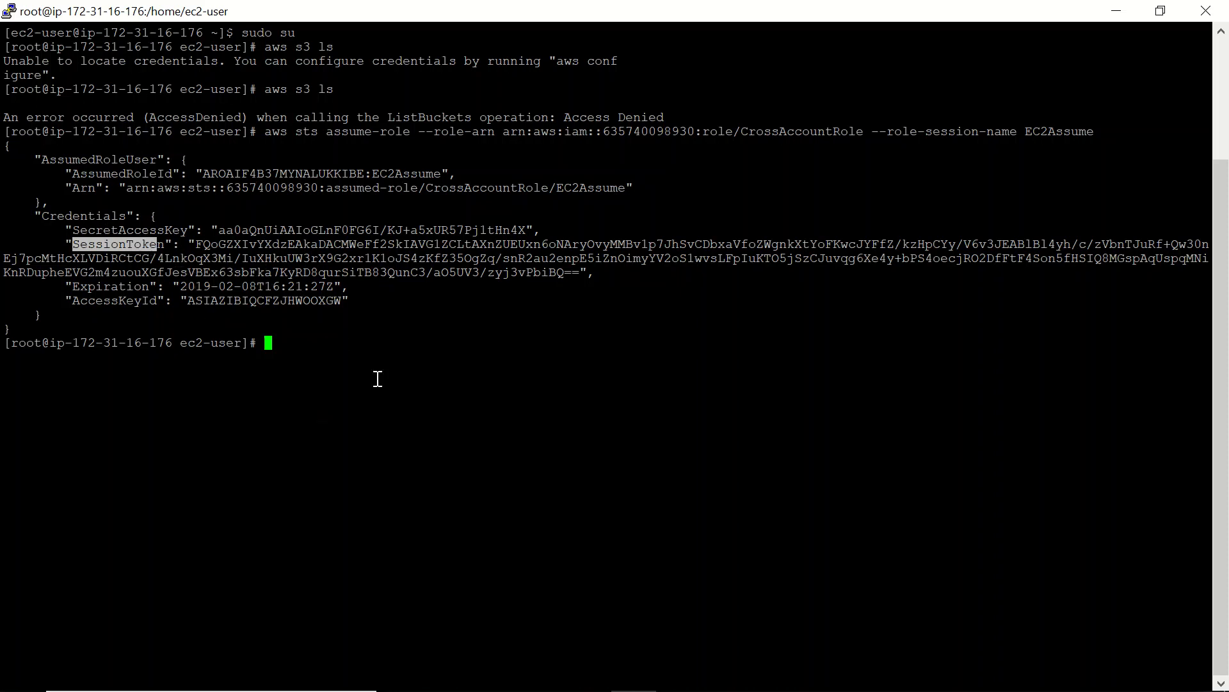
mouse_move(262, 249)
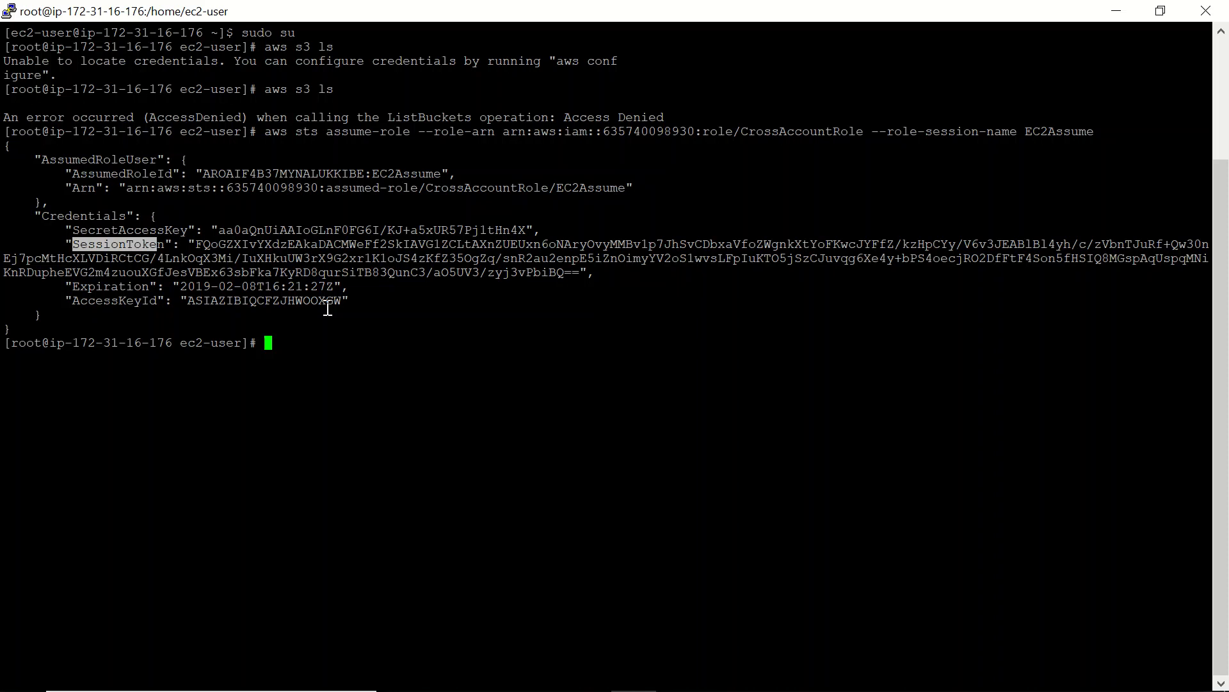
key("ctrl+c")
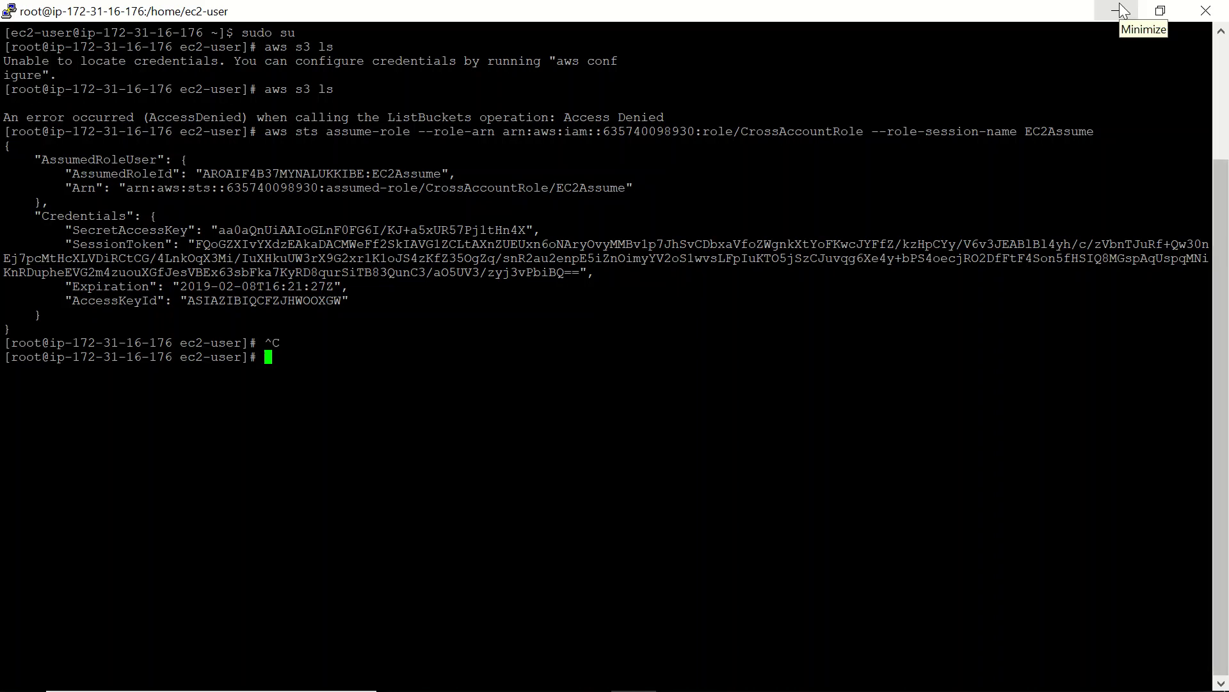
mouse_move(1110, 156)
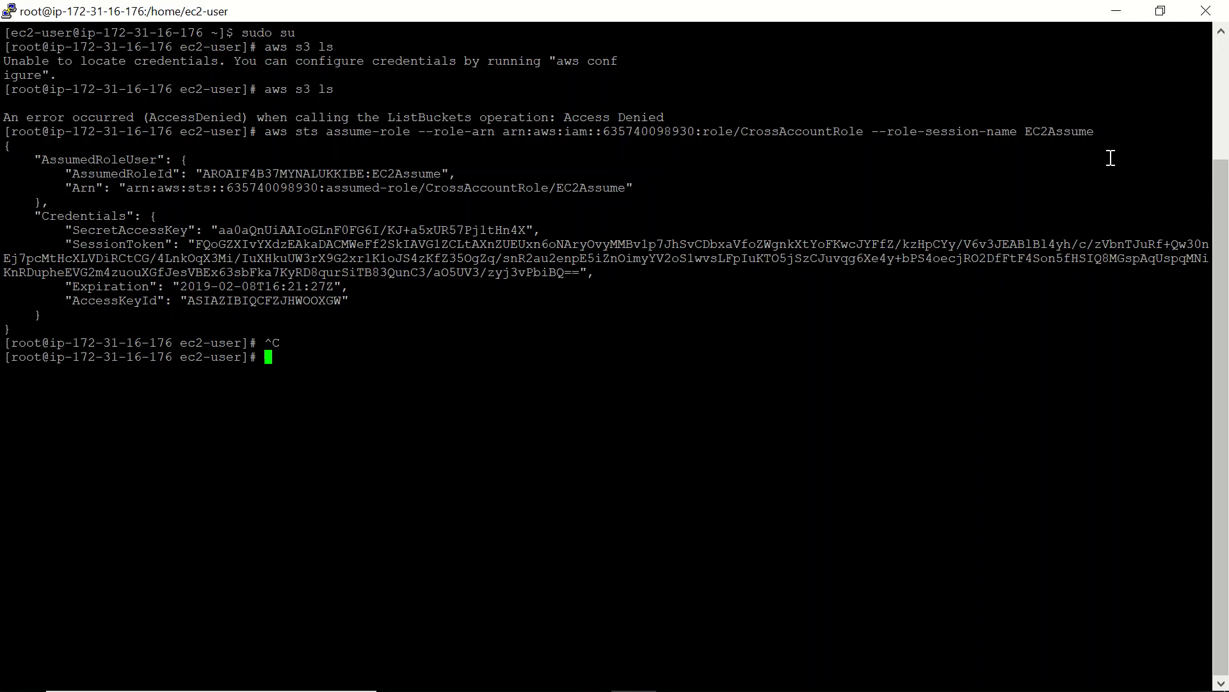
mouse_move(921, 620)
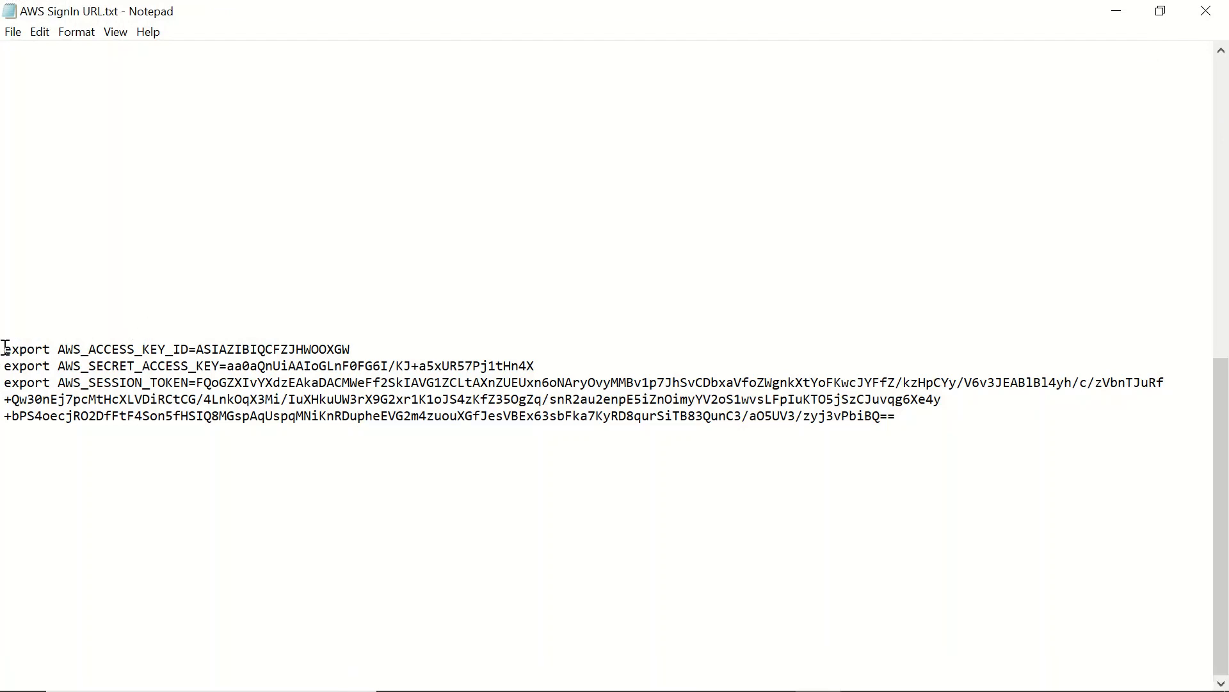
- Export AWS_ACCESS_KEY_ID, AWS_SECRET_ACCESS_KEY and AWS_SESSION_TOKEN from Notepad into the PuTTY shell
left_click_drag(6, 348, 141, 348)
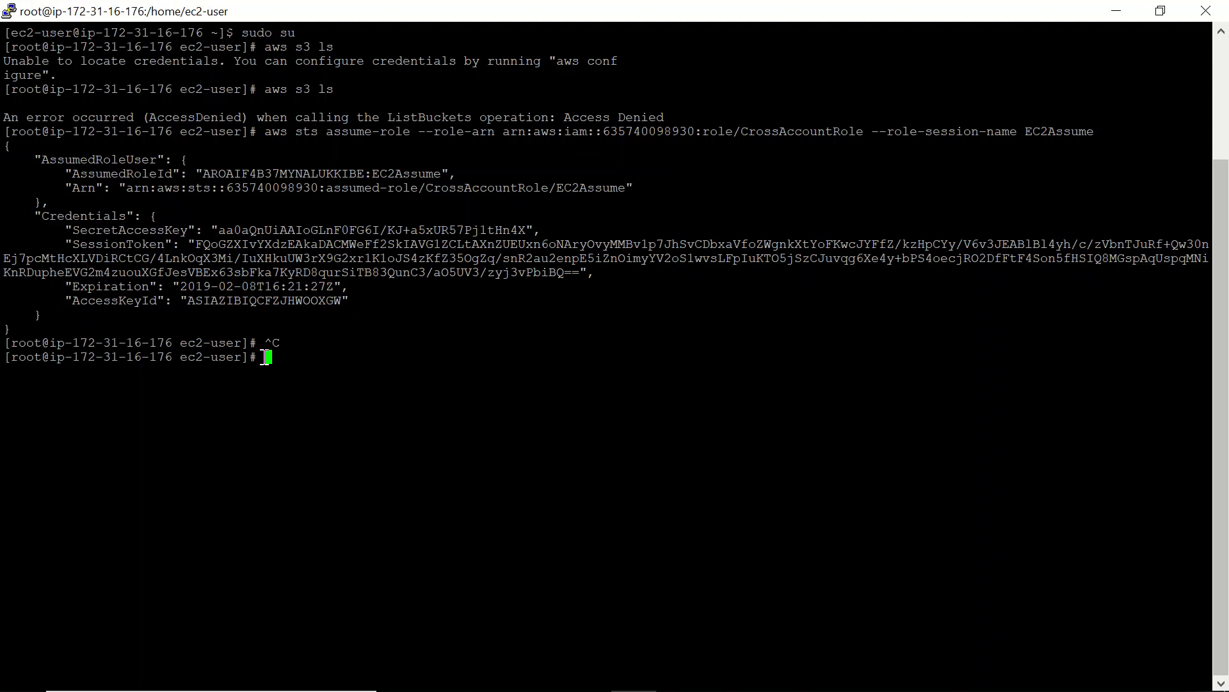
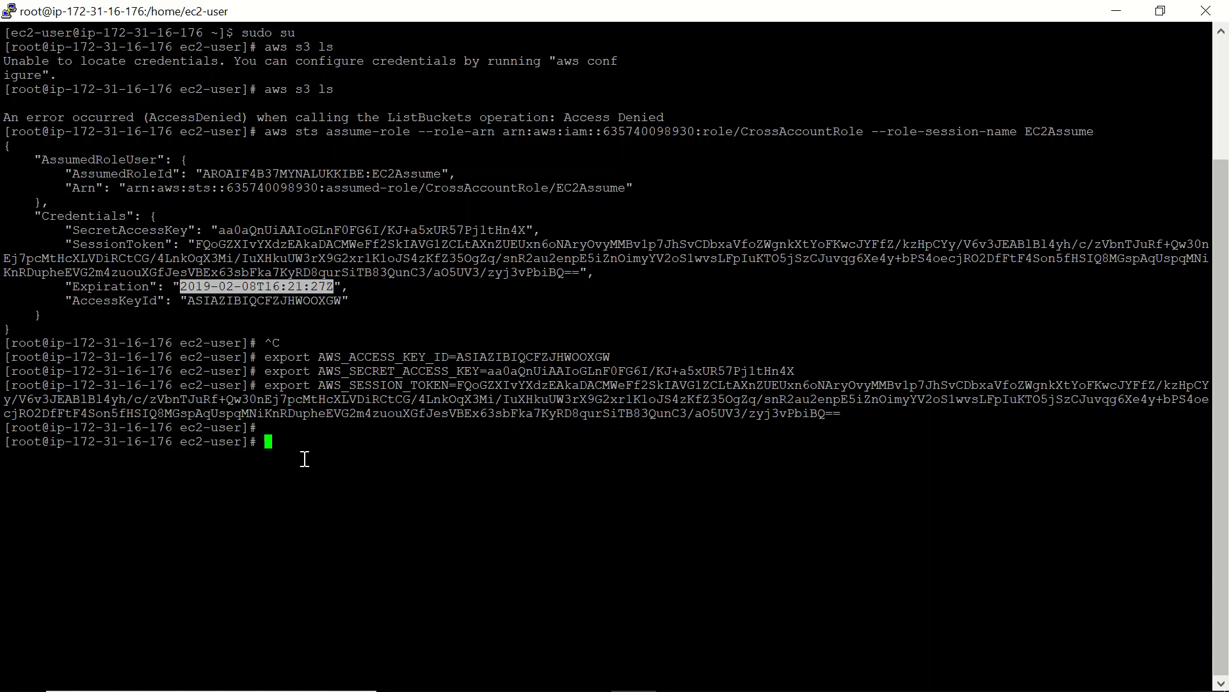
- Run aws s3 ls so the cross-account-demo bucket is listed with the assumed-role credentials
type("aws s3")
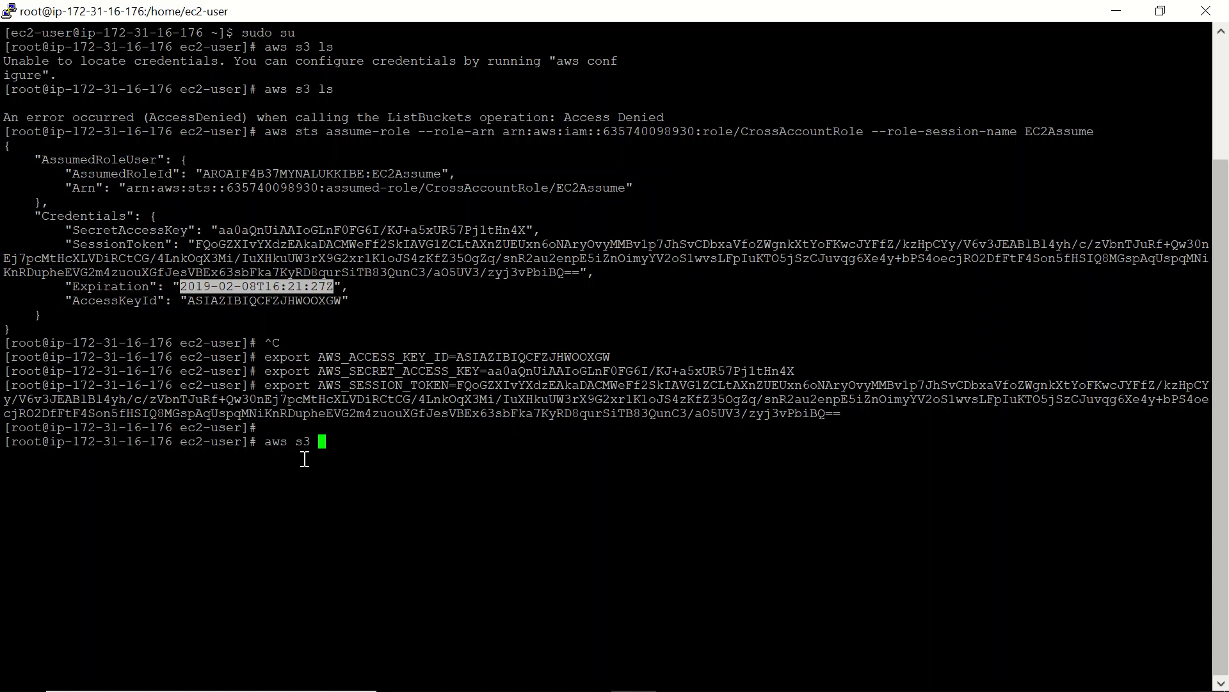
type("ls")
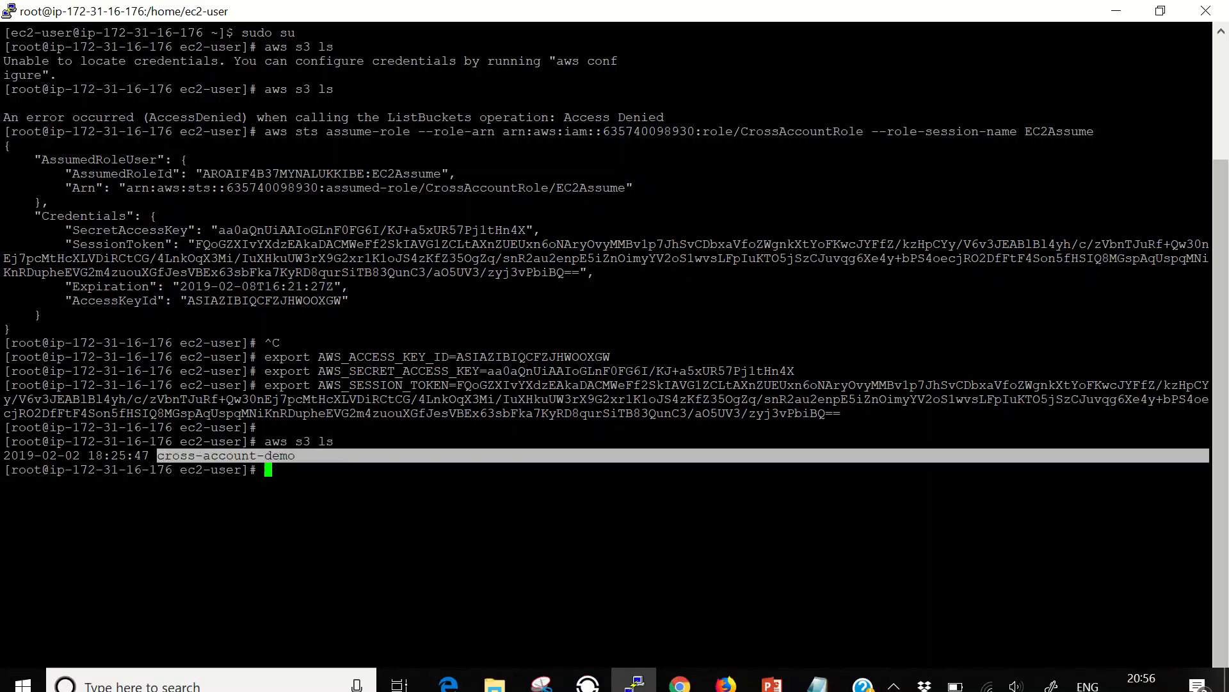
- Switch to Firefox and navigate from the CrossAccountRole summary to the S3 service console
left_click(723, 672)
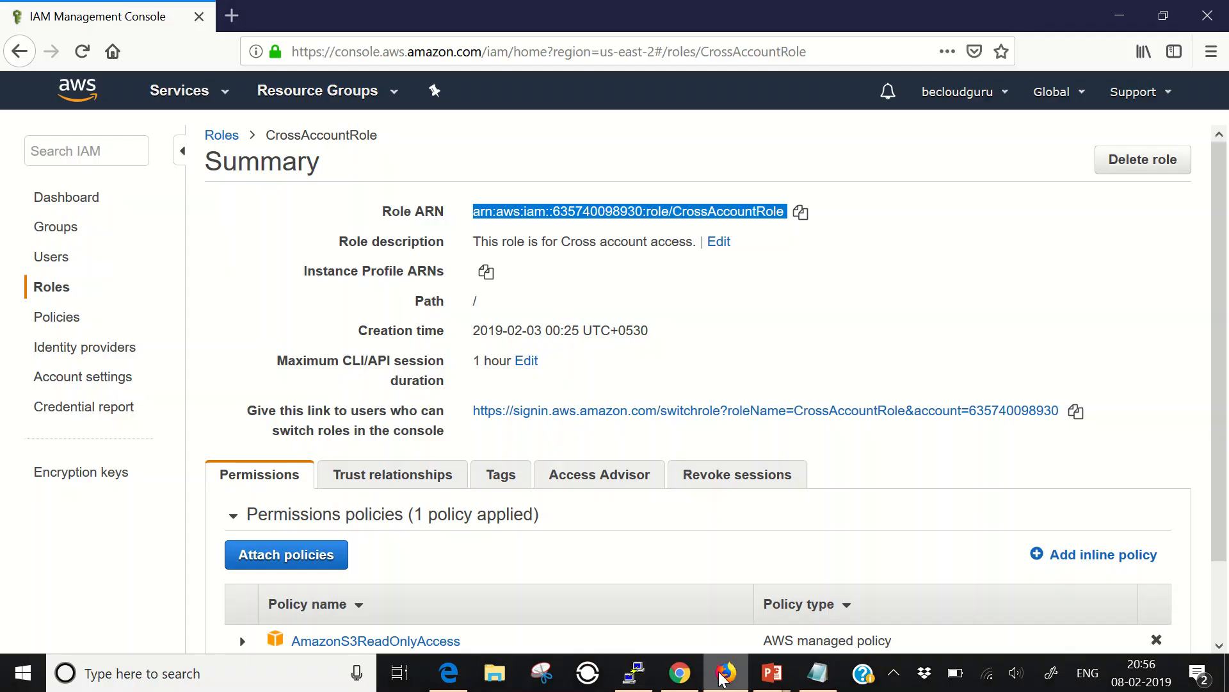
left_click(179, 90)
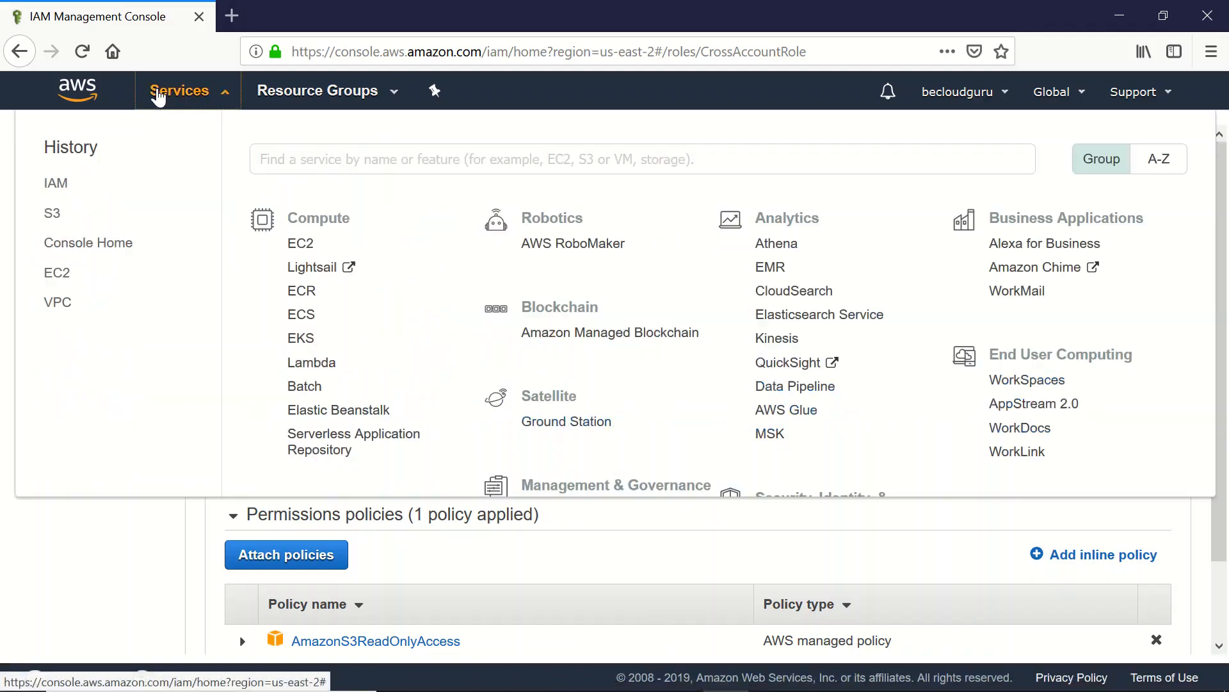
left_click(52, 214)
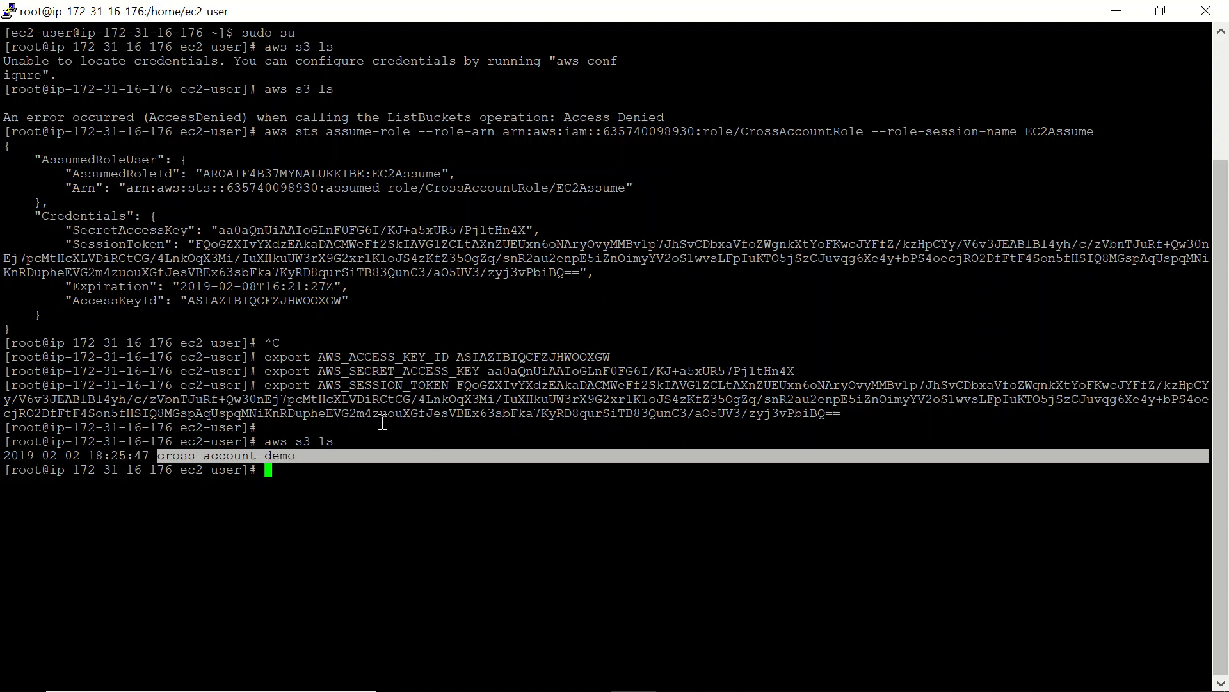
- Run aws s3 ls s3://cross-account-demo to request the bucket's contents
type("aws s3 ls")
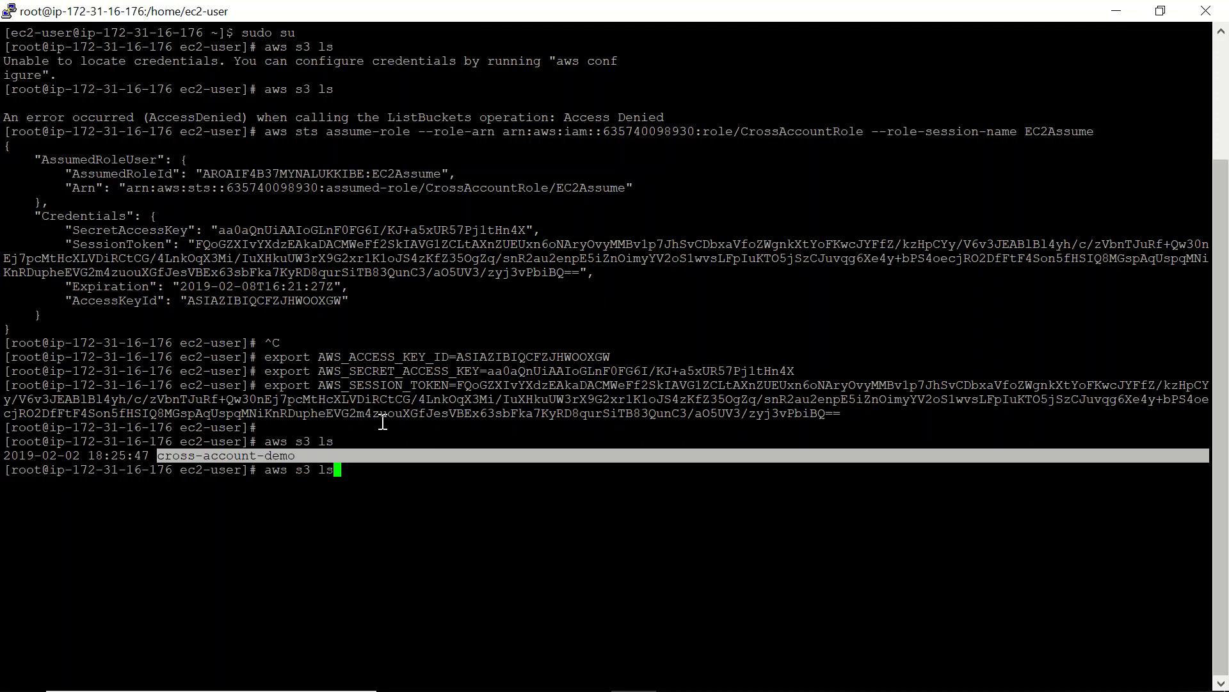
type("s3:")
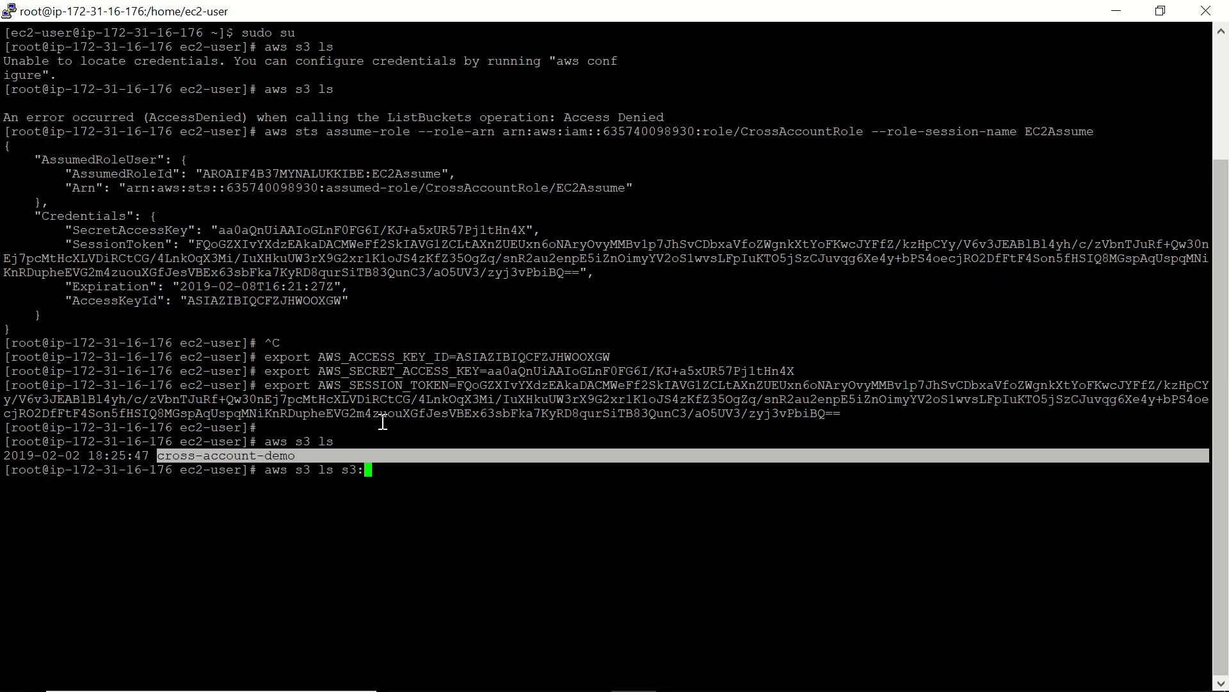
type("//")
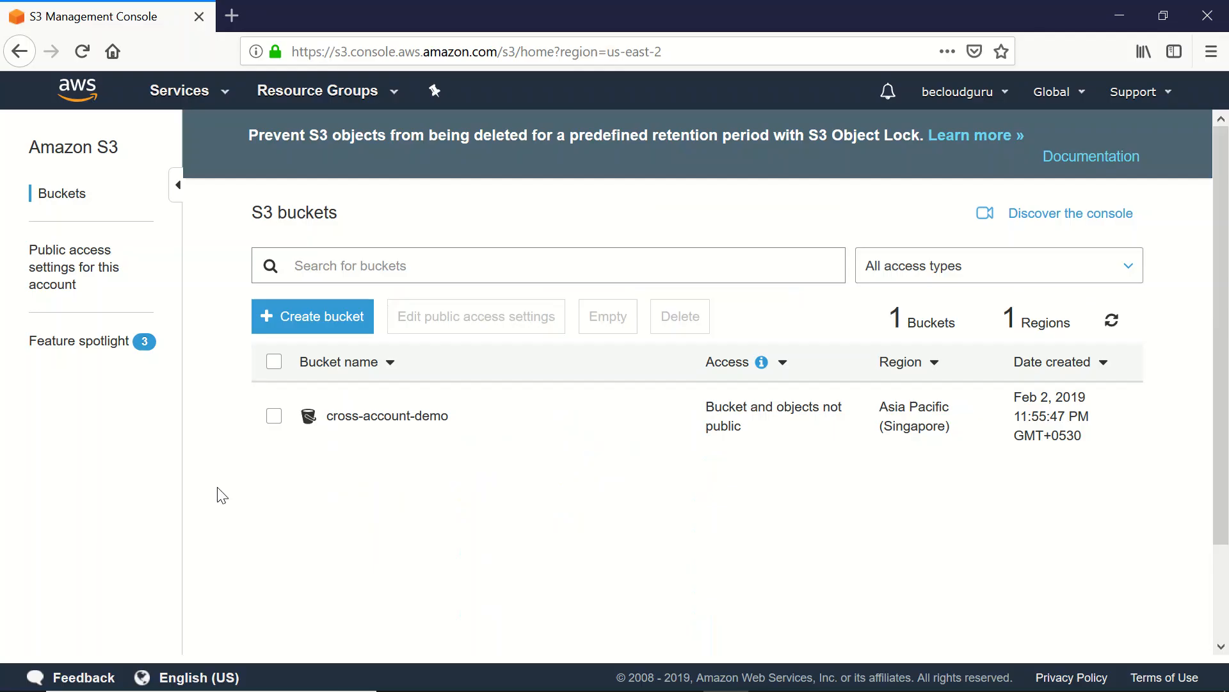
- View cross-account-demo in the S3 console, then confirm PuTTY lists 40 X Acct Demo.txt
left_click(386, 414)
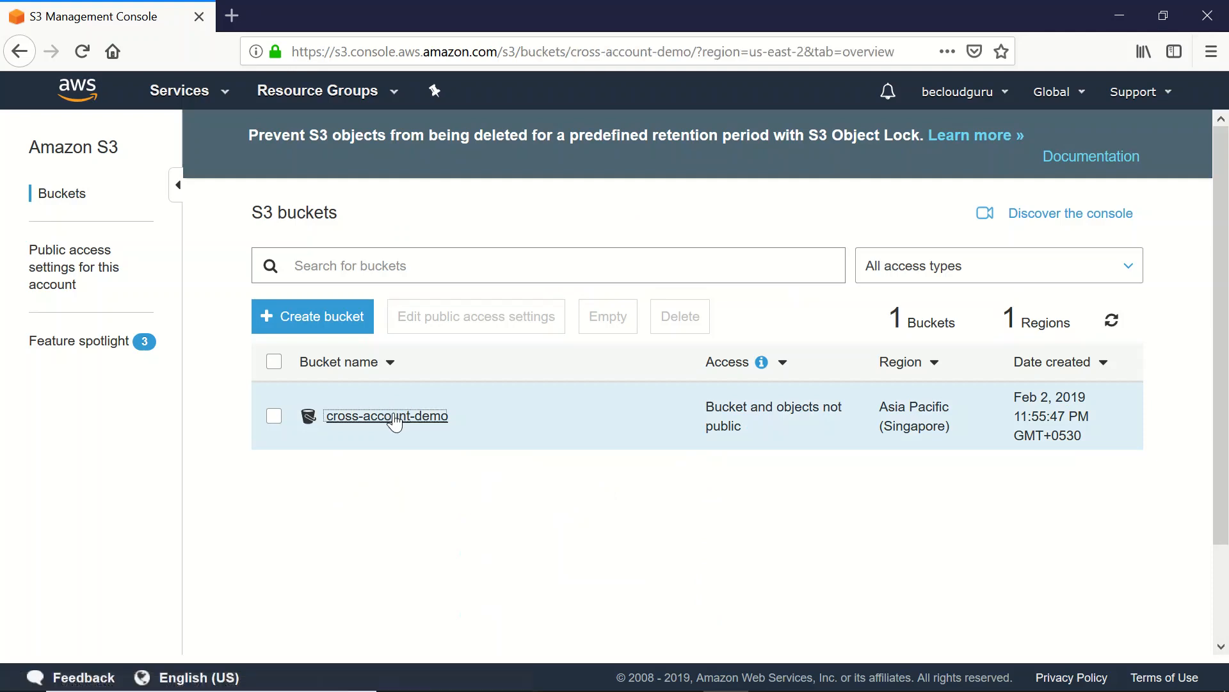
left_click(386, 415)
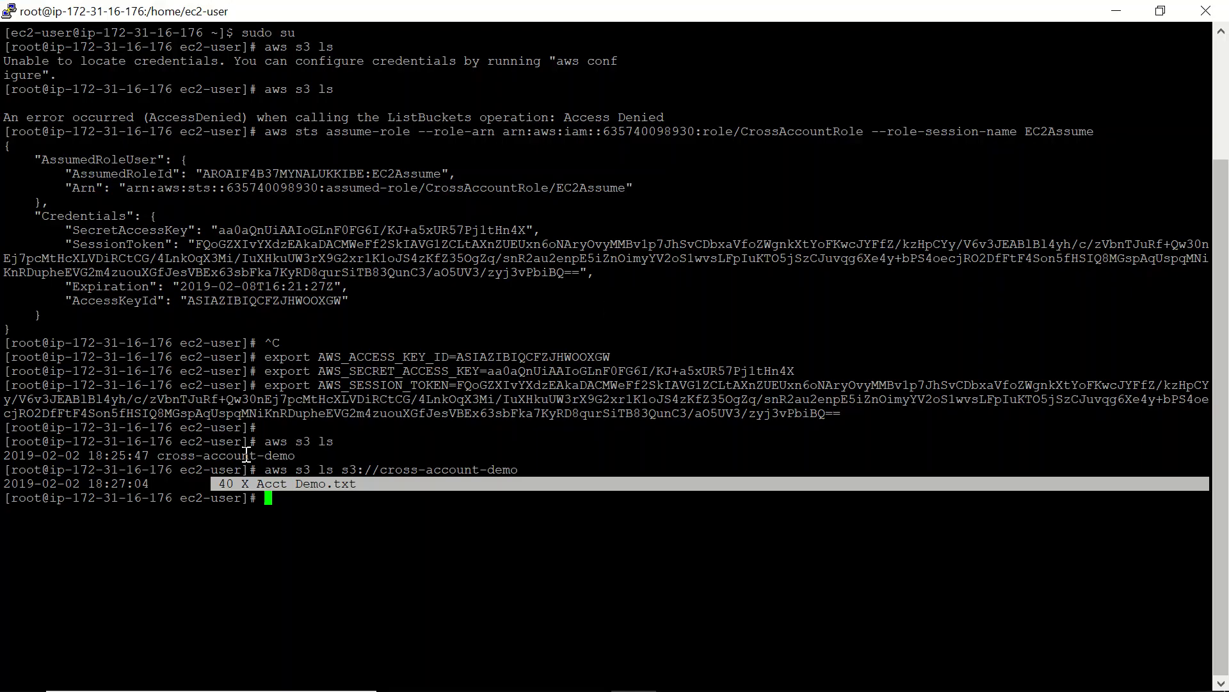
mouse_move(458, 563)
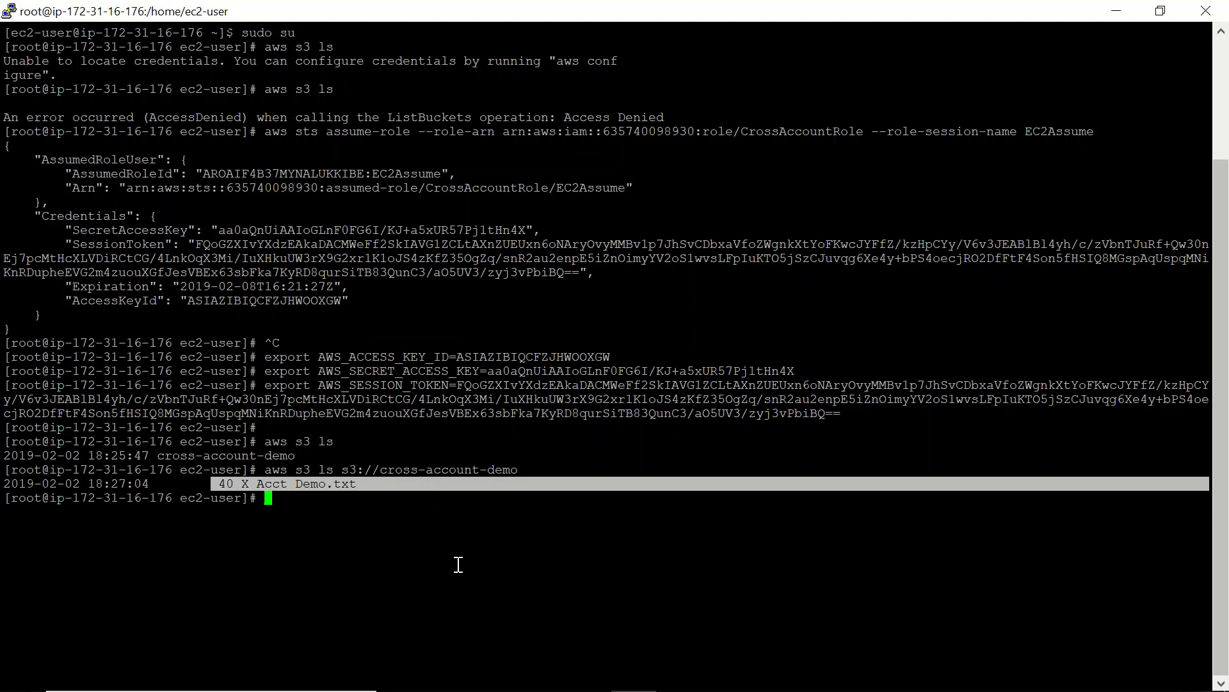